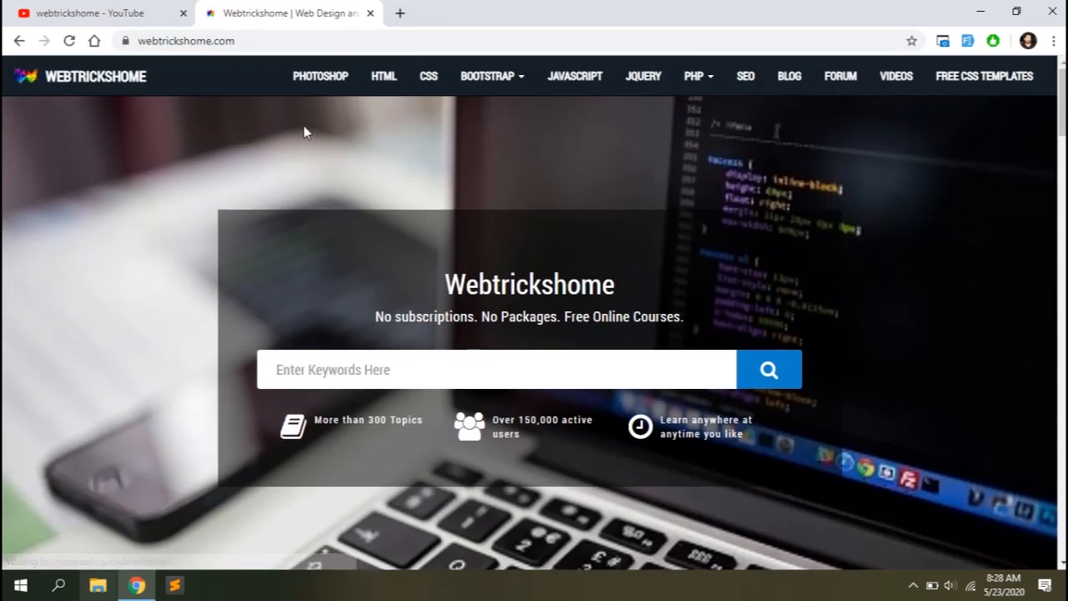
Browse Webtrickshome's free CSS templates down to the Admin Dashboard Webtrickshome template.
click(491, 77)
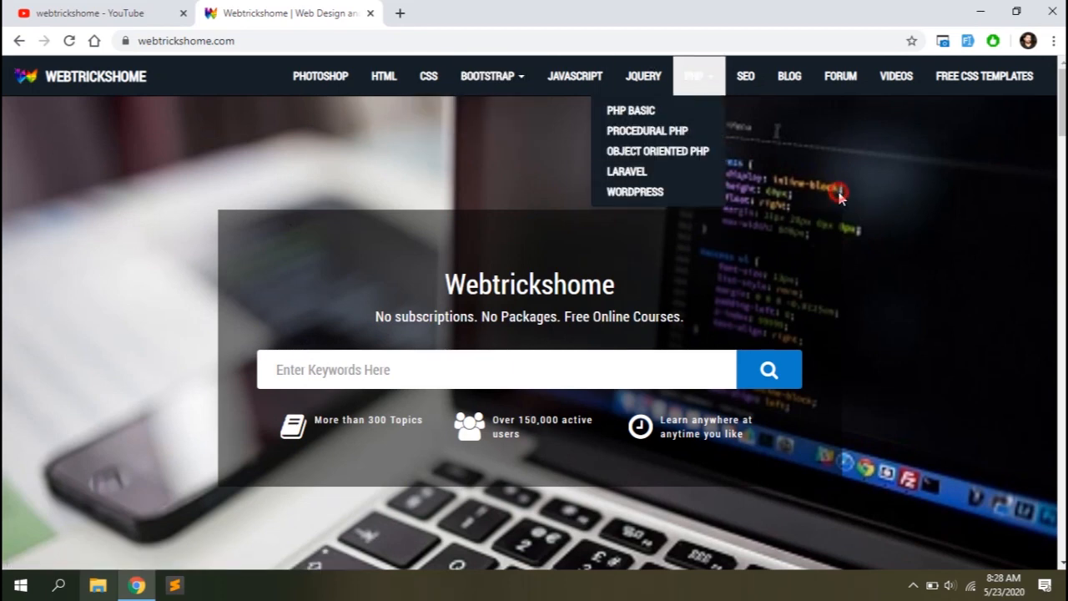
click(983, 77)
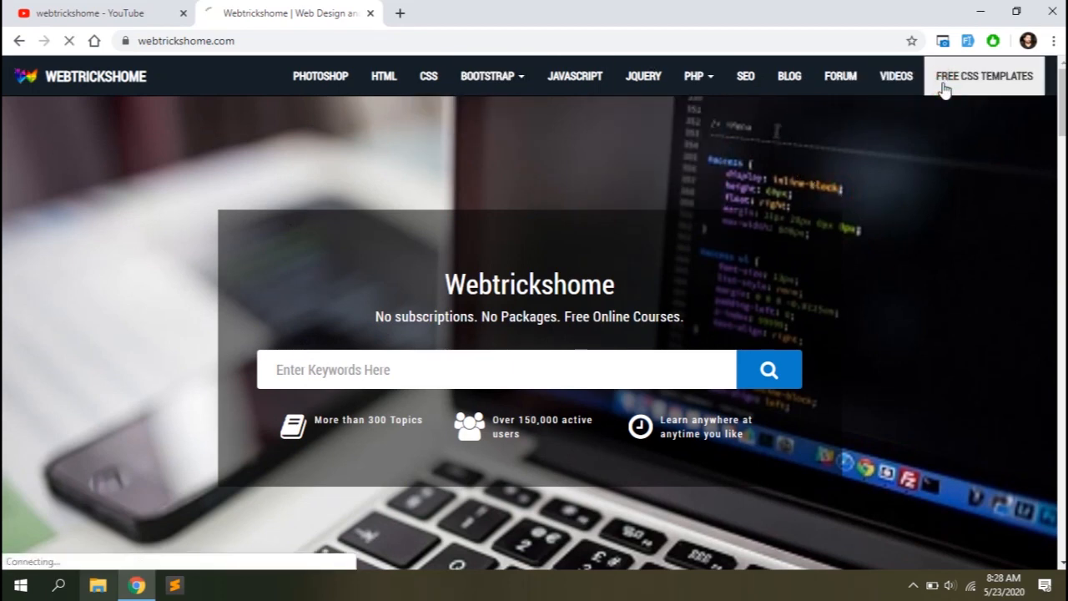
click(984, 77)
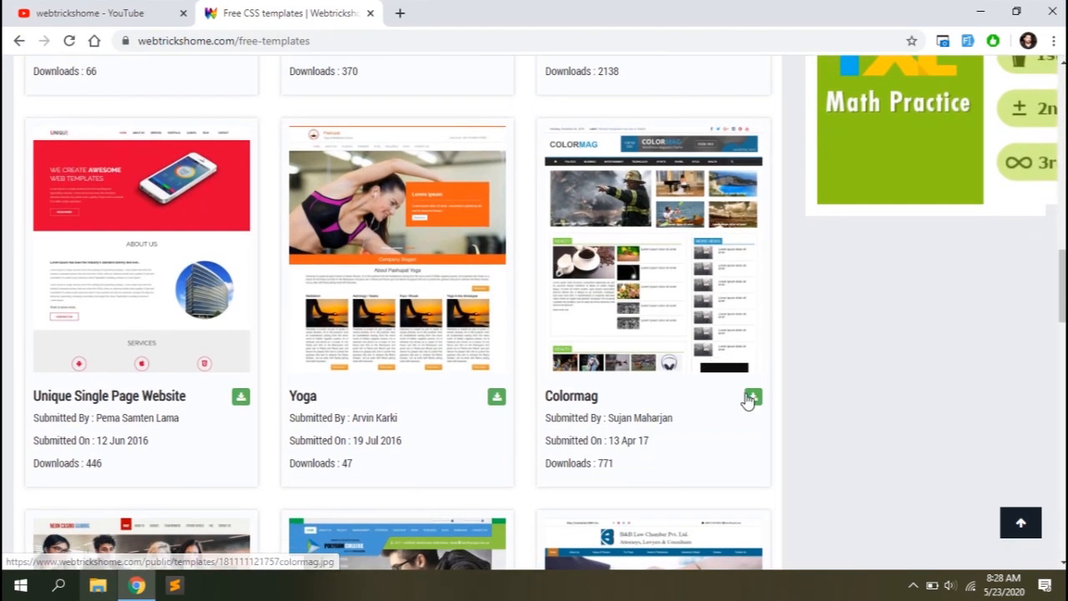
scroll(down, 3)
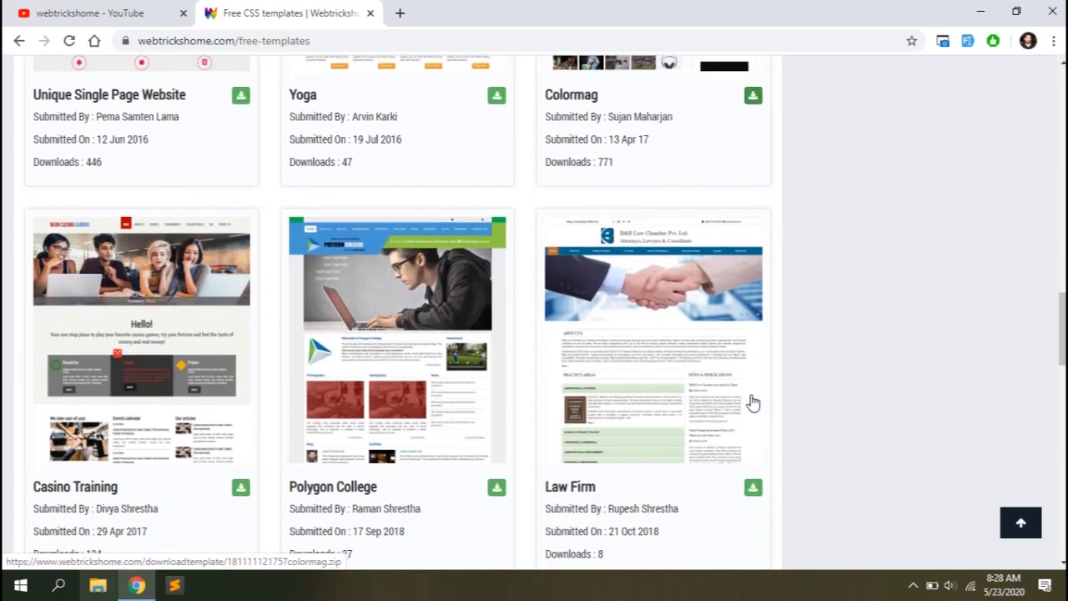
scroll(down, 3)
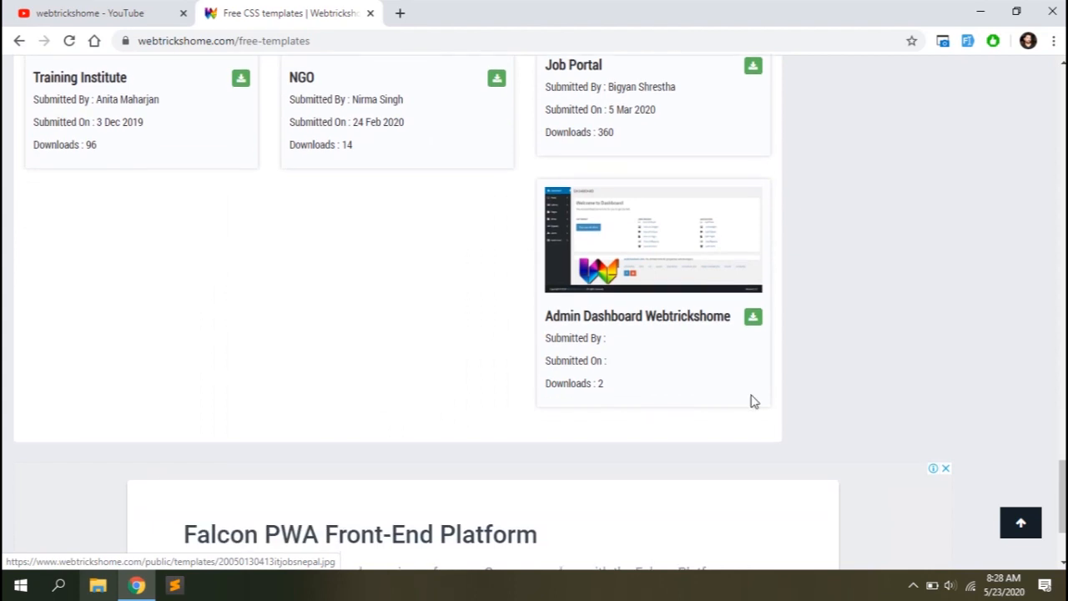
click(184, 13)
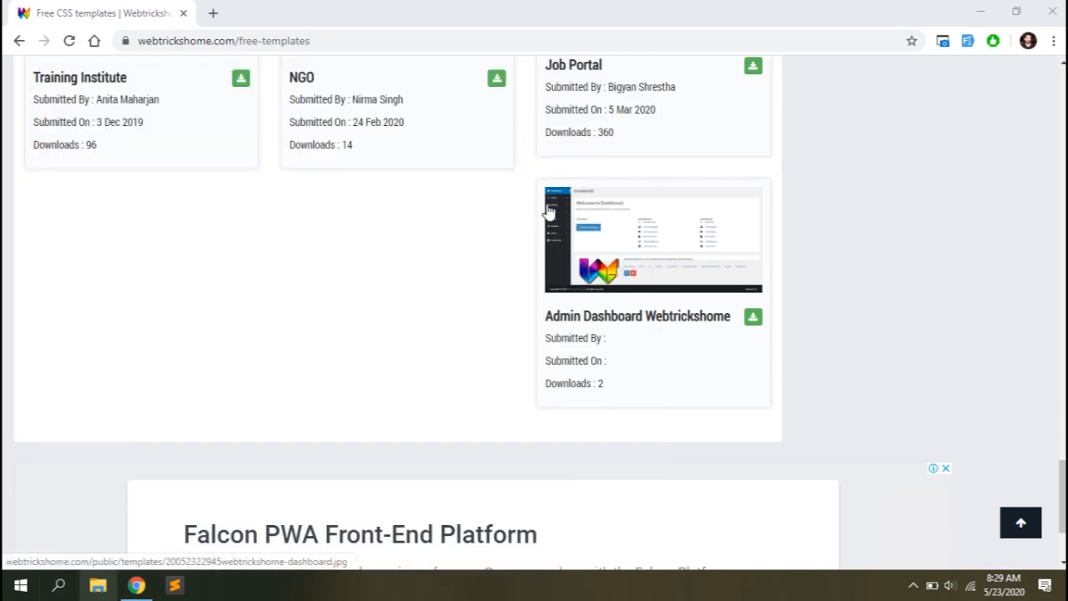
click(213, 584)
text(larav)
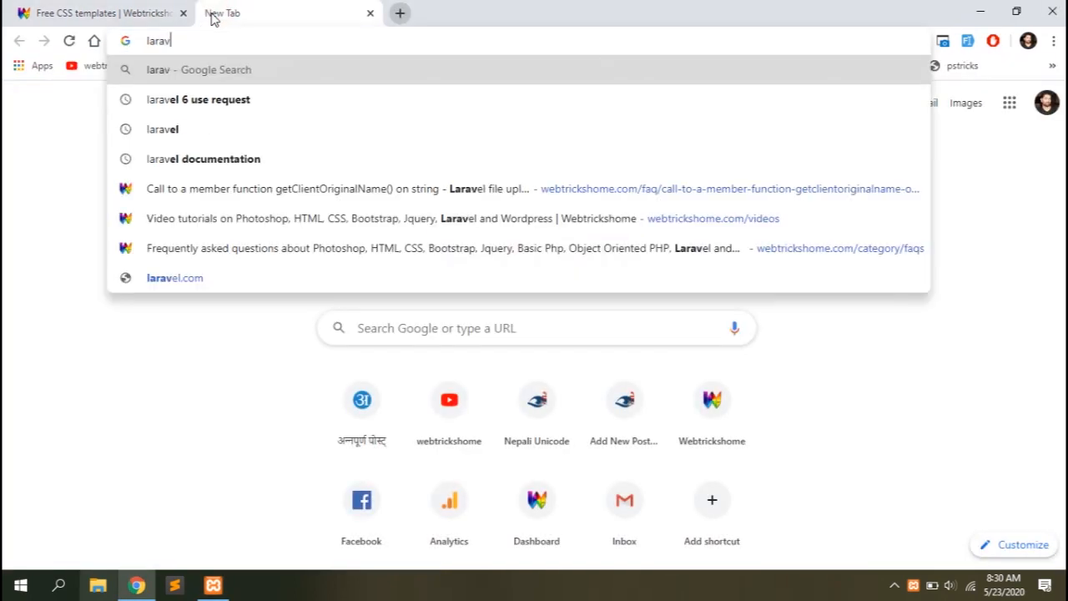
Reach the Laravel documentation's installation section and visit the Composer website.
click(174, 277)
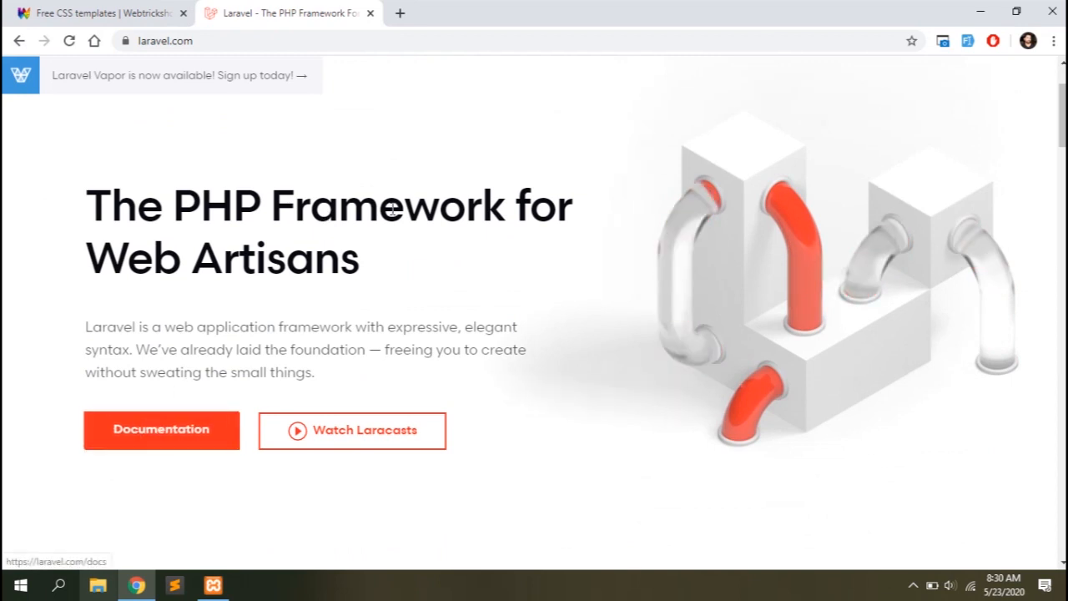
click(160, 431)
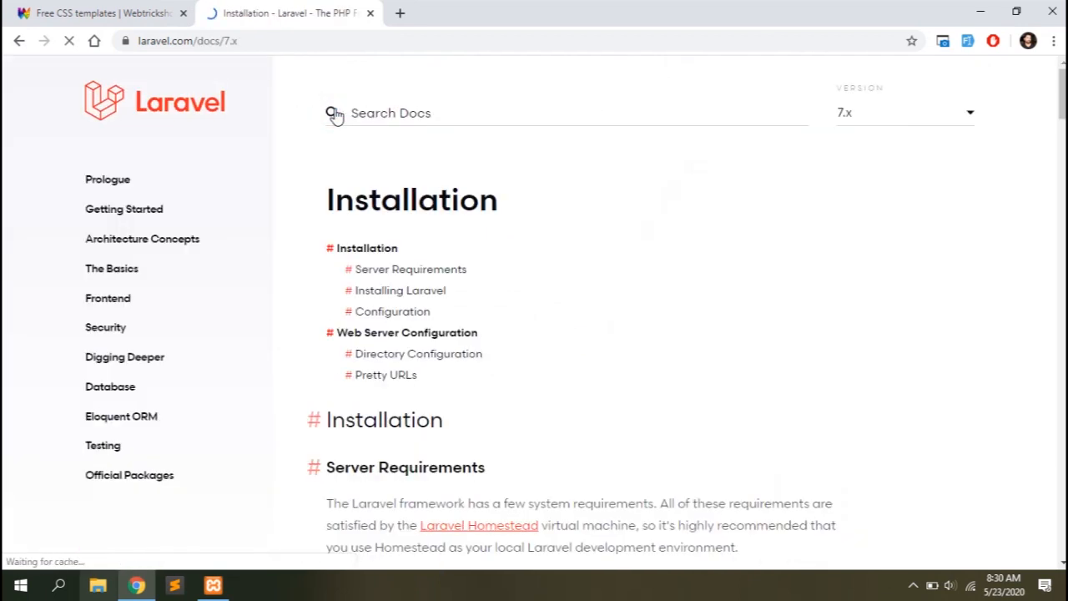
scroll(down, 3)
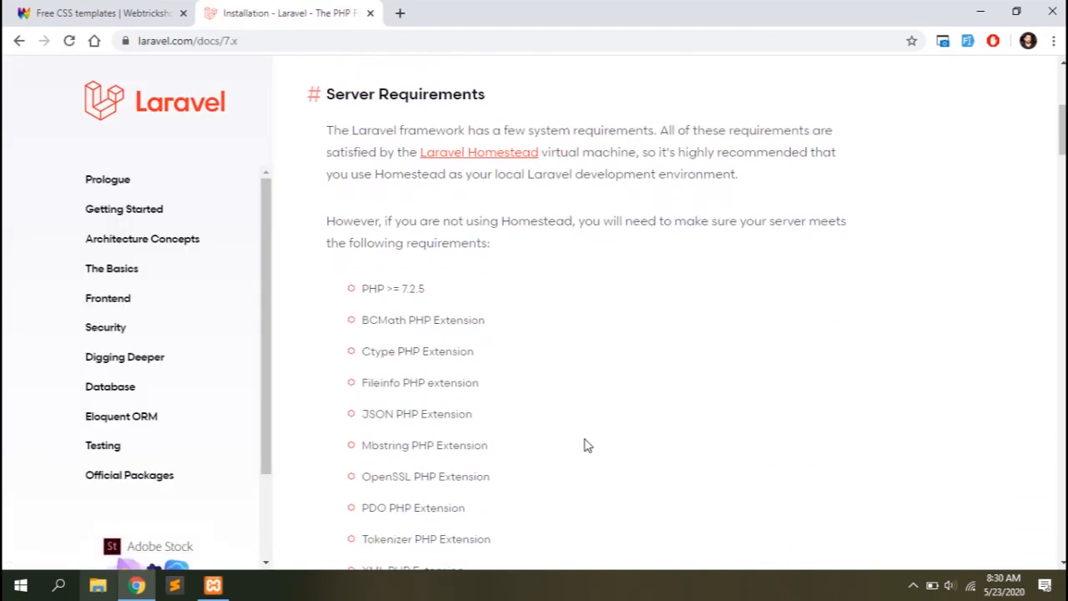
scroll(down, 3)
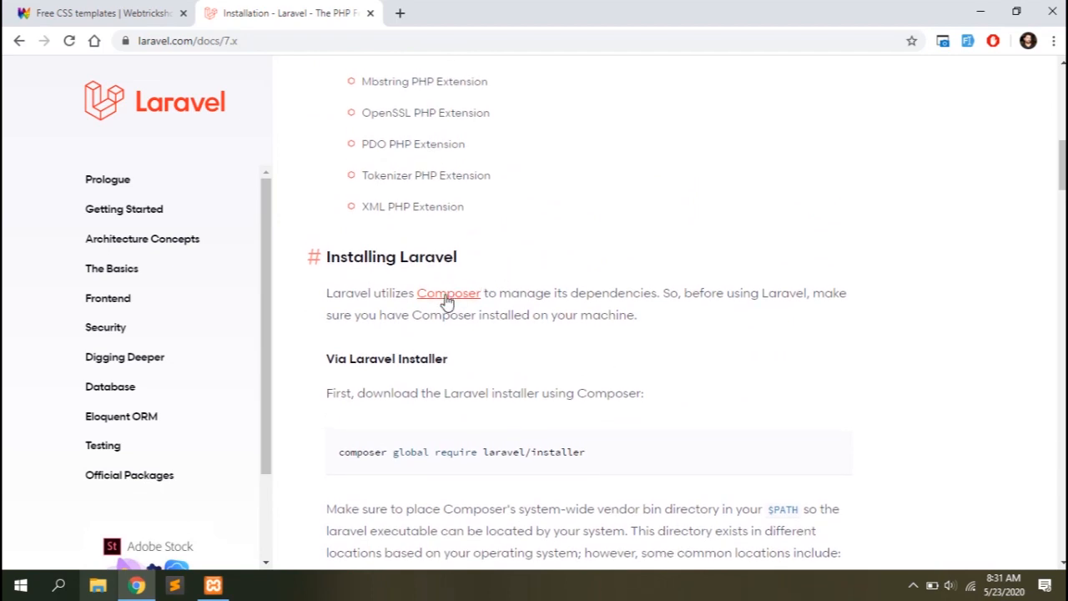
mouse_move(447, 293)
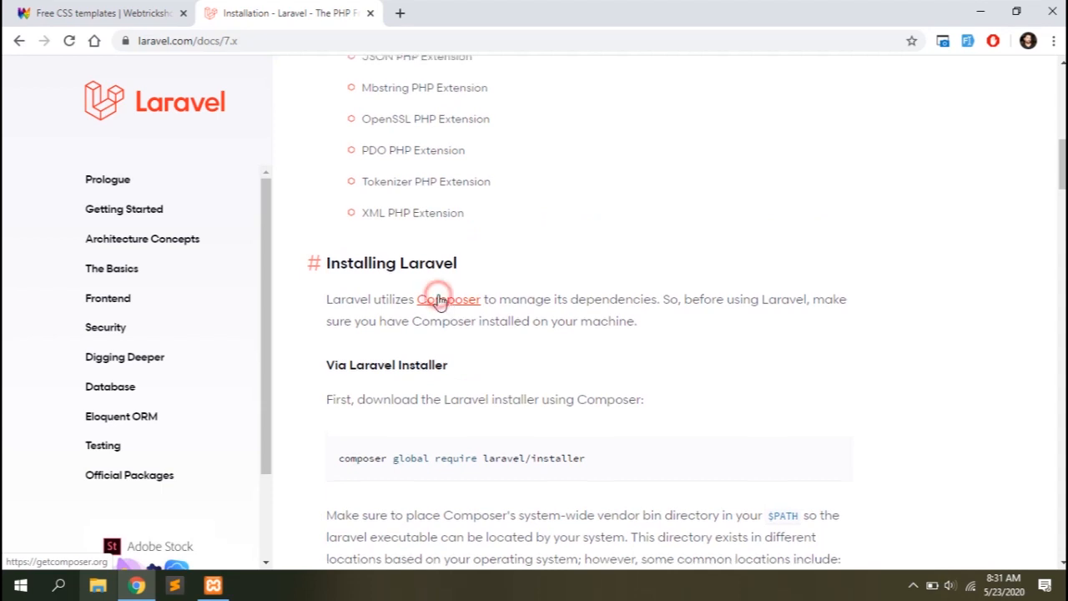
click(447, 299)
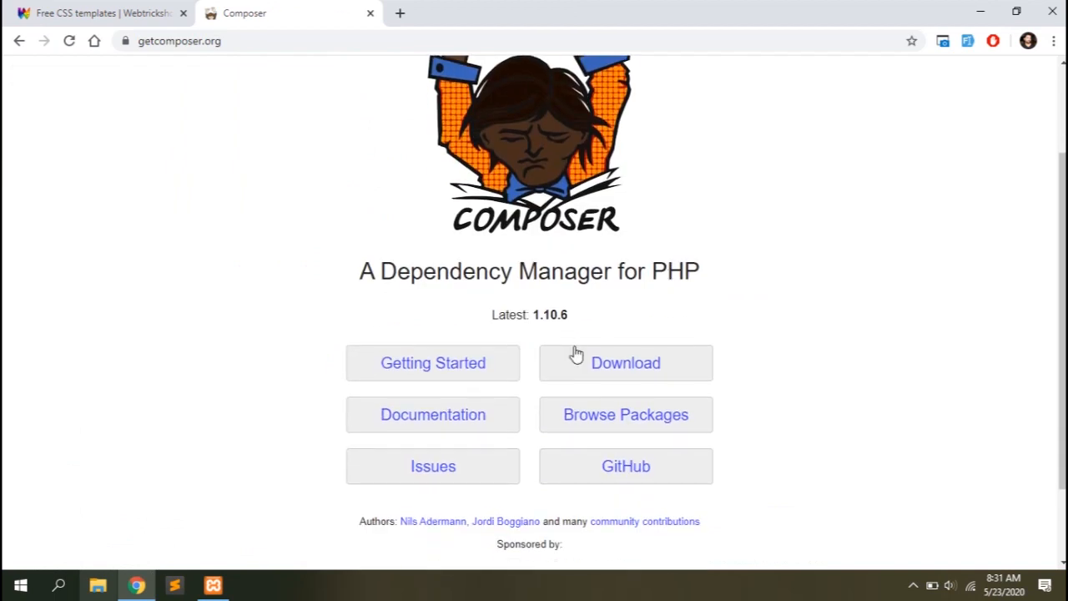
mouse_move(722, 283)
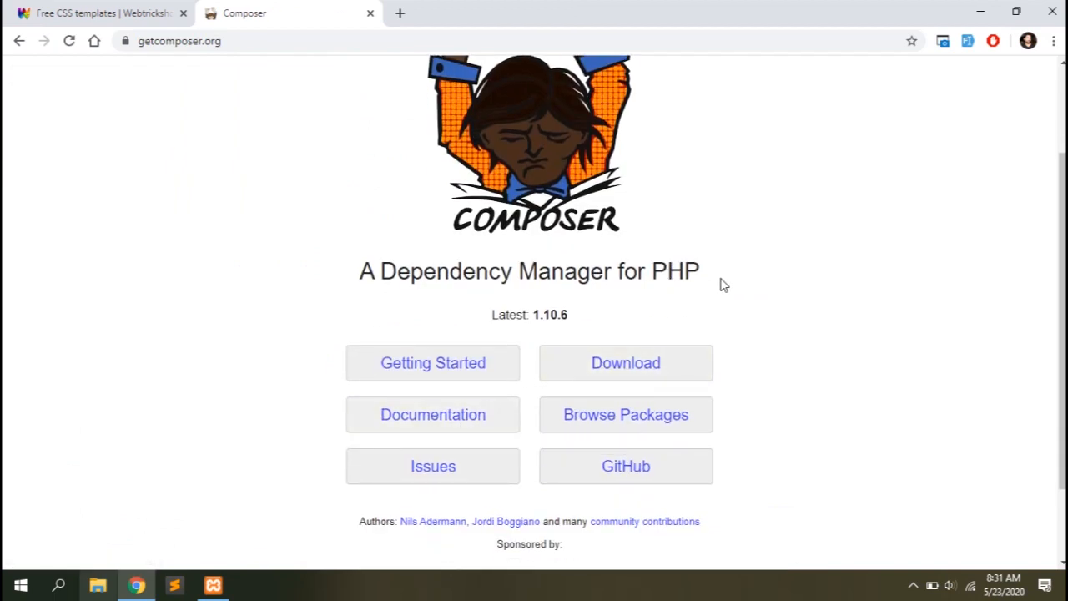
mouse_move(124, 491)
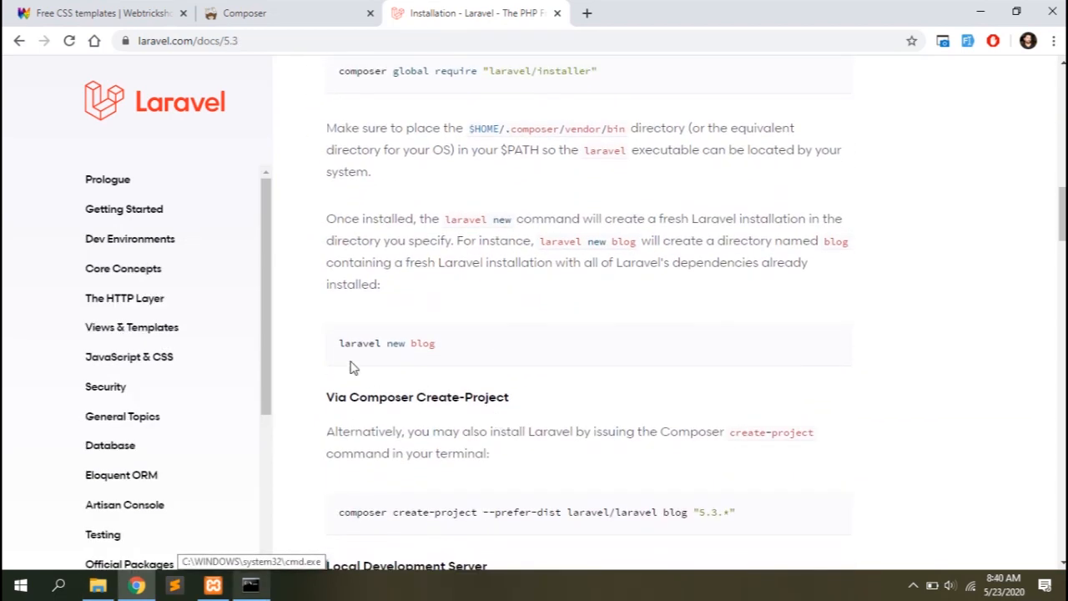
Select the 'laravel new blog' command in the 5.3 docs and bring up Command Prompt.
double_click(359, 344)
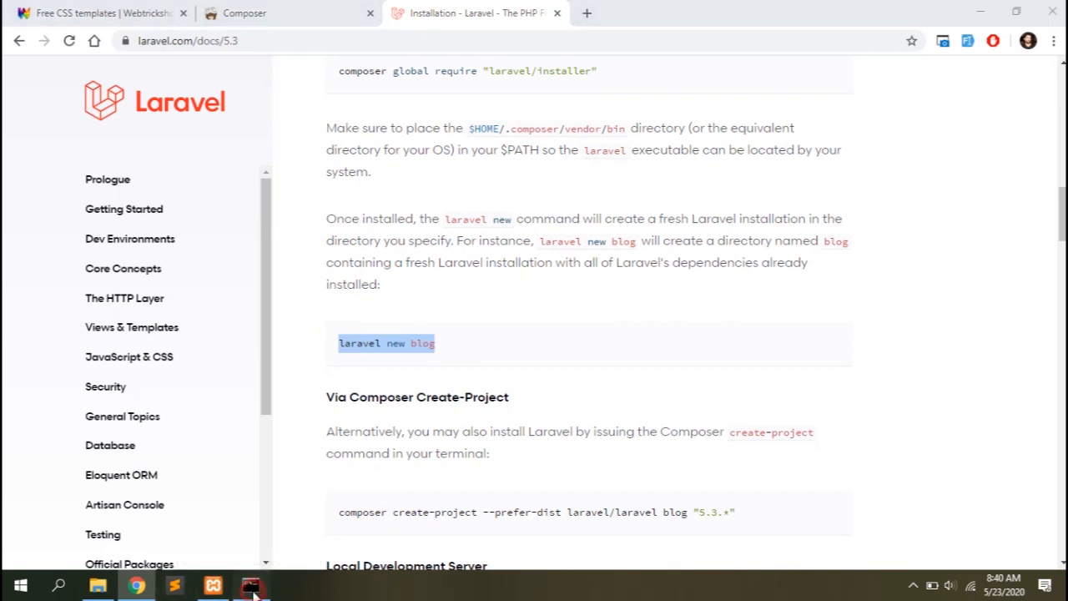
click(250, 584)
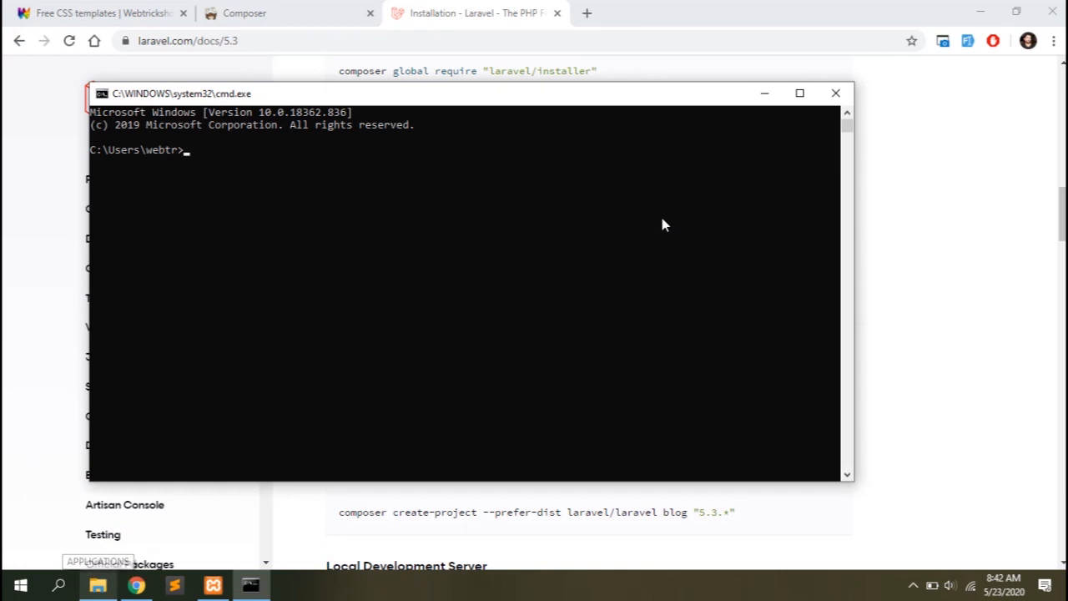
Switch to E:, cd into xampp/htdocs and run laravel new to create the project.
text(e)
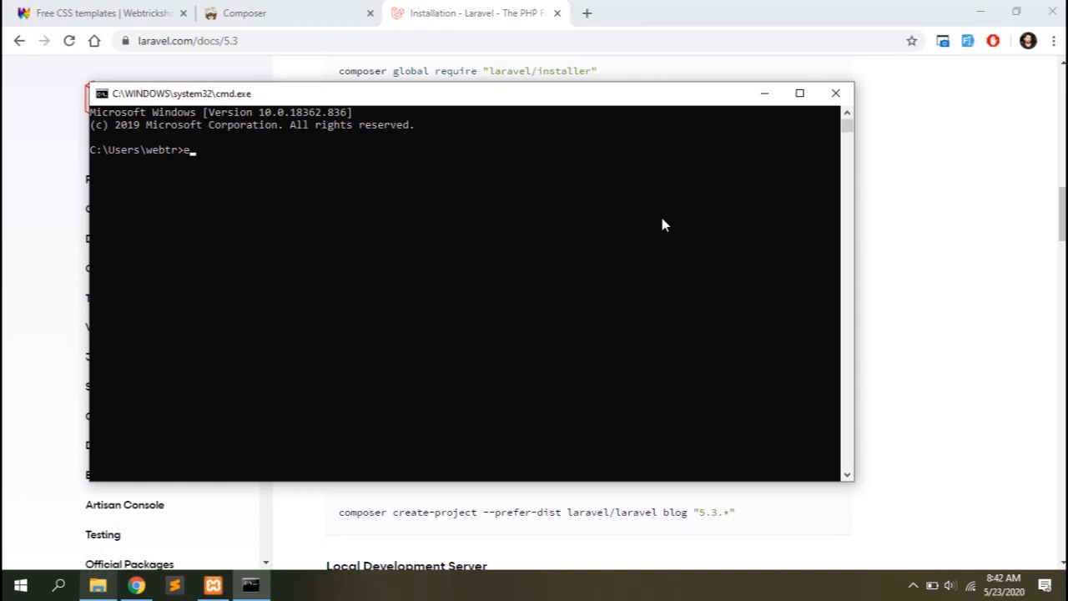
text(e:)
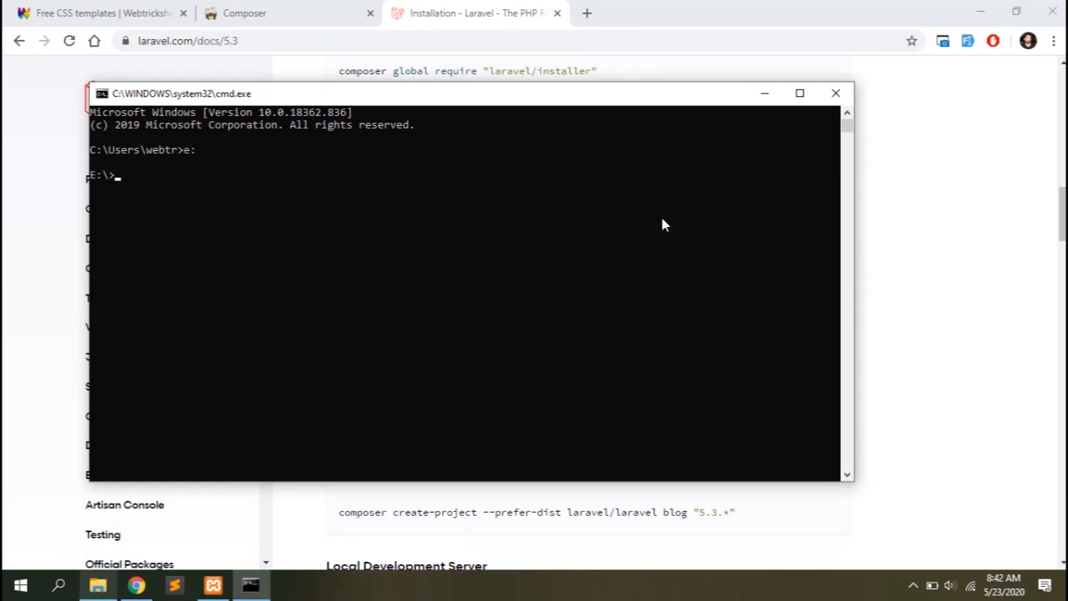
text(cd)
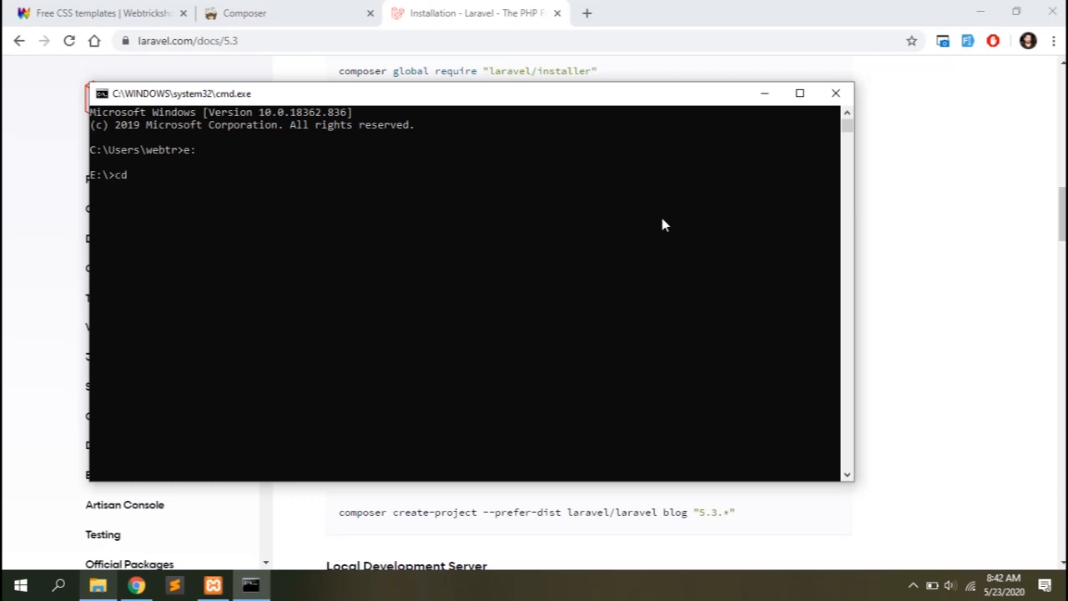
text(xampp/htdo)
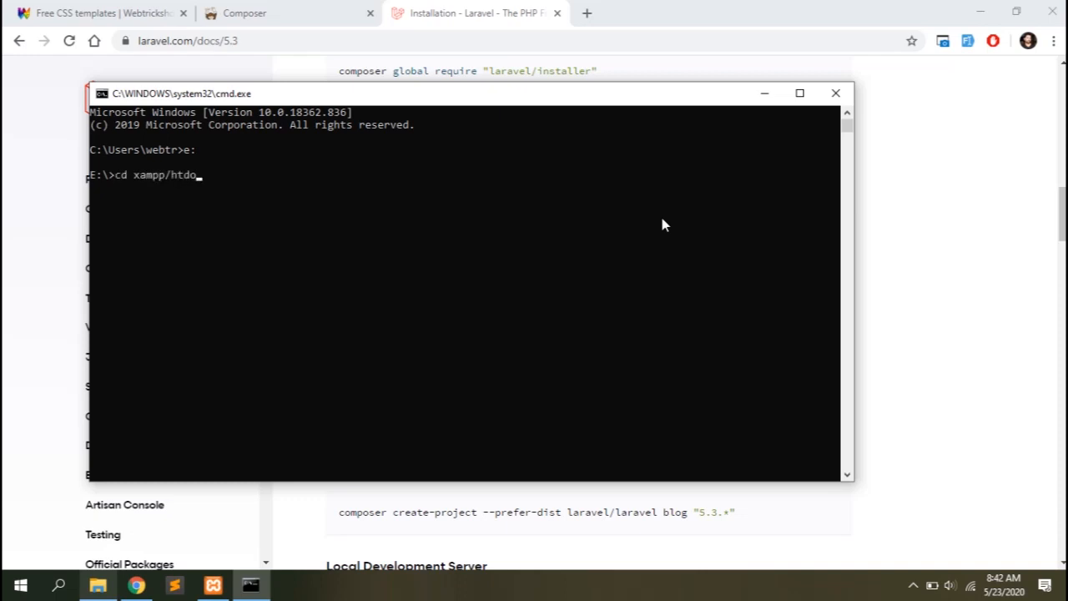
text(laravel new)
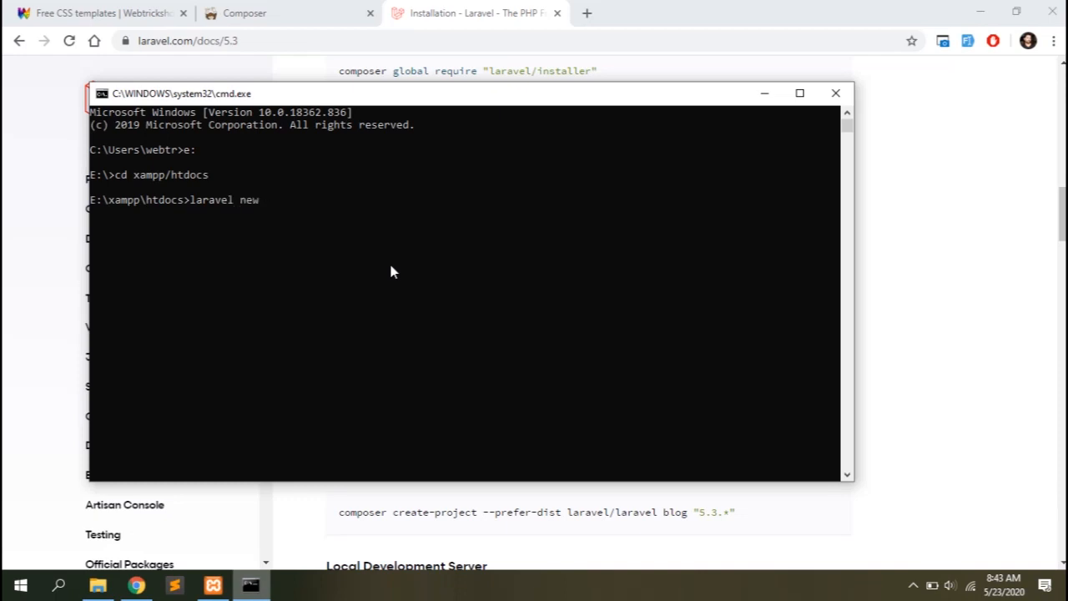
text(colormag)
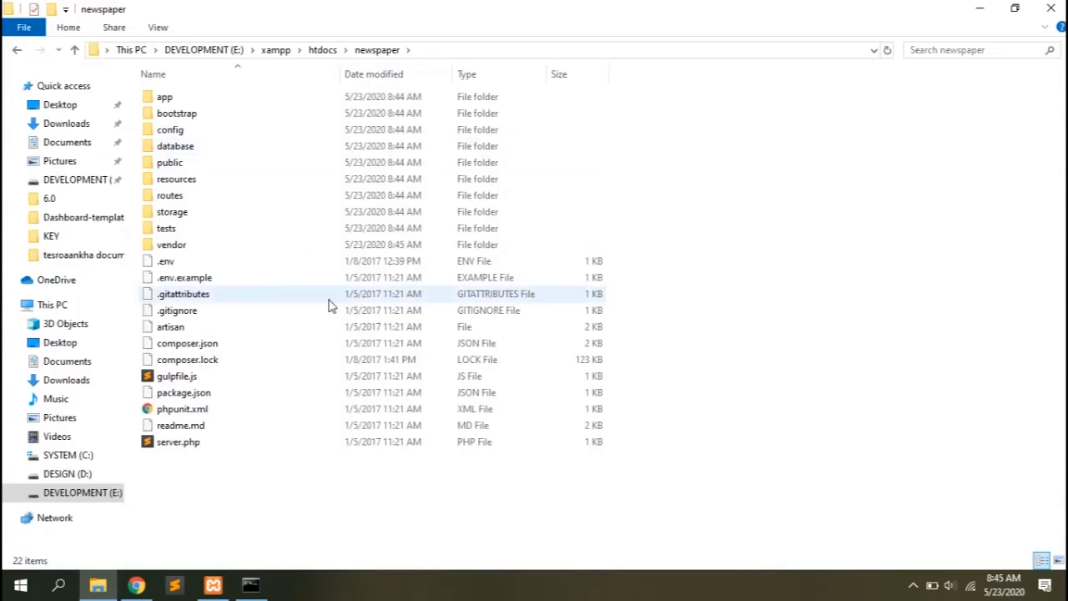
From htdocs, load the newspaper folder into Sublime Text as a project, then return to the docs.
click(177, 440)
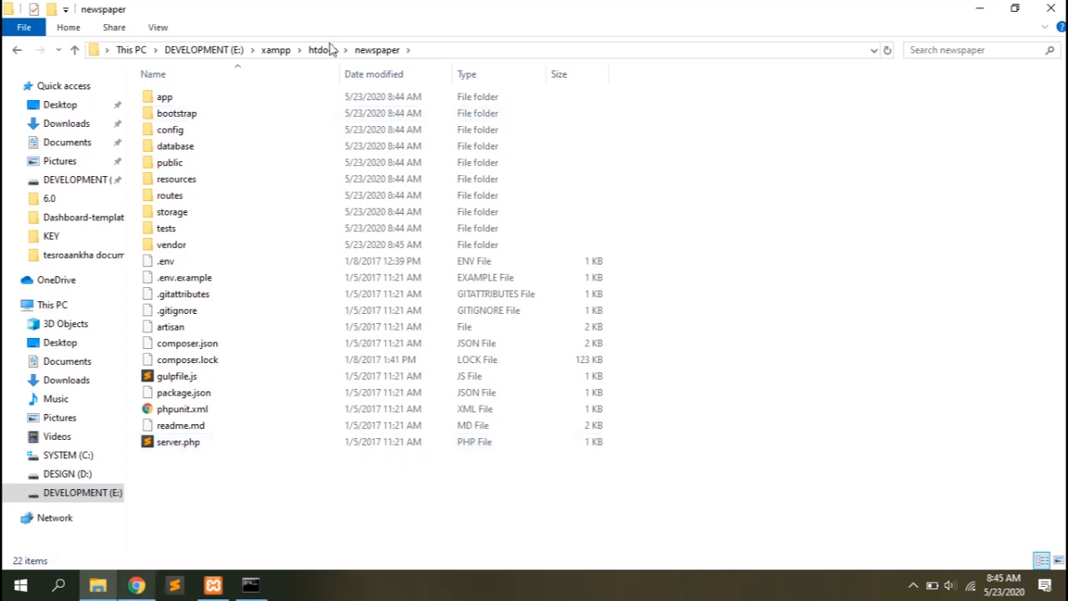
click(320, 50)
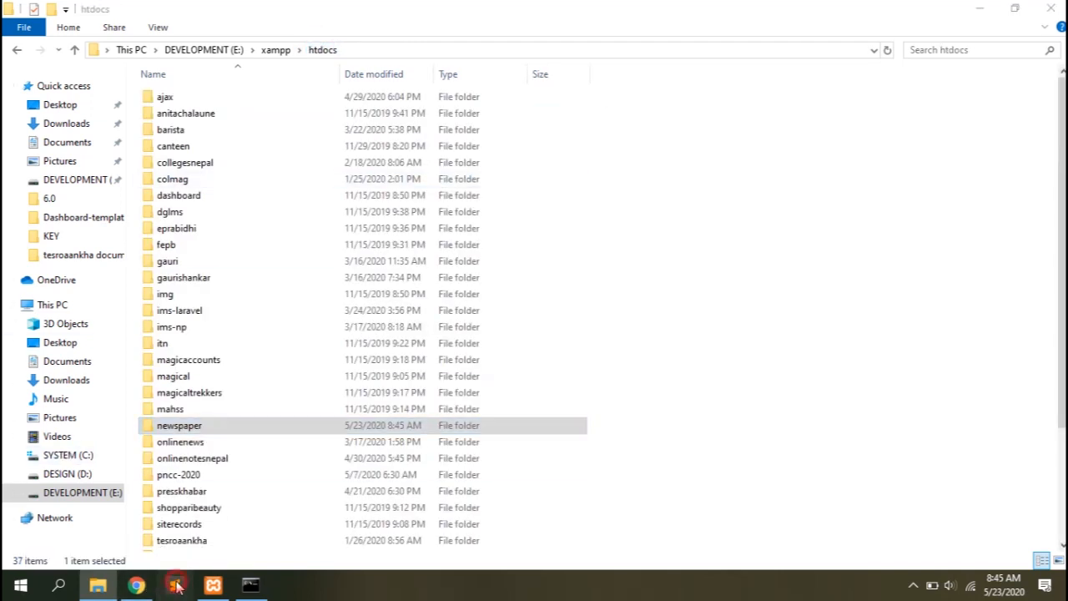
click(175, 584)
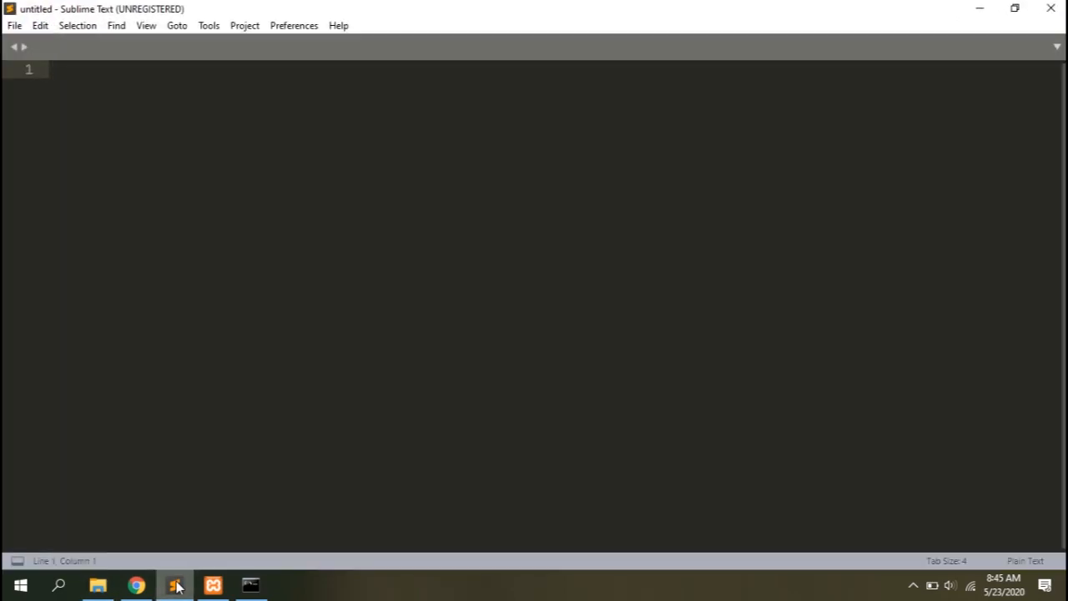
click(97, 584)
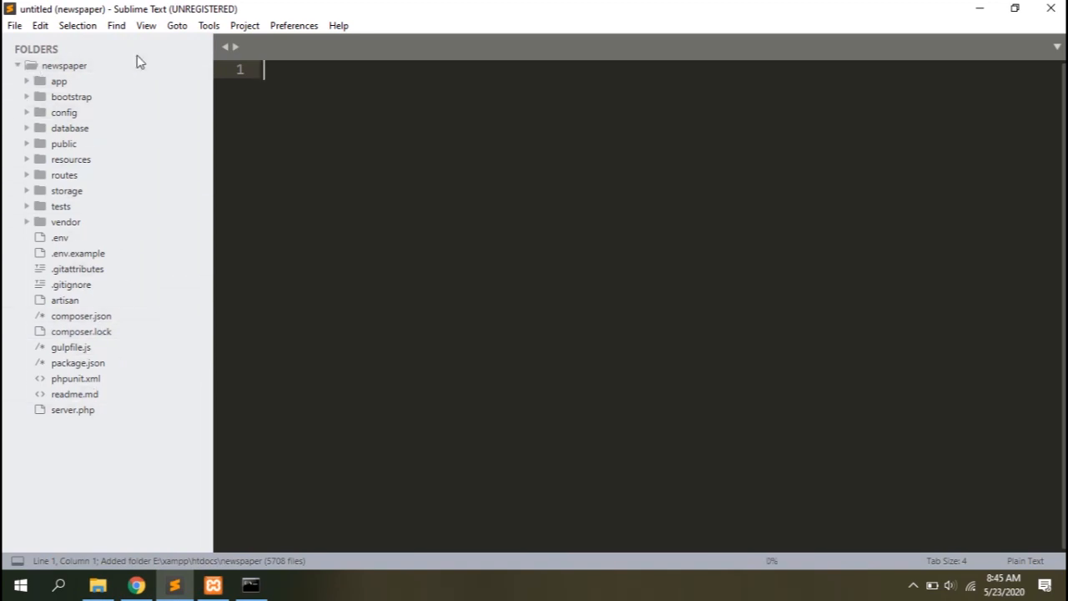
click(137, 584)
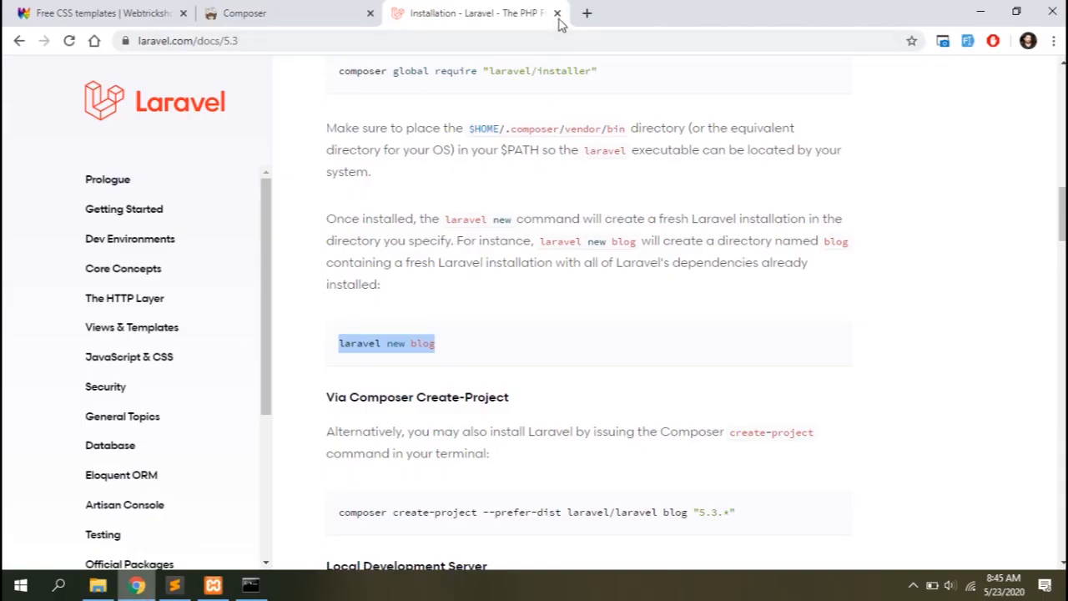
Load localhost/newspaper without 'public/', showing the project's directory listing.
click(557, 13)
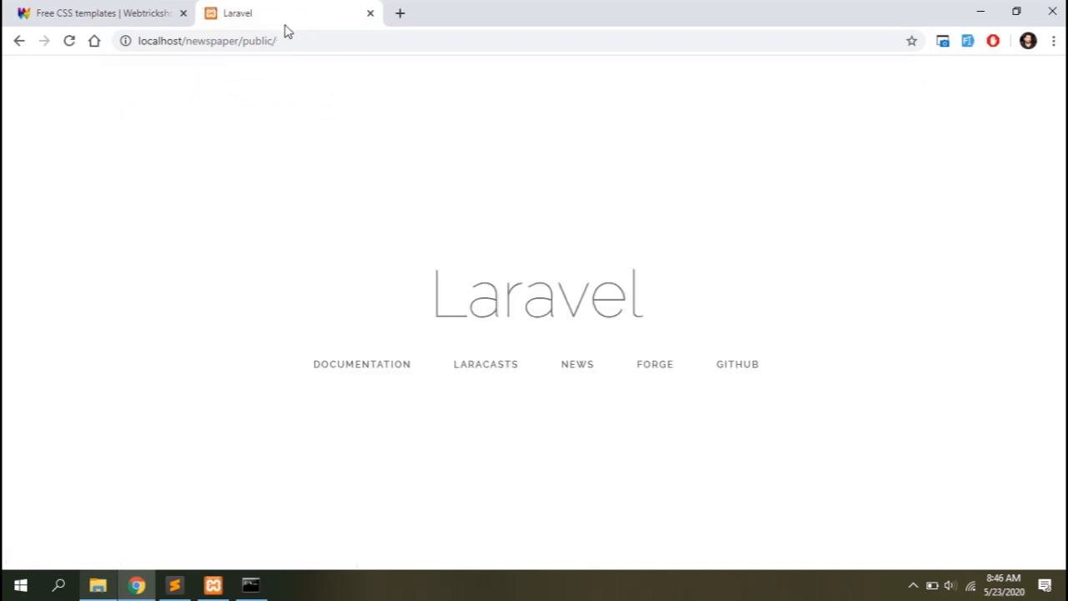
double_click(257, 40)
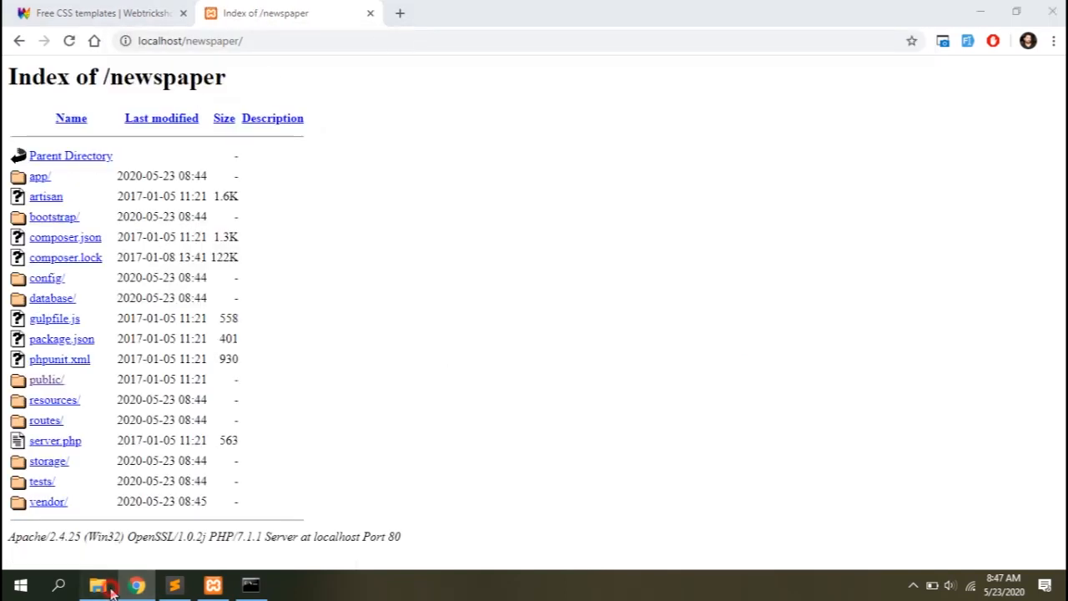
Copy .htaccess and index.php from public into the newspaper root and reload localhost/newspaper.
click(100, 584)
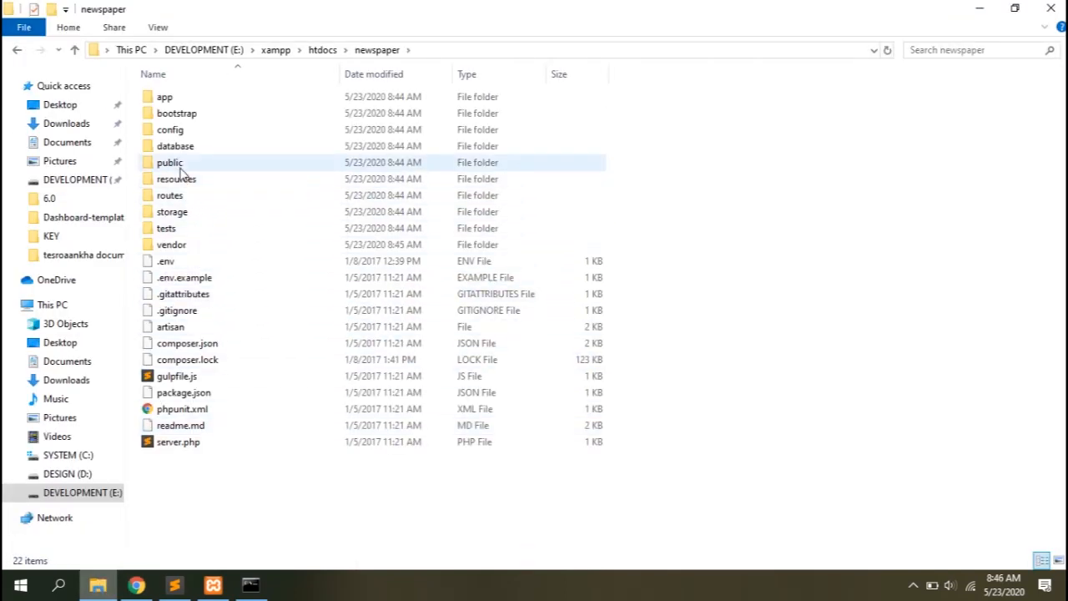
double_click(170, 162)
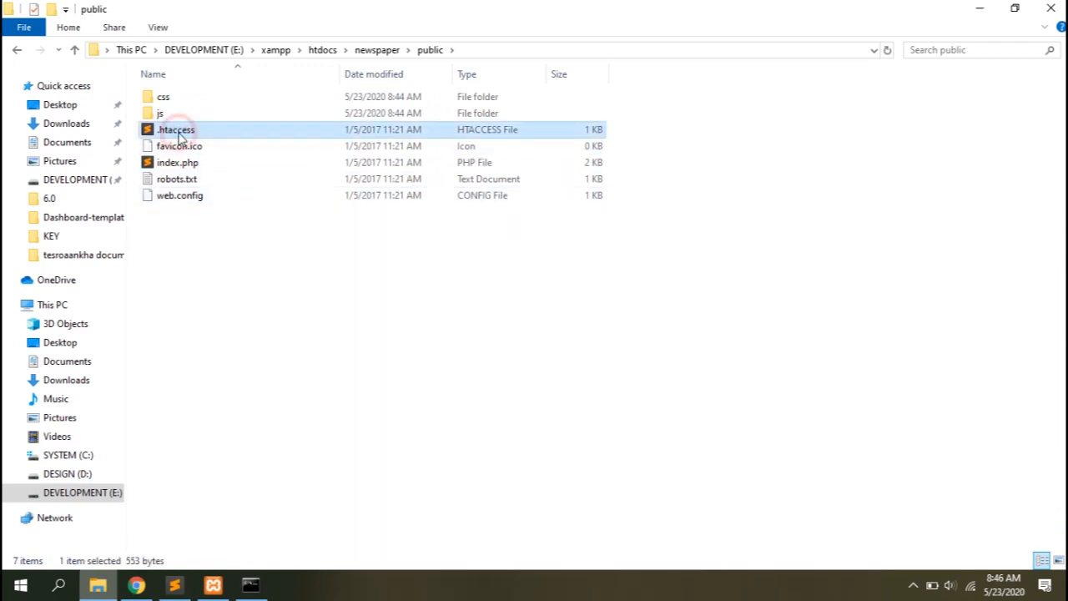
click(17, 50)
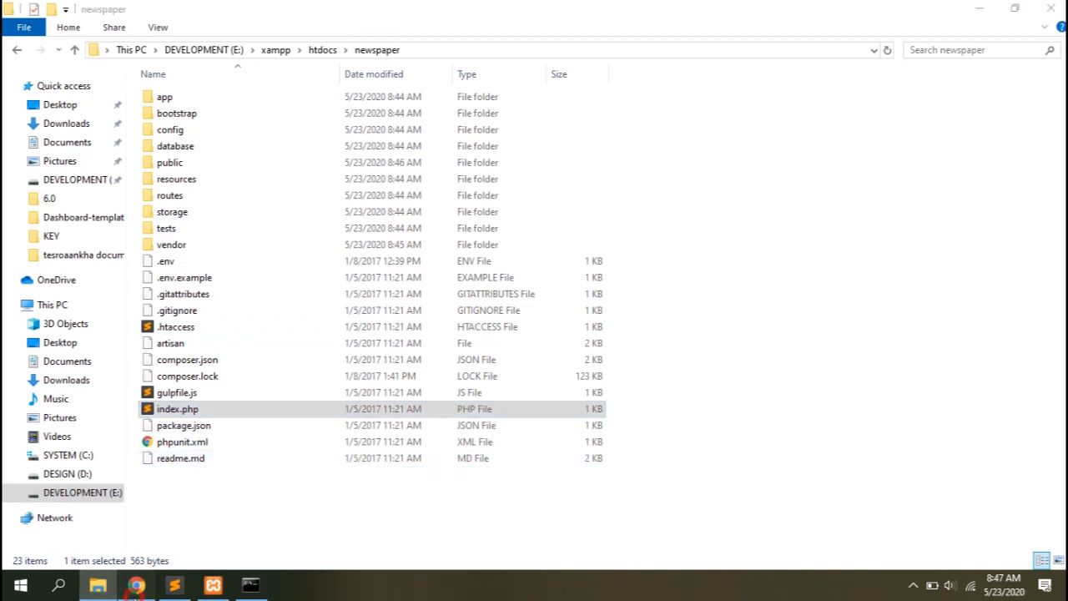
click(137, 584)
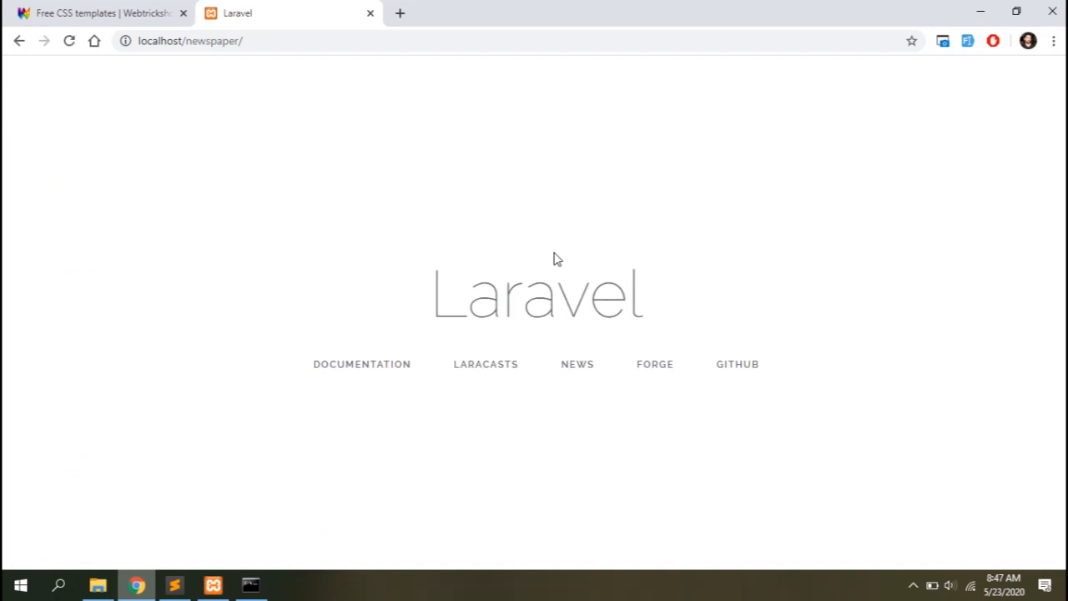
click(100, 13)
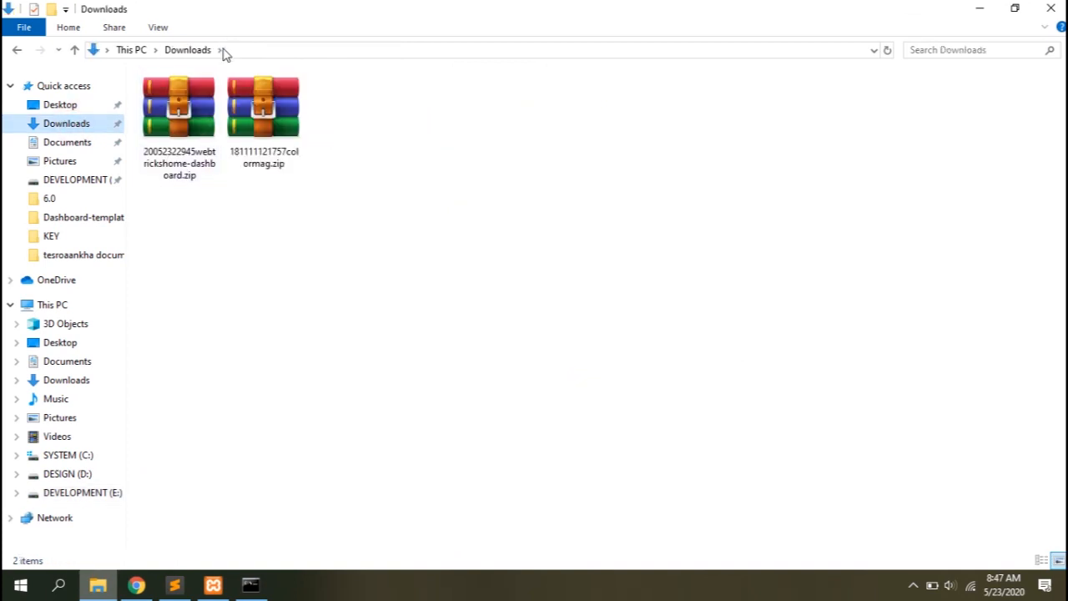
Extract colormag.zip and copy its article, category and index HTML pages.
double_click(263, 107)
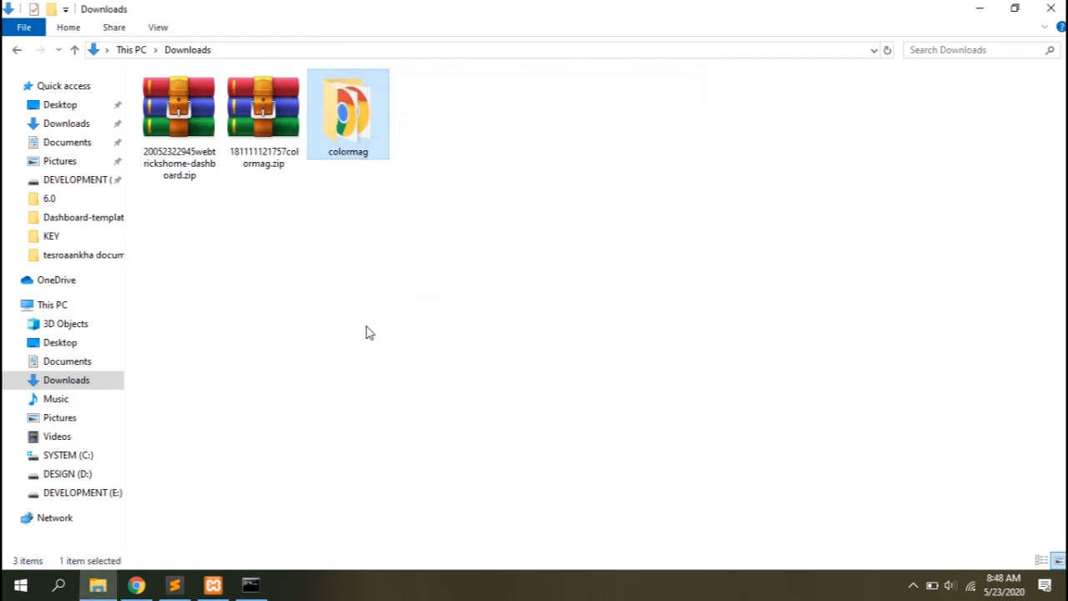
double_click(347, 113)
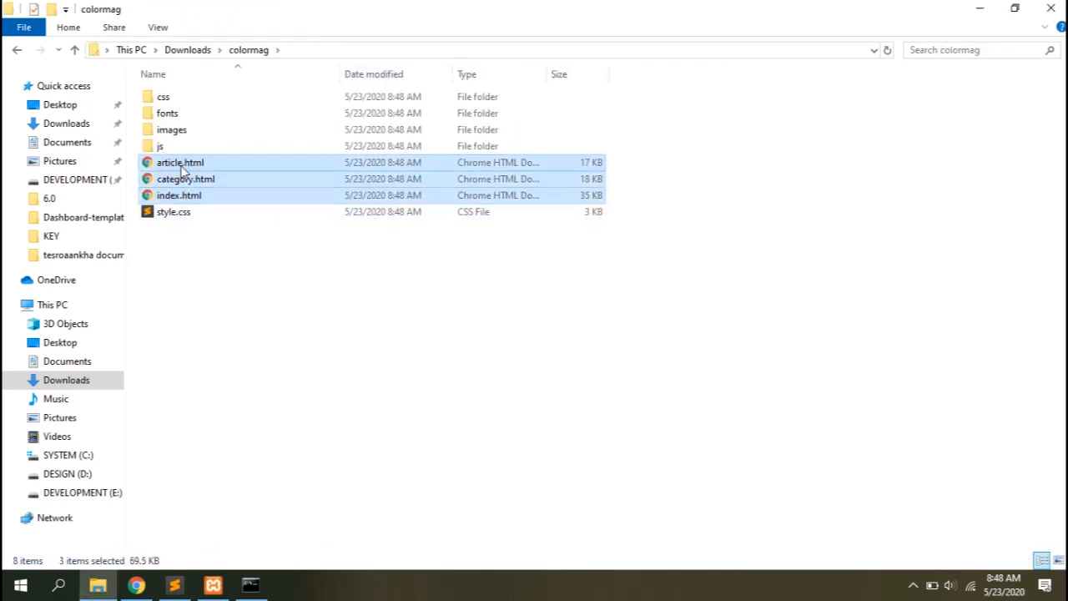
right_click(180, 162)
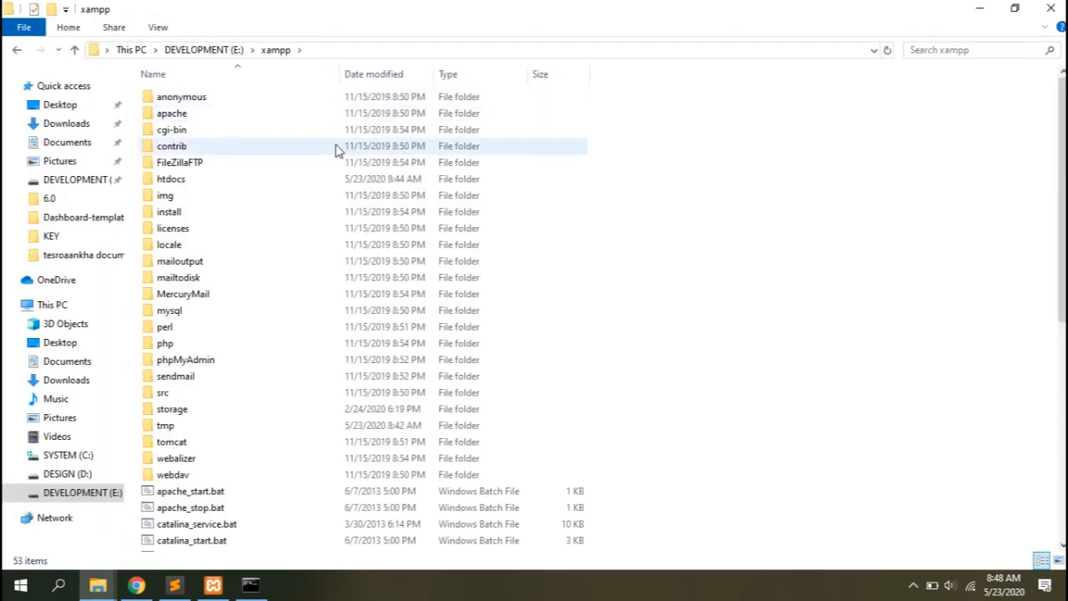
Create resources/views/frontend in the newspaper project, paste the pages and rename them to .blade.php.
double_click(170, 179)
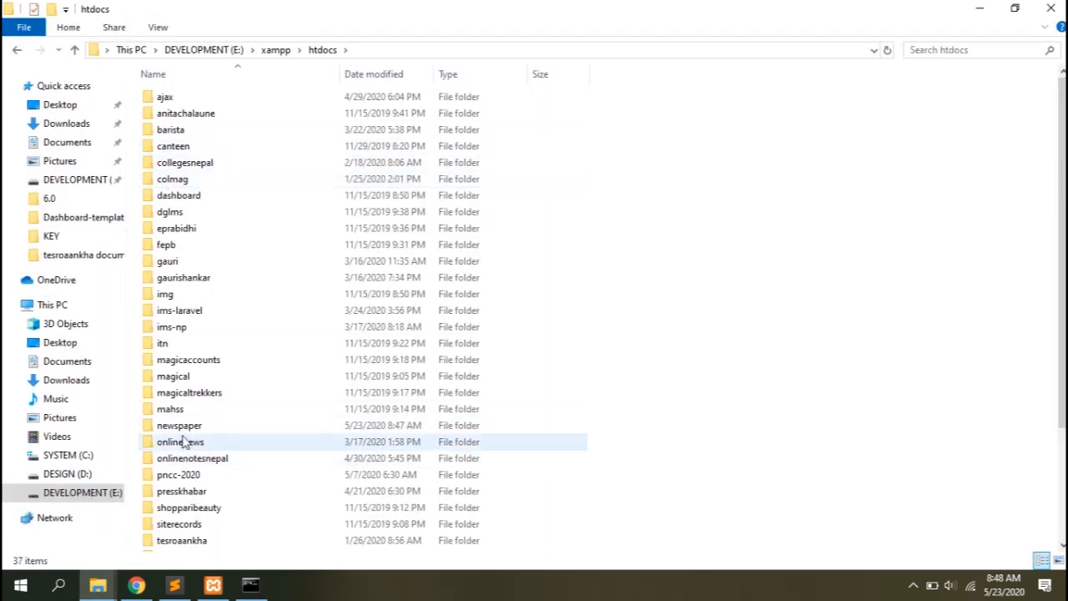
double_click(178, 425)
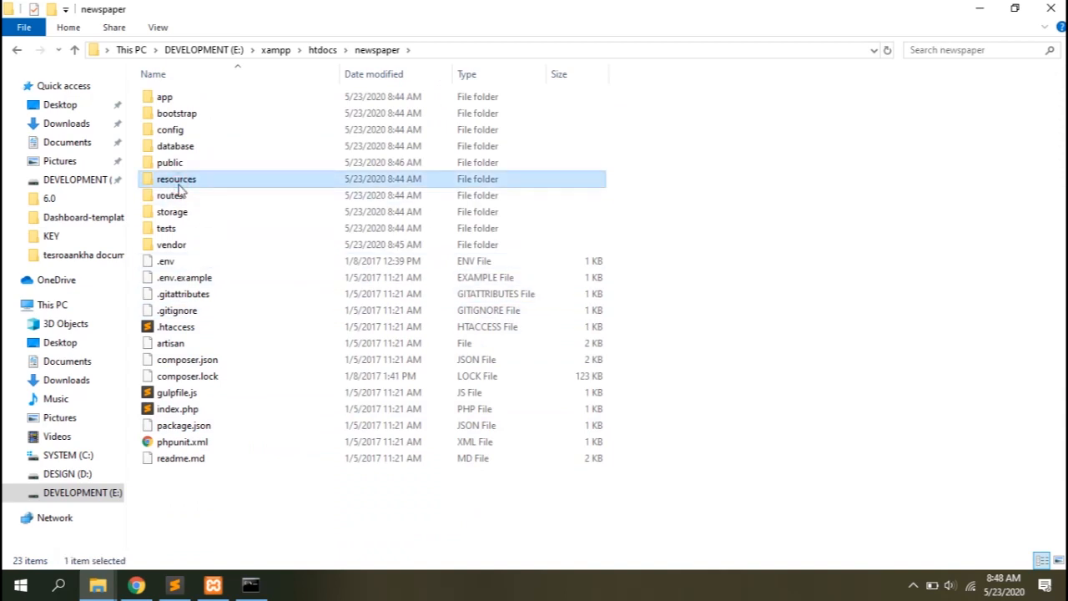
double_click(177, 178)
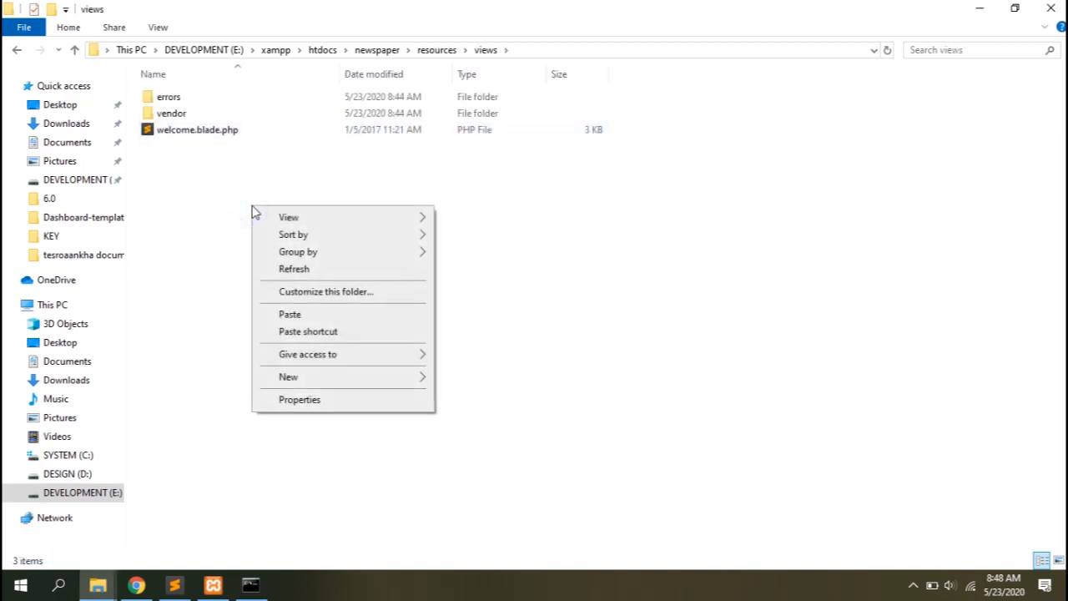
click(287, 377)
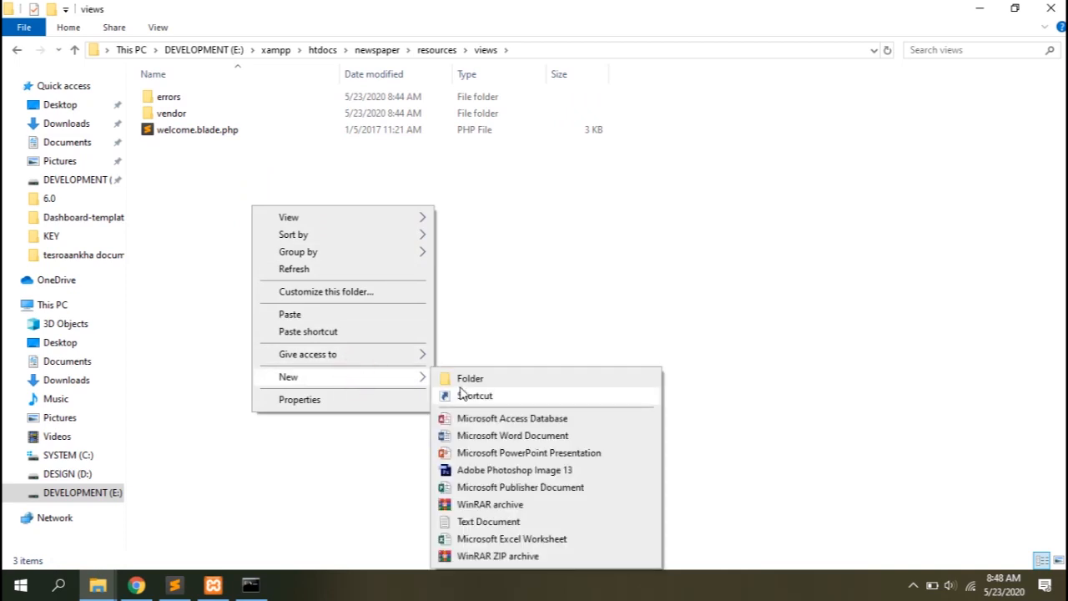
click(470, 377)
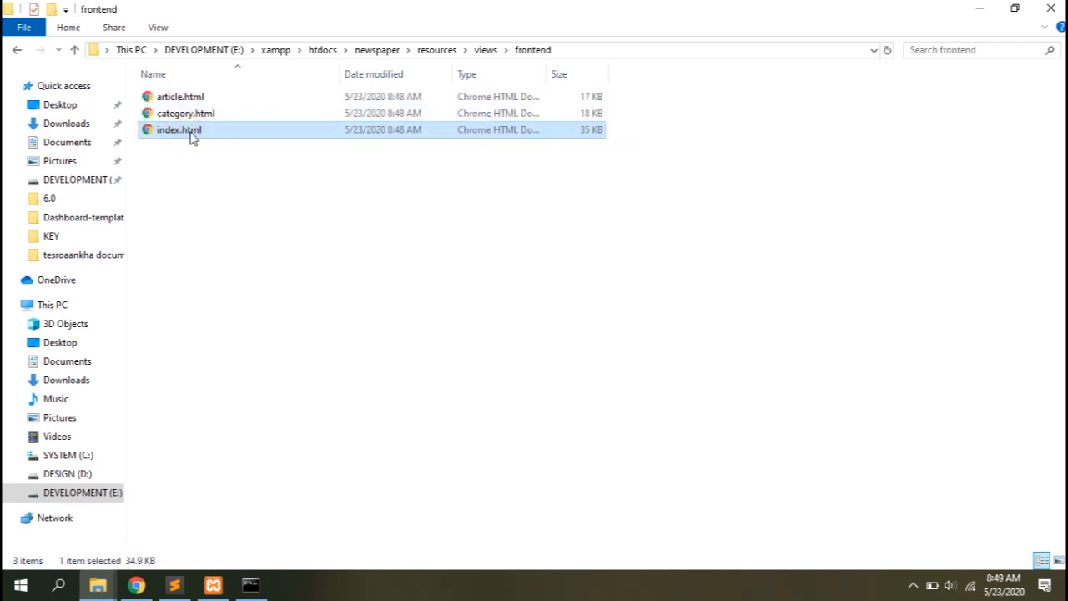
text(index.blade.php)
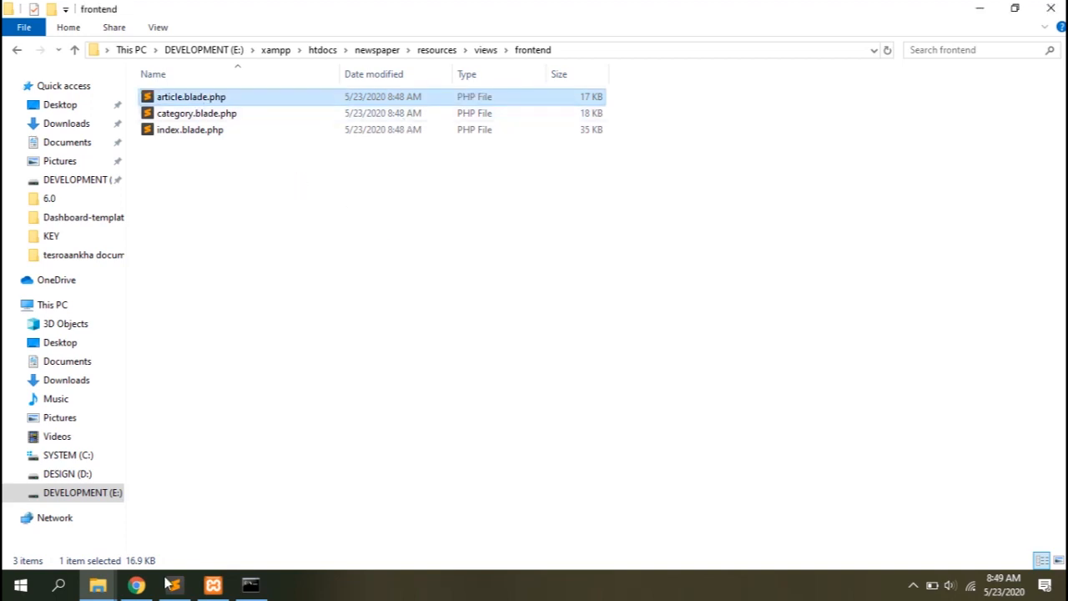
click(174, 584)
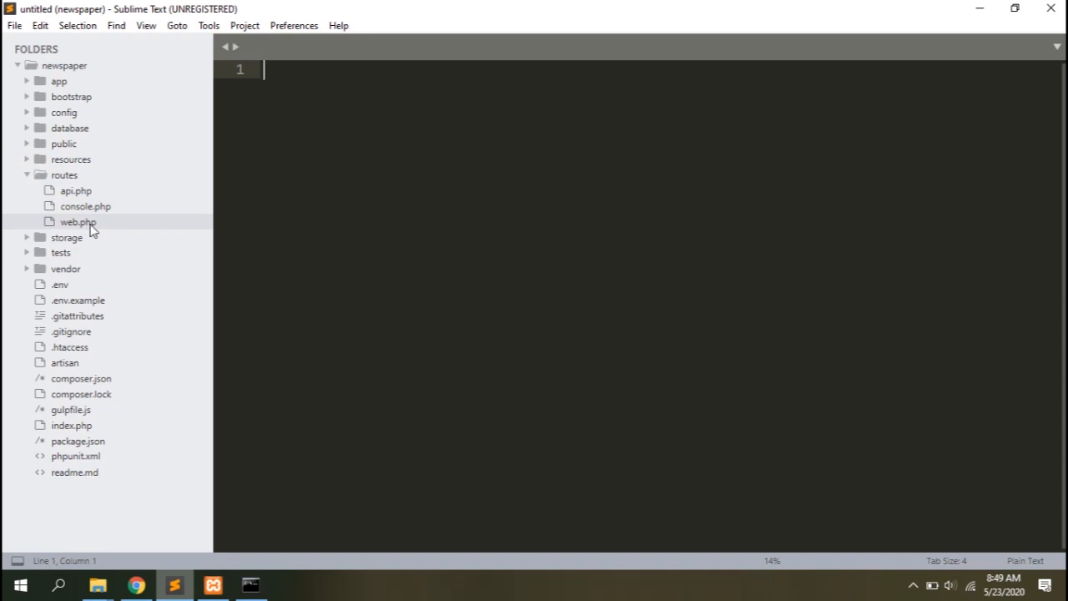
In routes/web.php make the home route return view('frontend.index') instead of welcome and save.
double_click(77, 221)
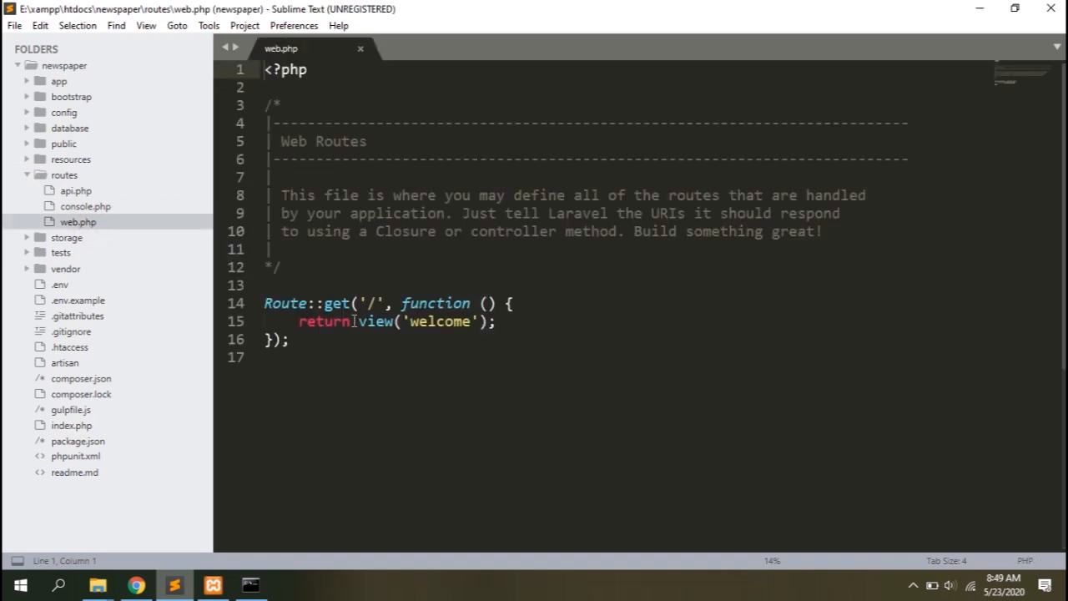
drag(264, 304, 289, 338)
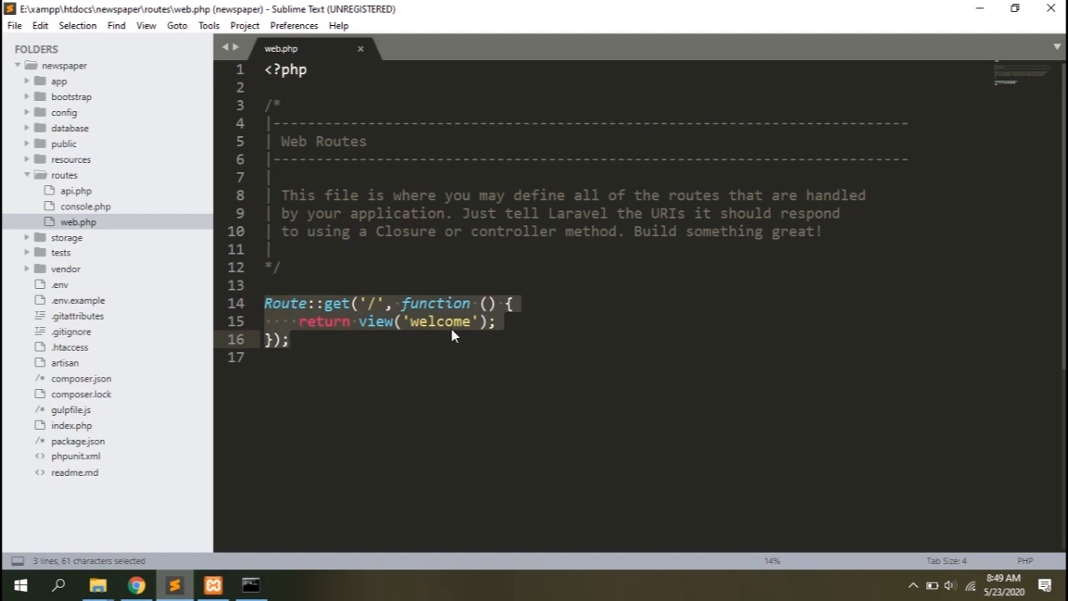
text(frontend.)
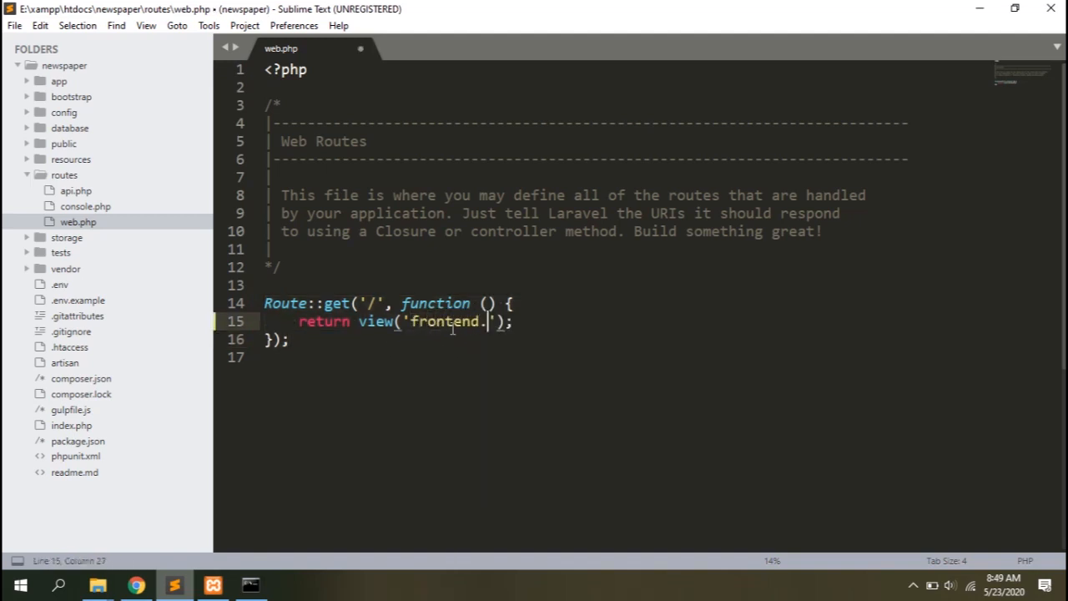
text(index)
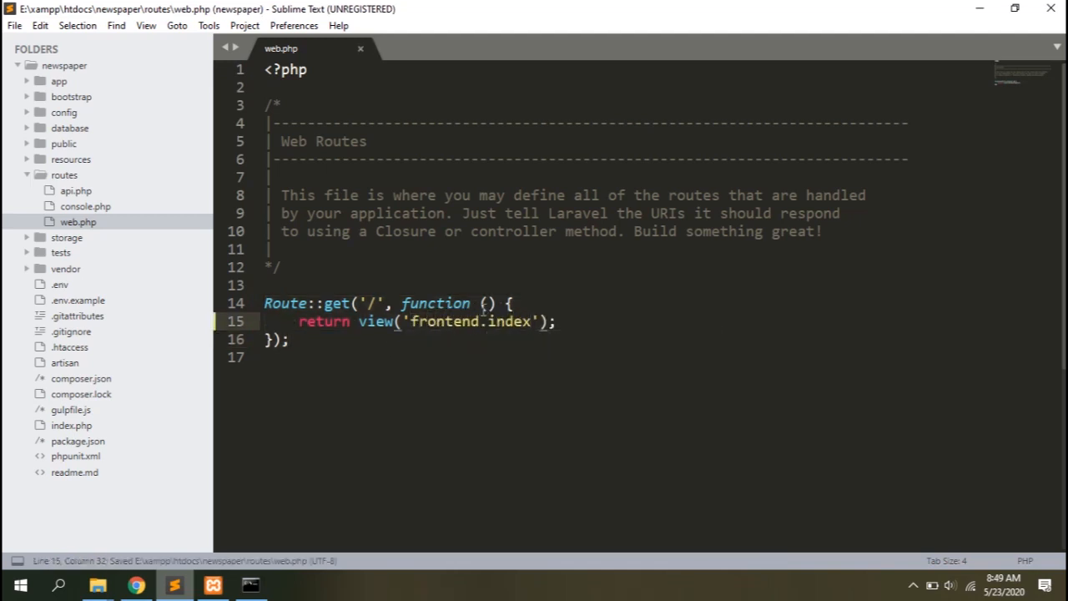
click(137, 584)
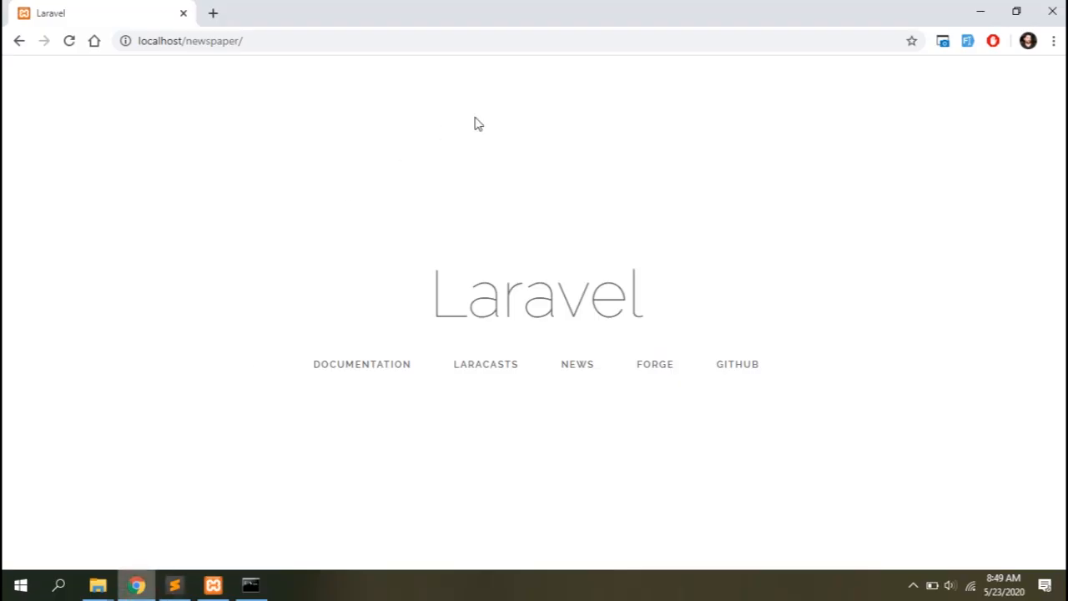
Reload localhost/newspaper to see the unstyled ColorMag homepage and briefly inspect it with DevTools.
click(71, 40)
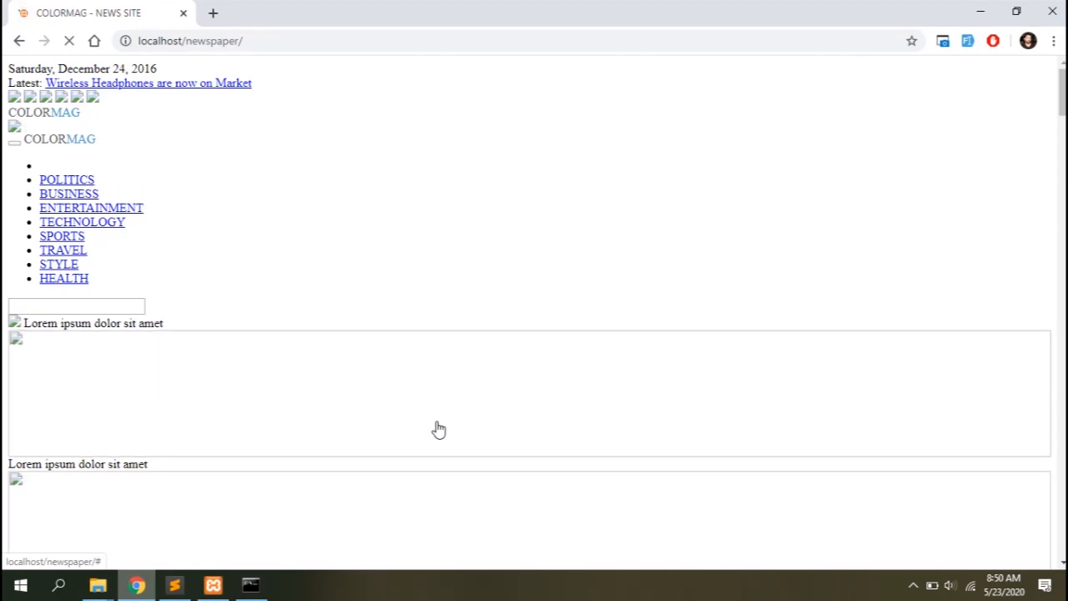
scroll(down, 3)
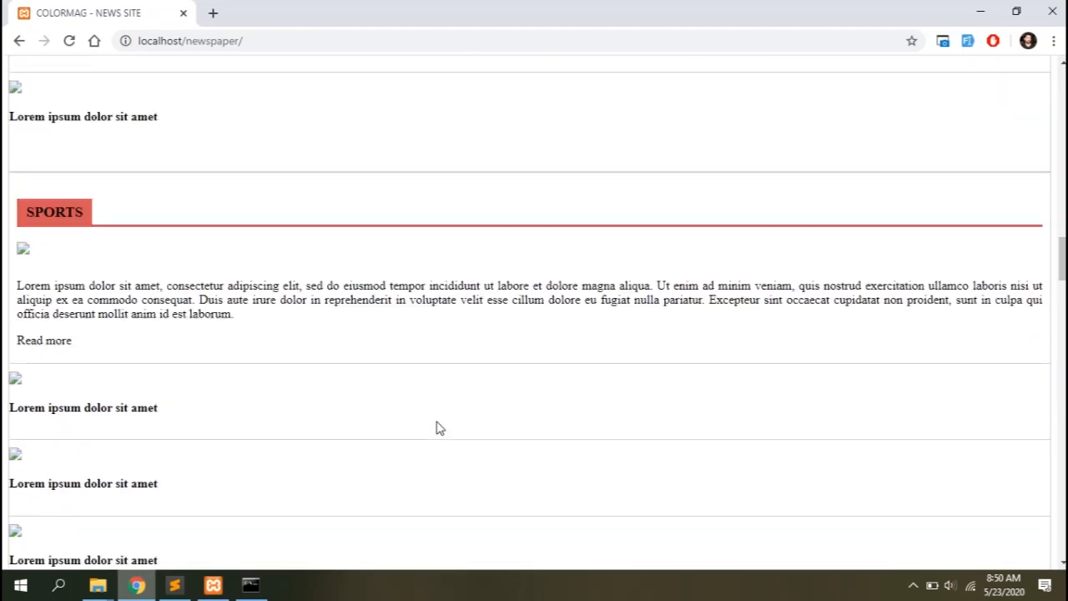
scroll(up, 3)
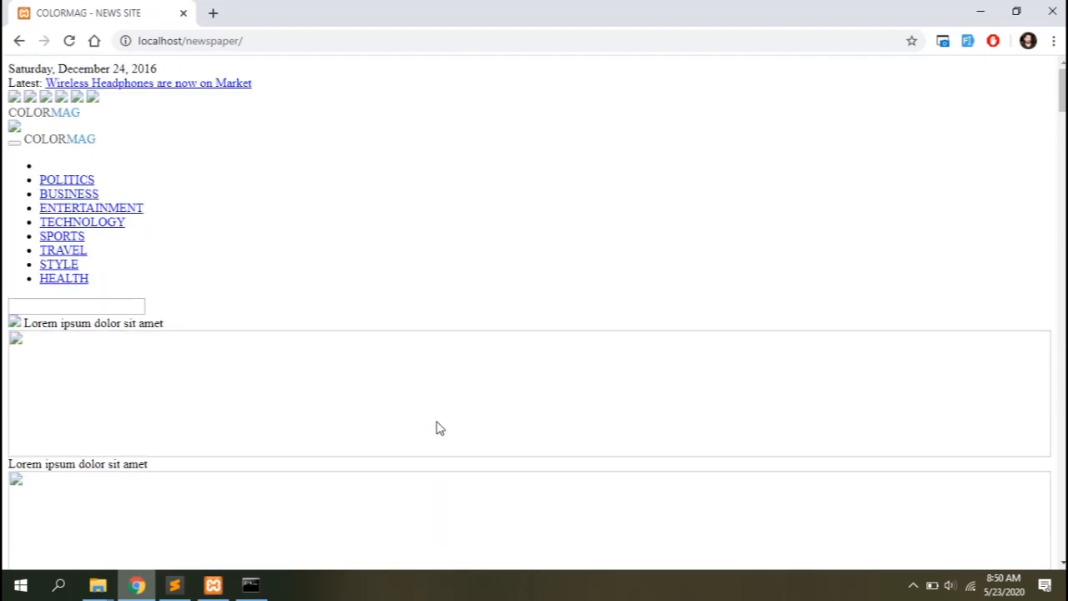
key(F12)
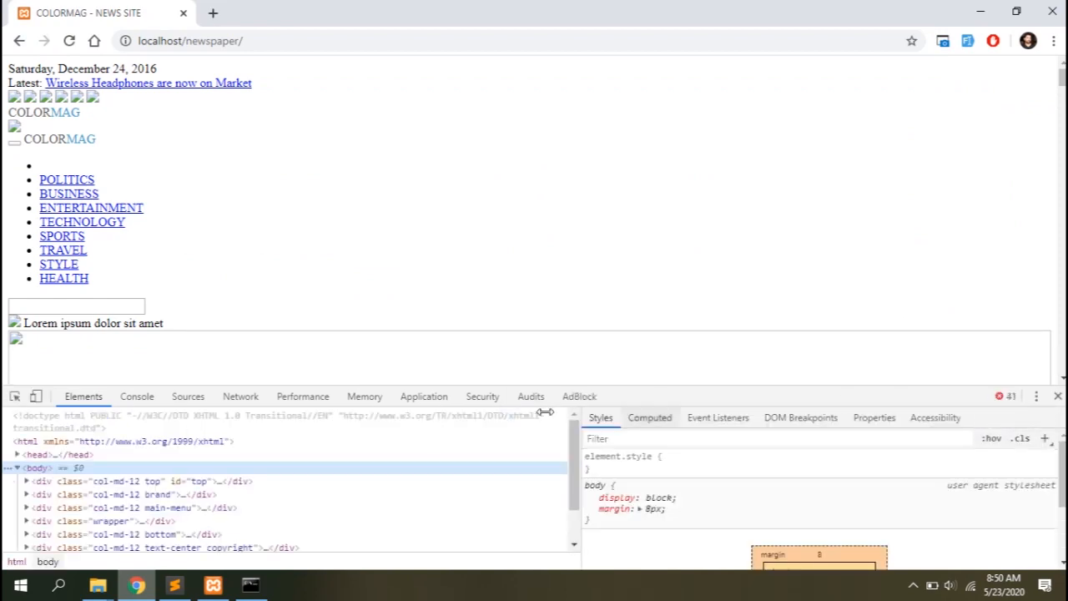
click(137, 396)
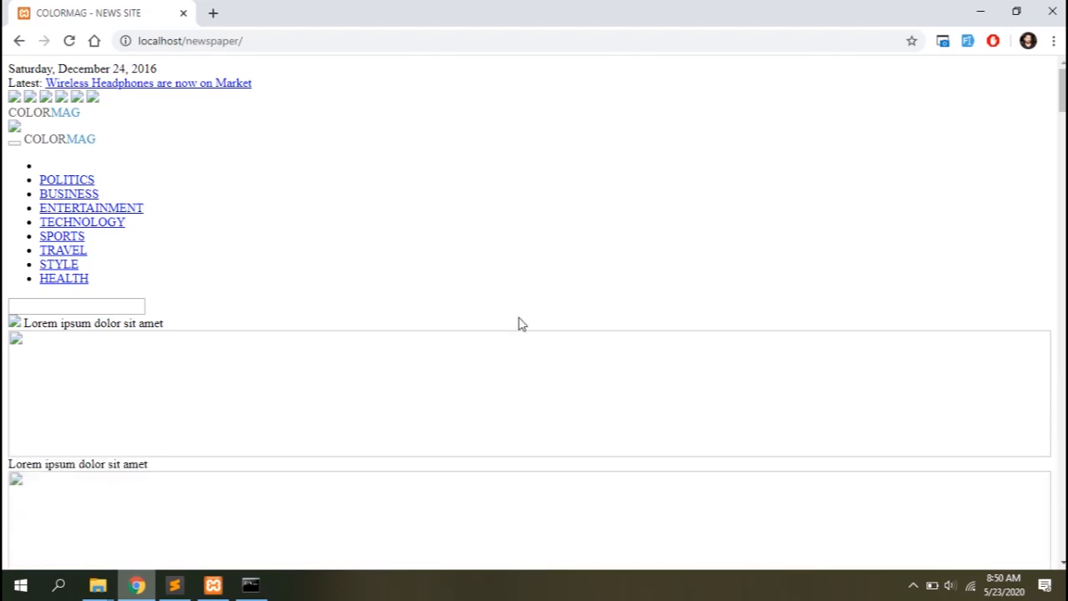
click(96, 584)
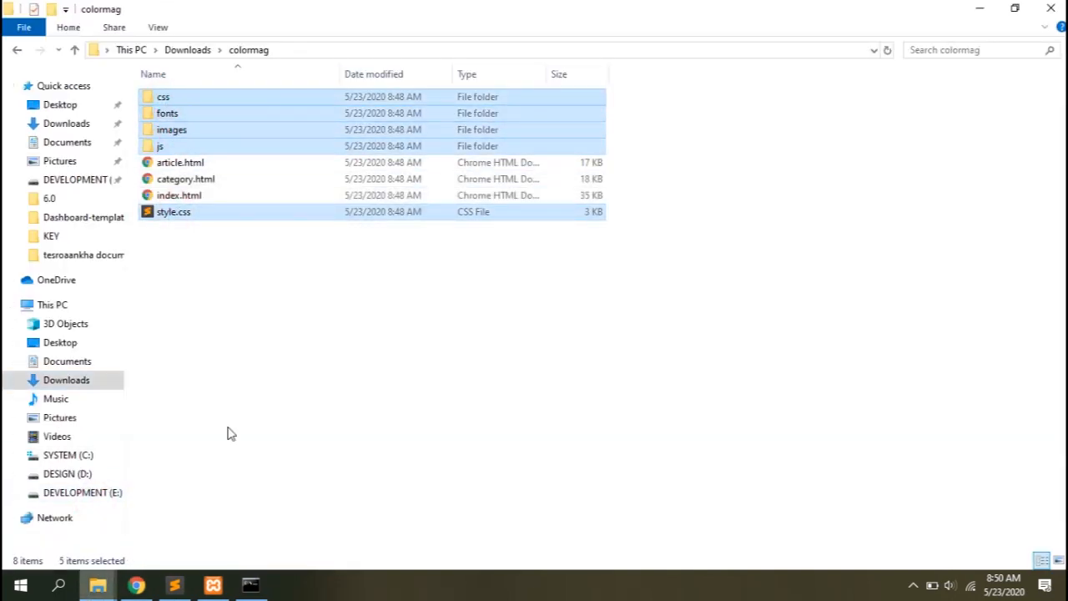
Select the colormag css, fonts, images, js folders and style.css for copying.
click(407, 50)
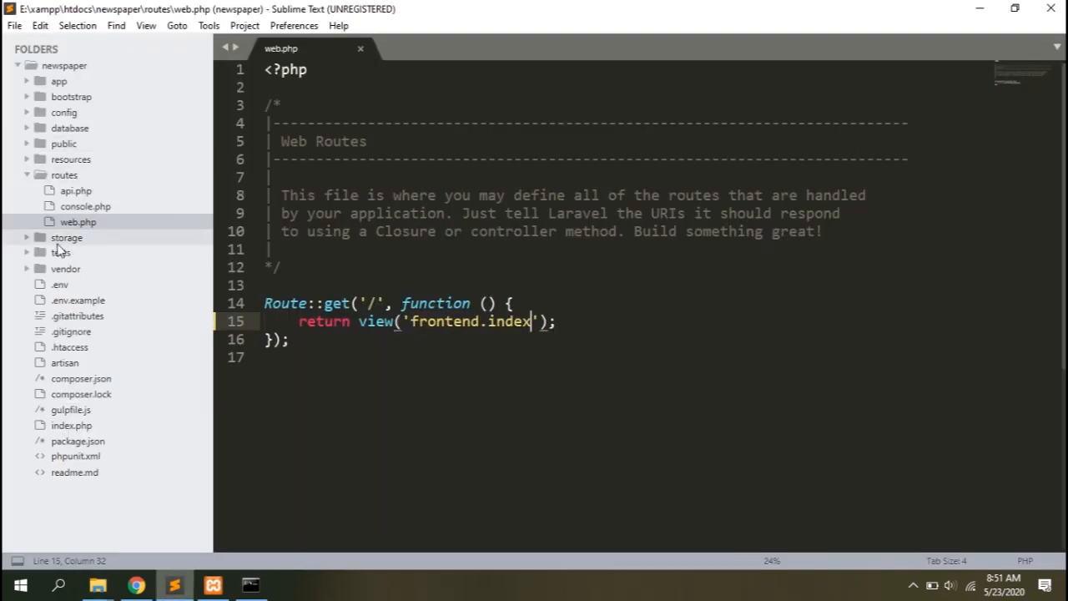
Replace the XHTML doctype and wrap the bootstrap and style.css hrefs in {{url('public/...')}}, deleting the theme stylesheet line.
click(70, 160)
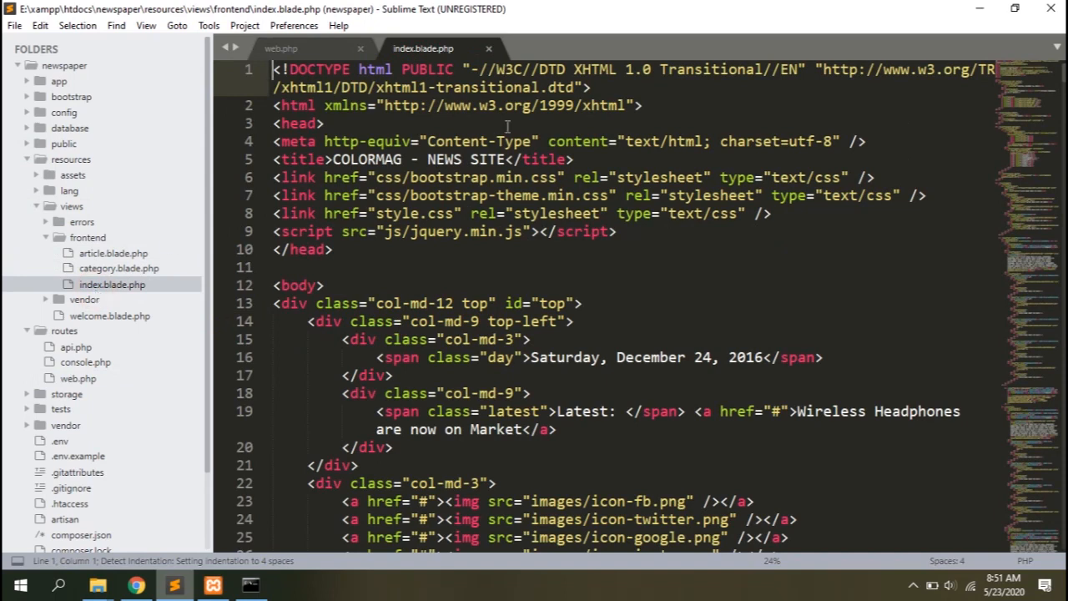
drag(397, 70, 584, 87)
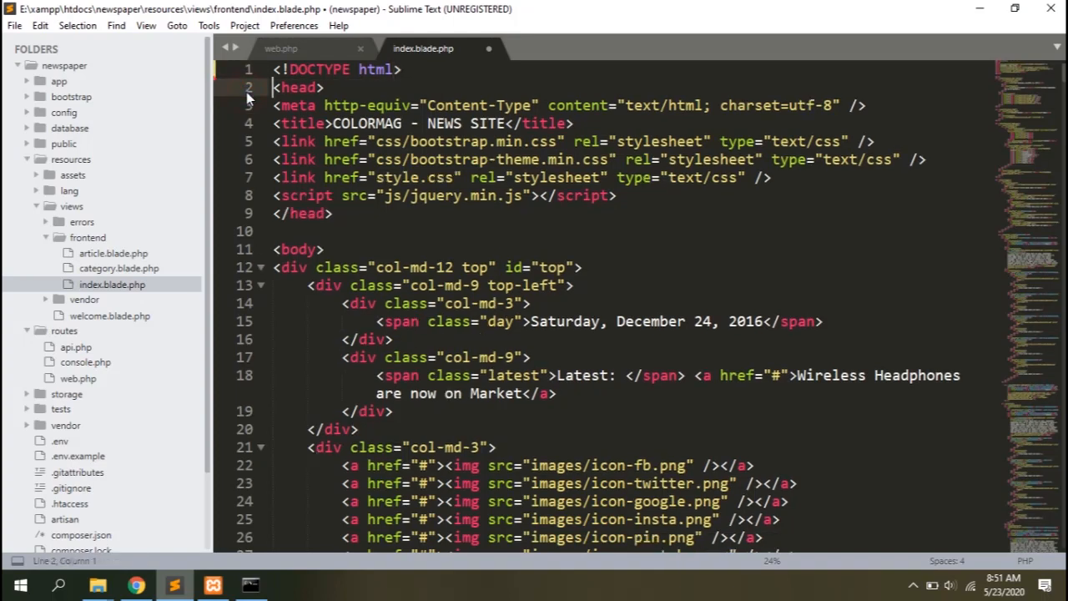
text({{)
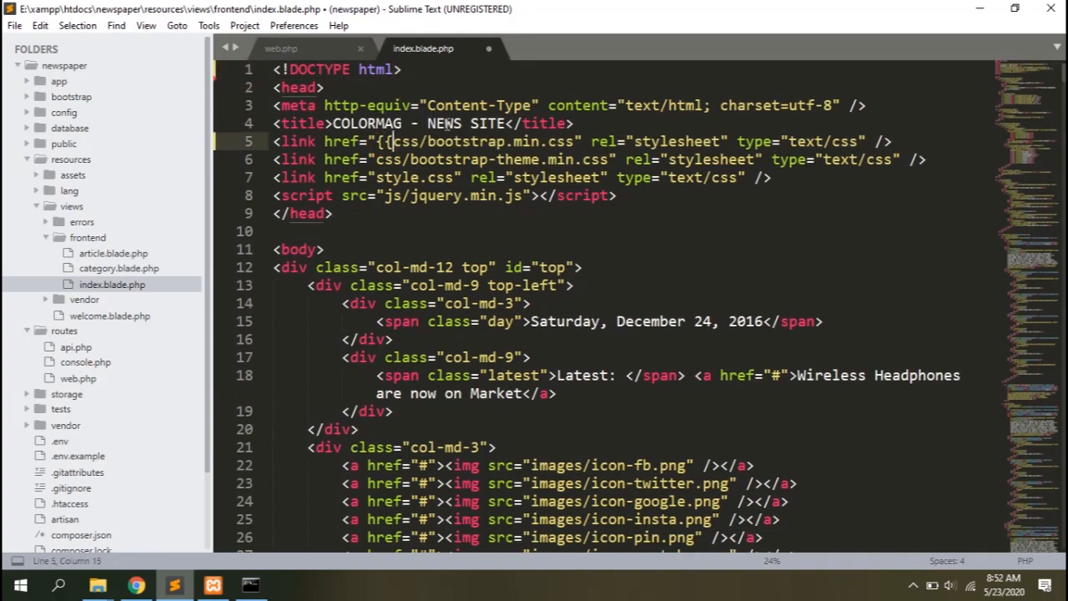
text(url()
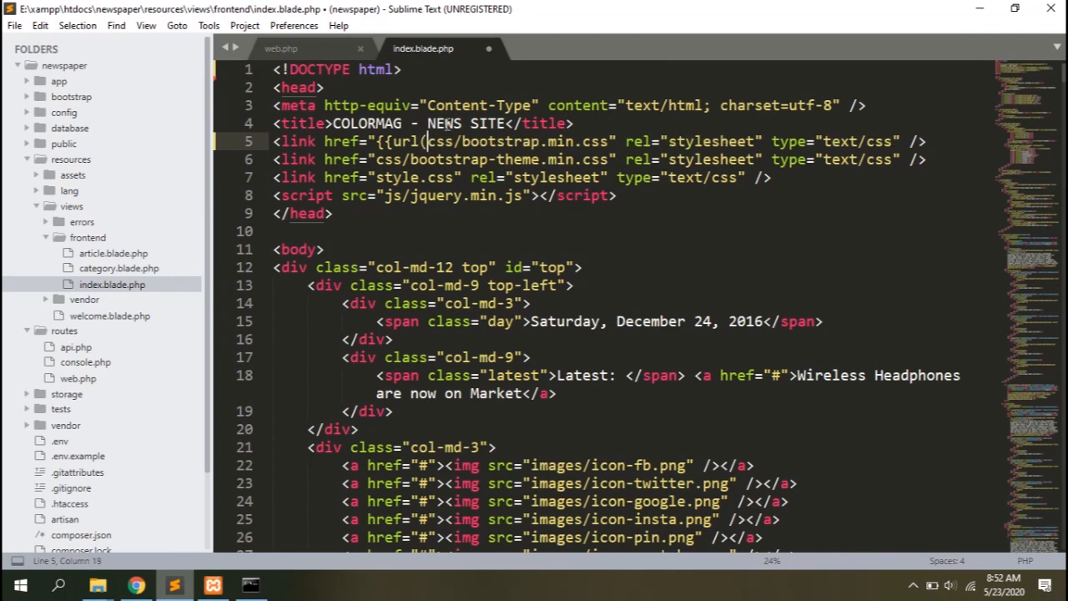
text('public/)
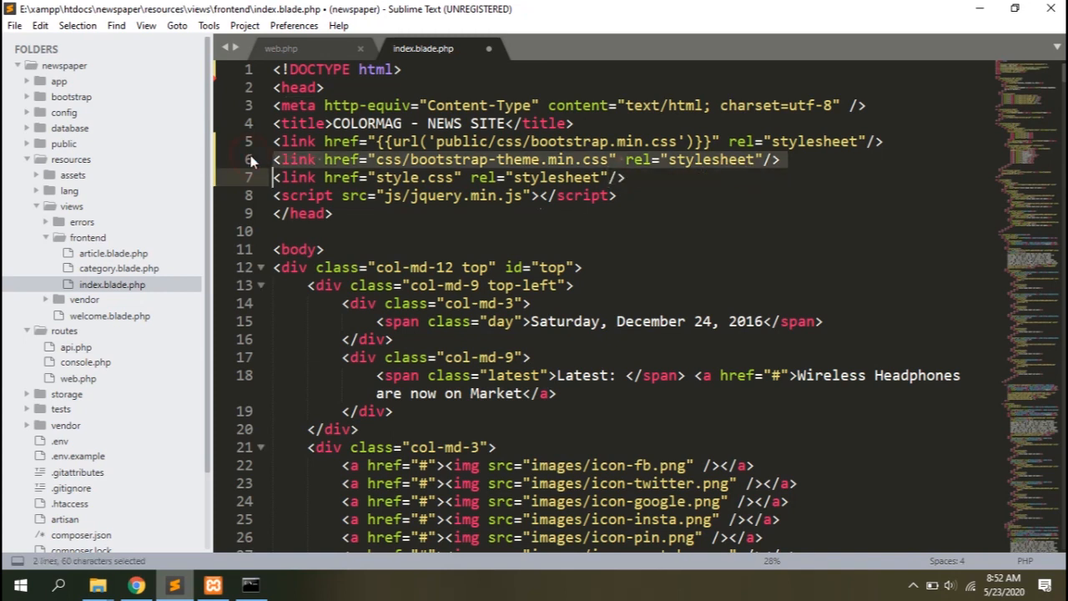
key(delete)
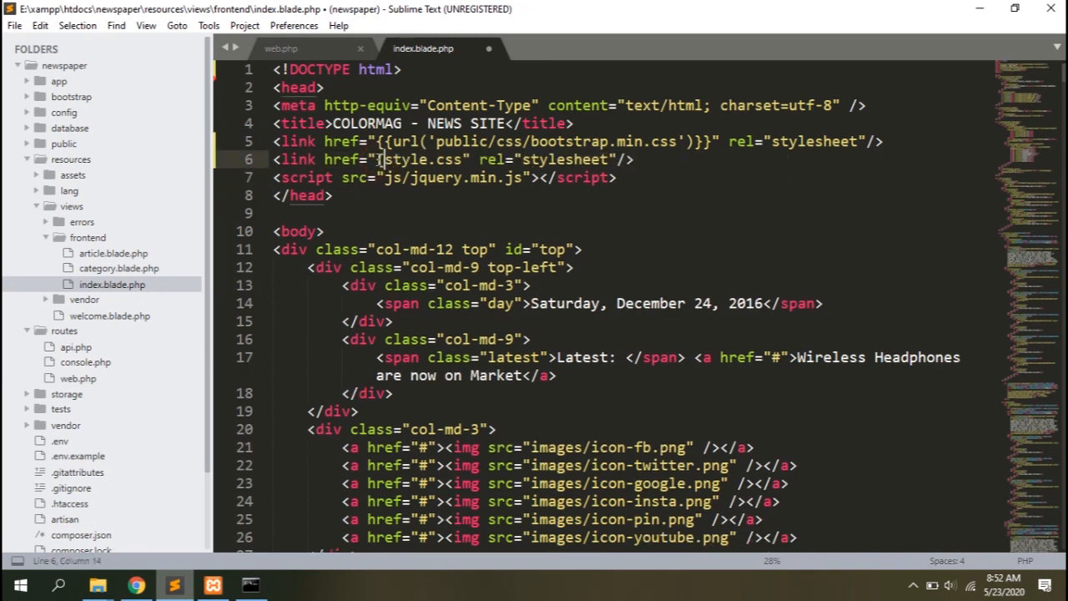
Wrap the jQuery script src in {{url('public/...')}} and add public/js/bootstrap.min.js as a script in the head.
text({{url(')
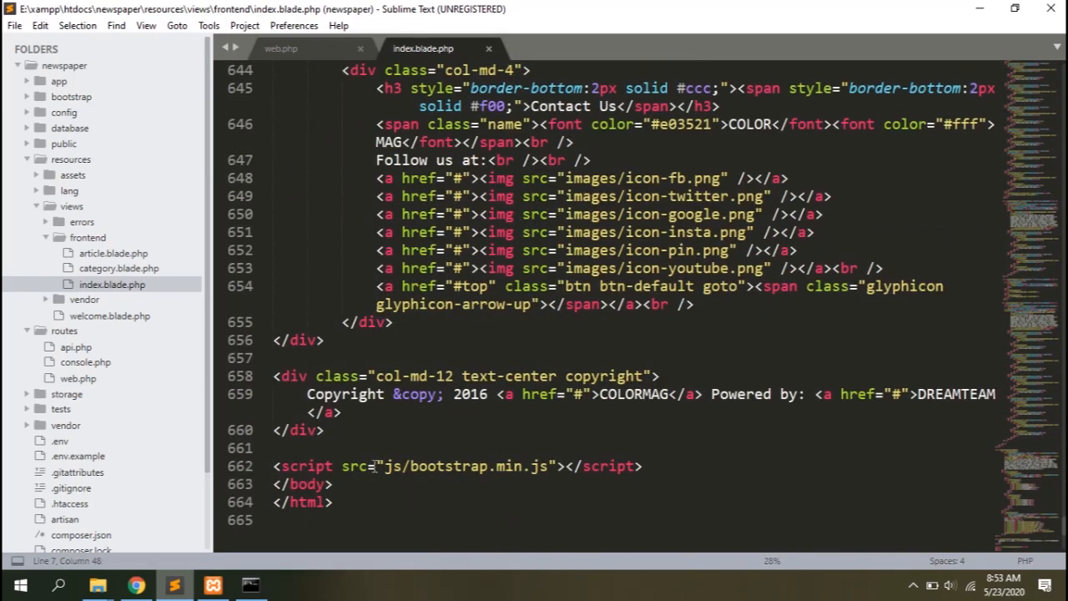
text({{url('public/)
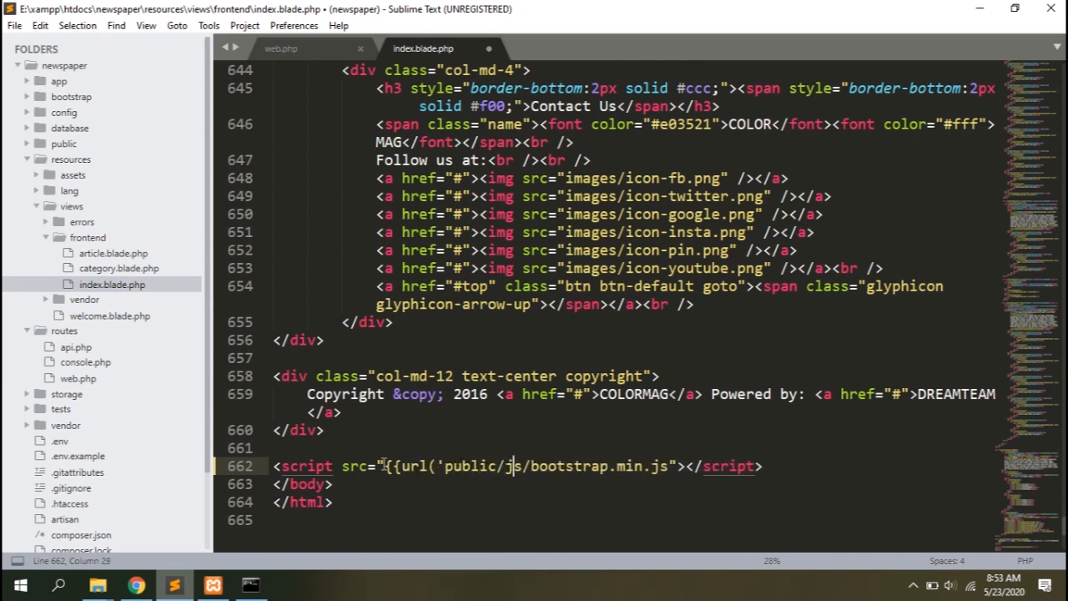
text(')}}"></script>)
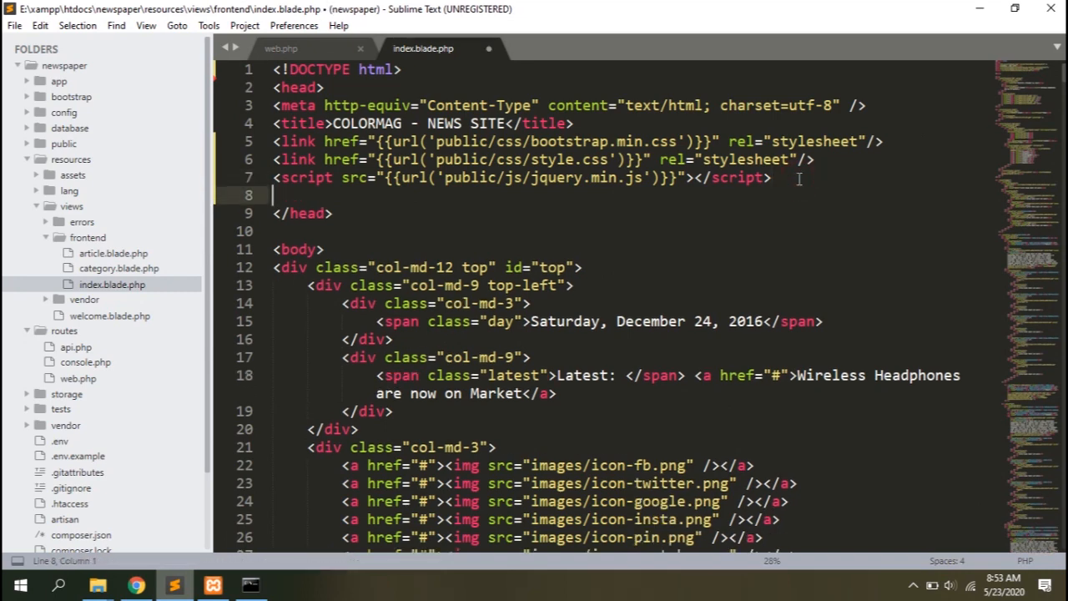
text(<script src="{{url('public/js/bootstrap.min.js')}}"></script>)
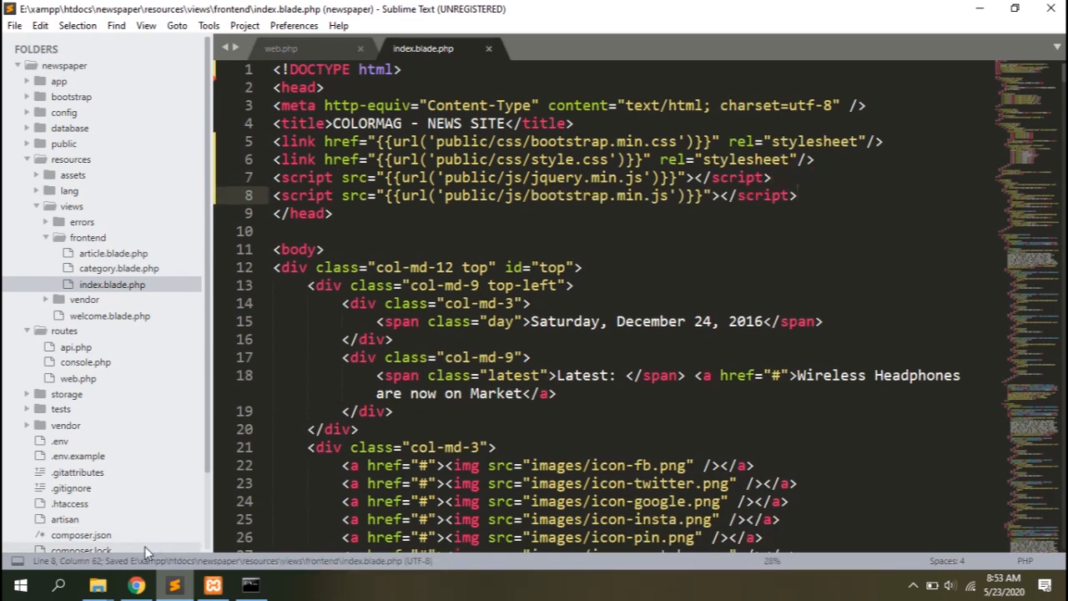
Reload localhost/newspaper in Chrome and scroll to the footer to check the now-styled page.
click(137, 584)
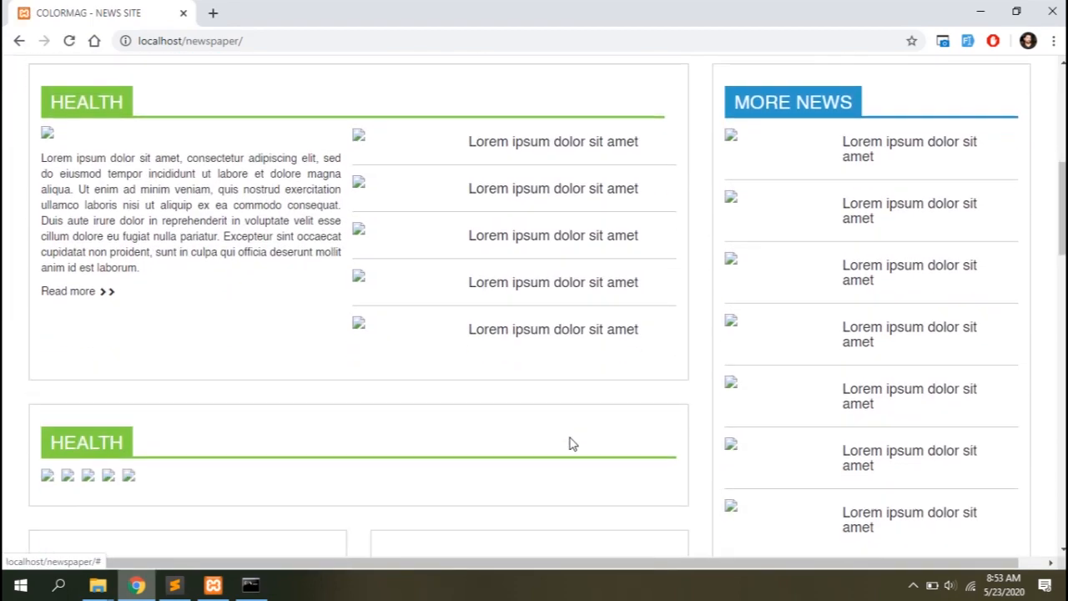
scroll(down, 3)
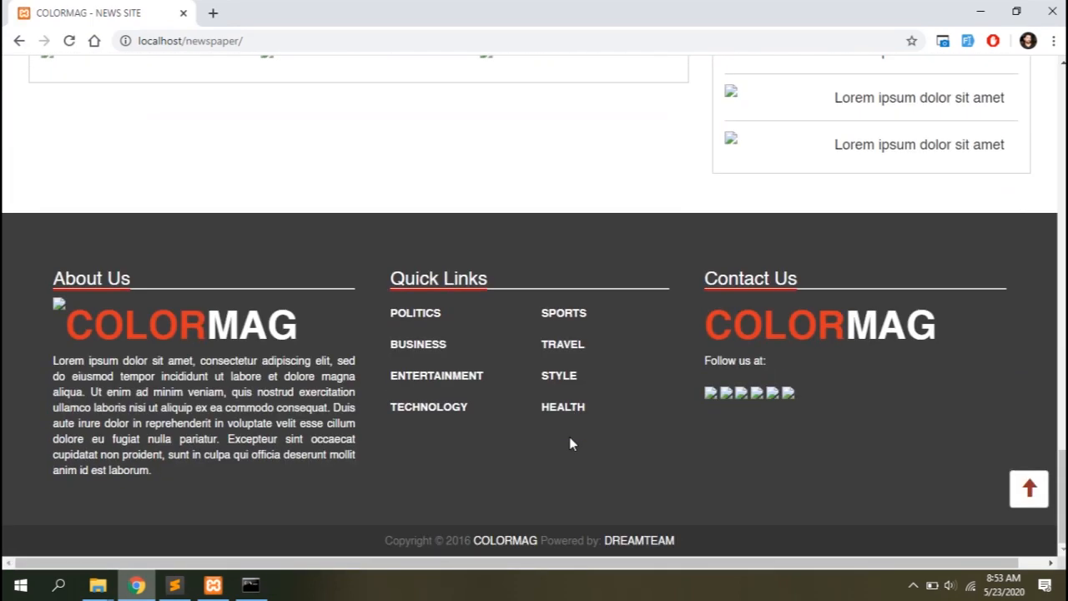
click(173, 584)
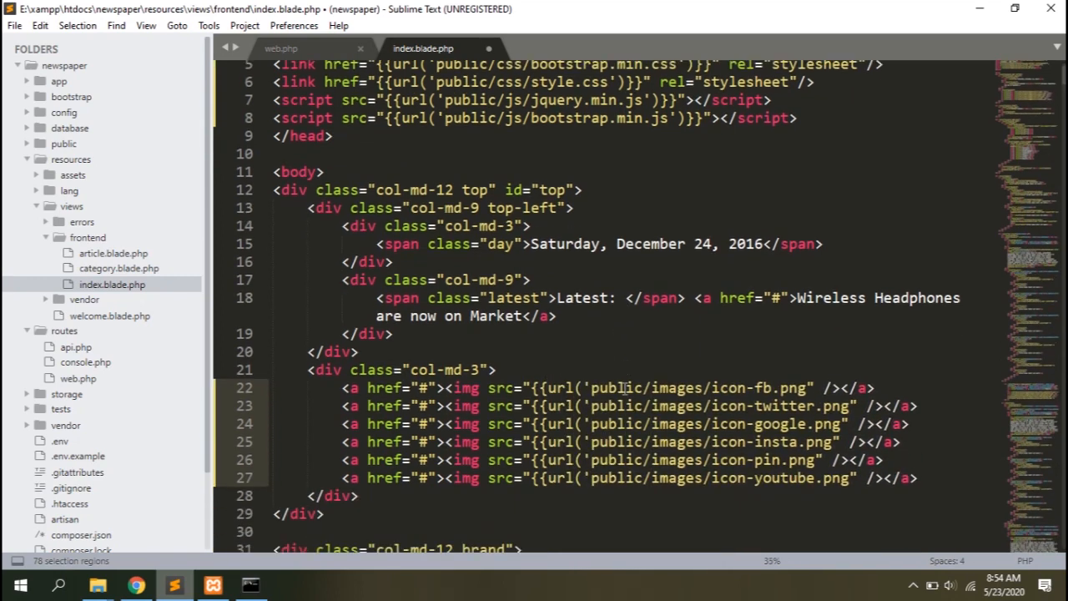
Wrap the img src values in {{url('public/images/...')}}, fixing the .jpg and .gif endings.
scroll(down, 3)
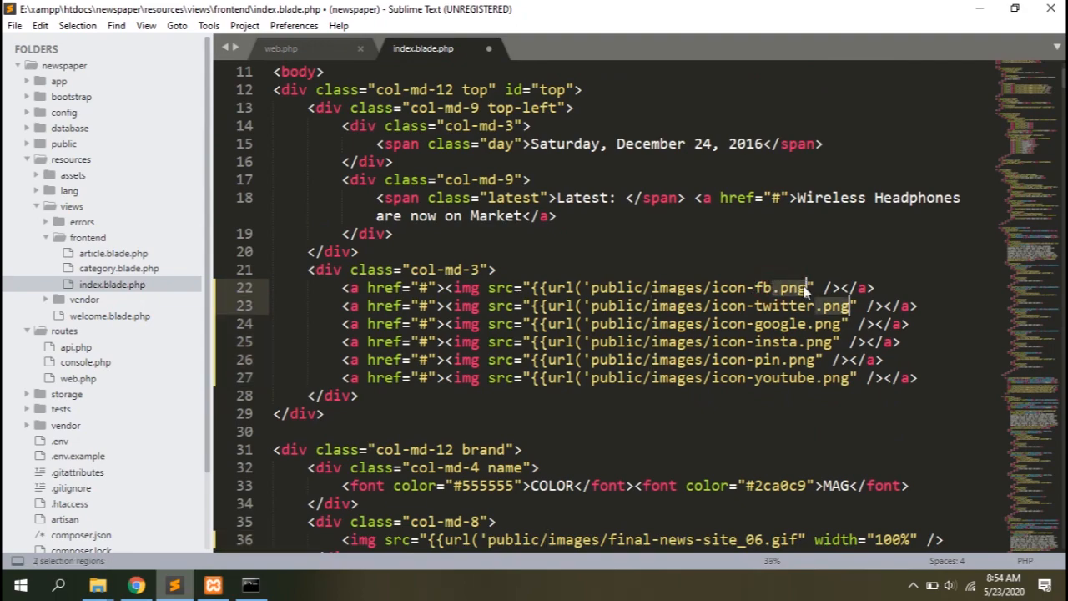
scroll(down, 3)
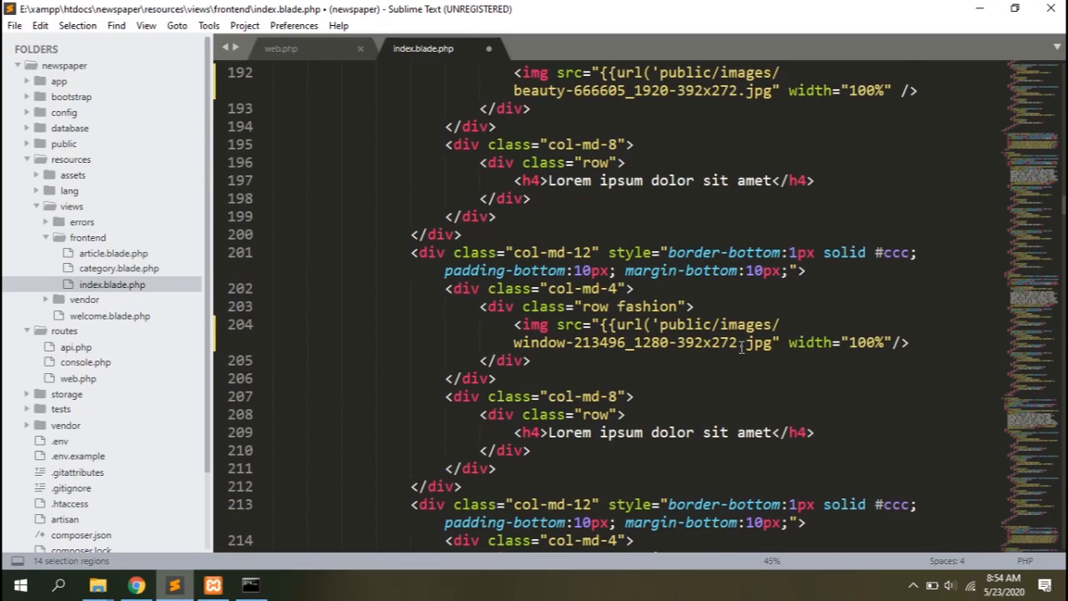
scroll(down, 3)
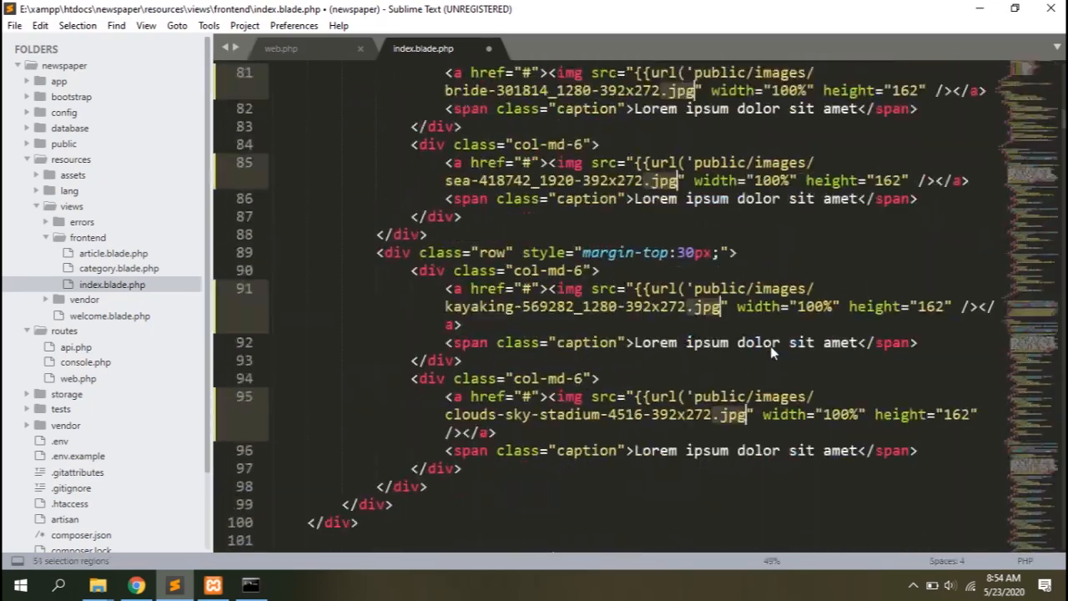
scroll(down, 3)
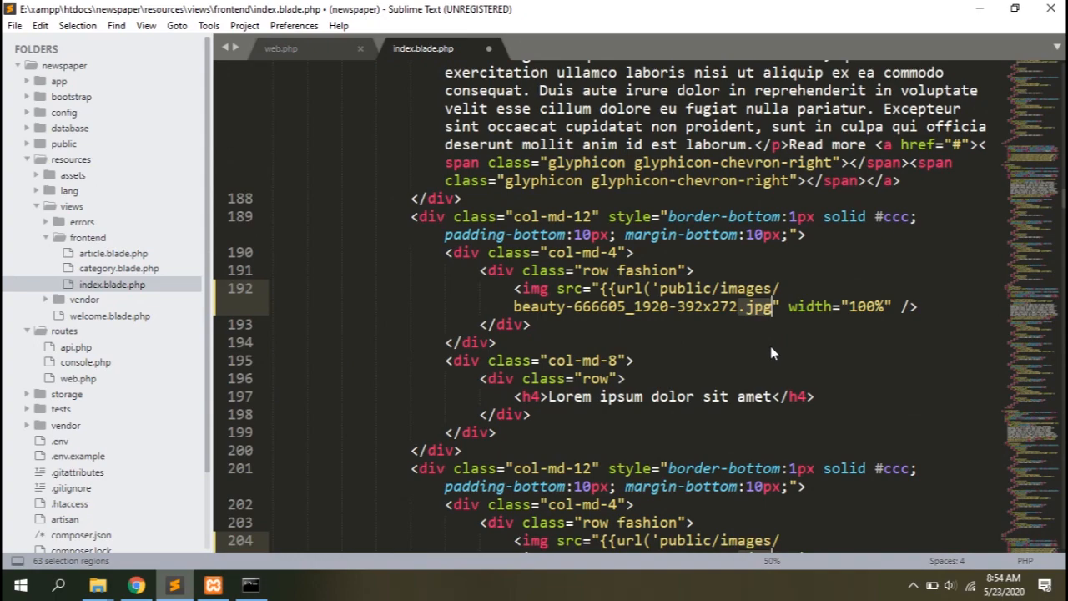
text(')})
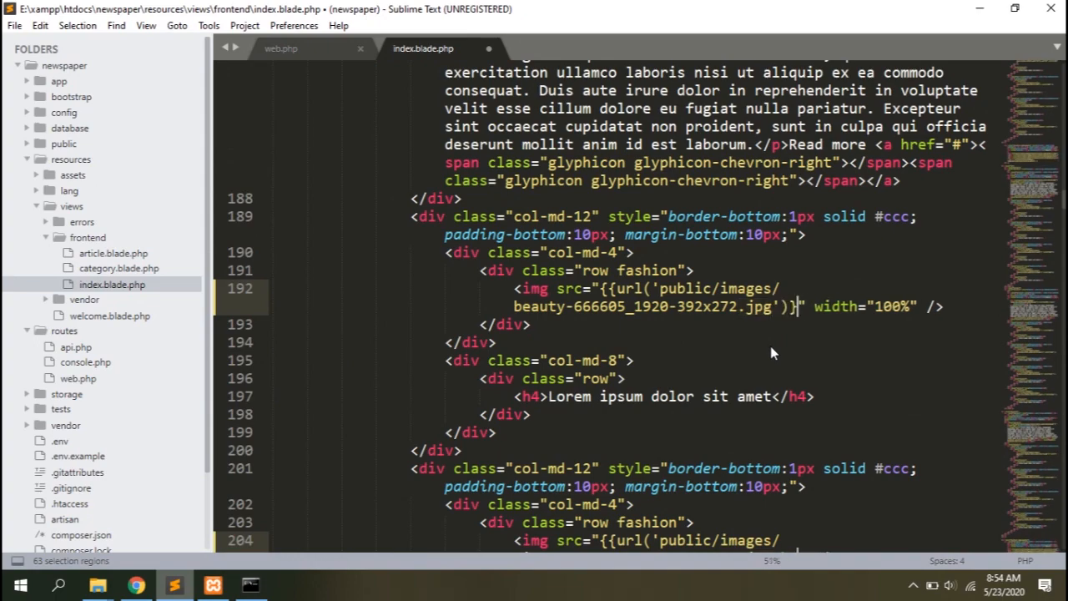
text(.gif)
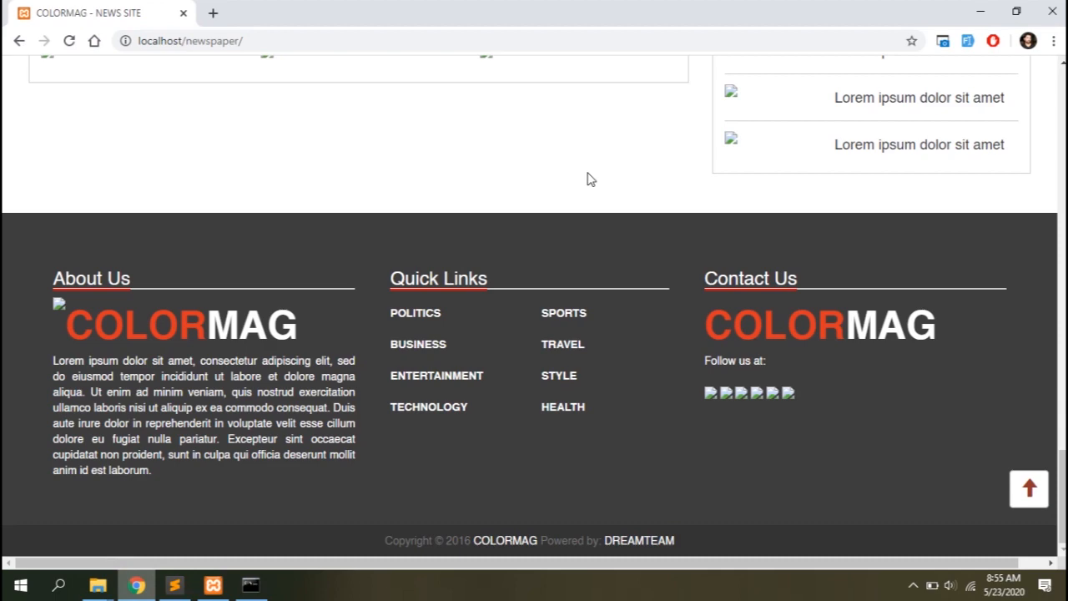
Scroll through the reloaded homepage to confirm article pictures and social icons load, then return to Sublime.
scroll(up, 3)
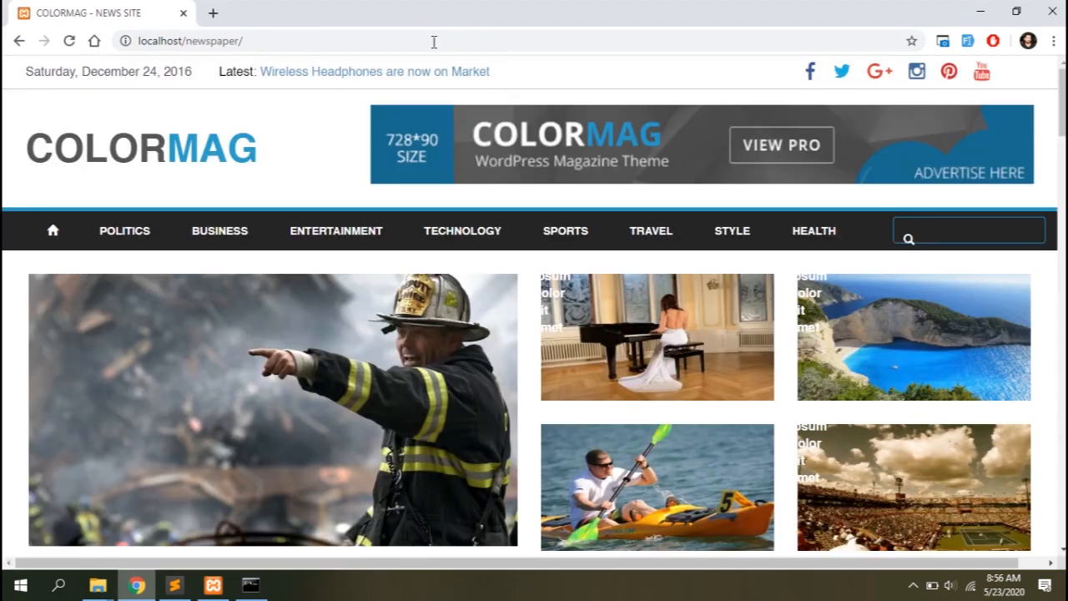
scroll(down, 3)
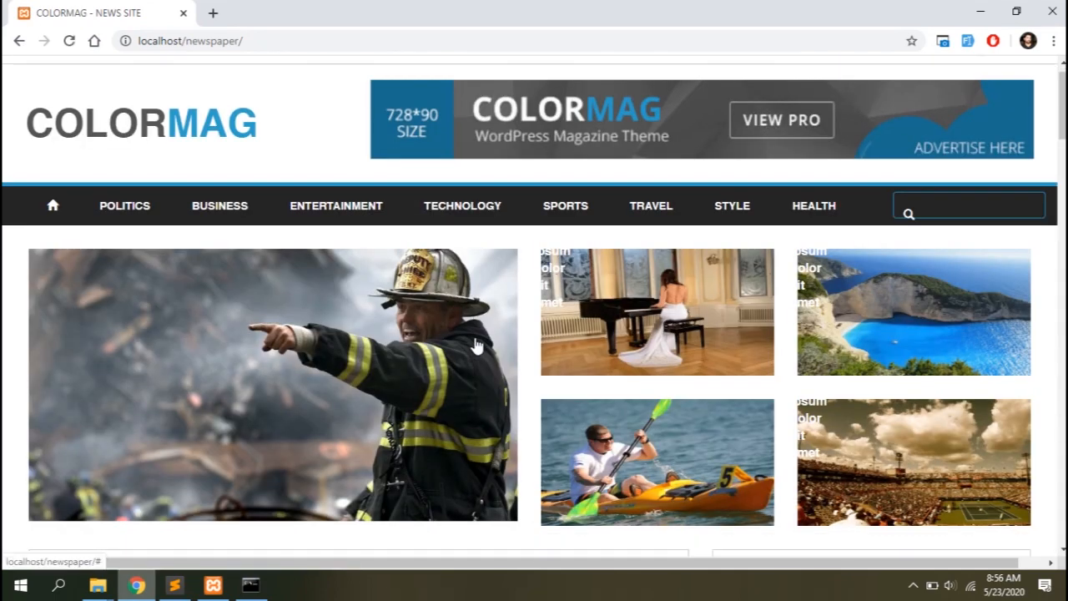
scroll(down, 3)
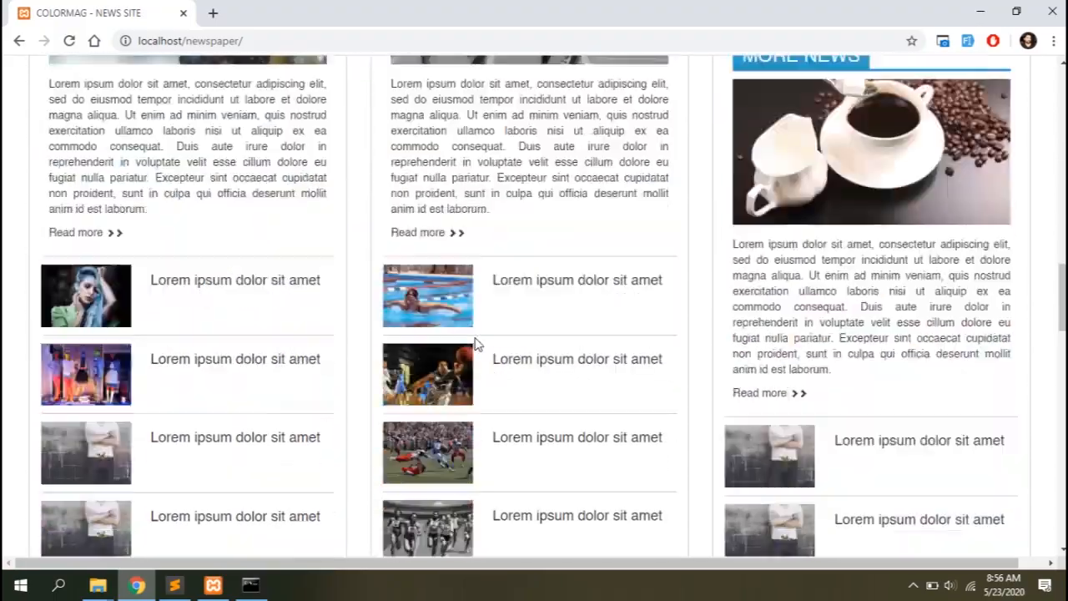
scroll(down, 3)
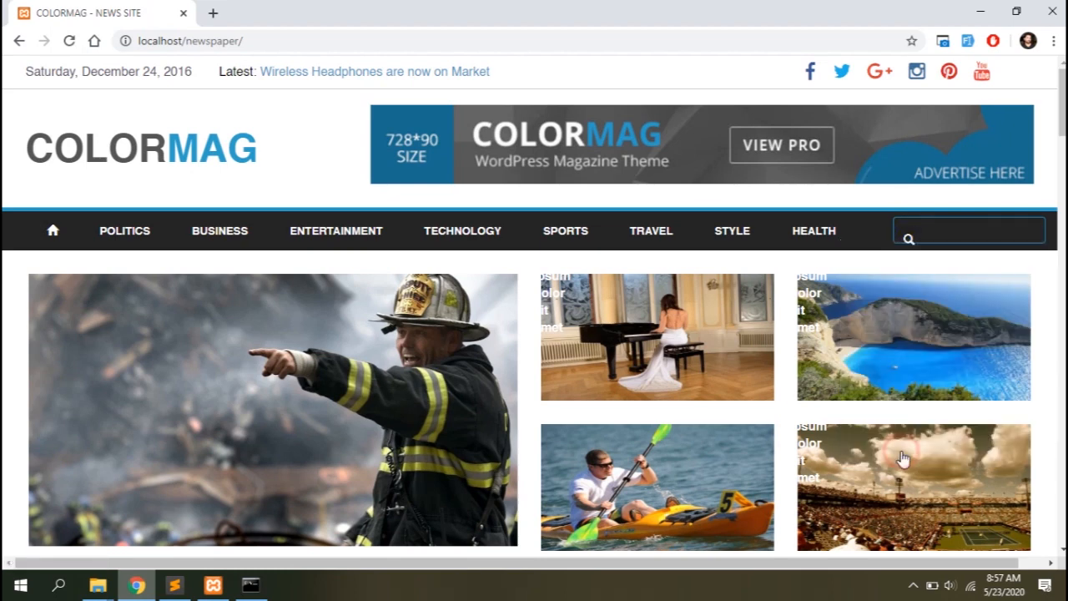
key(F12)
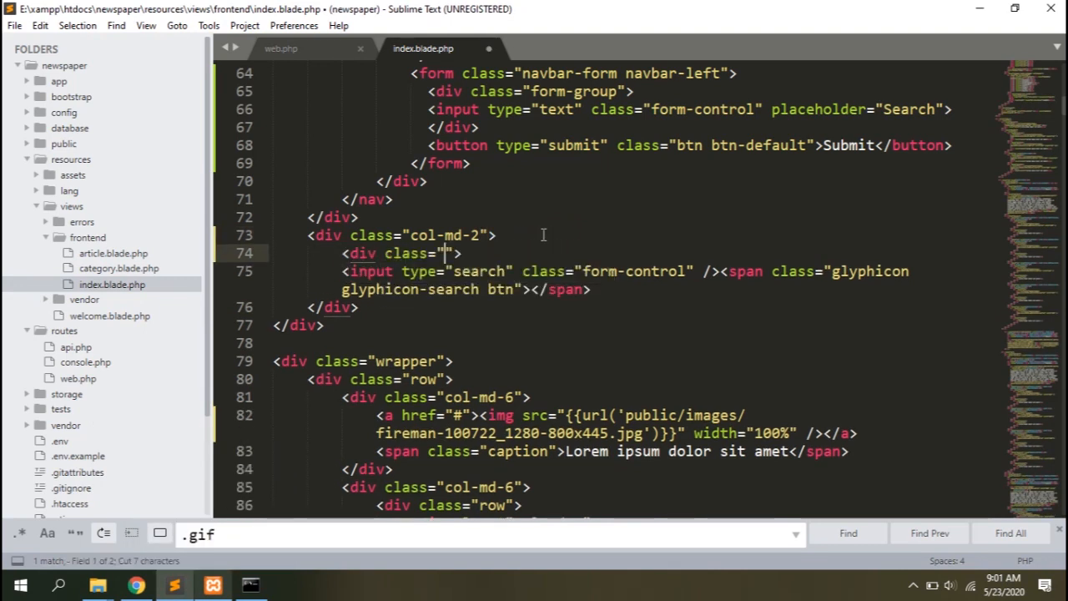
Locate the .search-btn rule in public style.css by searching for 'search'.
text(search)
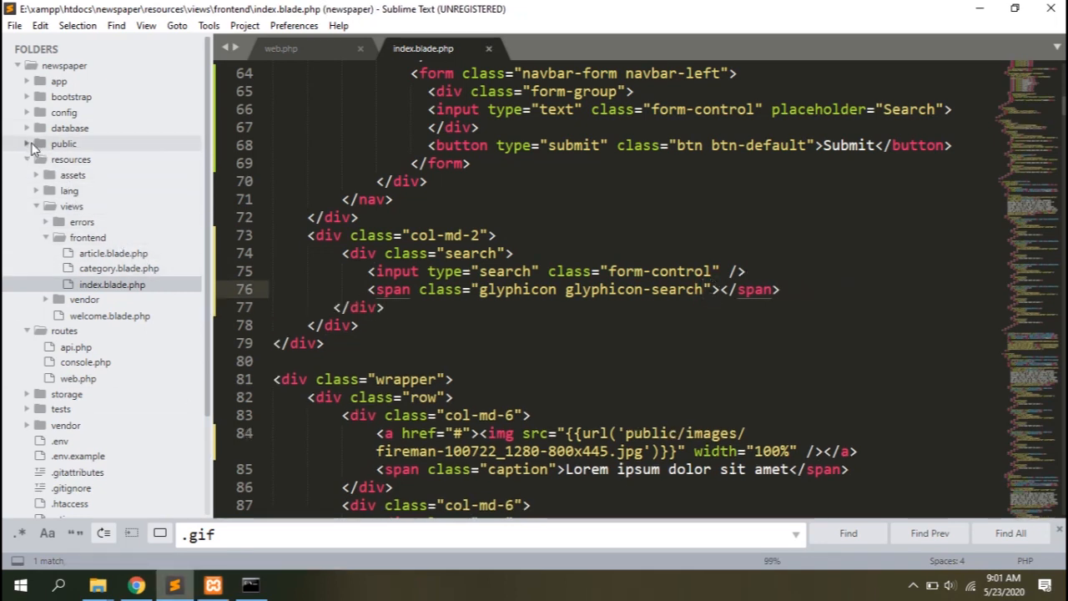
click(64, 144)
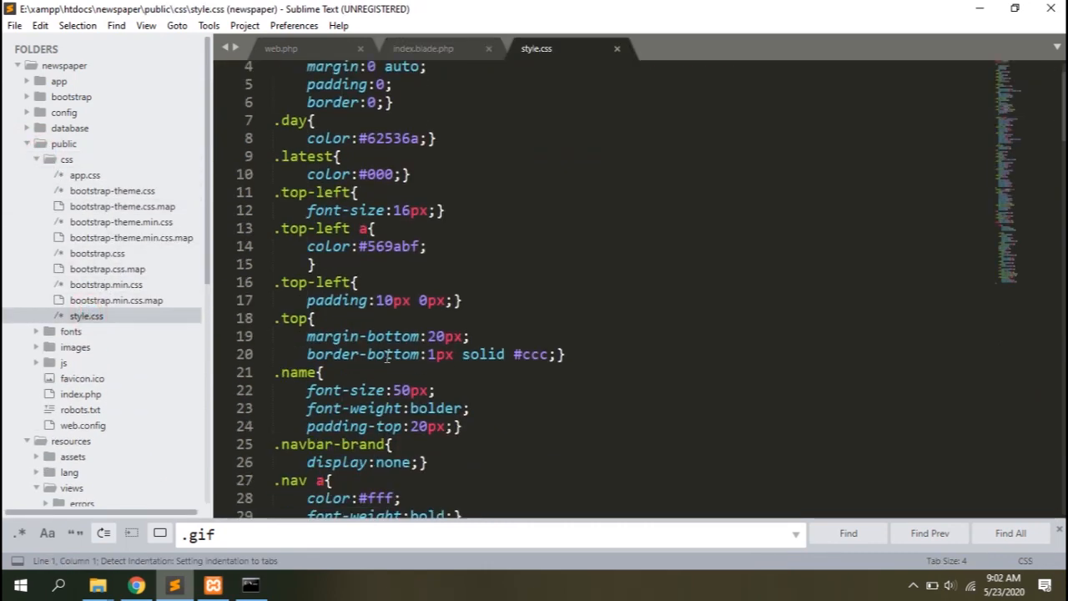
text(sea)
text(position: relative;)
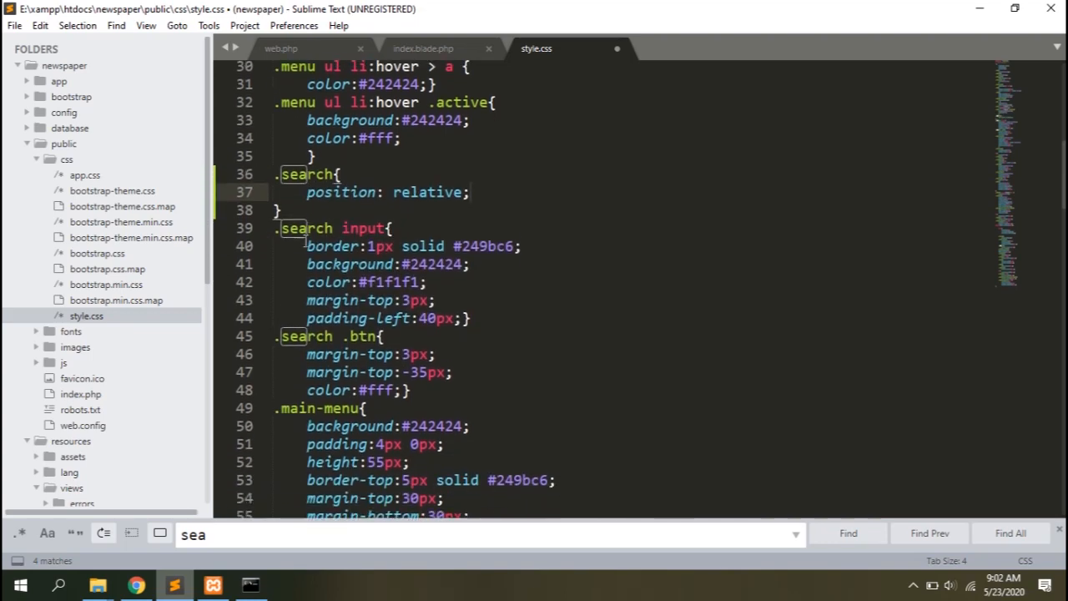
click(423, 48)
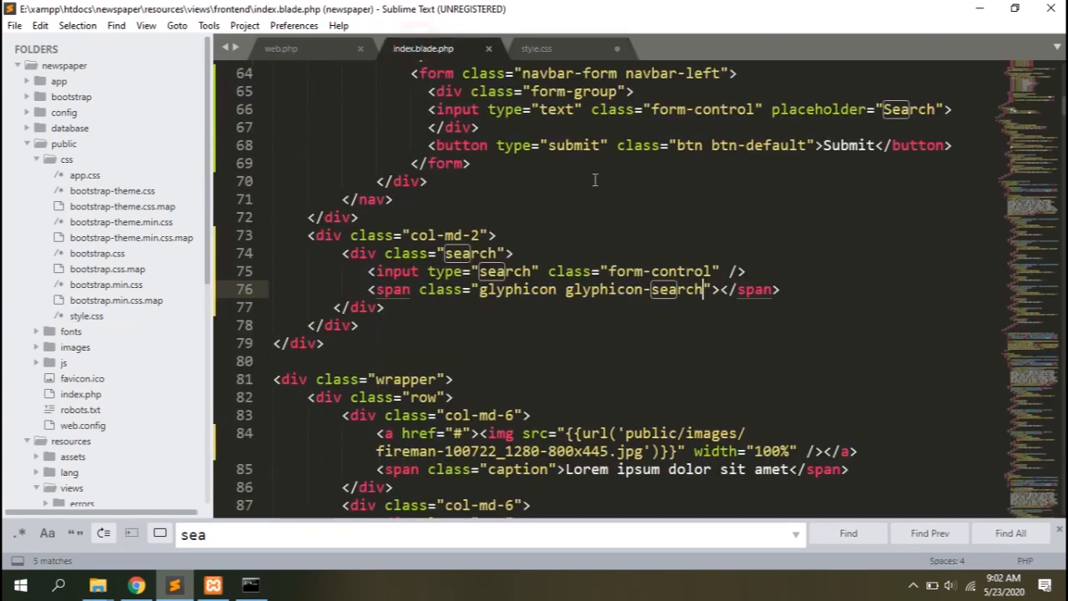
text(search{)
text(position: relative;)
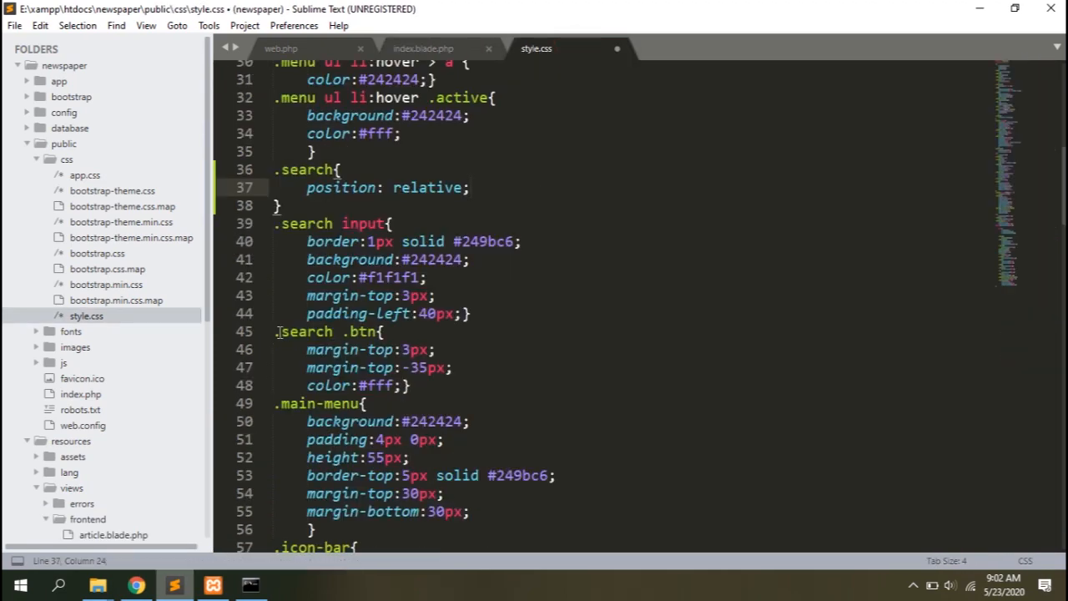
Give .search-btn position: absolute and right: 10px, then view the page in Chrome.
drag(280, 330, 411, 386)
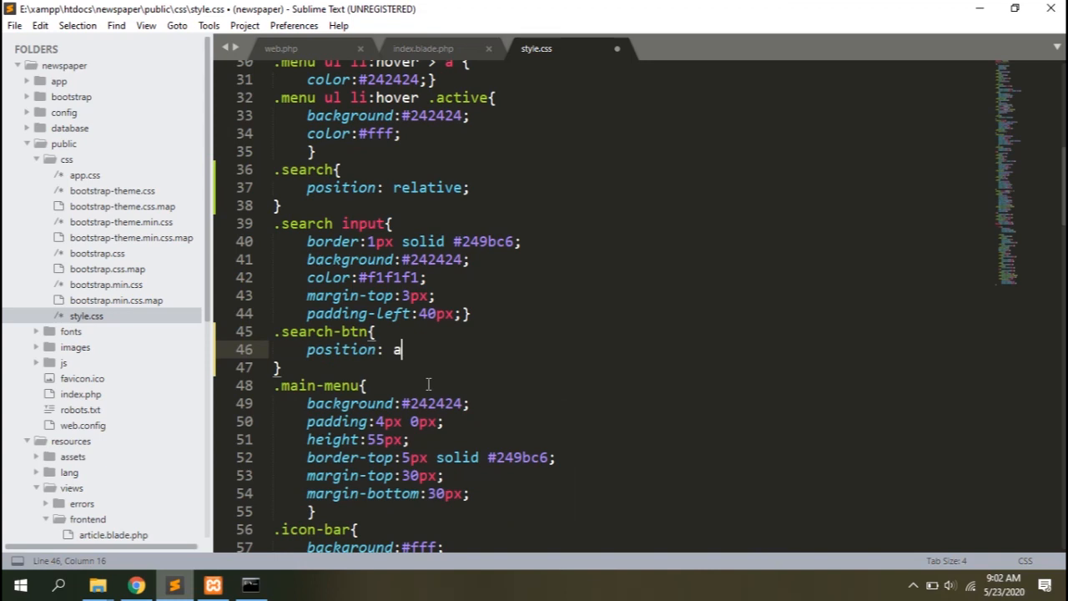
text(bsolute;)
text(top:)
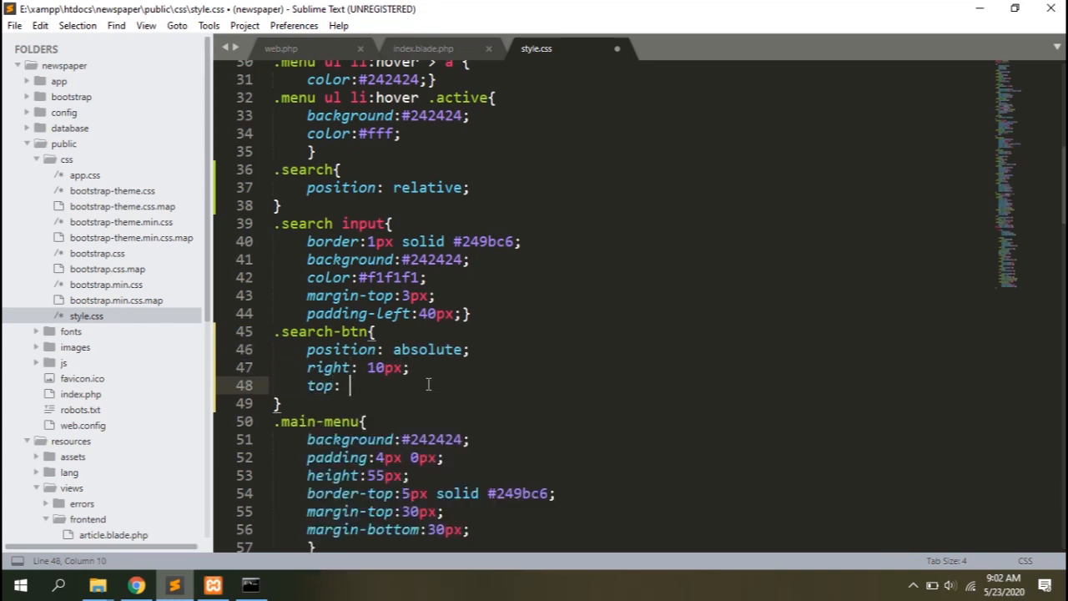
click(136, 584)
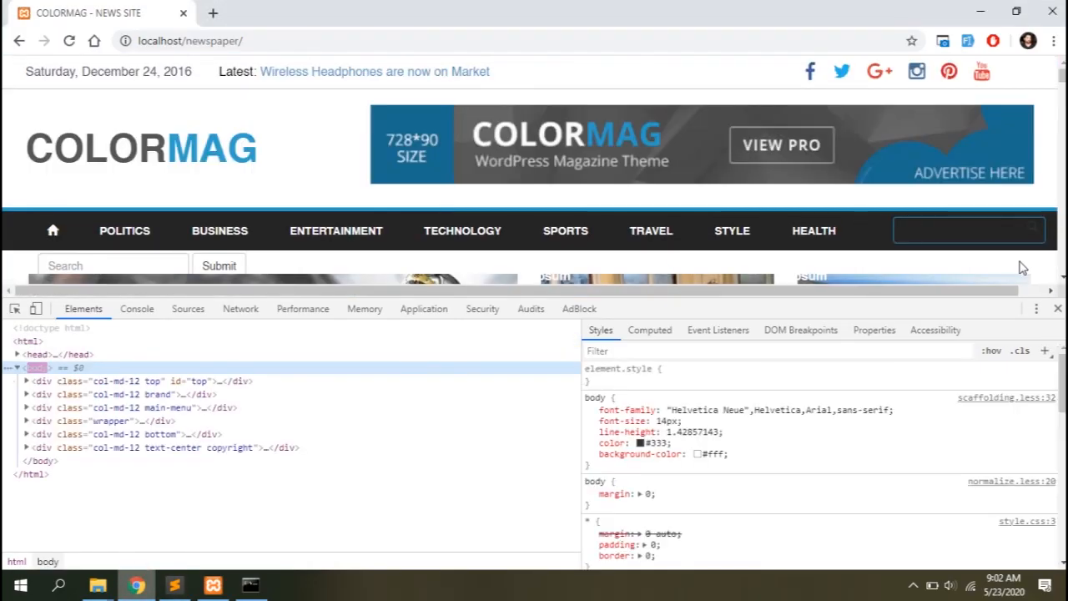
mouse_move(172, 584)
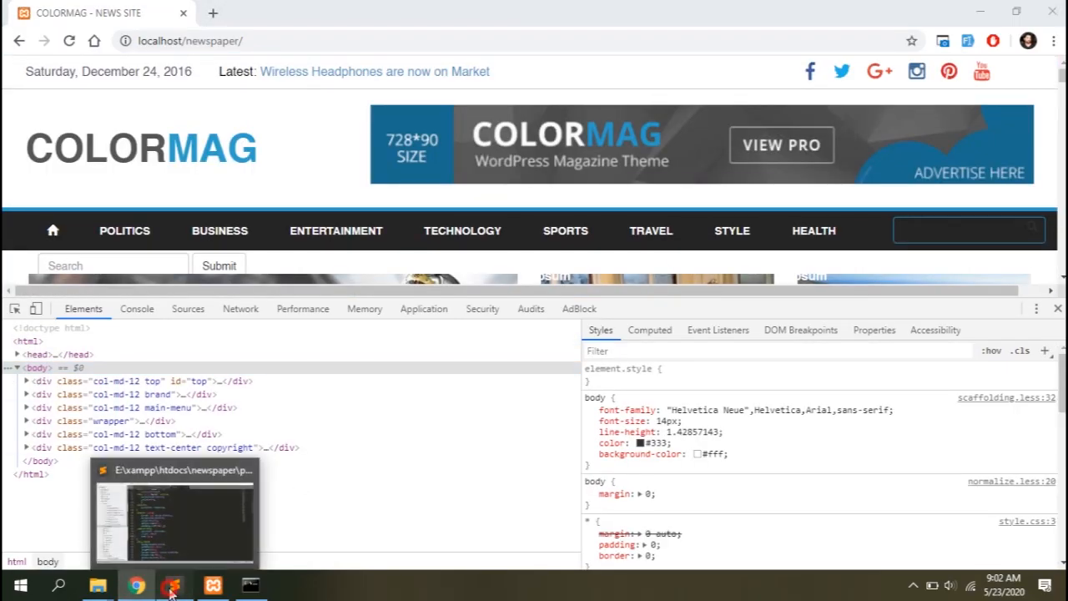
Finish .search-btn with top: 8px and color #fff, close DevTools and scroll to the footer.
click(174, 584)
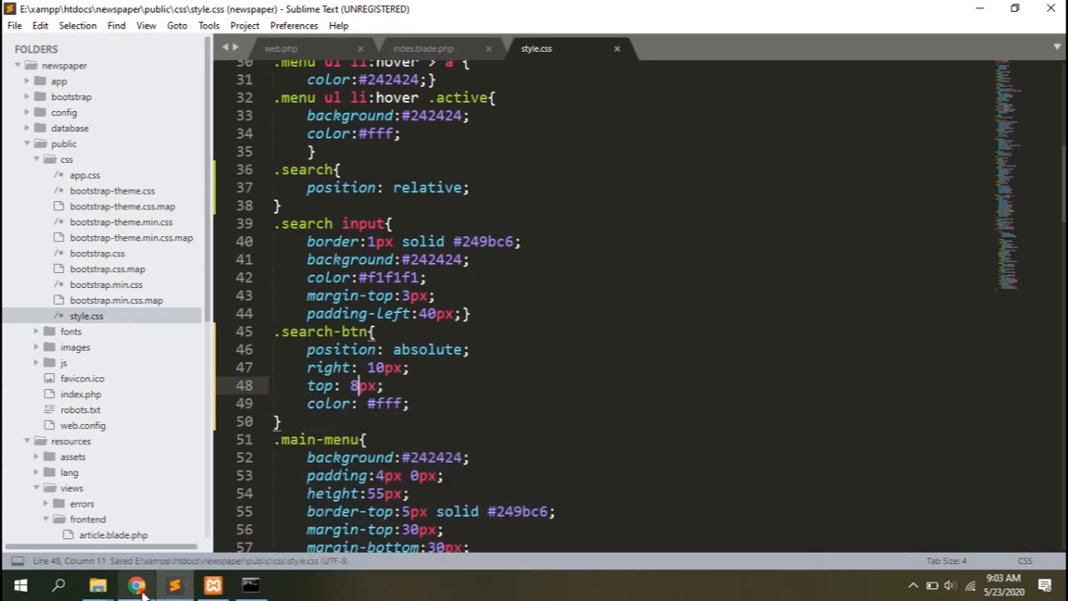
click(137, 584)
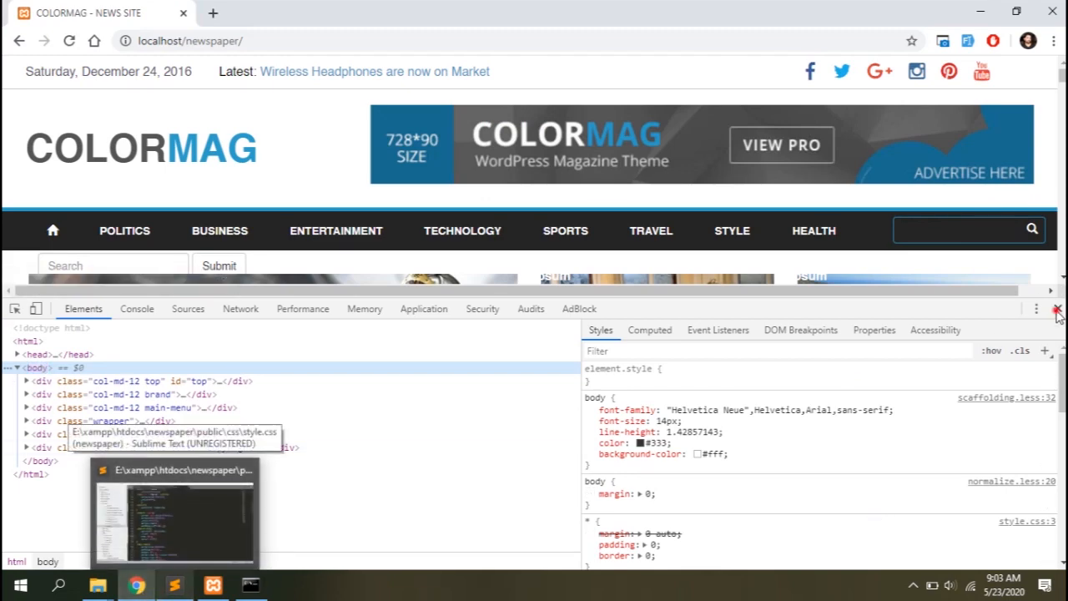
click(1055, 309)
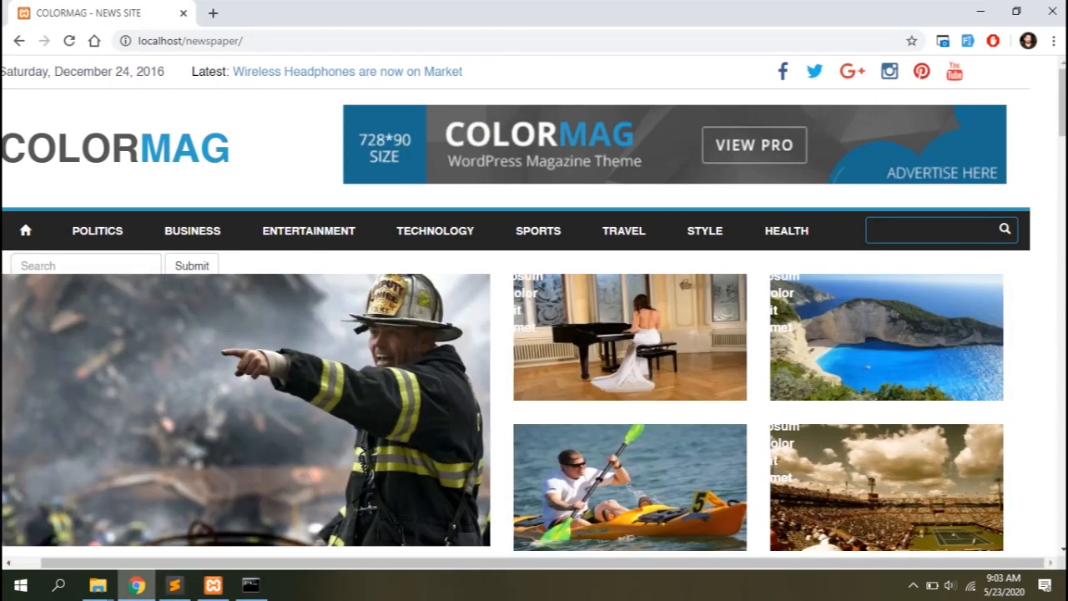
scroll(down, 3)
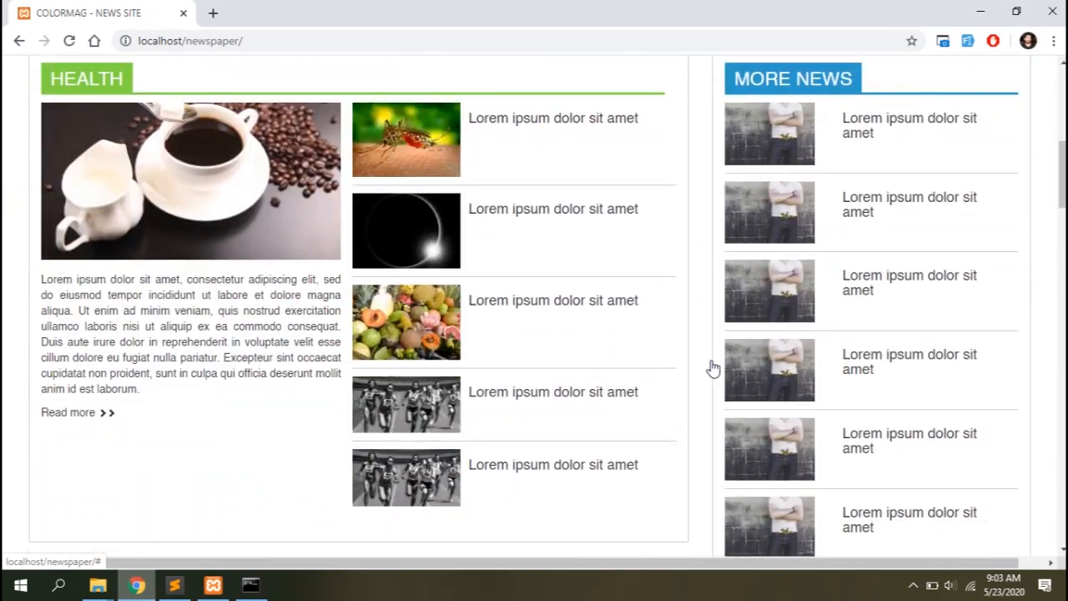
scroll(down, 3)
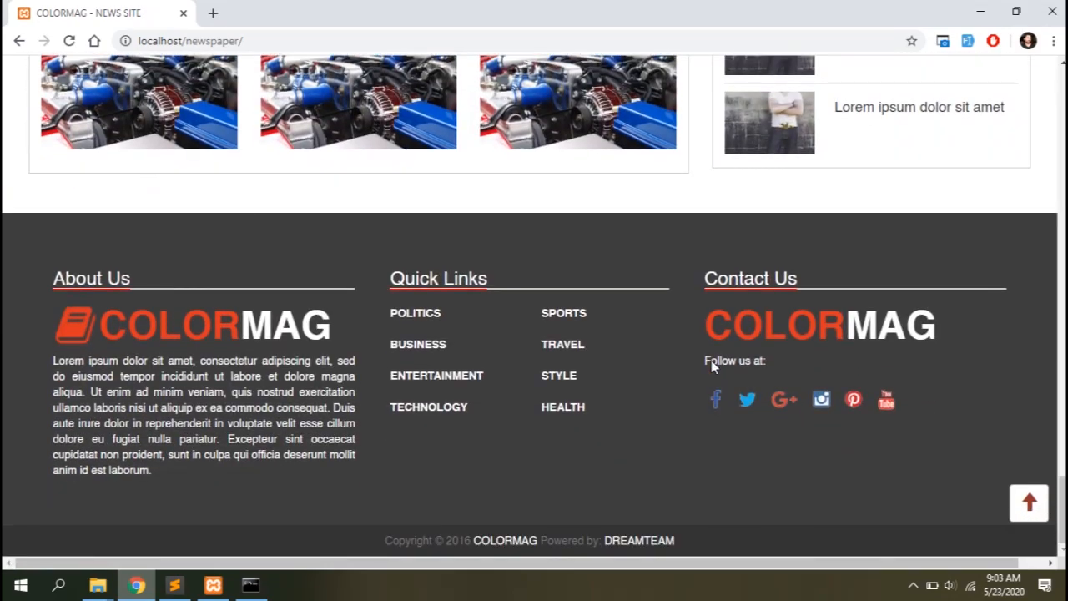
Add a body rule with width 100%, overflow hidden and vertical scroll, then recheck the footer.
click(173, 584)
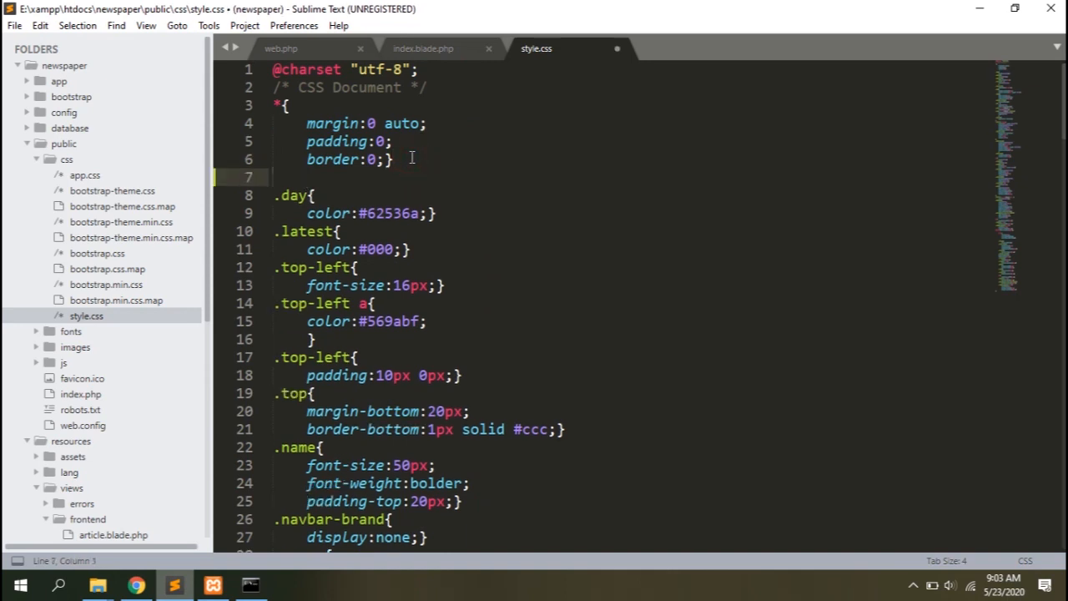
text(body{)
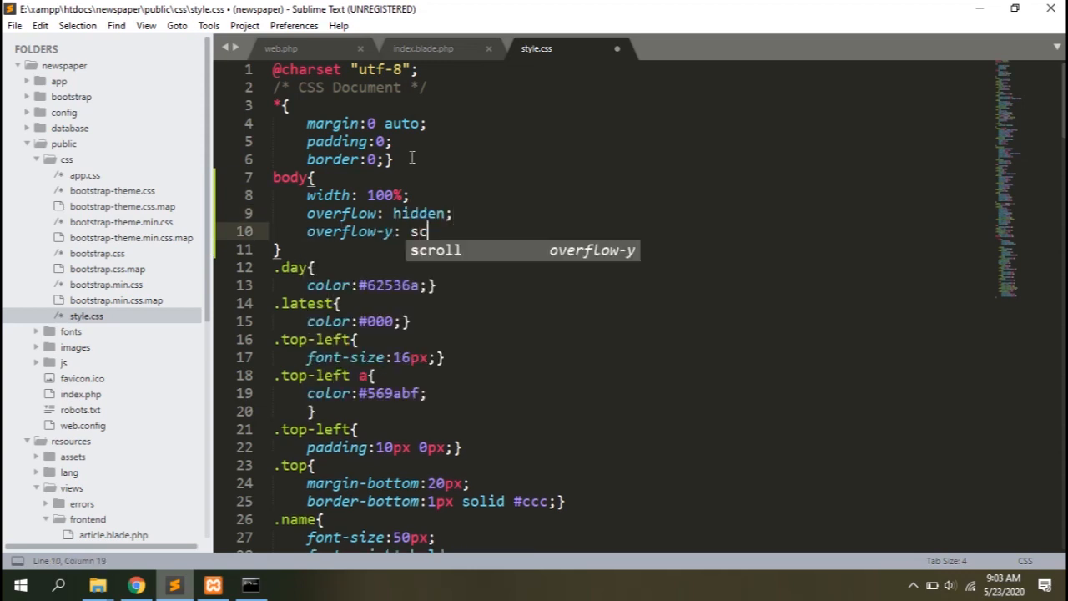
click(137, 584)
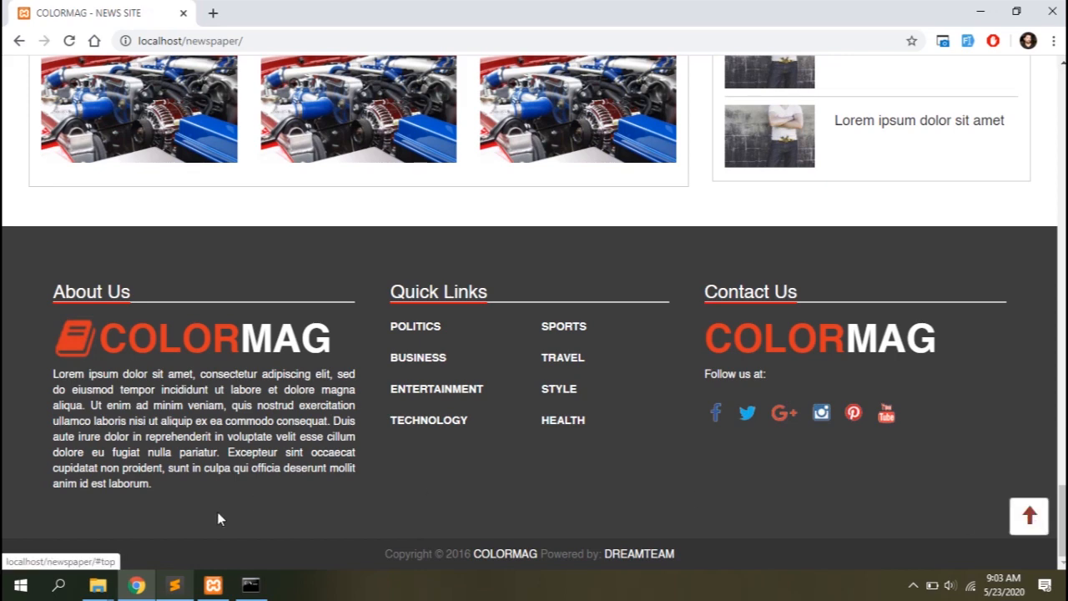
Change the footer credit to 2020 and webtrickshome and the go-to-top icon to glyphicon-chevron-up, then view in Chrome.
click(174, 584)
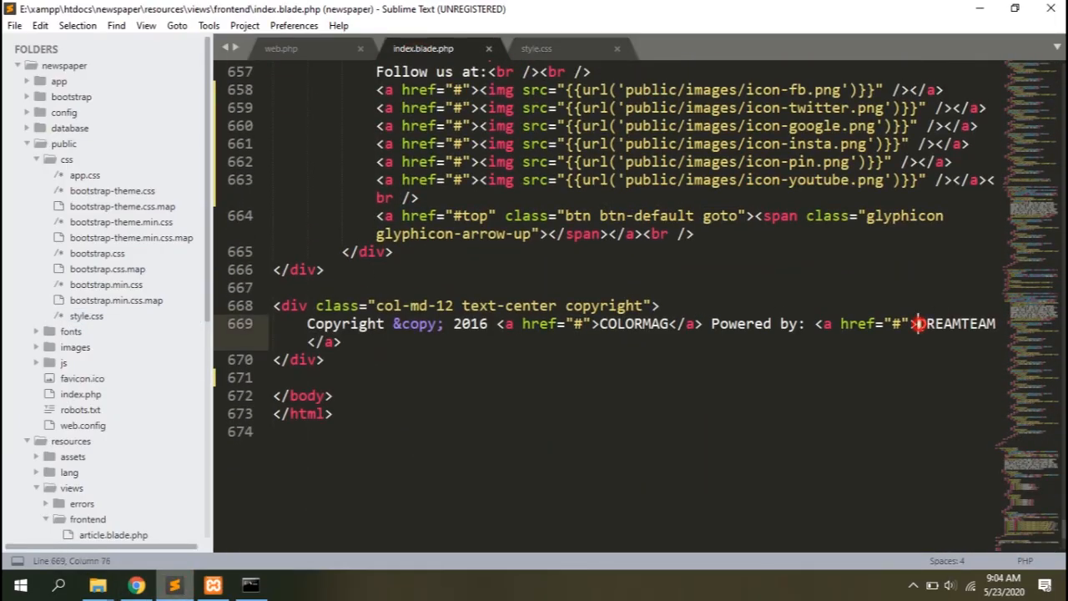
double_click(954, 324)
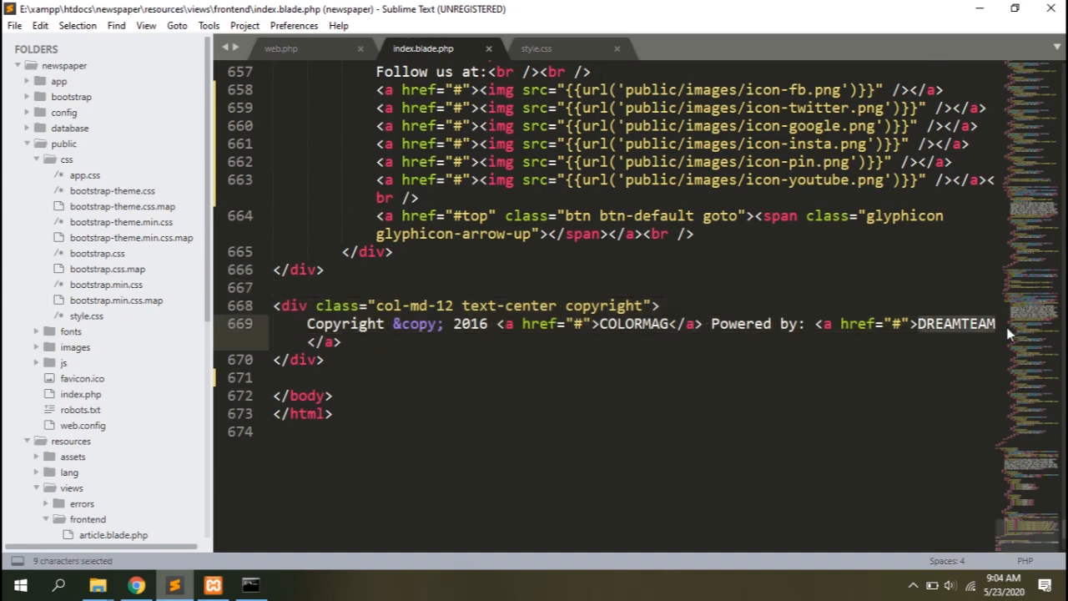
text(webtrik)
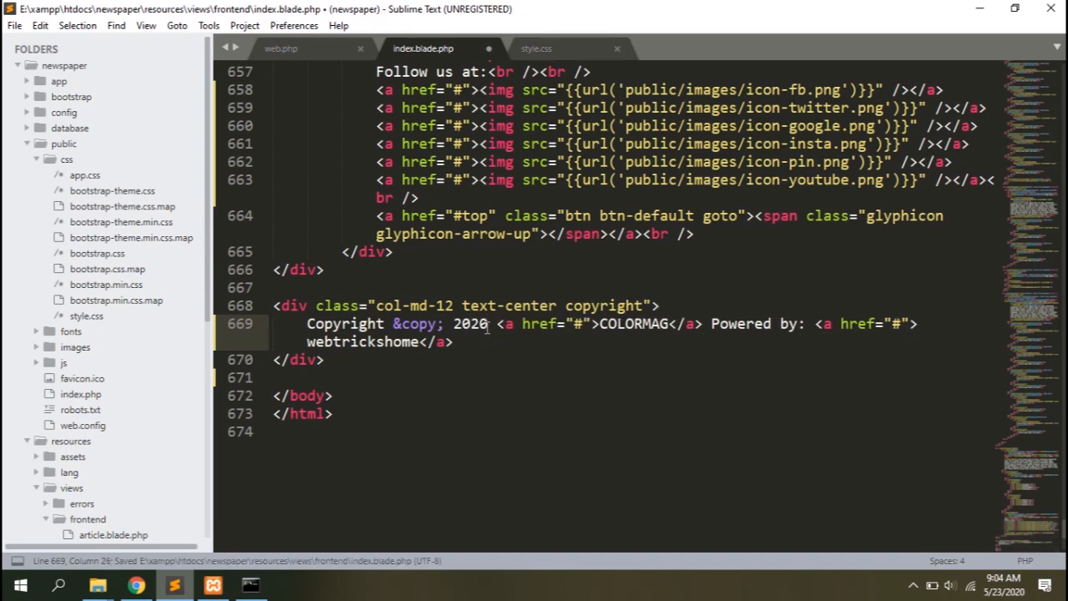
scroll(down, 3)
text(chevron)
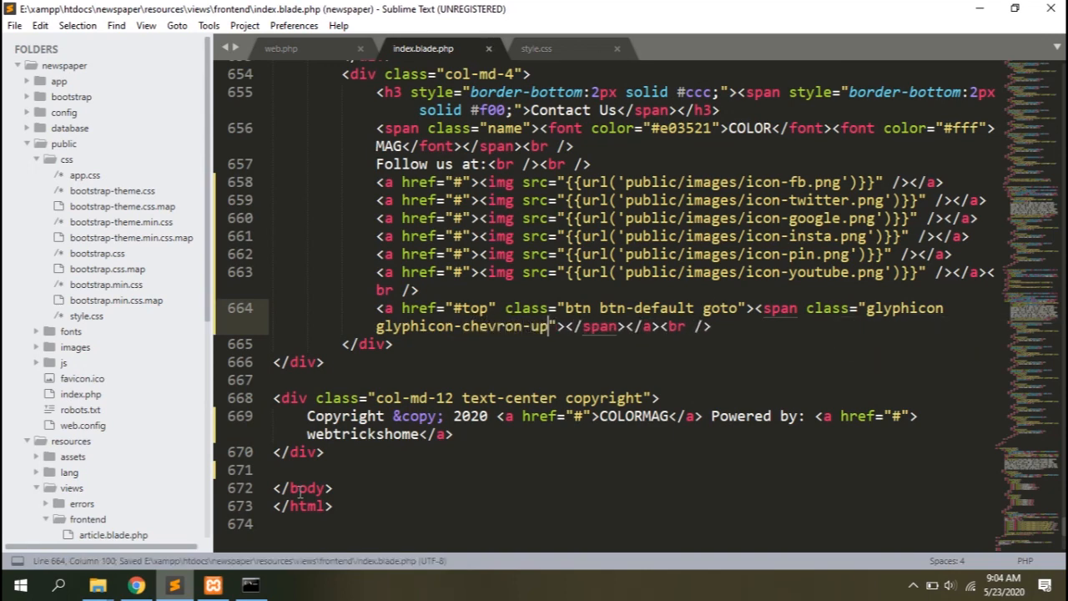
click(136, 584)
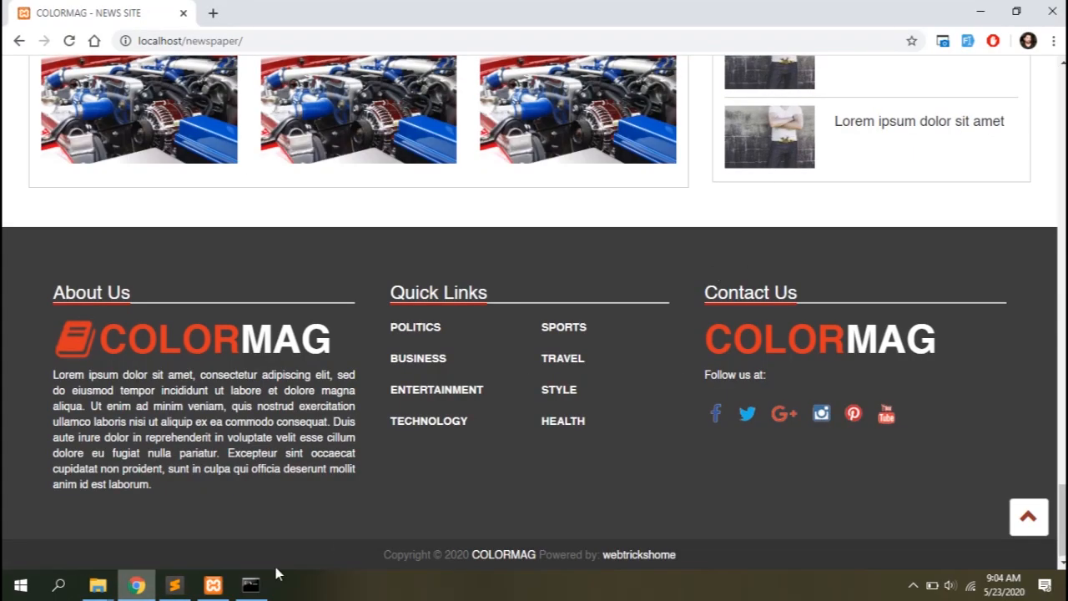
Set the .goto color to #2ca0c9 and remove the btn btn-default classes from the go-to-top link.
click(173, 584)
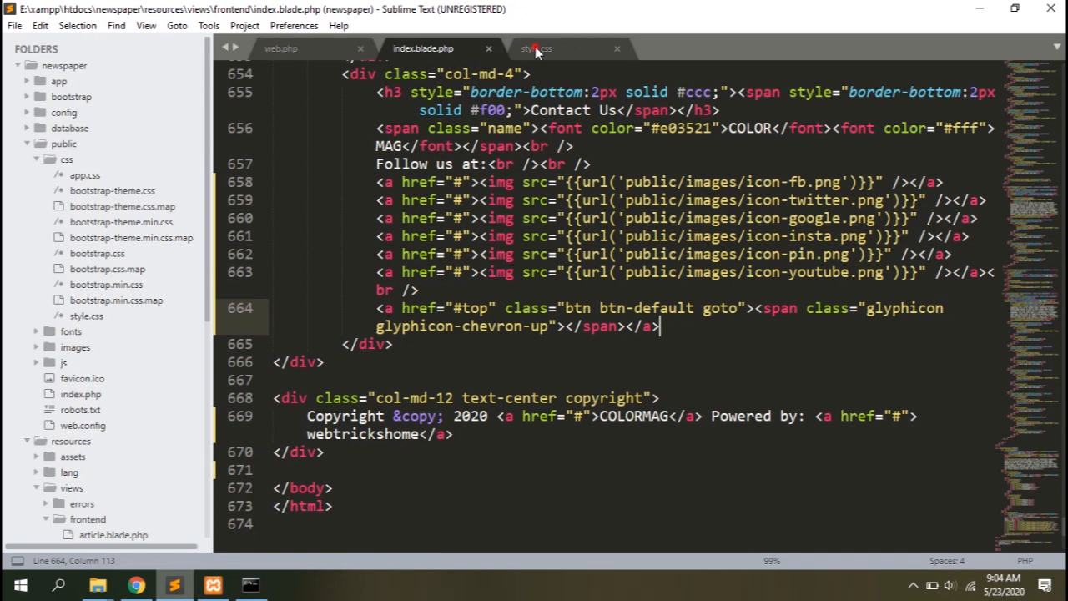
click(537, 48)
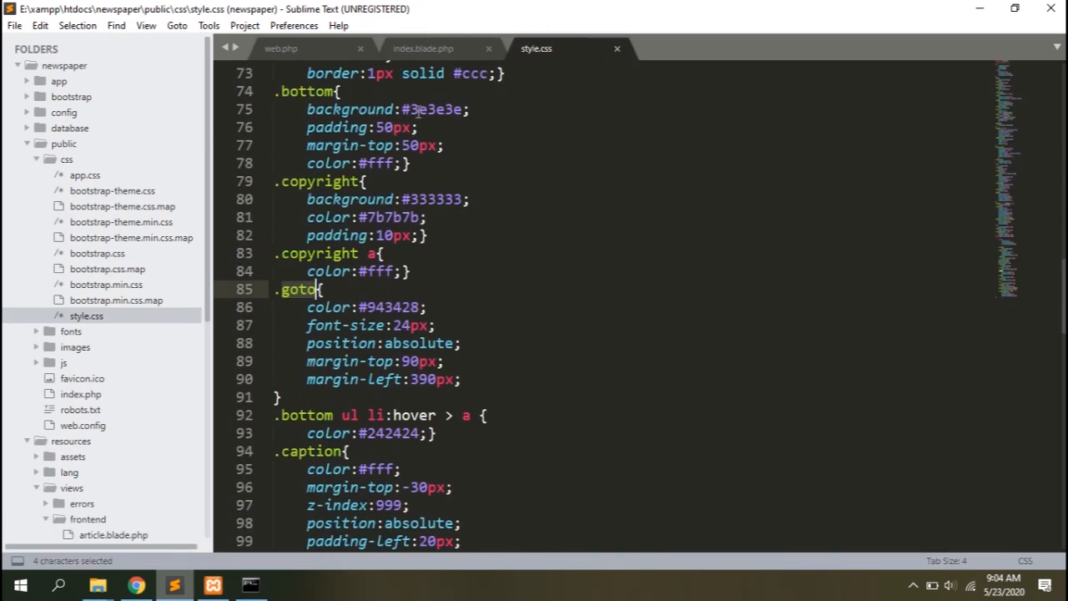
click(137, 584)
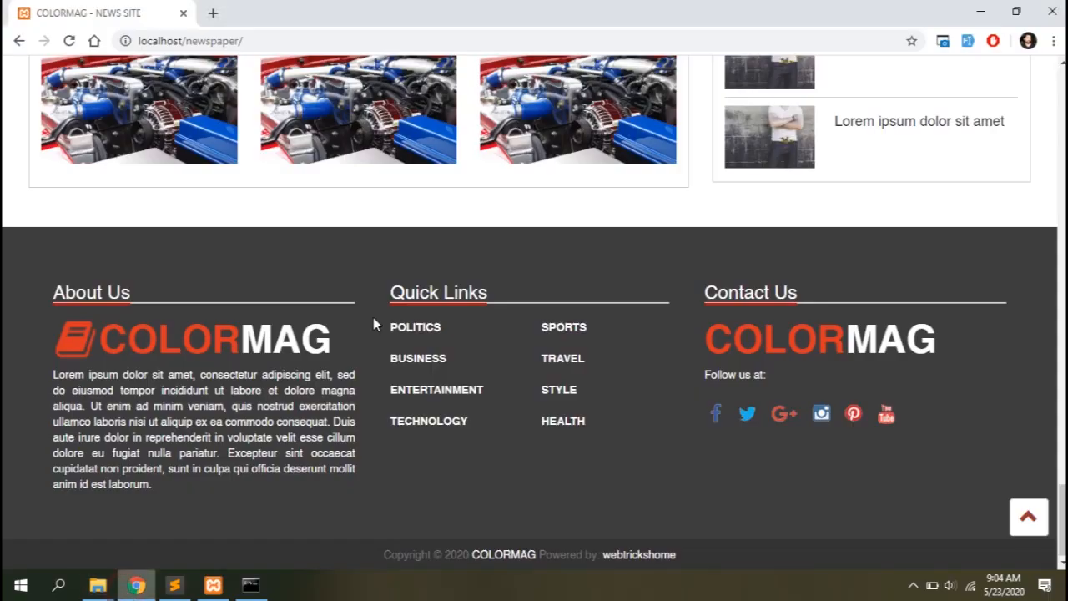
right_click(184, 142)
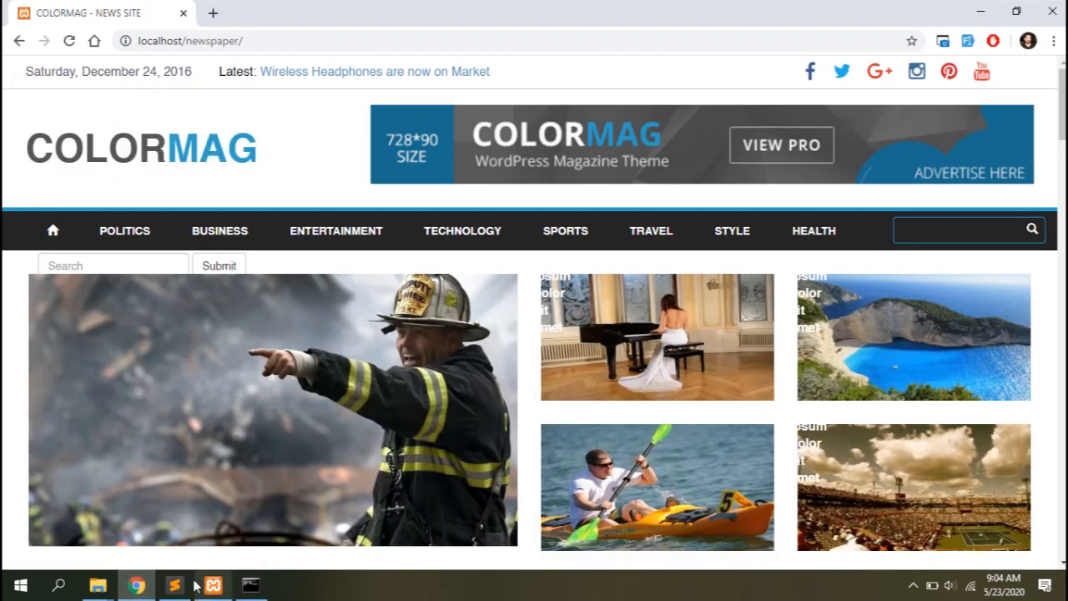
click(174, 584)
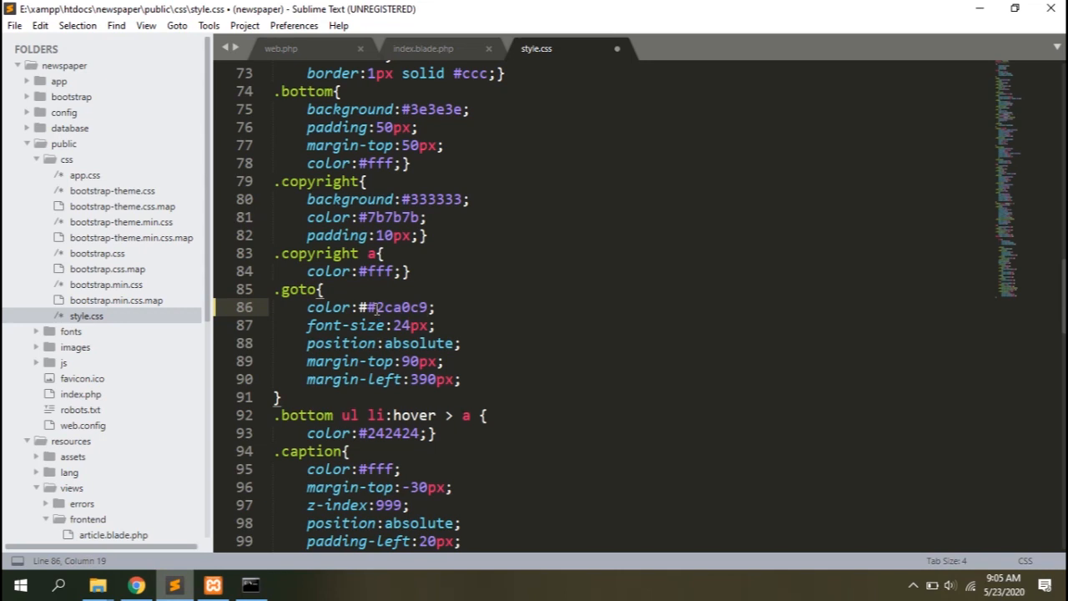
click(136, 584)
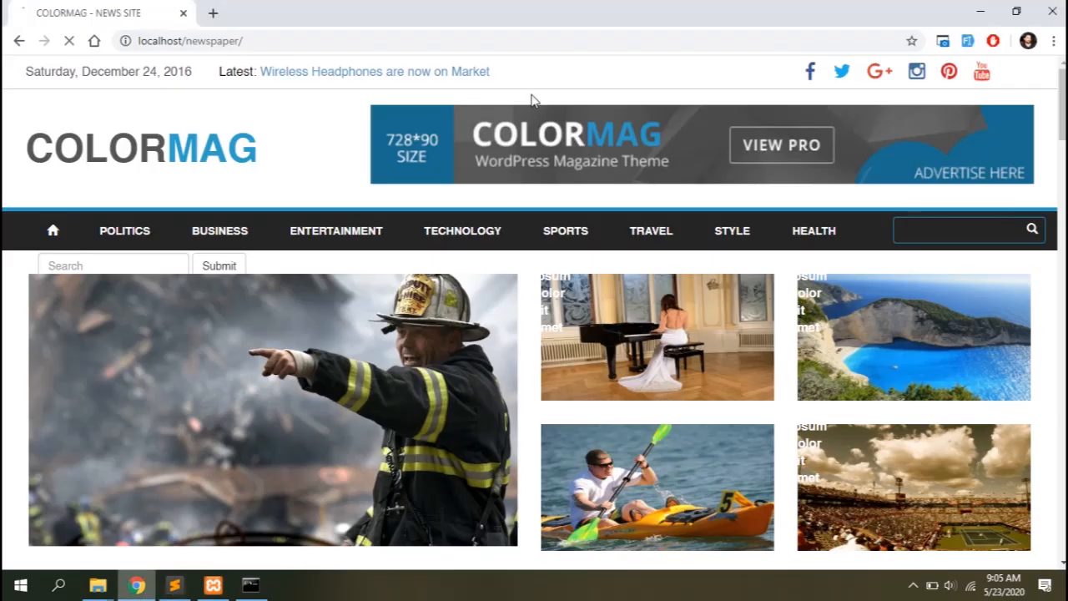
scroll(down, 3)
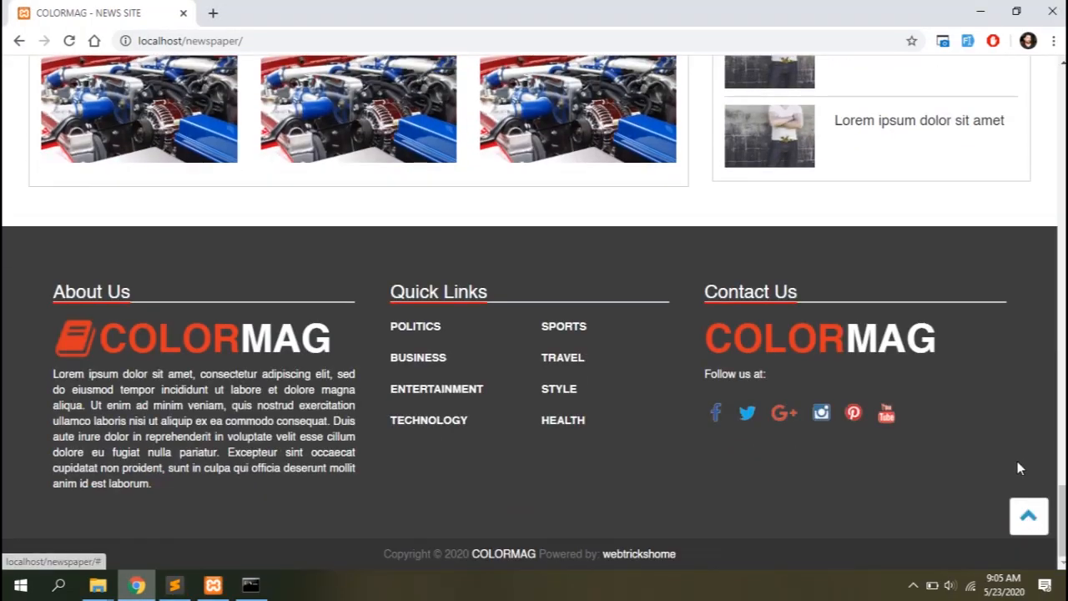
mouse_move(1028, 514)
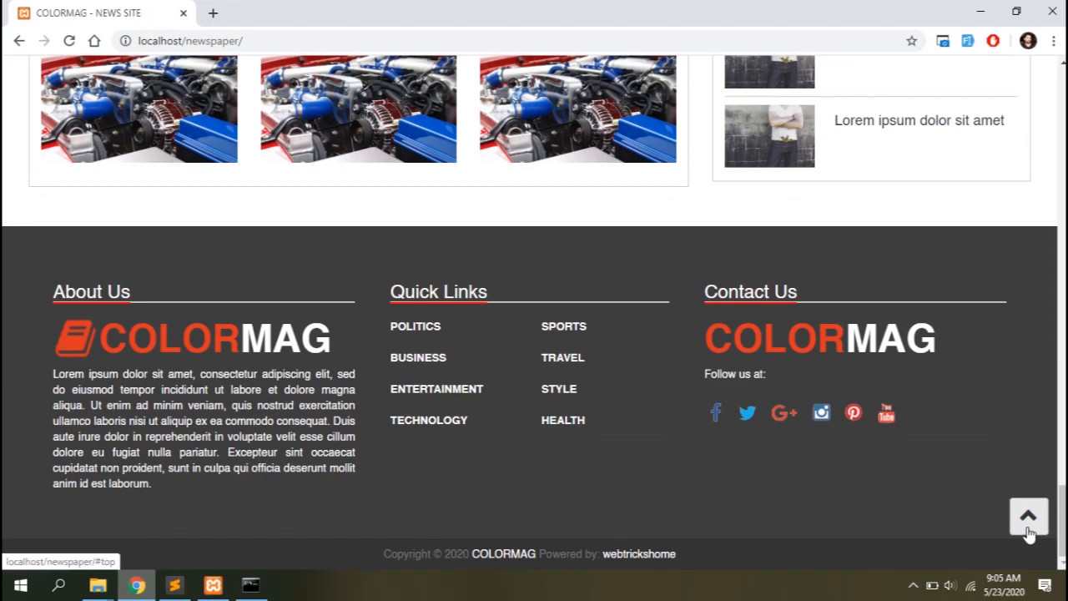
Test the plain go-to-top chevron and enlarge its font-size to 38px.
click(174, 584)
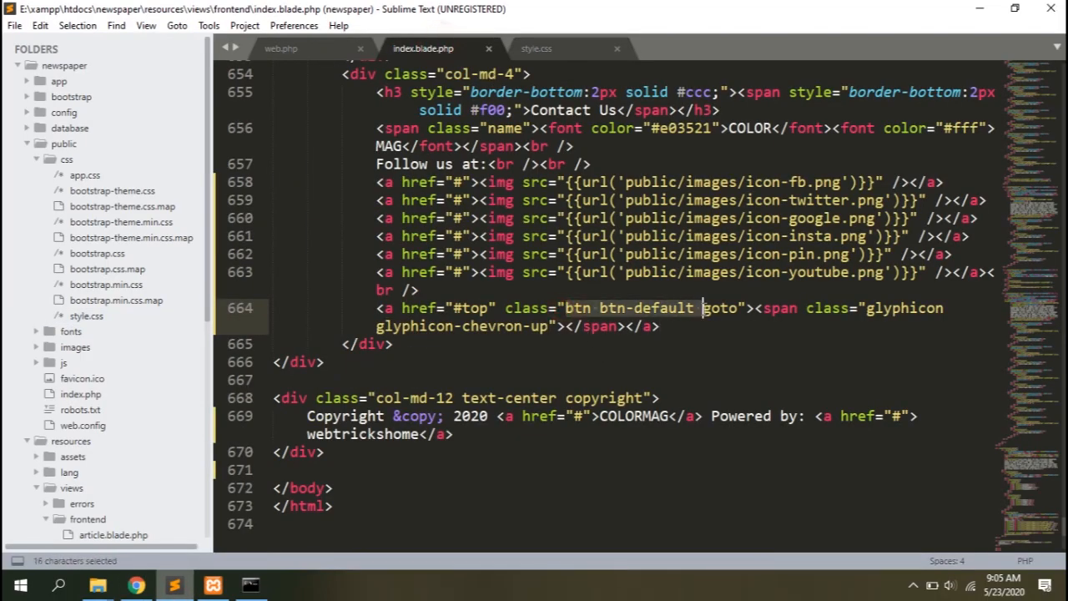
click(135, 584)
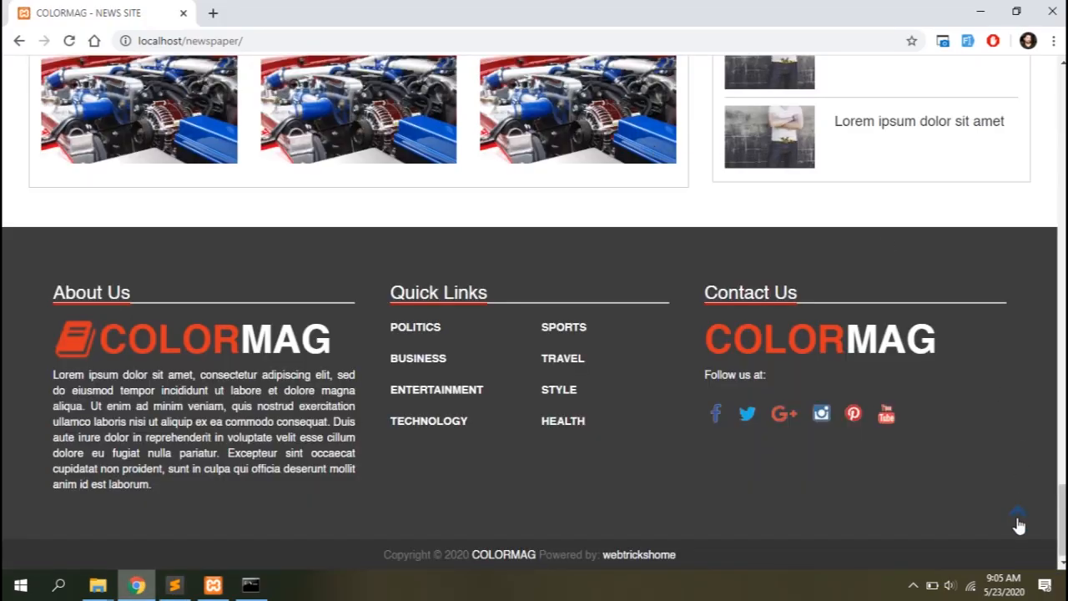
click(173, 584)
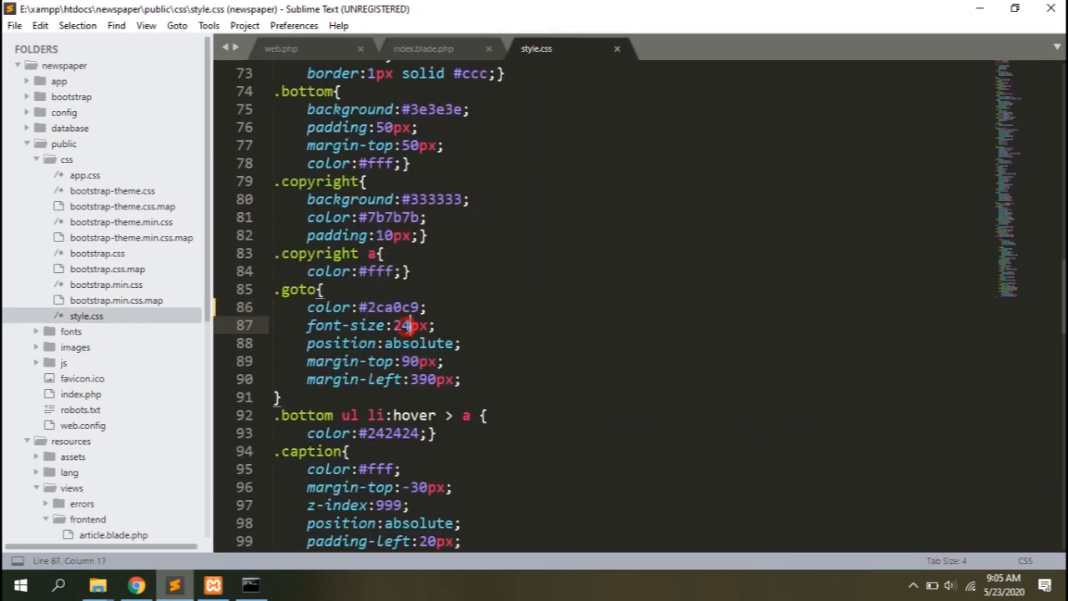
text(38)
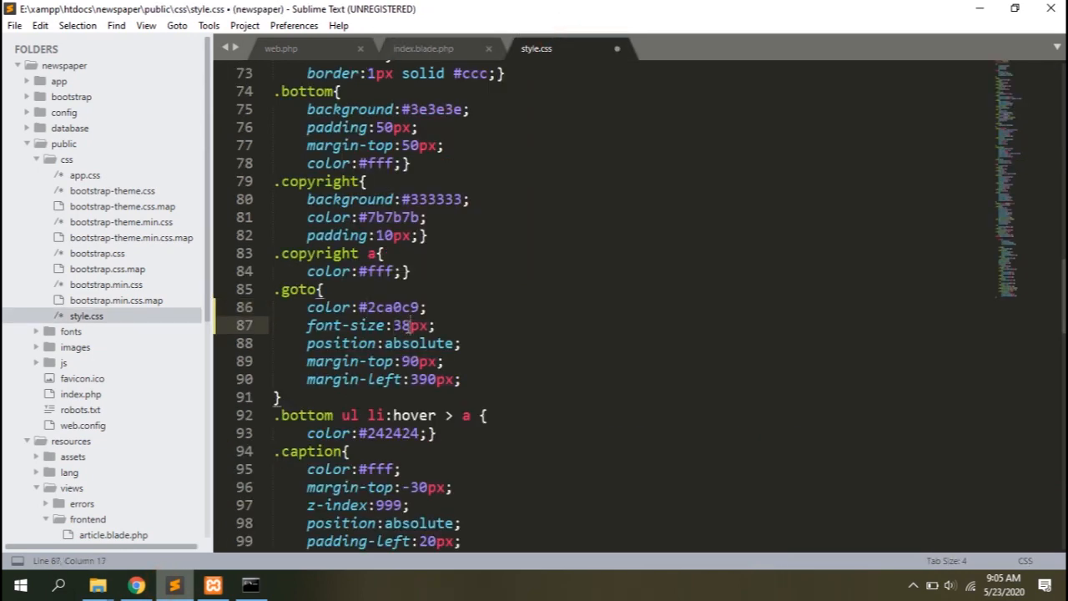
click(137, 584)
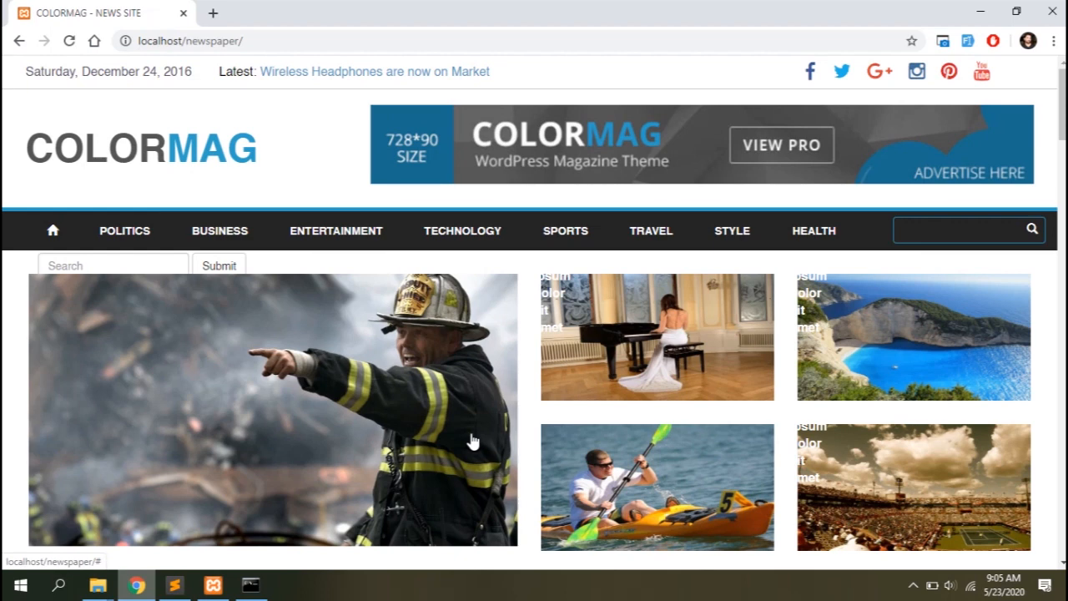
mouse_move(207, 397)
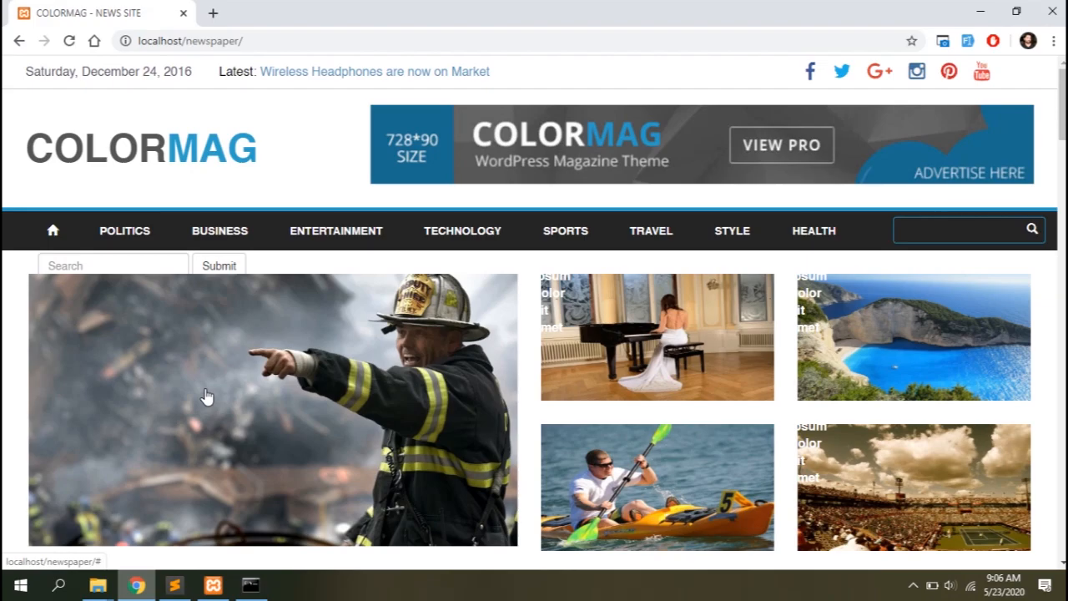
Scroll to the footer showing the larger blue chevron, then return to index.blade.php in Sublime.
scroll(down, 3)
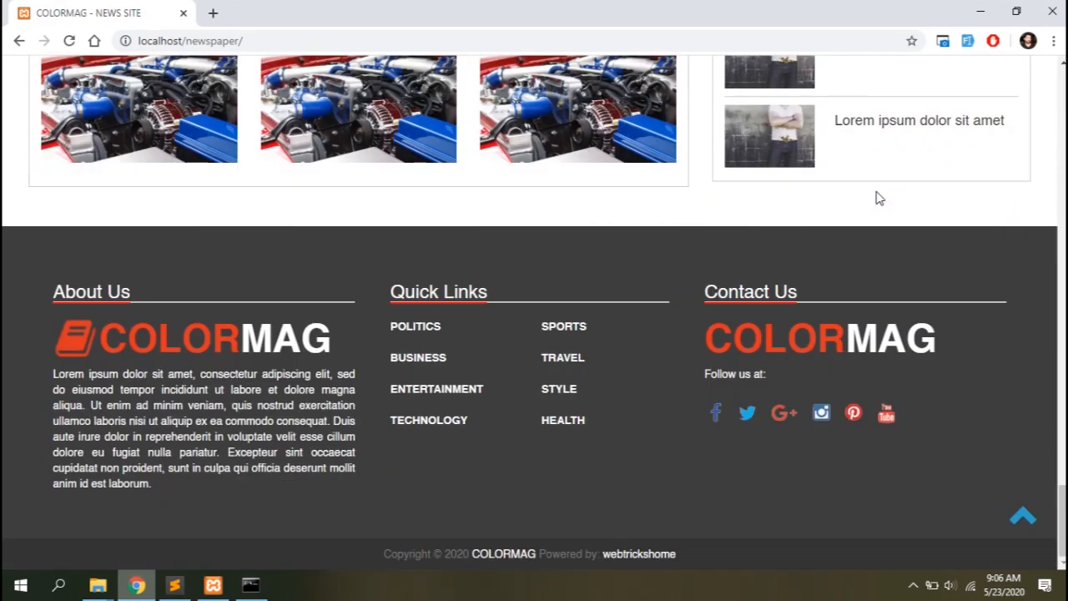
click(174, 584)
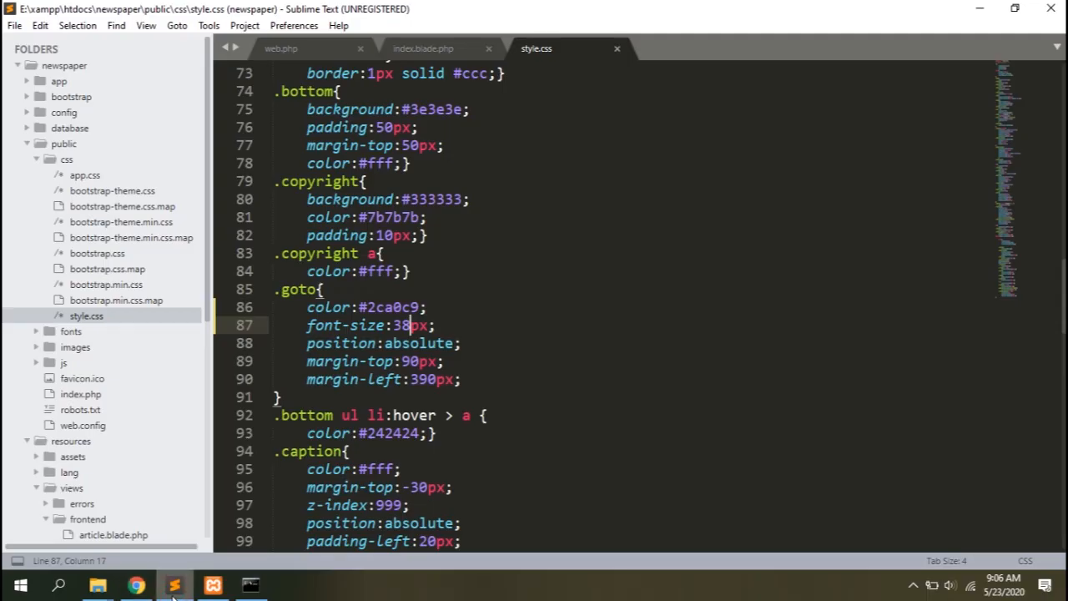
click(422, 49)
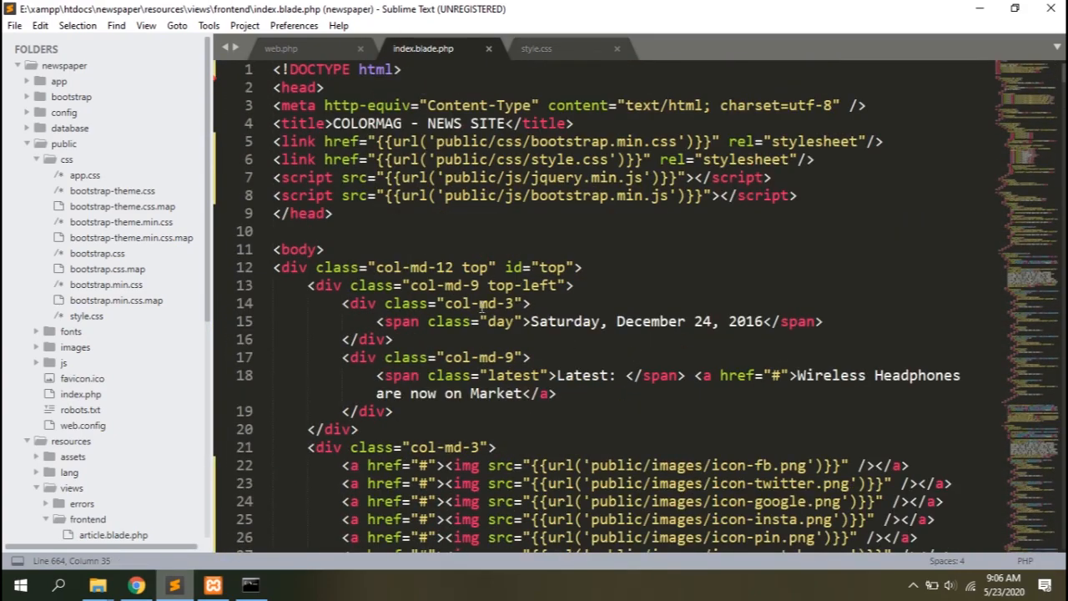
Cut the page header markup from index.blade.php into a new file saved as master.blade.php in views/frontend.
drag(274, 70, 292, 177)
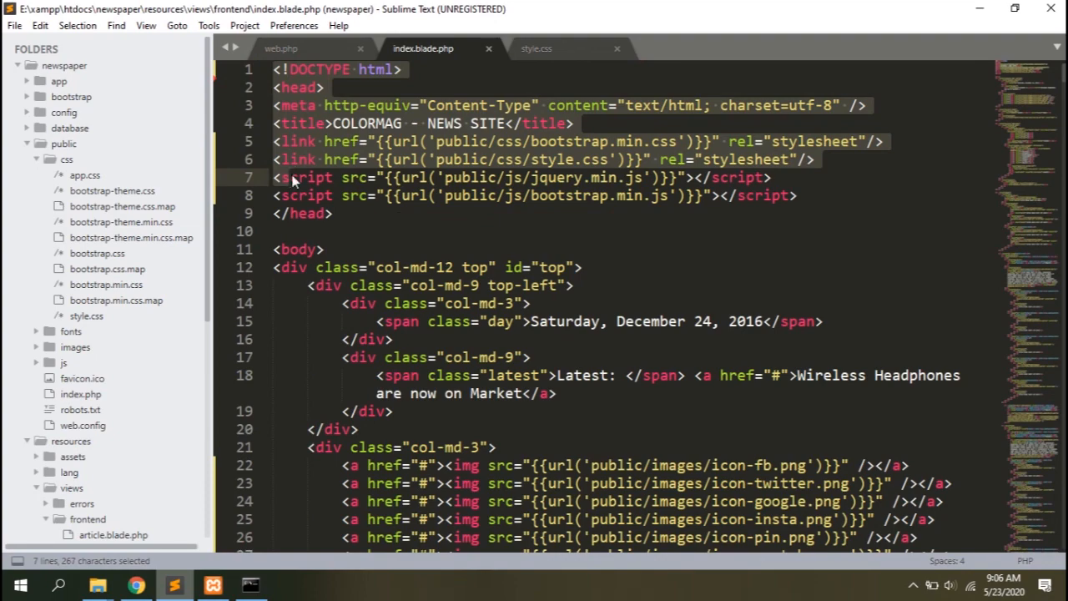
scroll(down, 3)
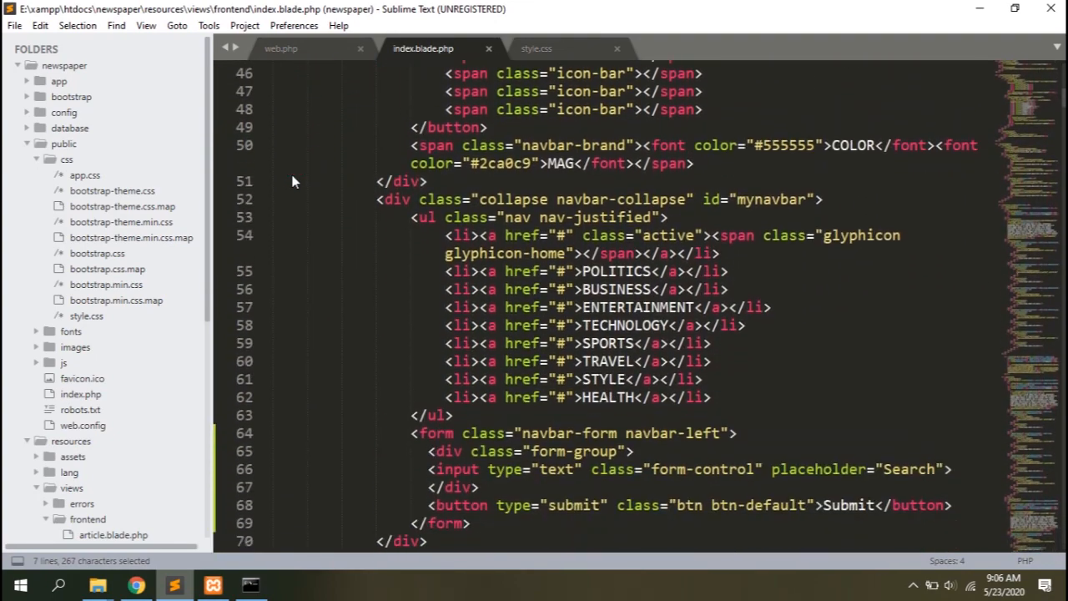
scroll(down, 3)
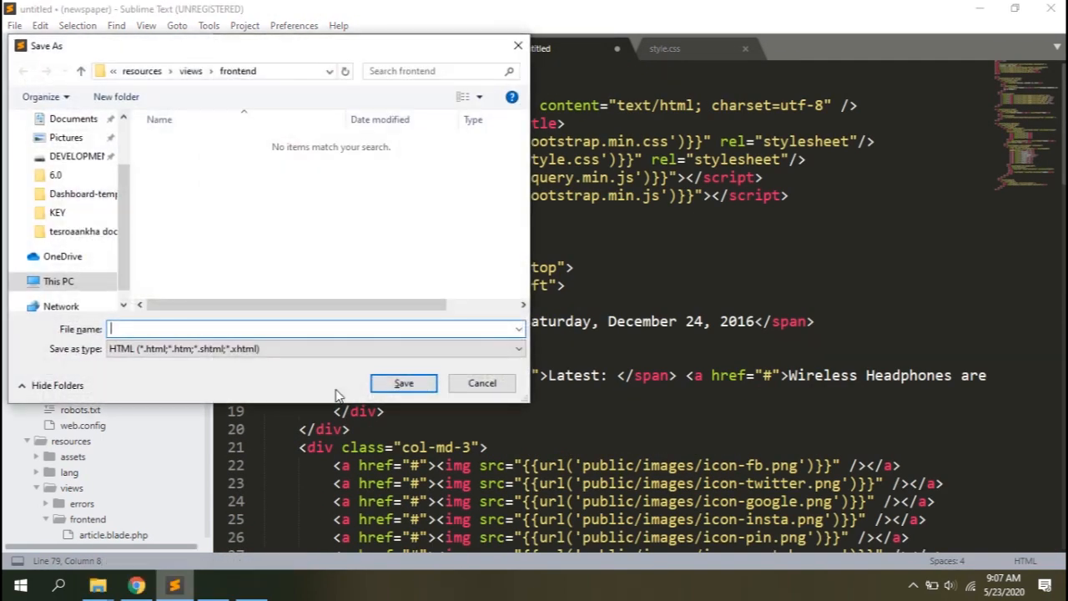
text(master.blade)
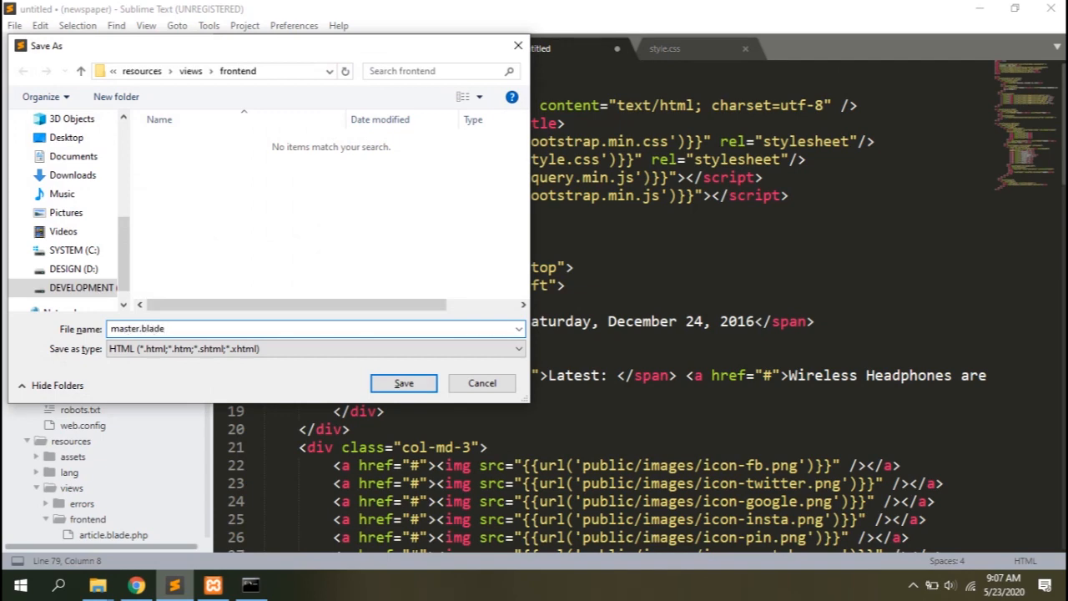
click(403, 382)
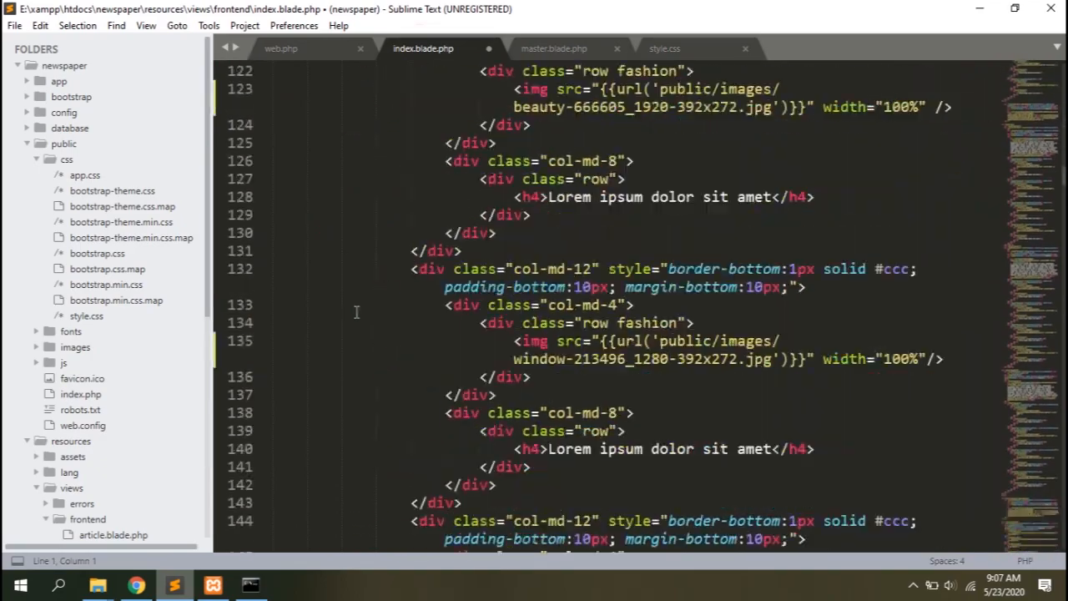
scroll(down, 3)
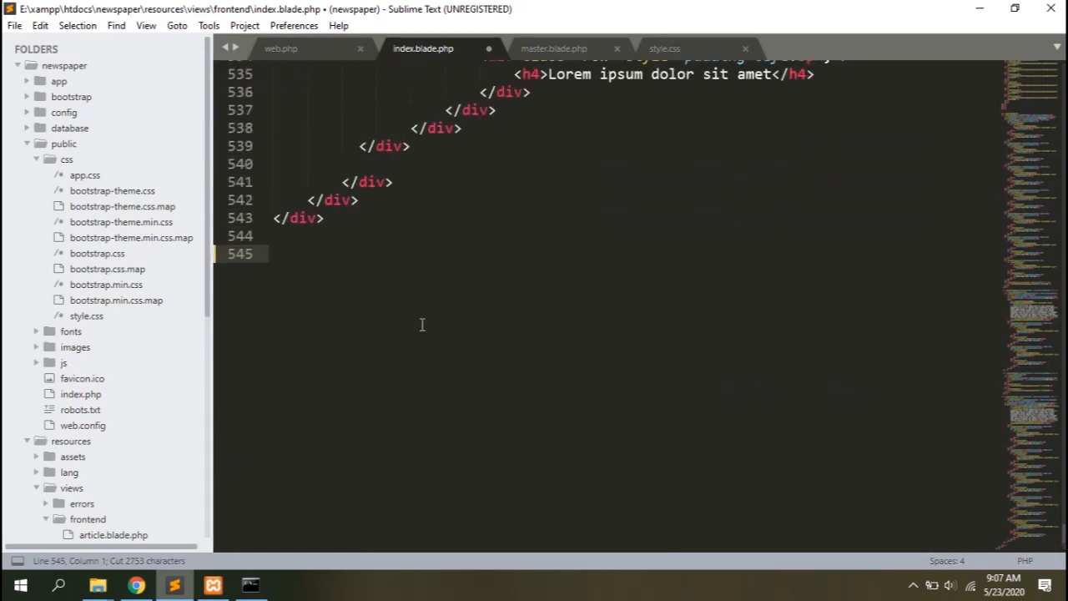
Add <!-- footer --> and <!-- header --> comments around the pasted footer in master.blade.php.
click(554, 48)
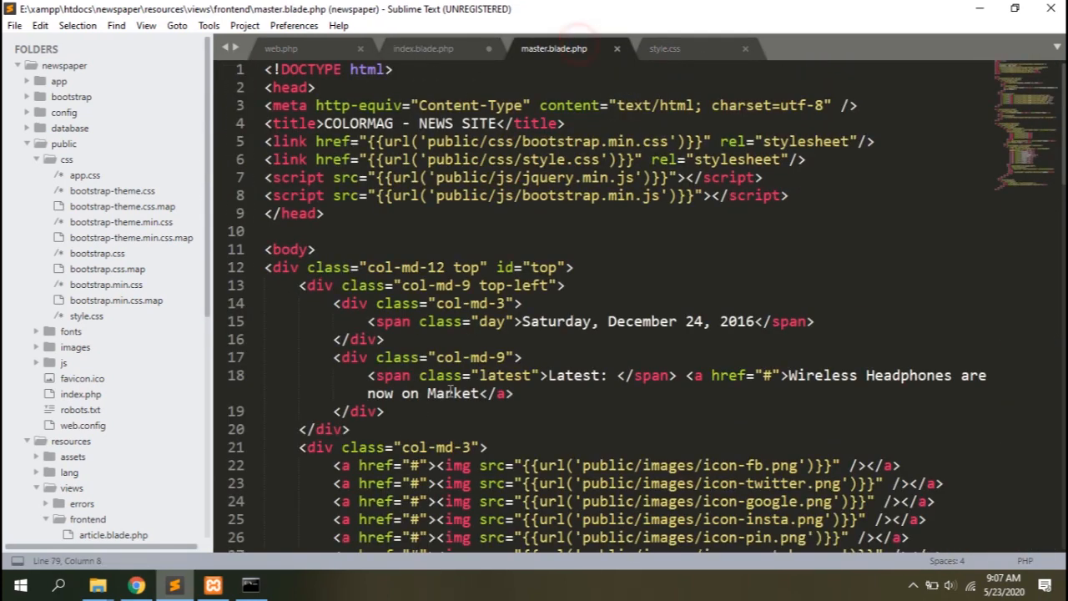
scroll(down, 3)
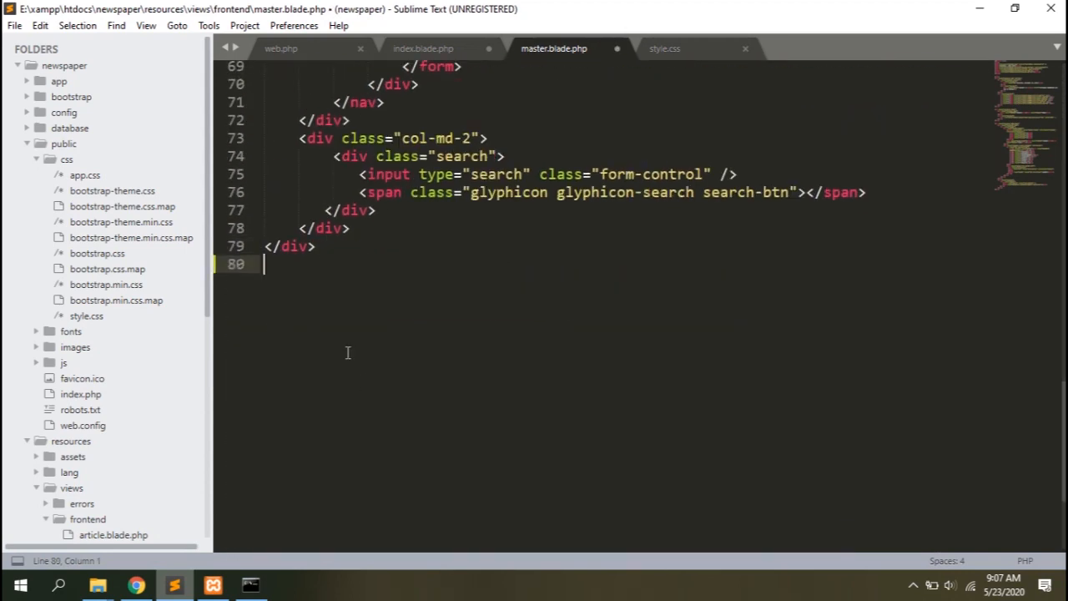
text(<!-- footer -->)
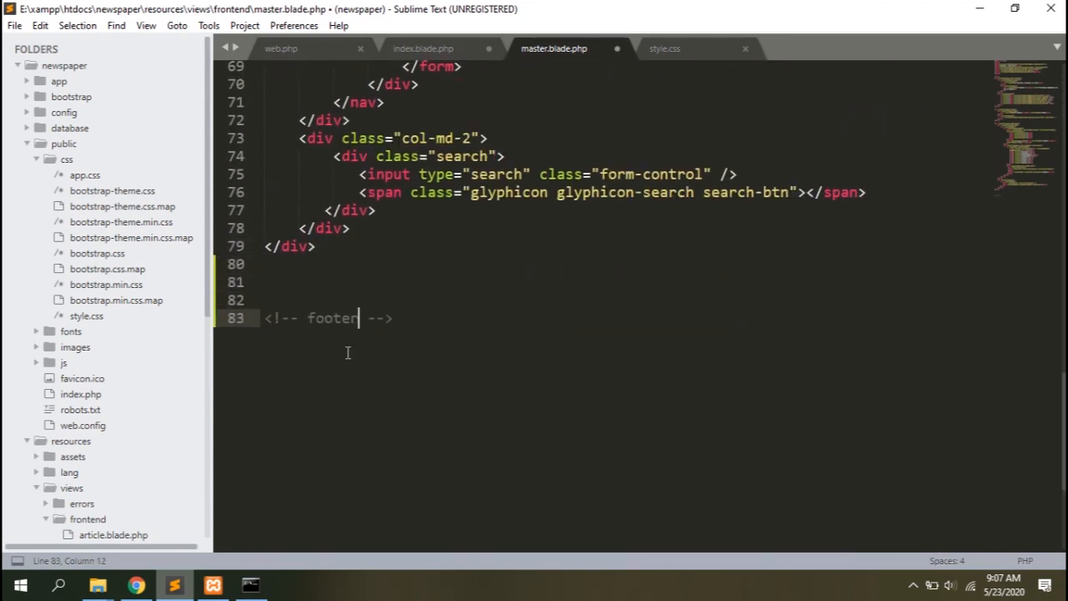
text(<!-- header -->)
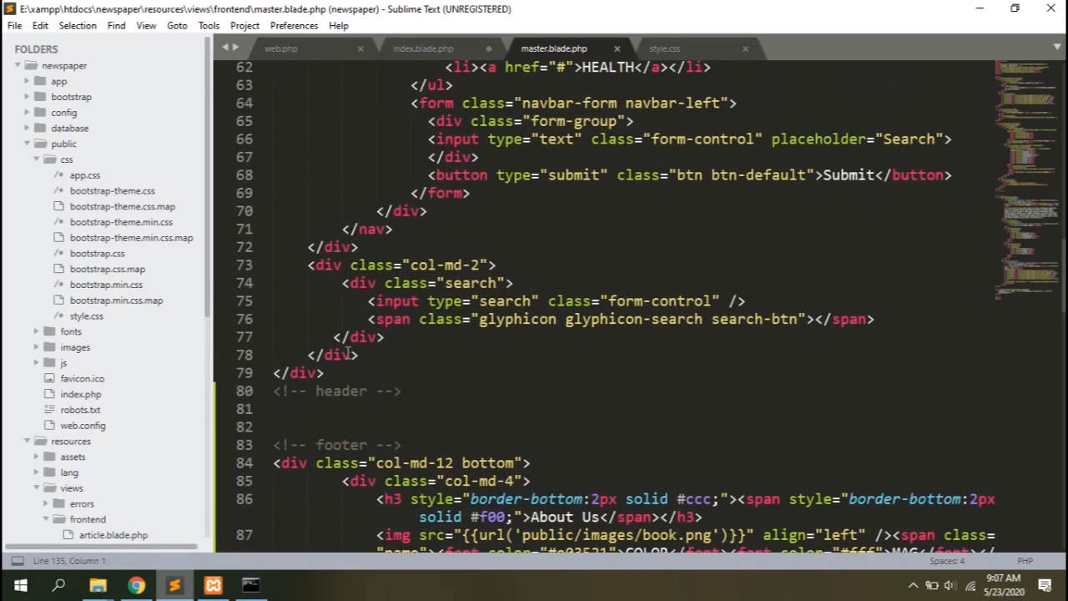
click(402, 390)
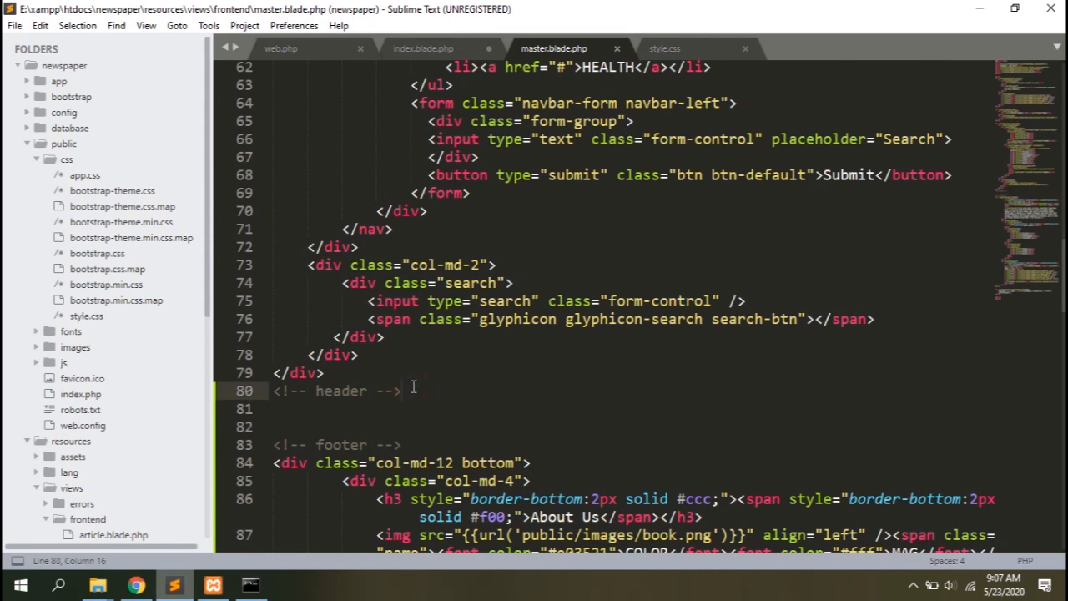
text(@yield)
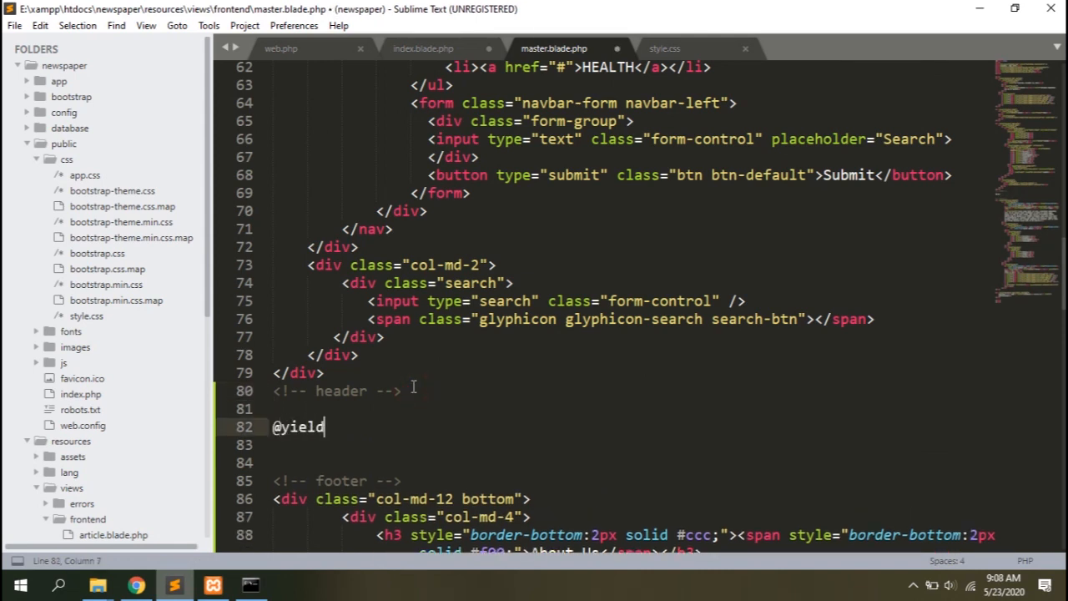
text(('content'))
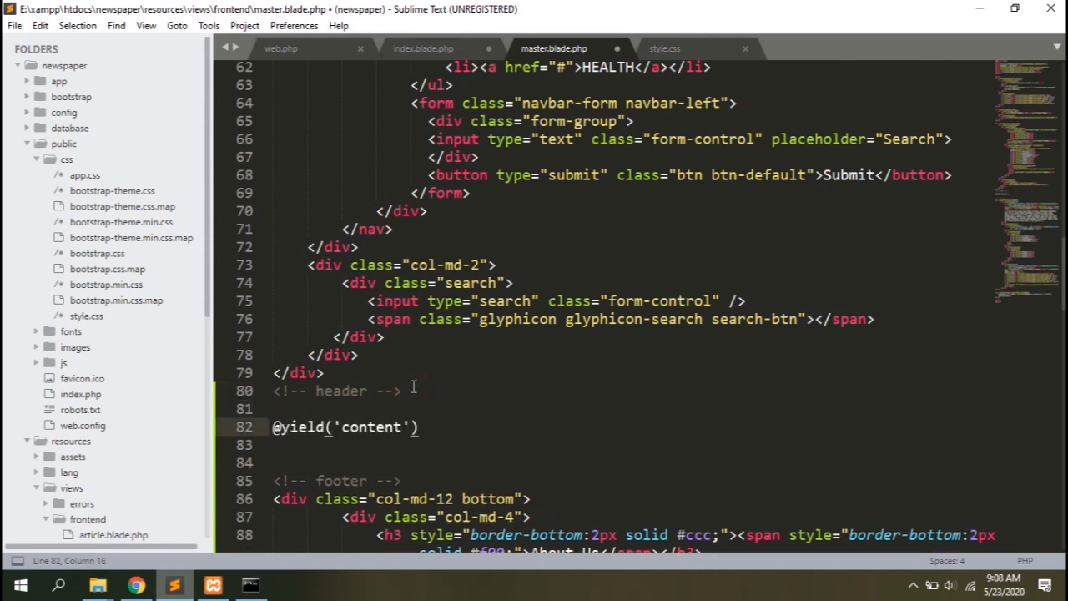
click(424, 48)
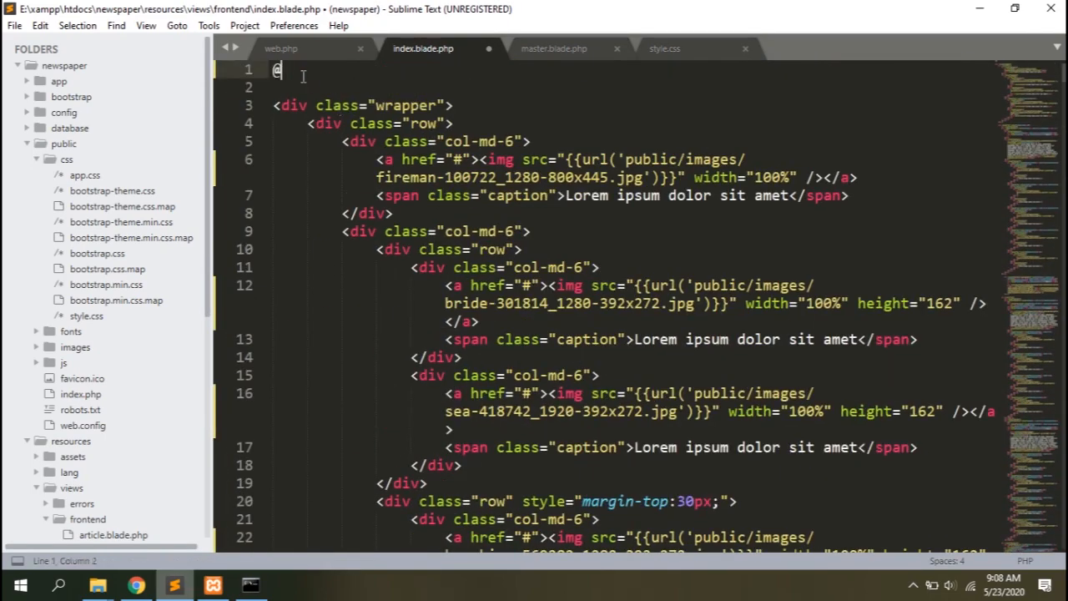
text(extends('fron')
click(632, 89)
text(@s)
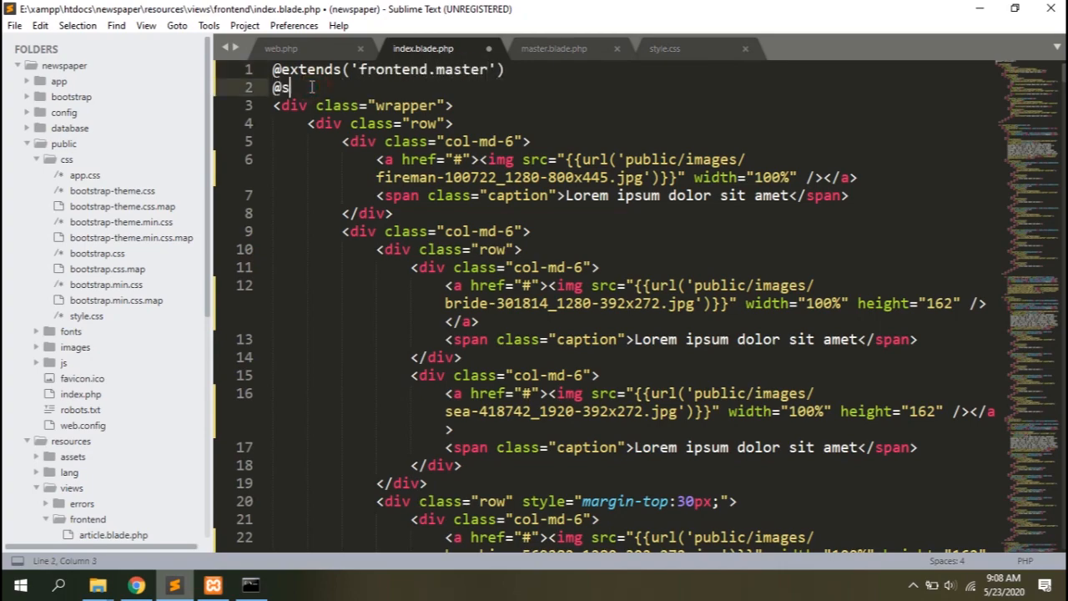
text(ection('content'))
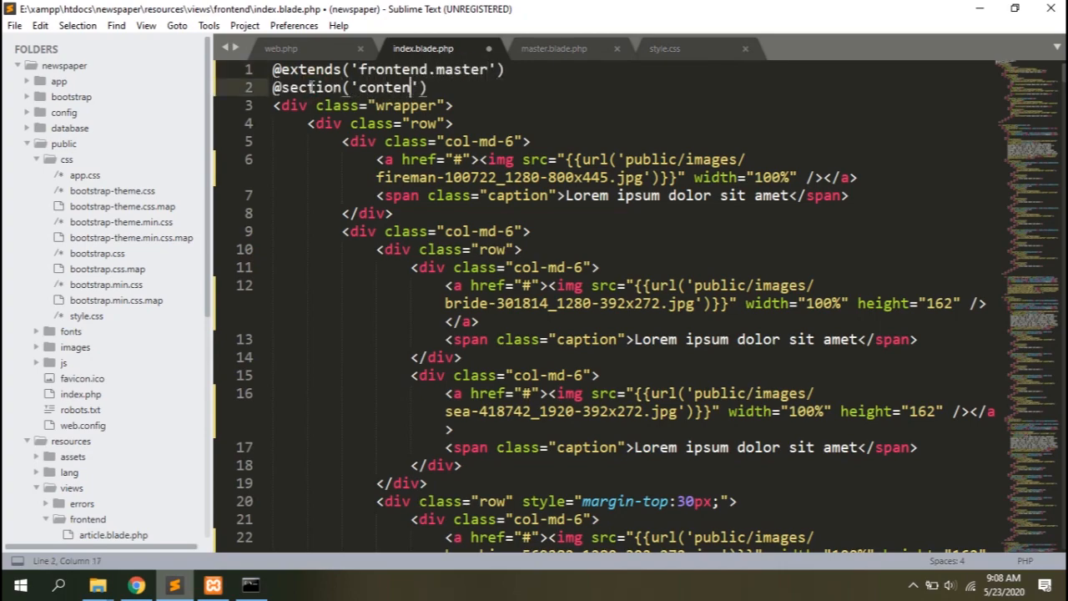
scroll(down, 3)
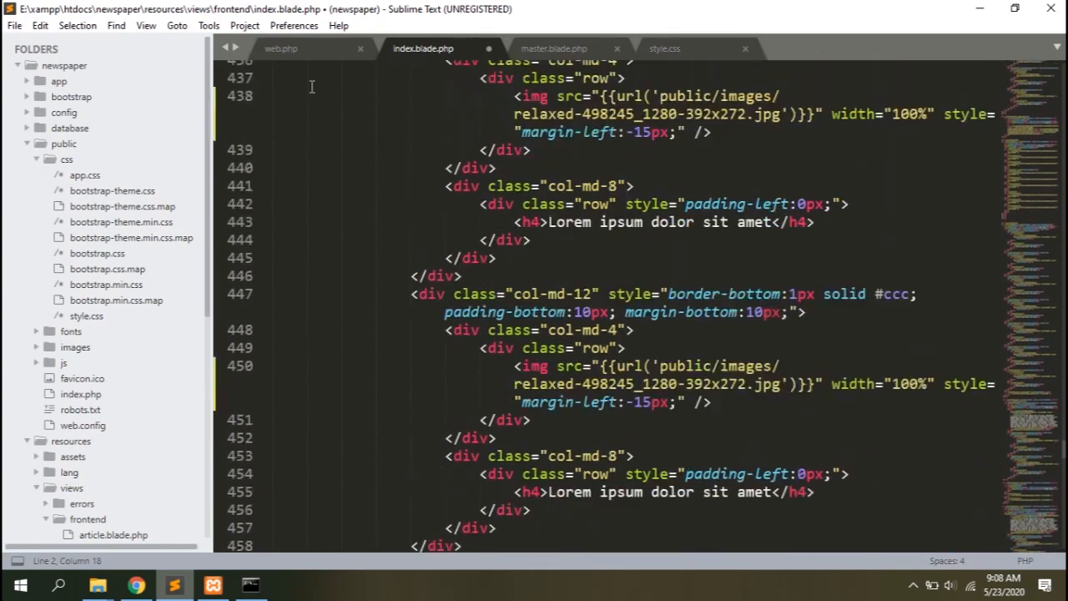
scroll(down, 3)
text(@stop)
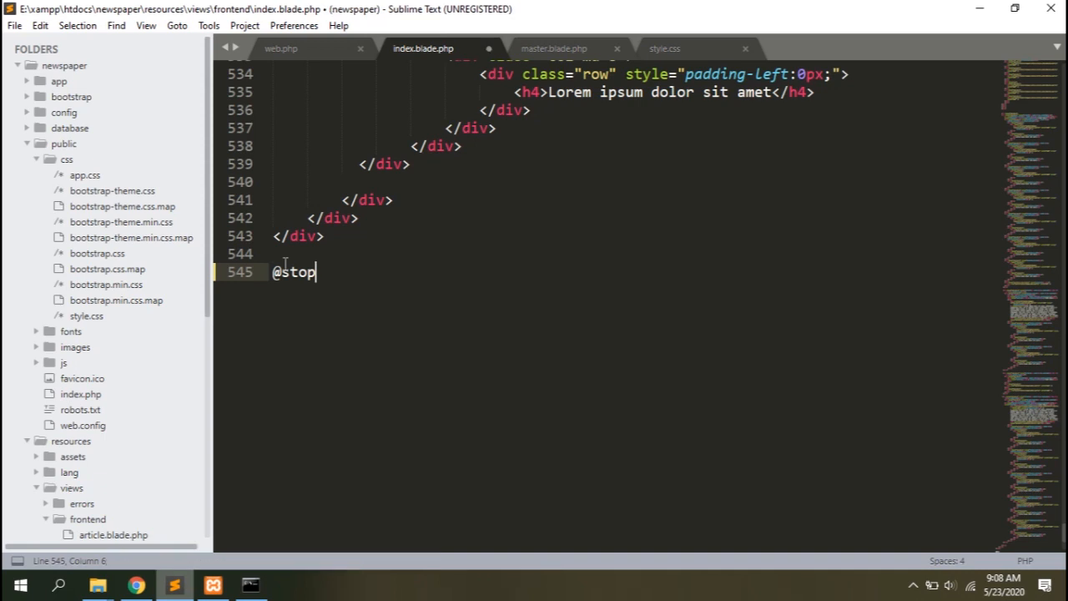
key(ctrl+s)
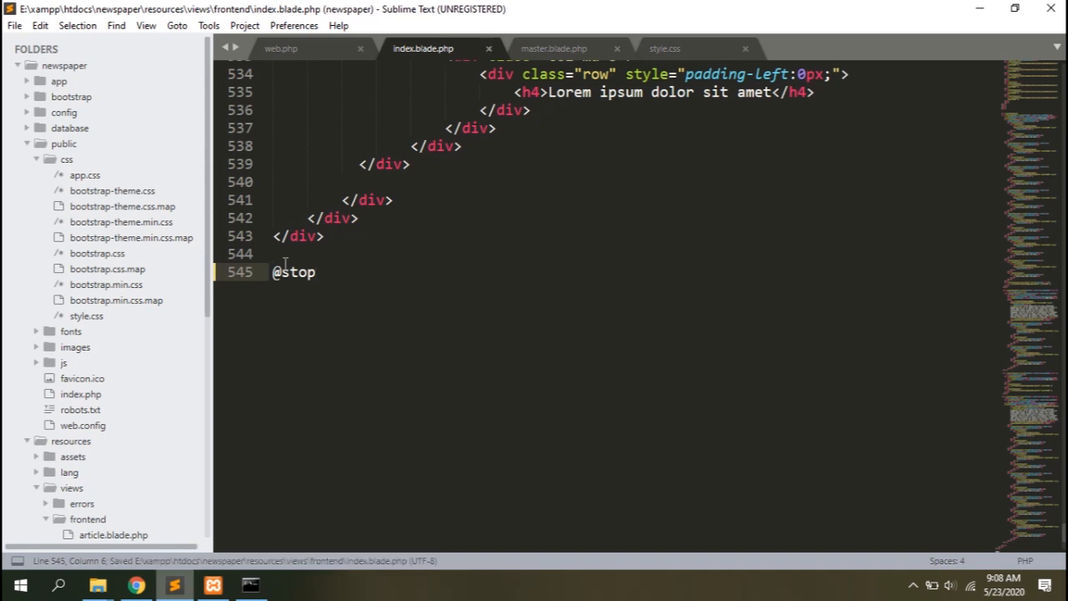
click(137, 584)
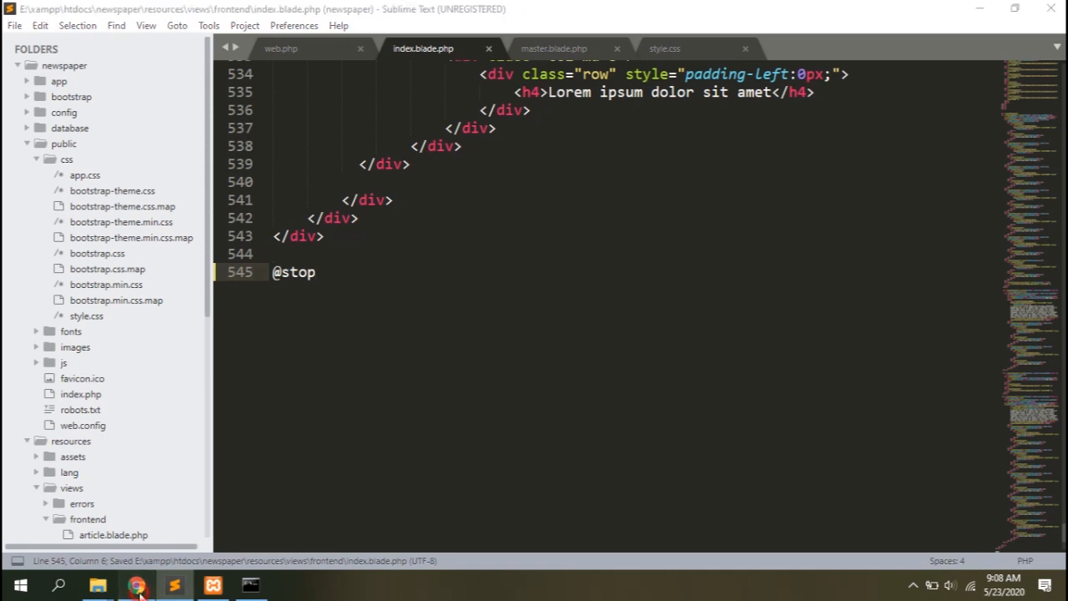
Reload localhost/newspaper in Chrome and scroll its page source to check the assembled layout.
click(137, 584)
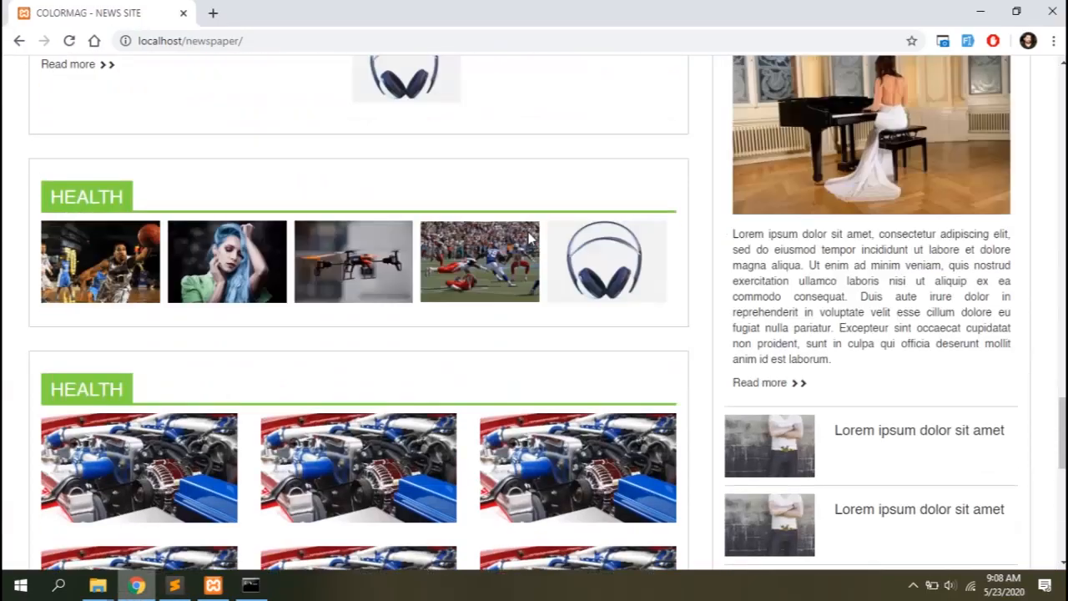
scroll(up, 3)
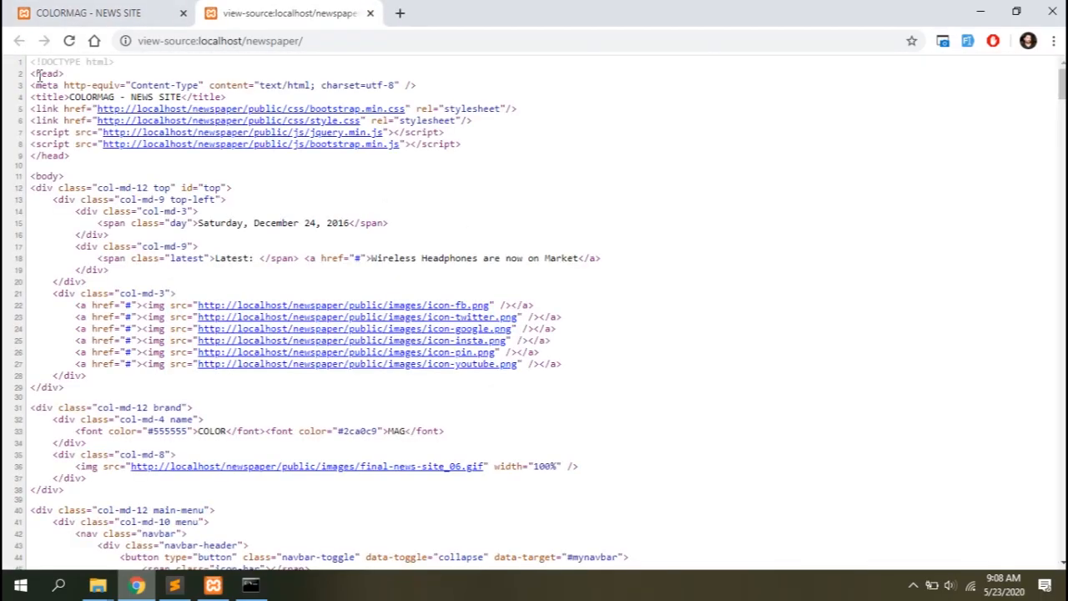
scroll(down, 3)
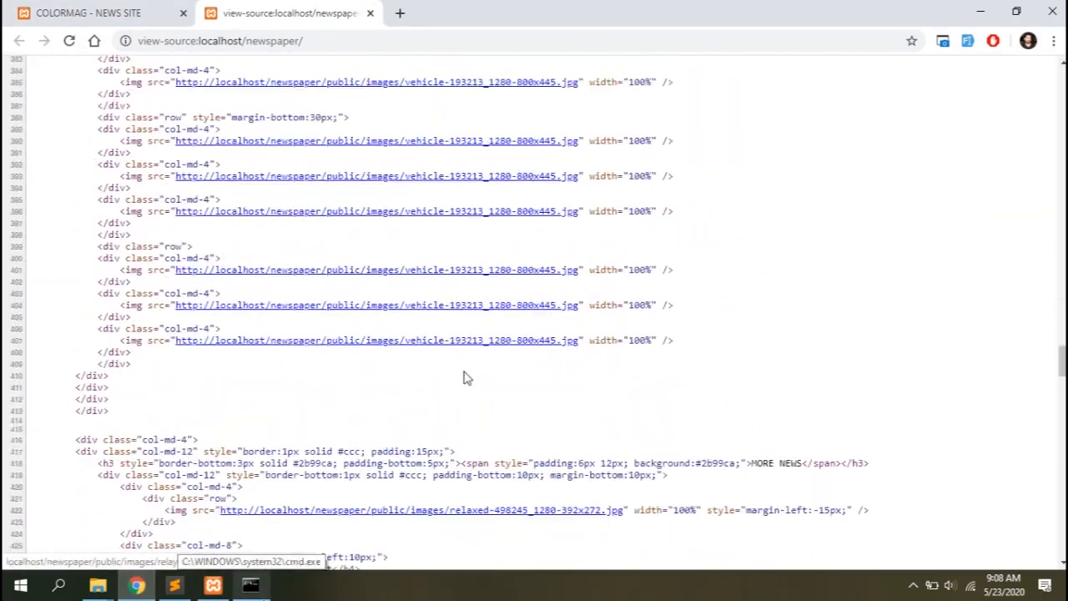
click(174, 584)
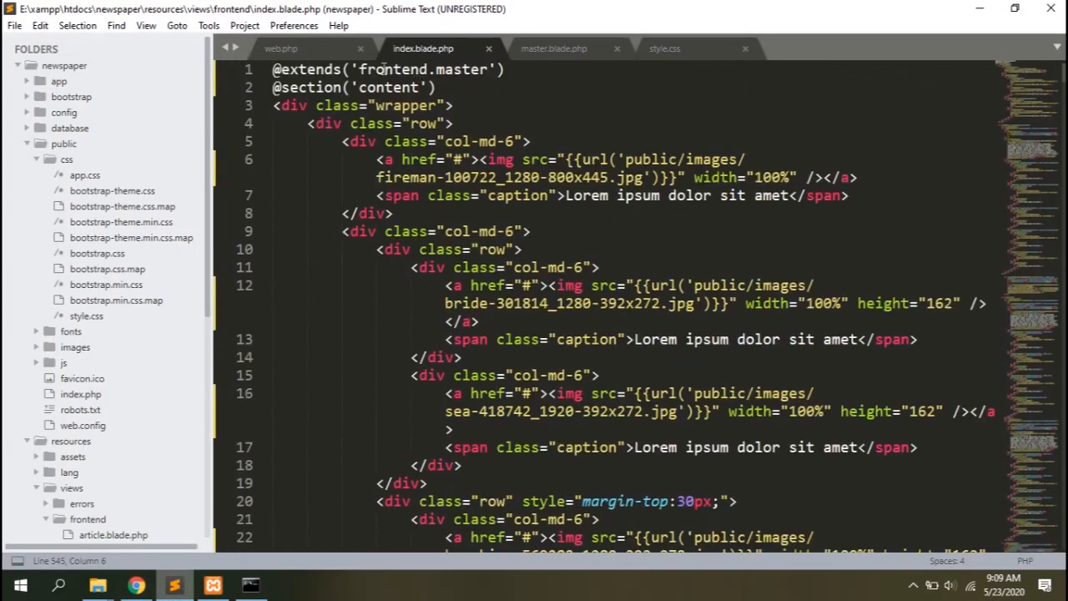
click(554, 48)
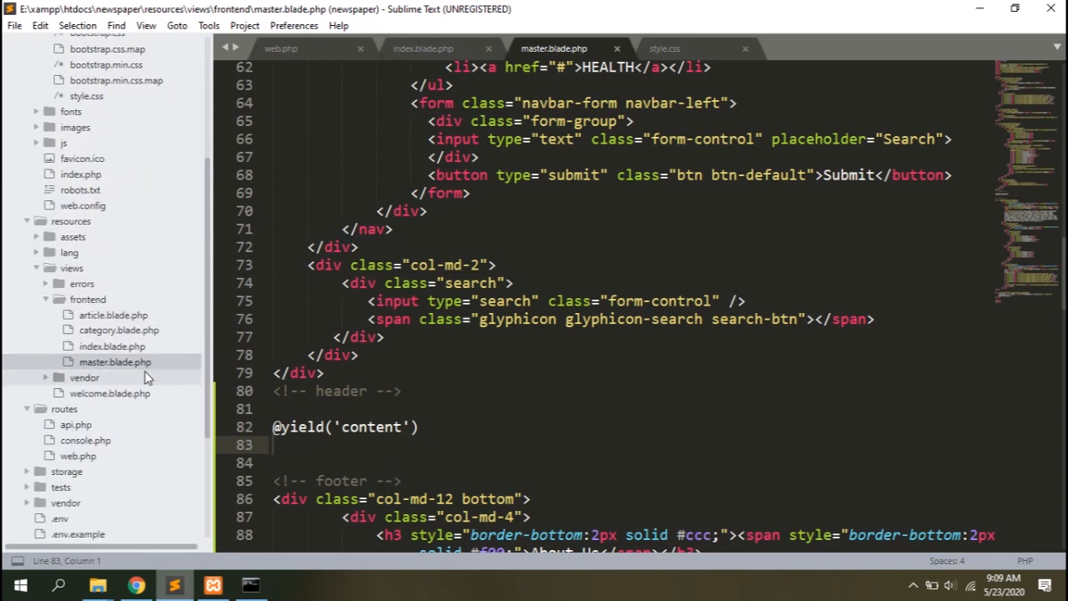
click(113, 314)
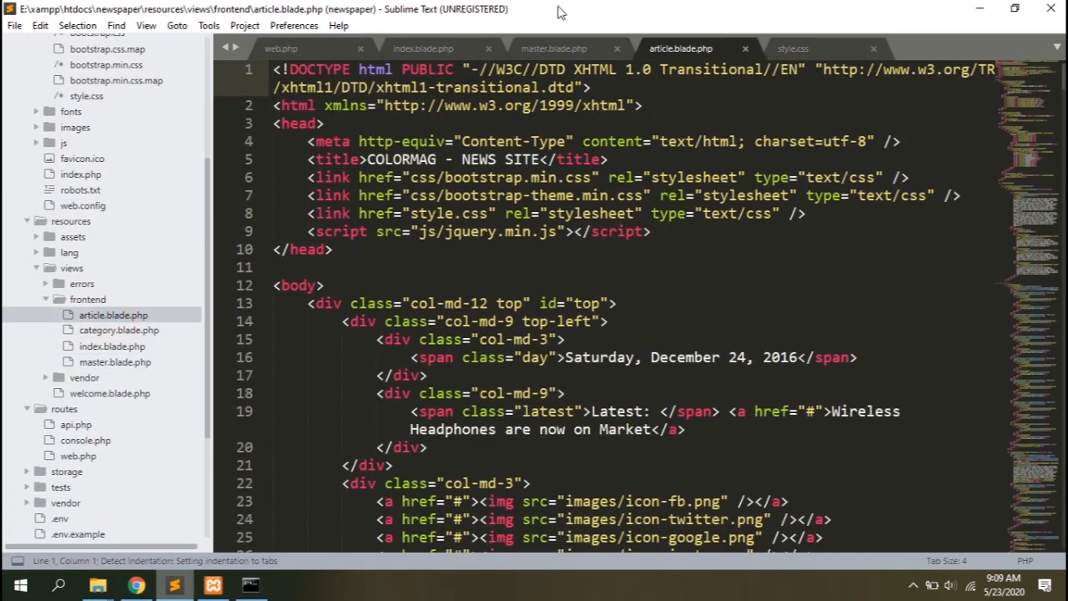
click(422, 48)
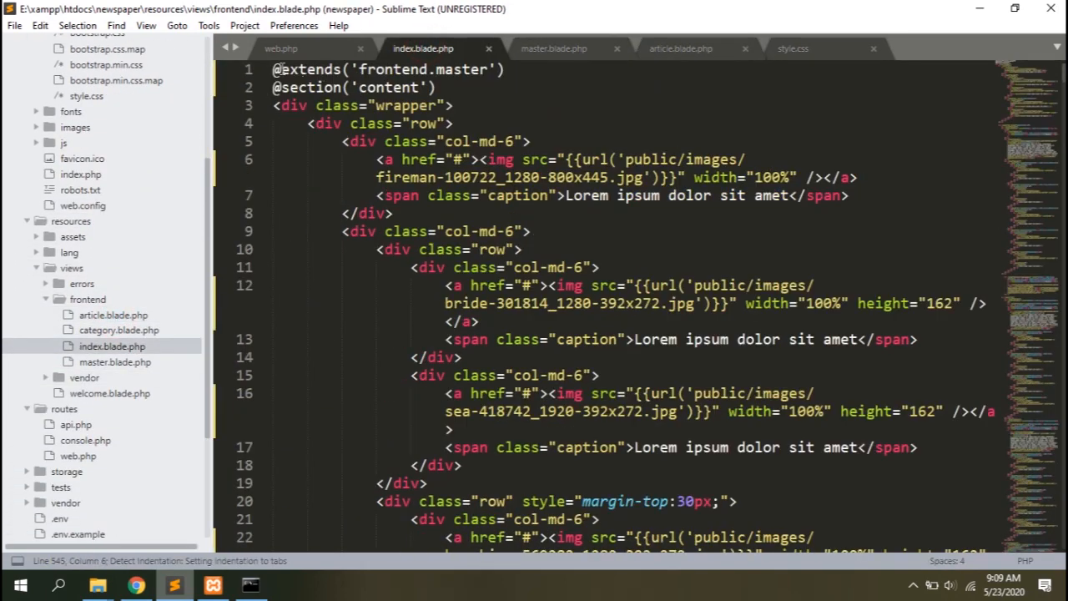
drag(275, 70, 437, 87)
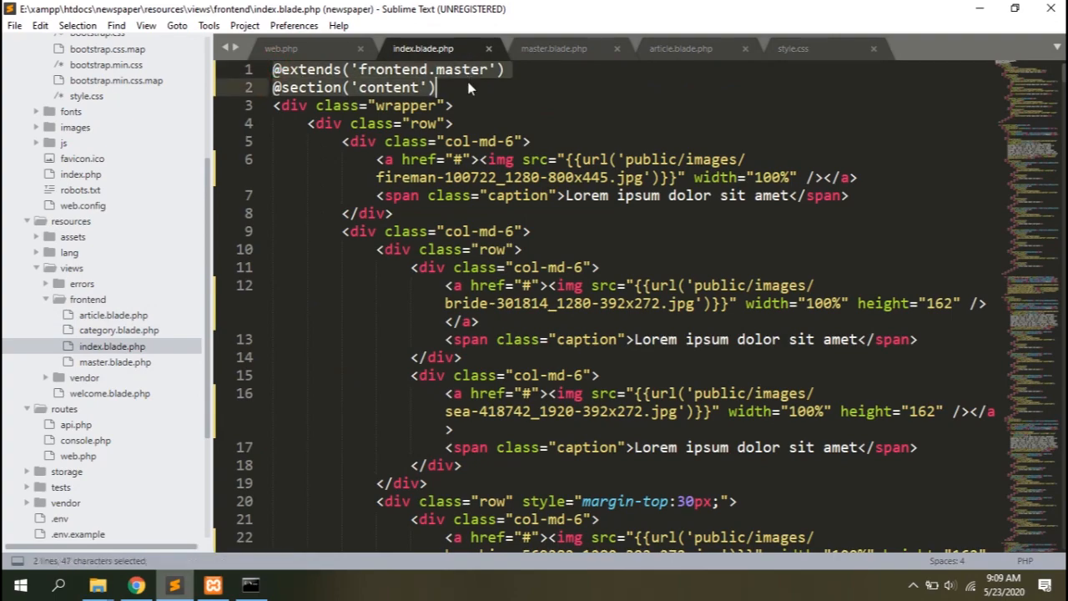
click(680, 48)
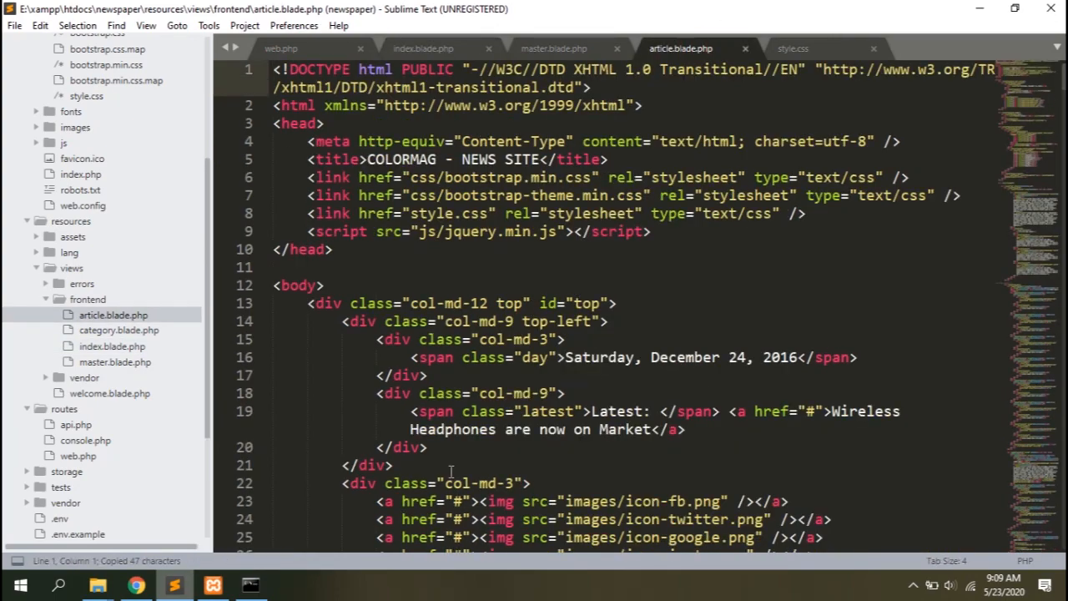
scroll(down, 3)
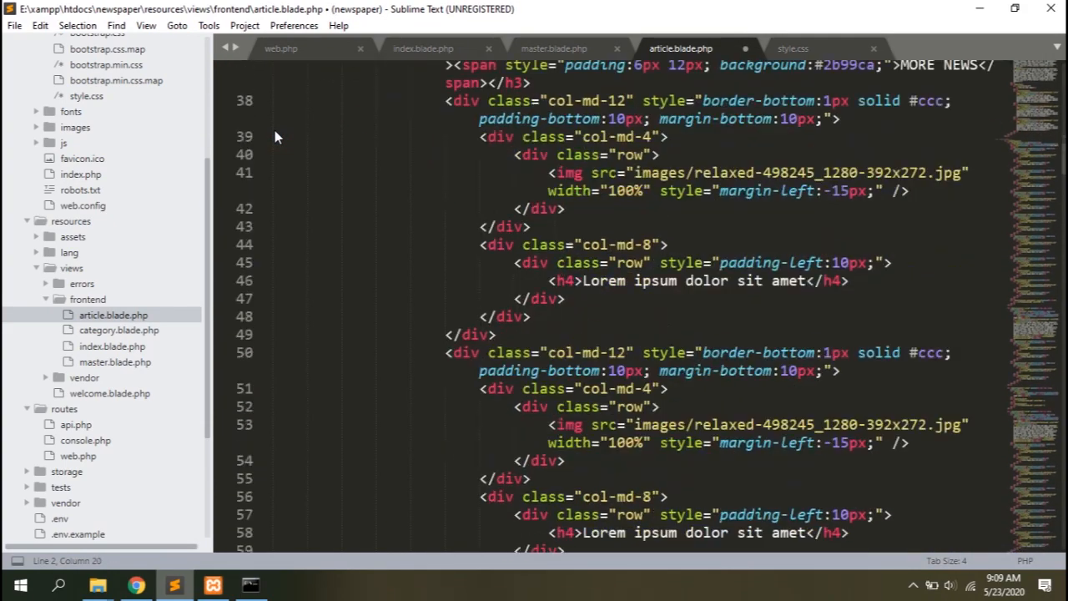
scroll(down, 3)
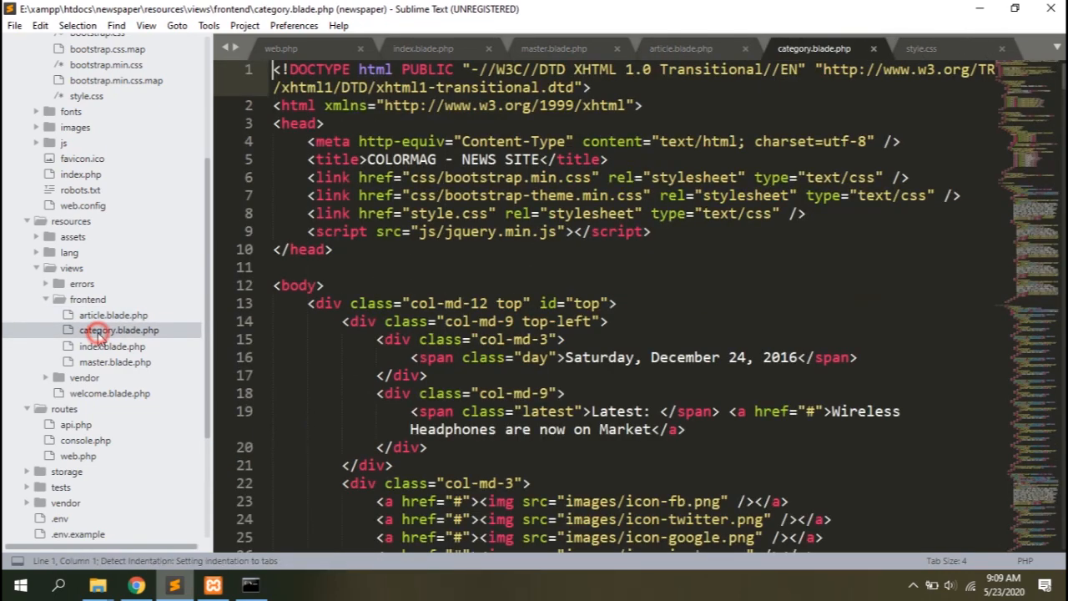
scroll(down, 3)
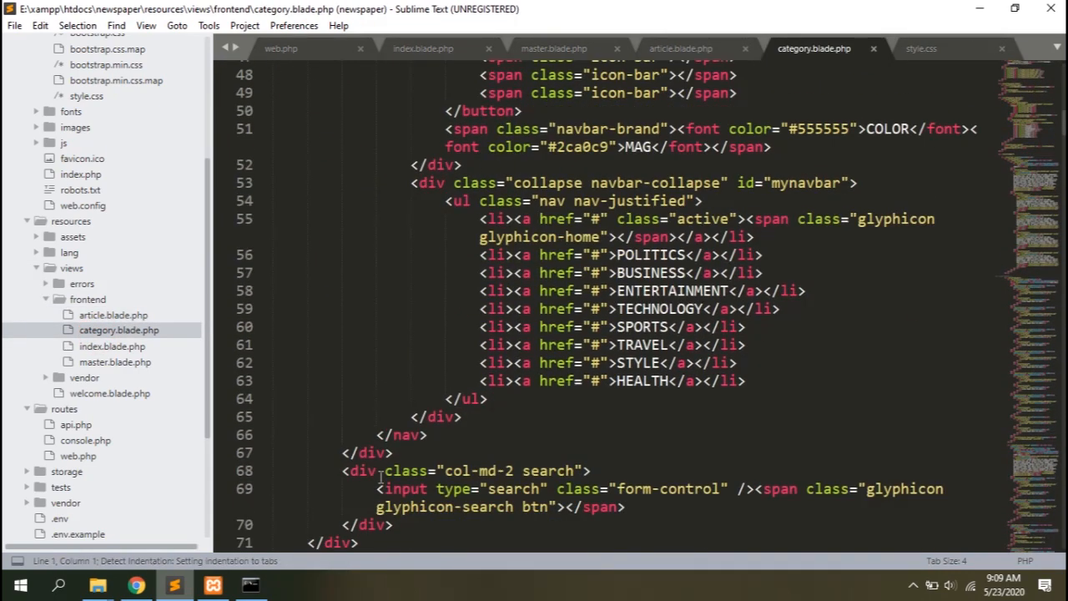
scroll(down, 3)
text(@section('content'))
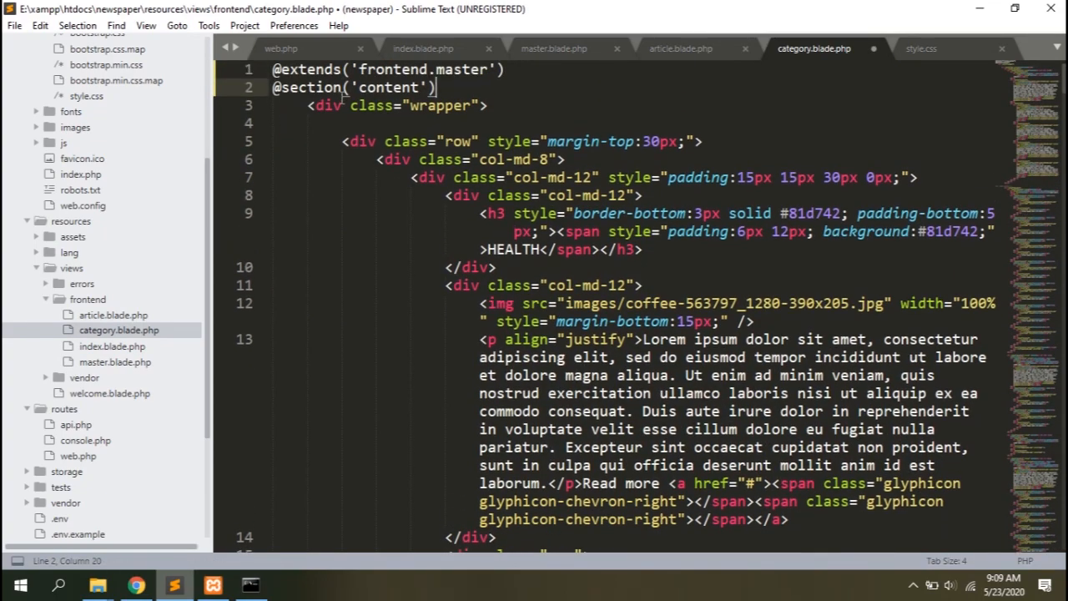
scroll(down, 3)
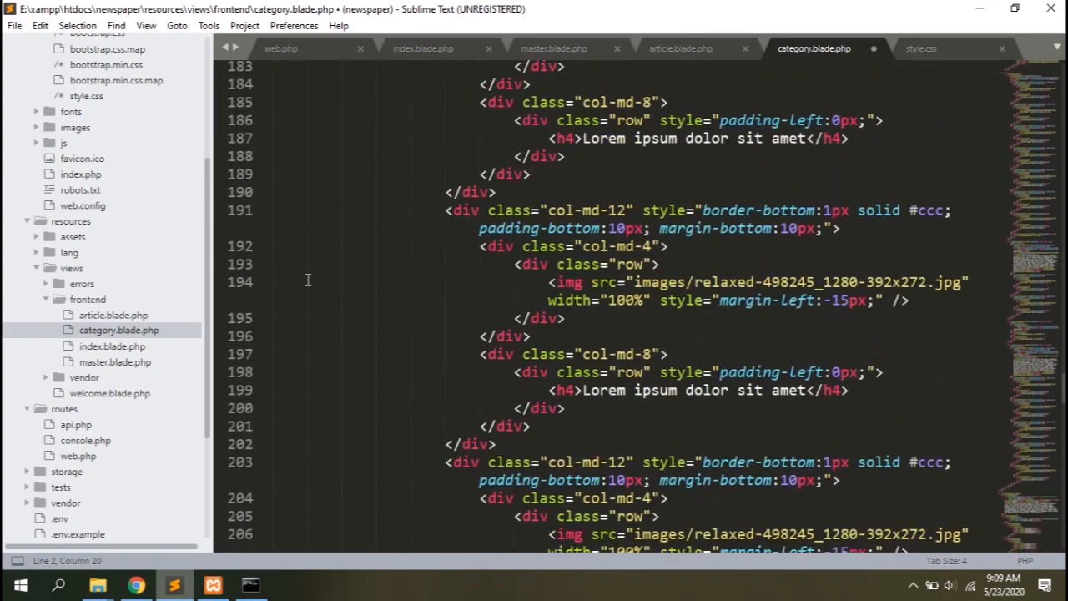
scroll(down, 3)
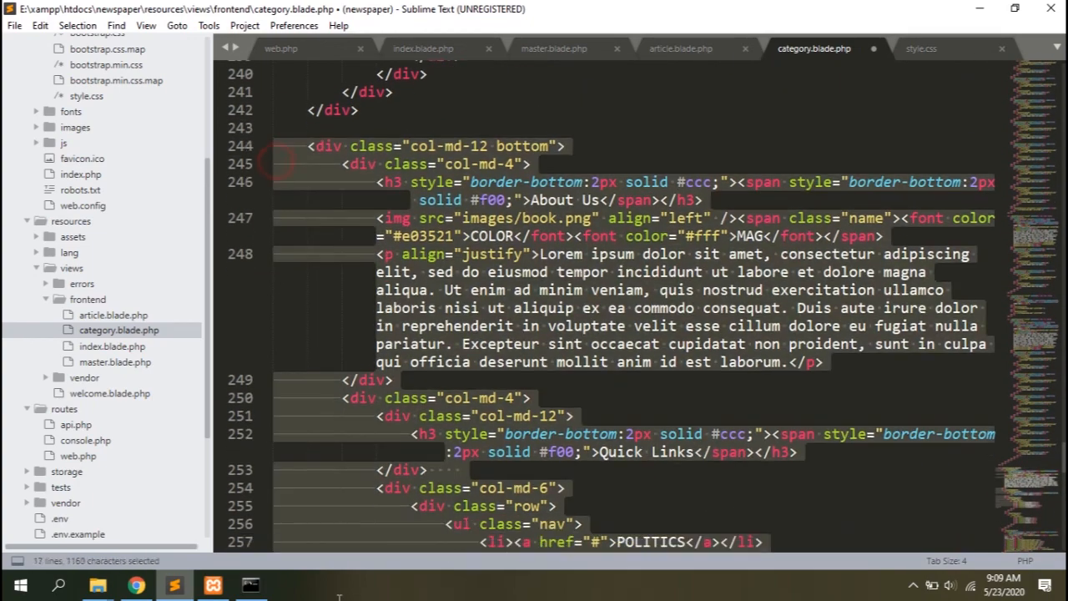
key(Delete)
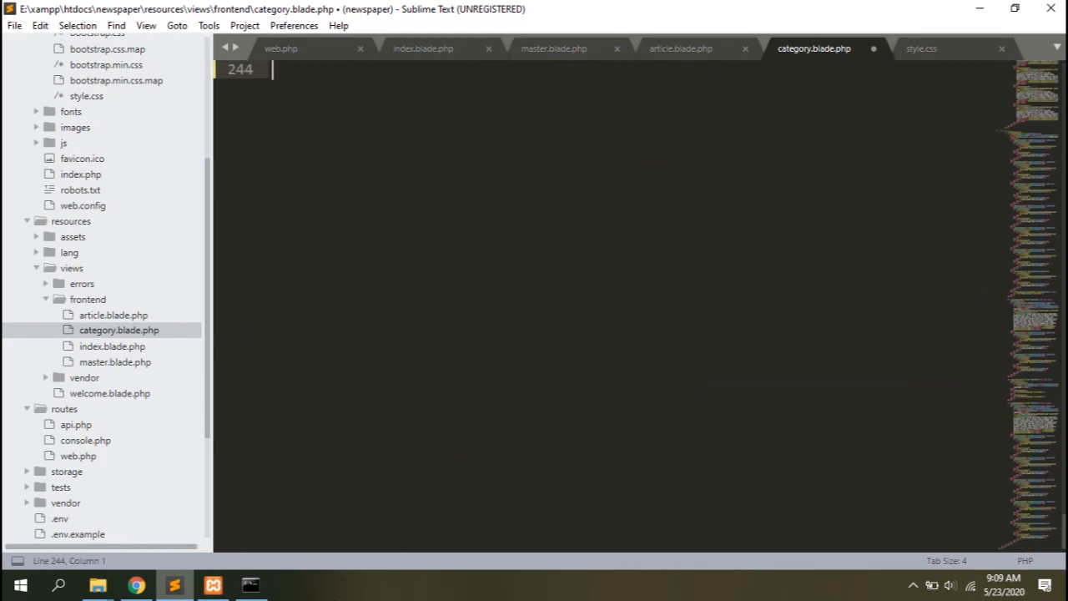
text(@stop)
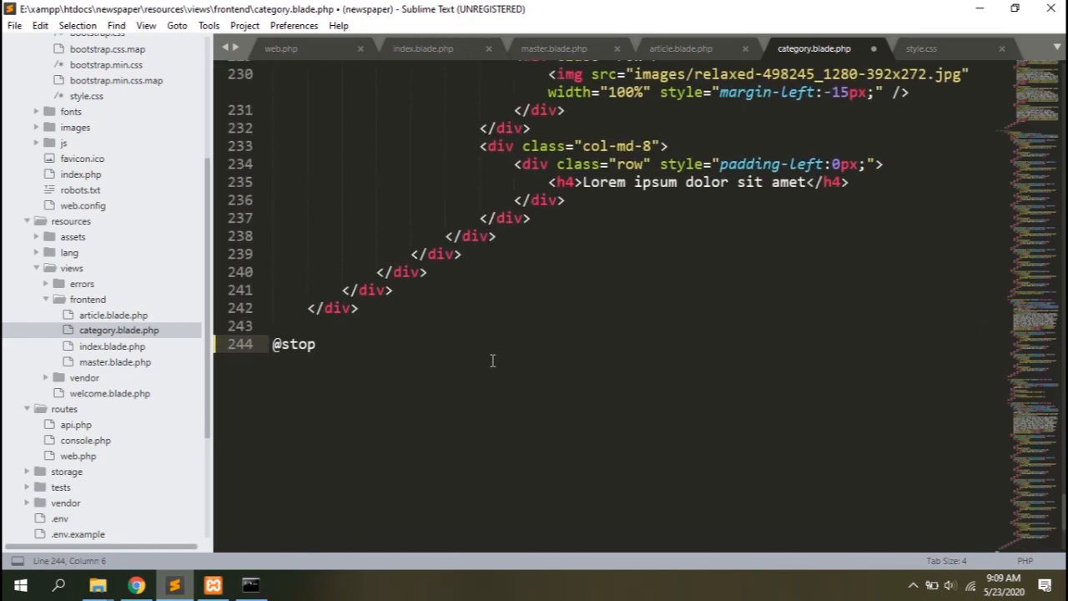
key(ctrl+s)
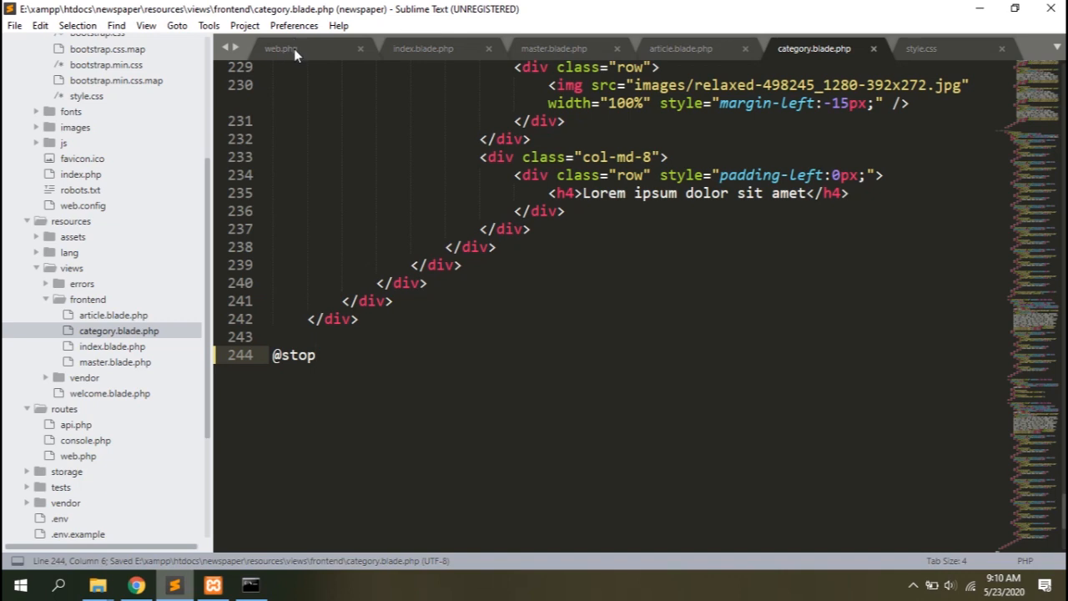
Add 'category' → frontend.category and 'post' → frontend.article routes in web.php.
click(280, 49)
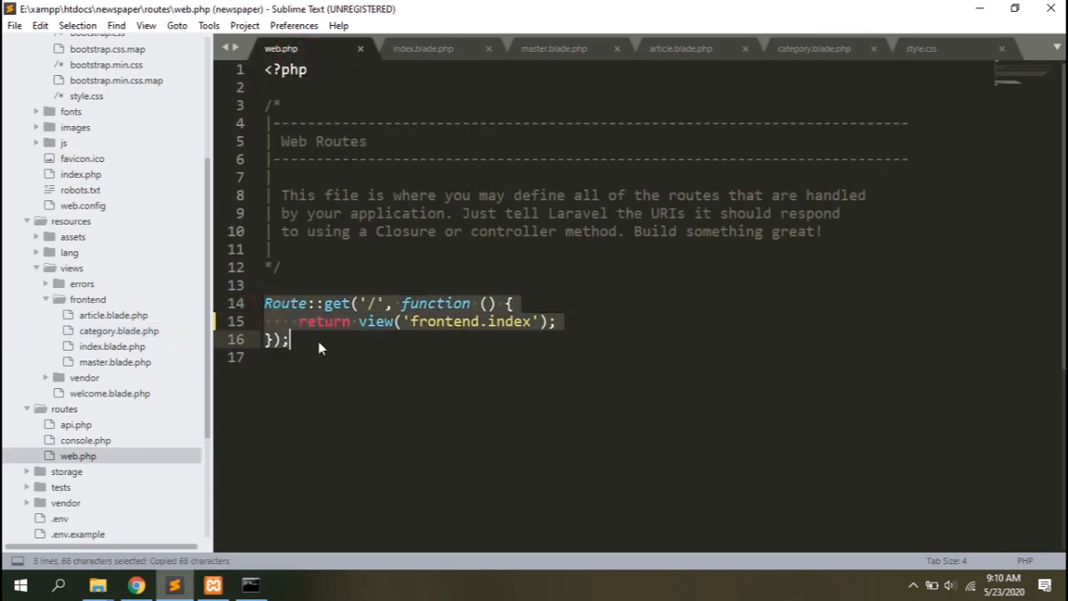
key(ctrl+v)
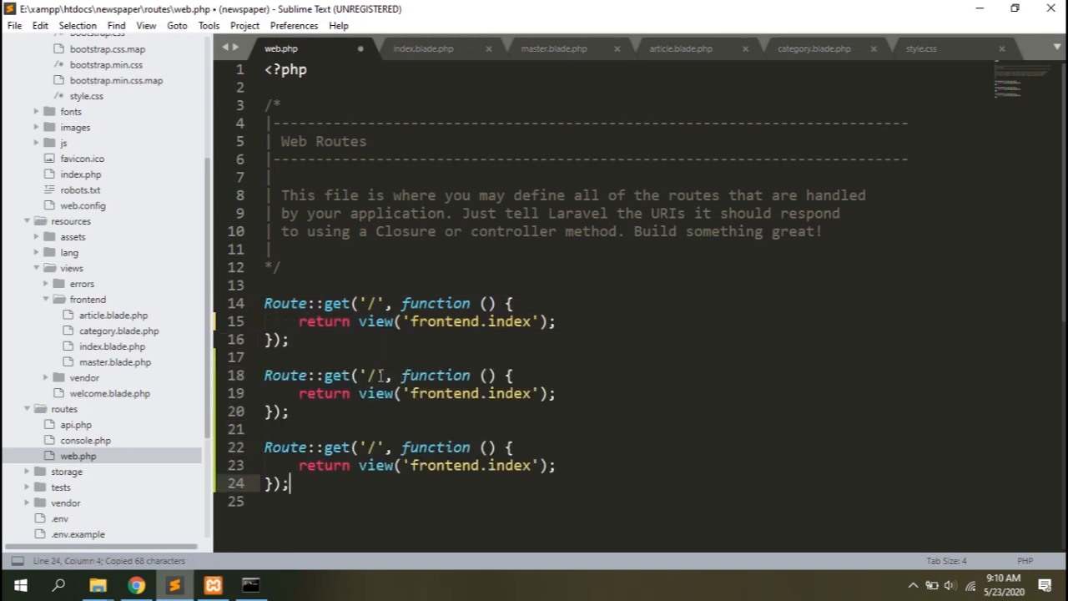
text(category)
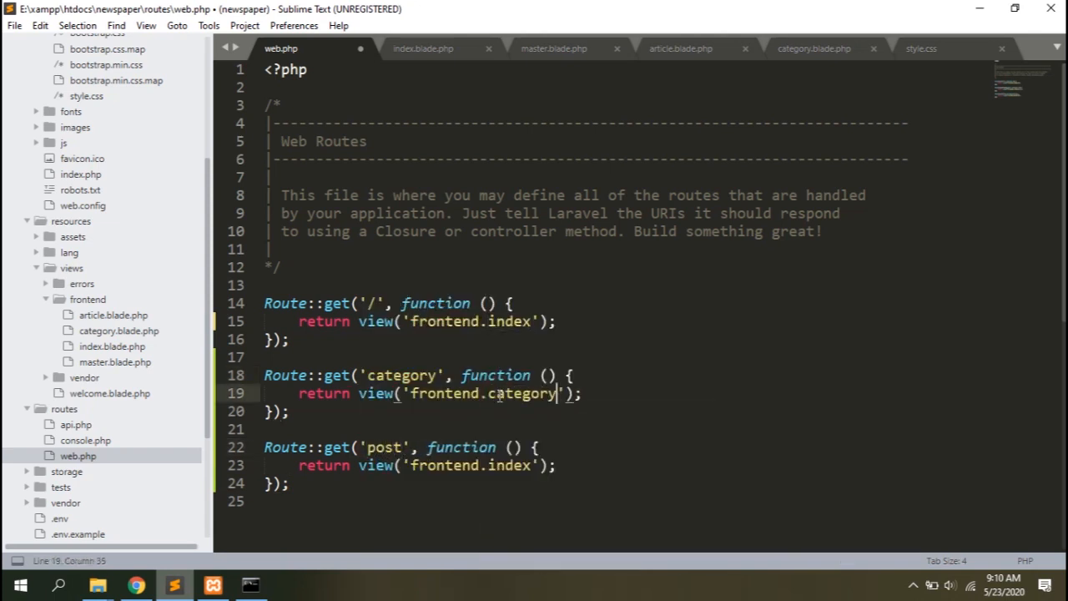
text(articl)
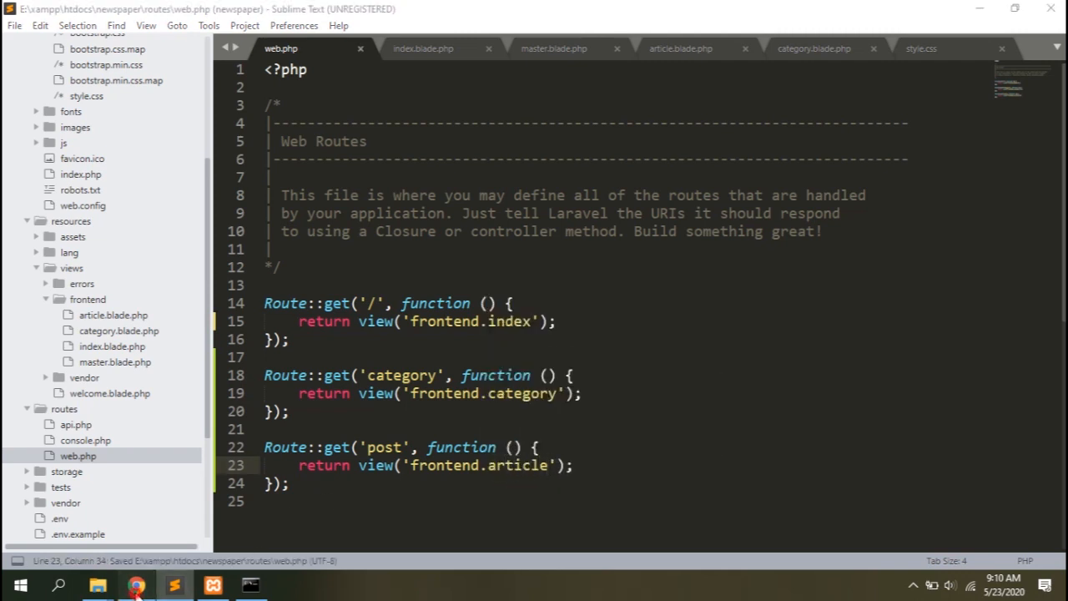
click(137, 584)
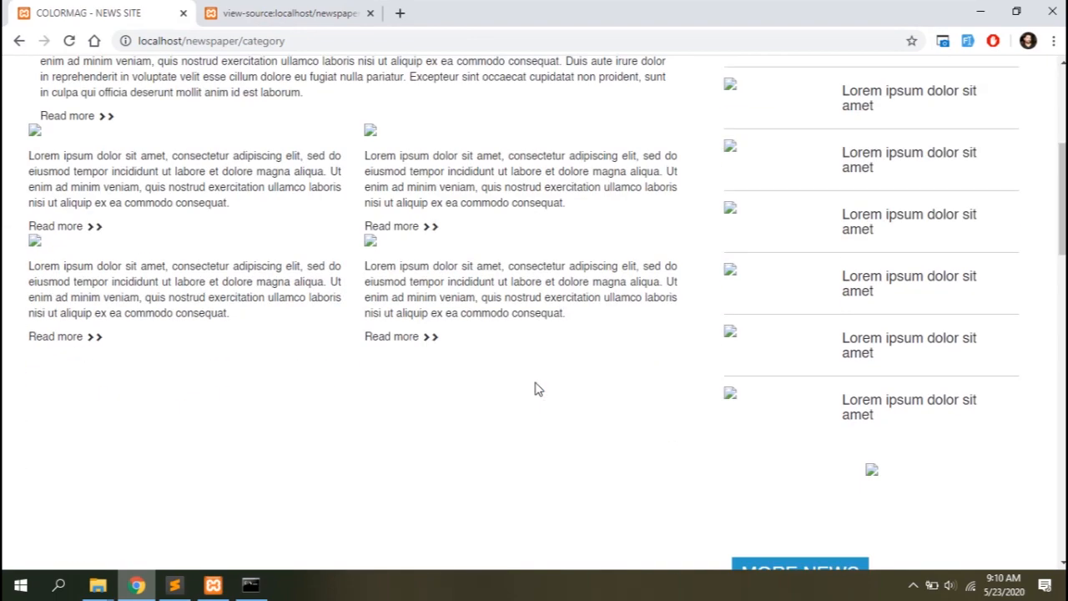
Scroll through localhost/newspaper/category to see the shared header and Health section.
scroll(down, 3)
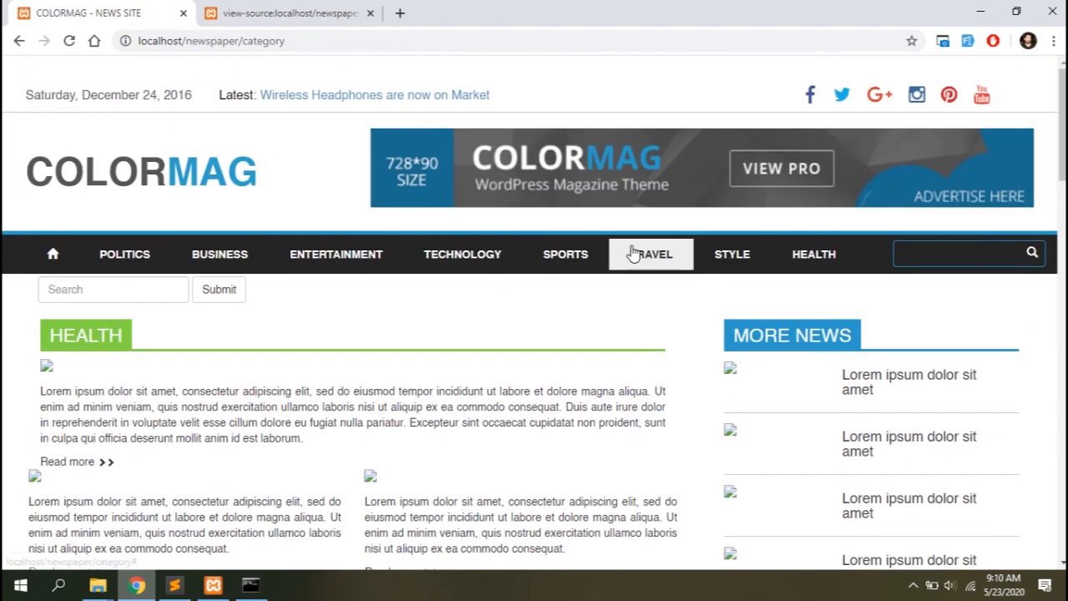
scroll(down, 3)
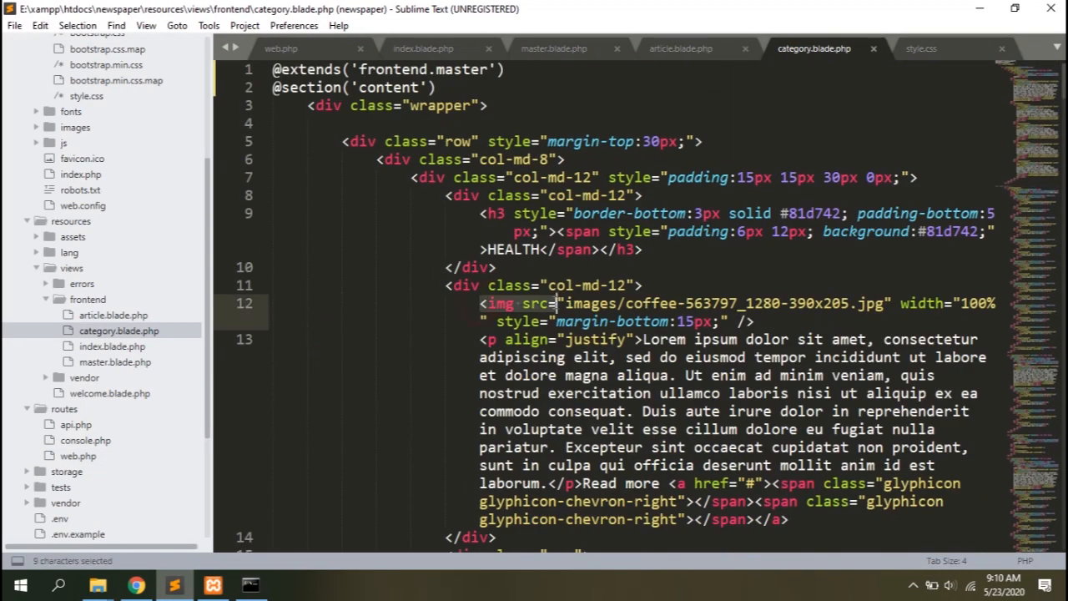
Wrap every img src in category.blade.php with {{url('public/images/...')}}.
scroll(down, 3)
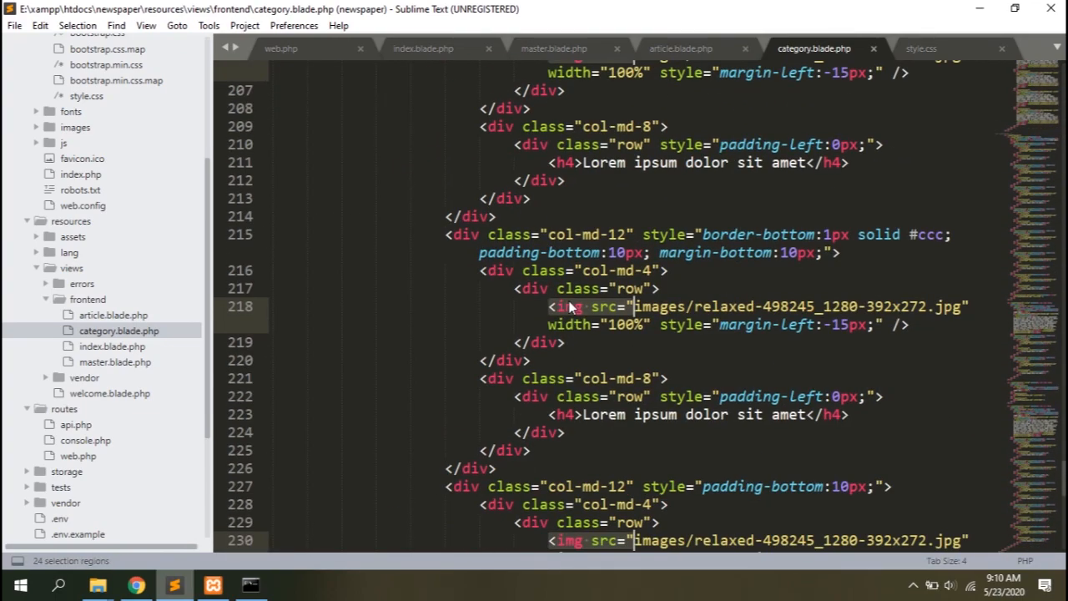
text({{)
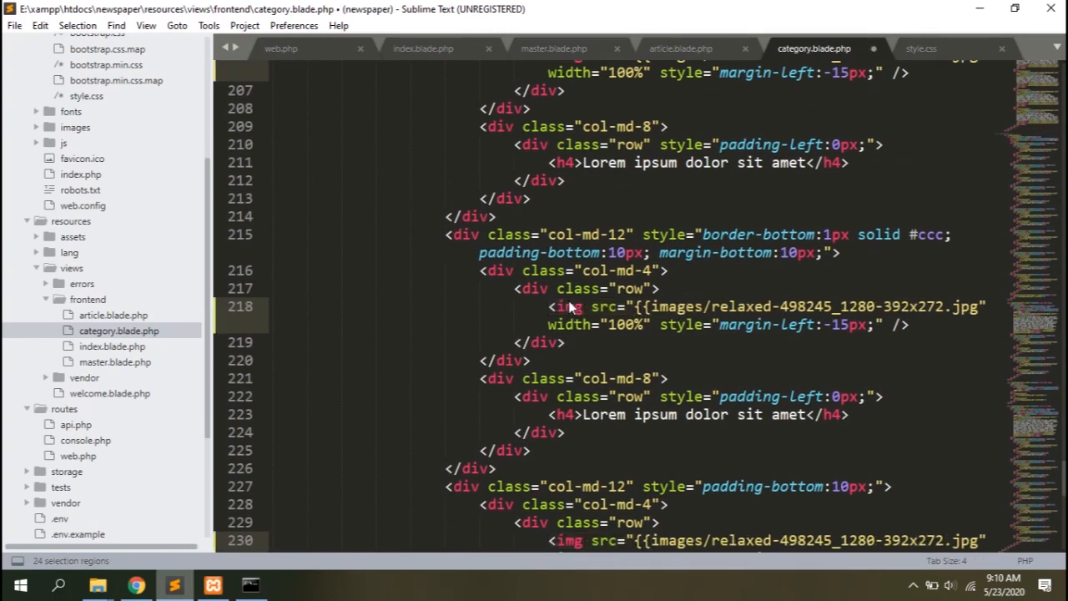
text({{url('publicimages/coffee-563797_1280-390x205.jpg')}}" width="100%" style="margin-bottom:15px;" />)
text(.png)
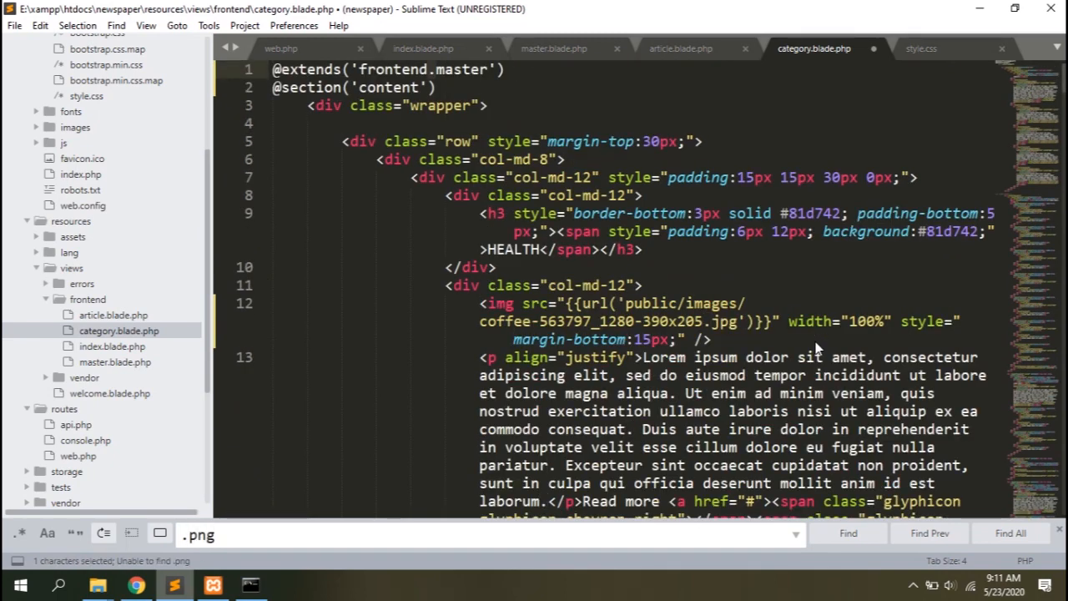
text(.gif)
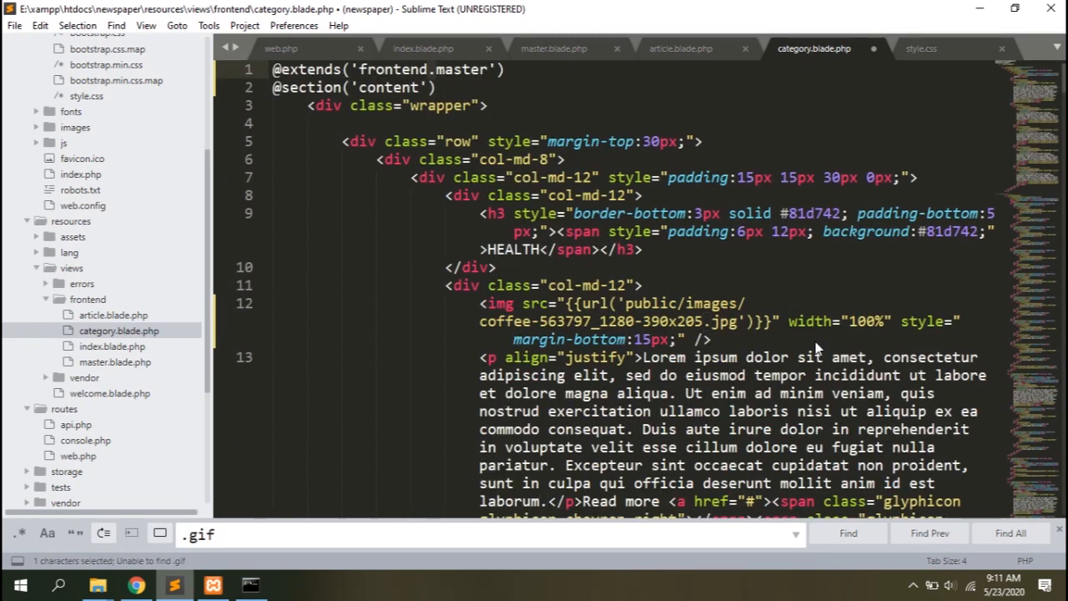
click(136, 584)
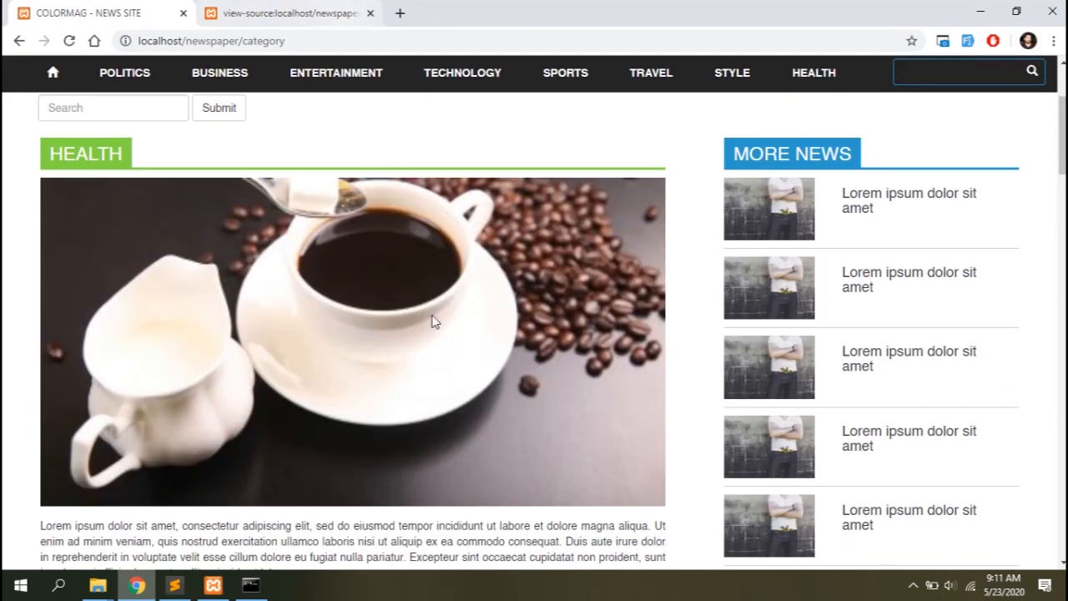
Check the category images, then navigate to localhost/newspaper/post.
scroll(down, 3)
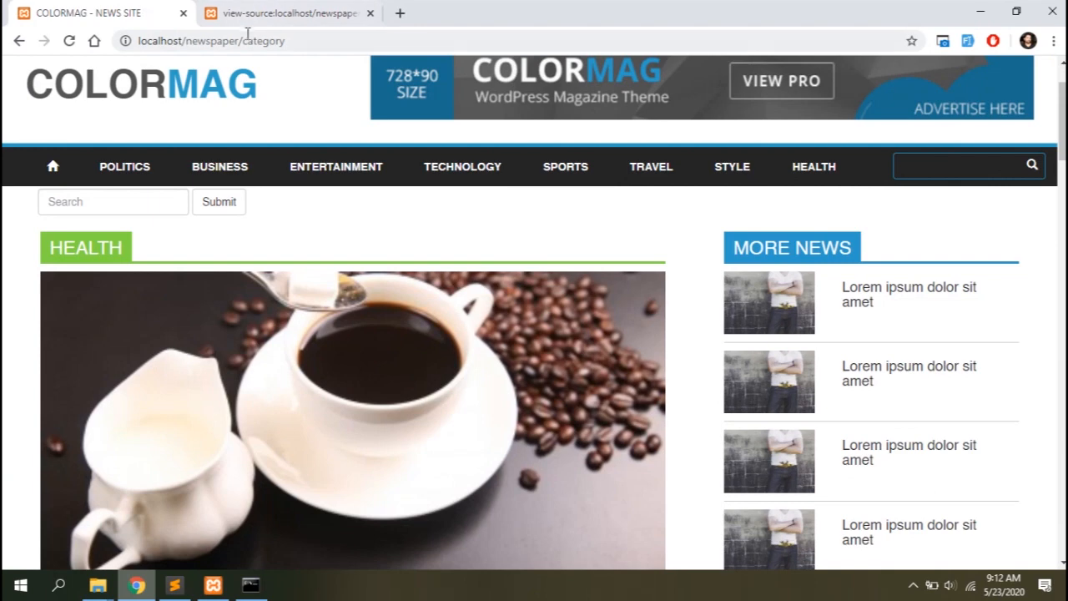
text(localhost/newspaper/pos)
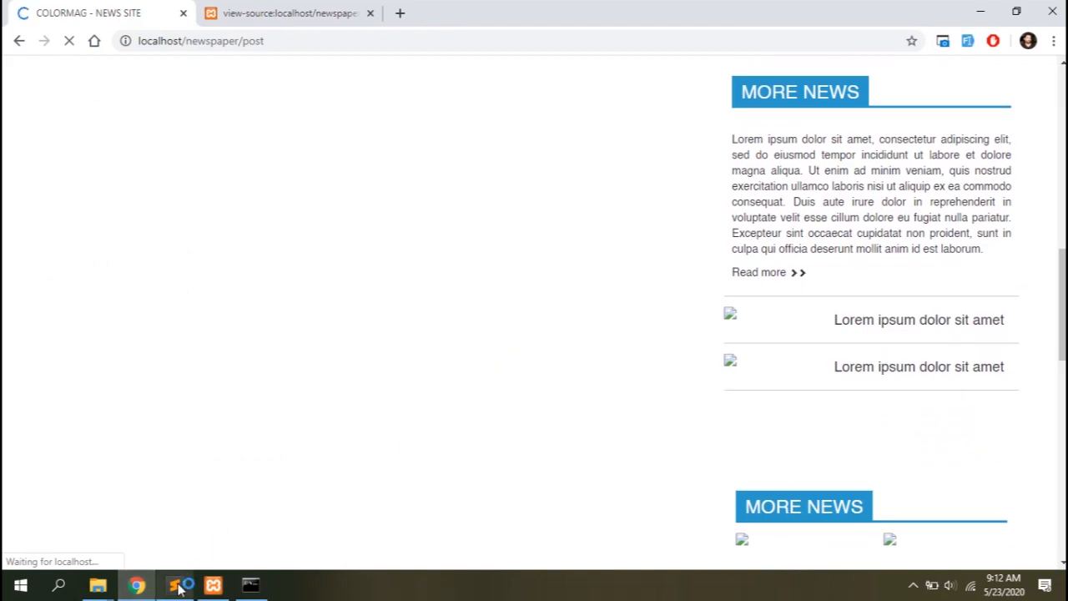
click(174, 584)
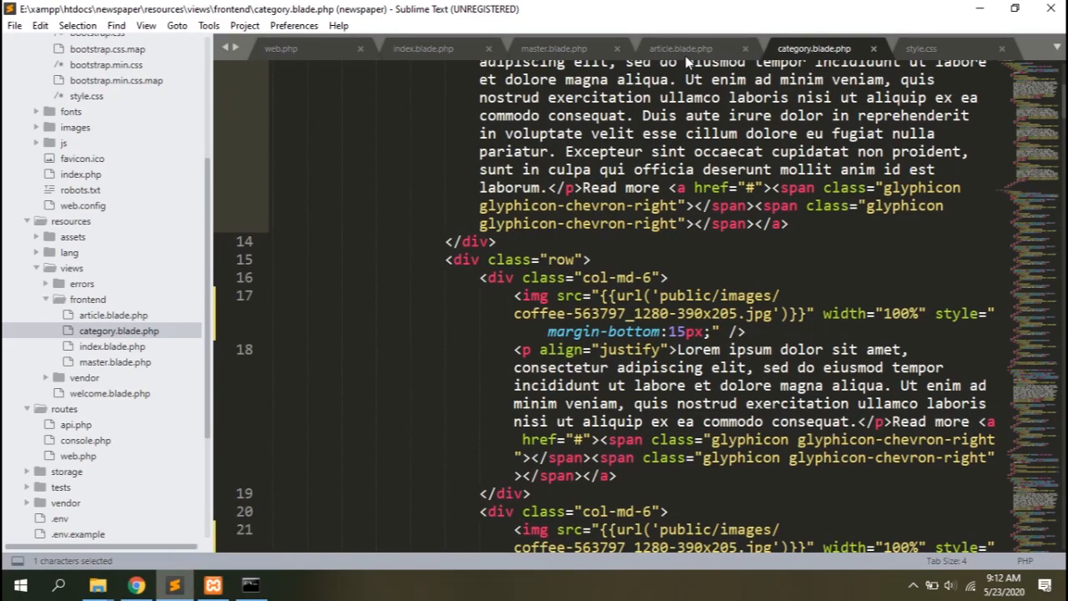
click(680, 46)
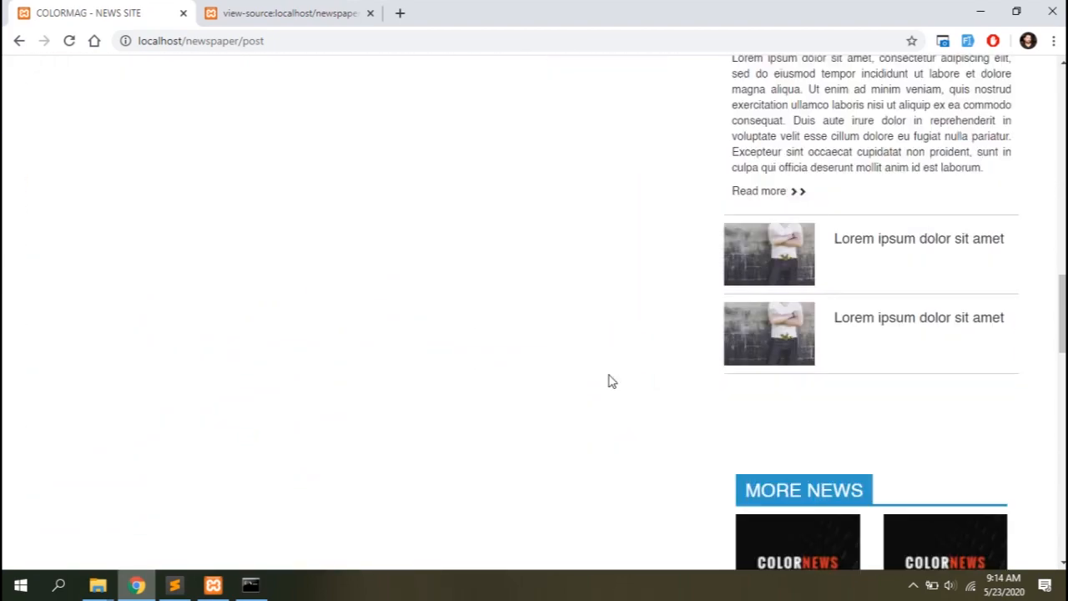
Scroll down the post page and open the Webtrickshome site in a new tab.
scroll(down, 3)
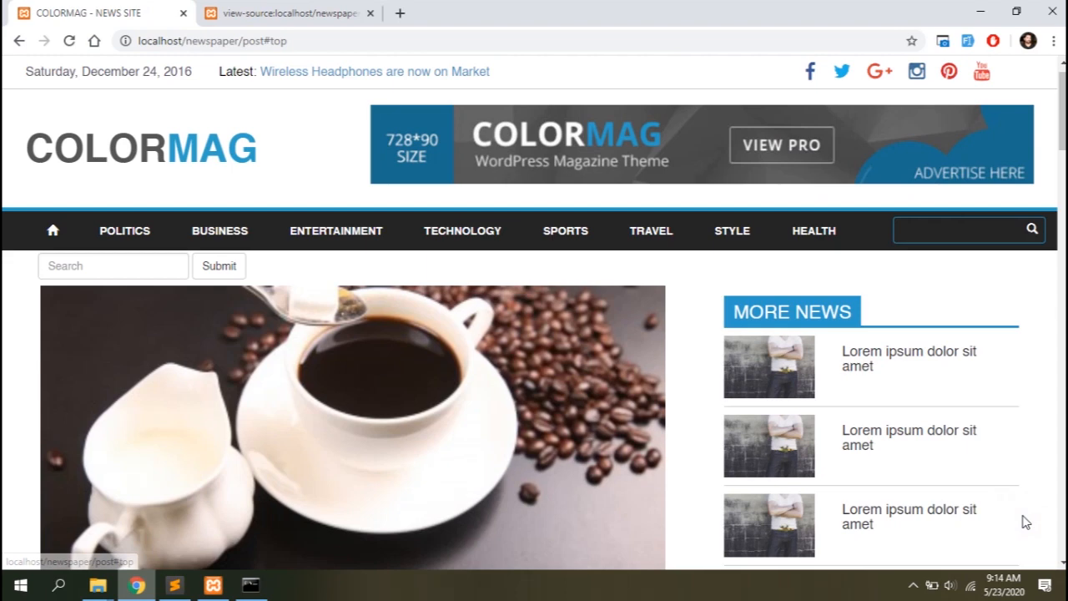
mouse_move(684, 441)
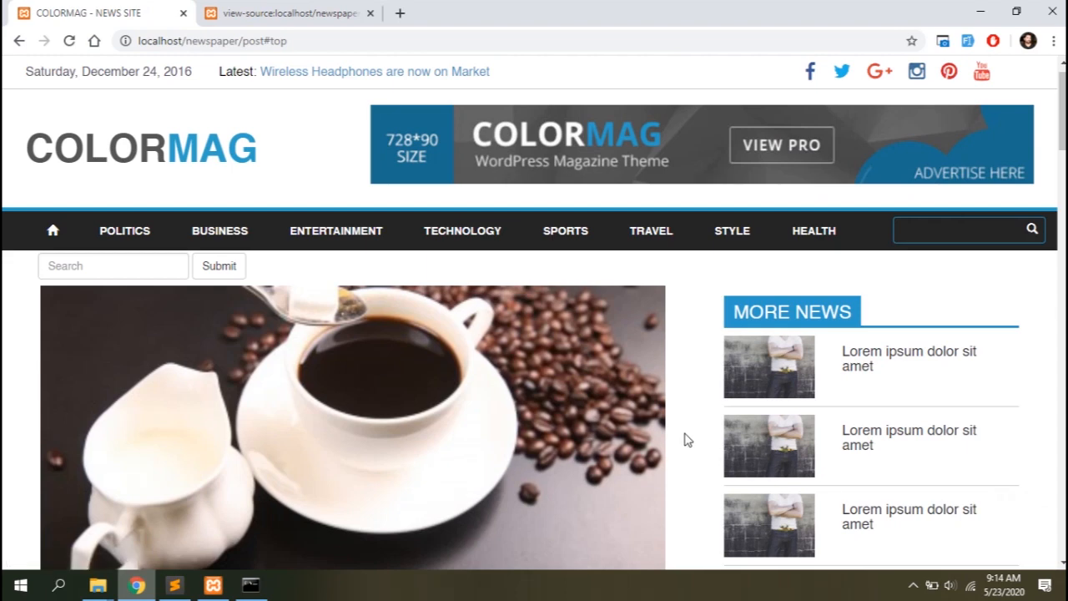
click(398, 14)
text(webtrickshome.com)
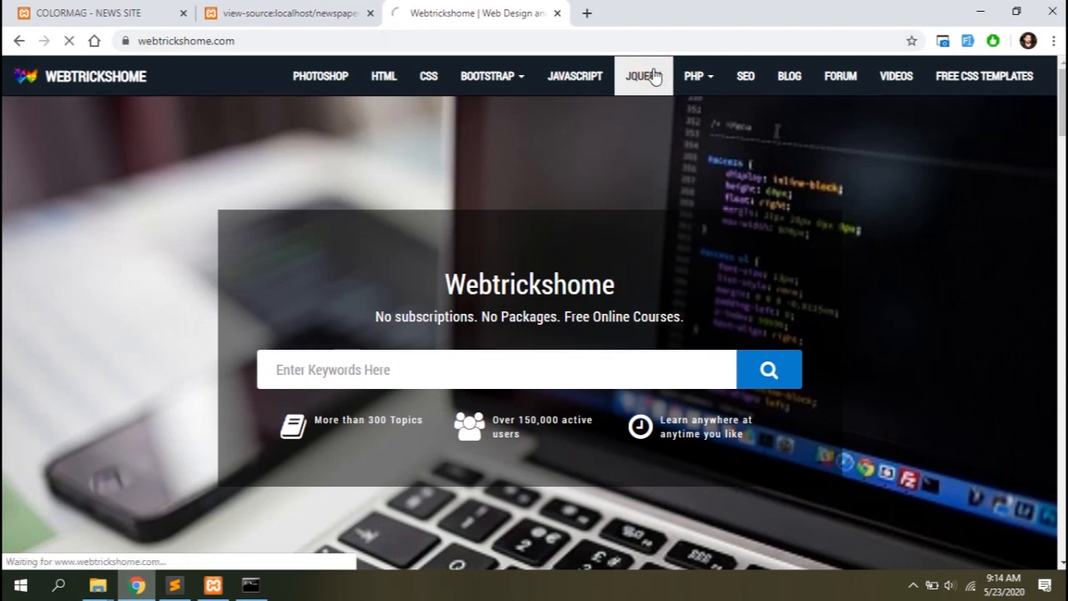
Locate the jQuery Scroll To Top tutorial's script block on Webtrickshome and copy it.
click(643, 77)
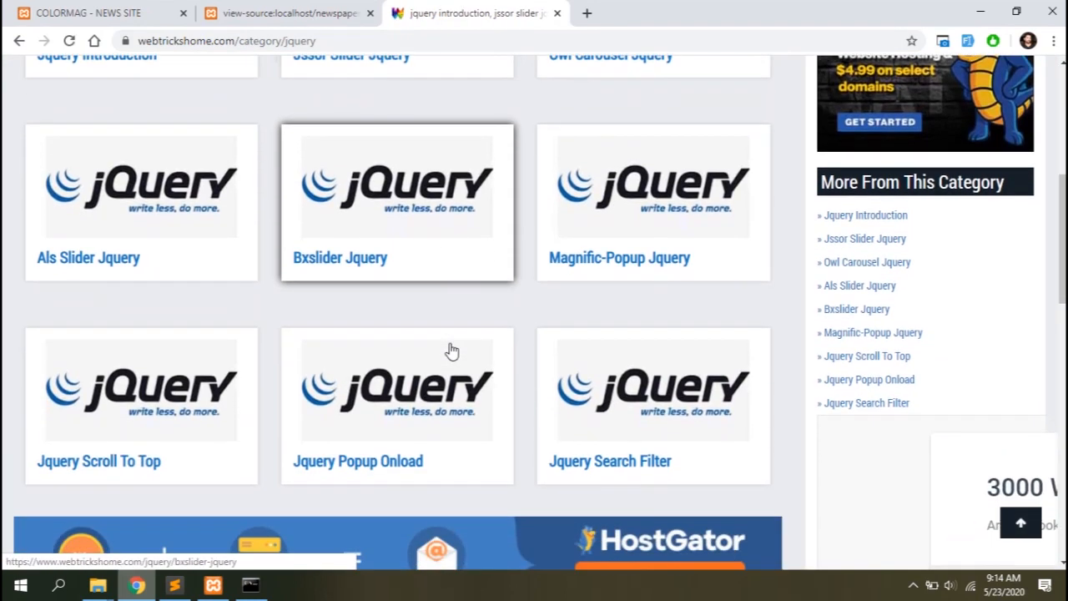
click(98, 461)
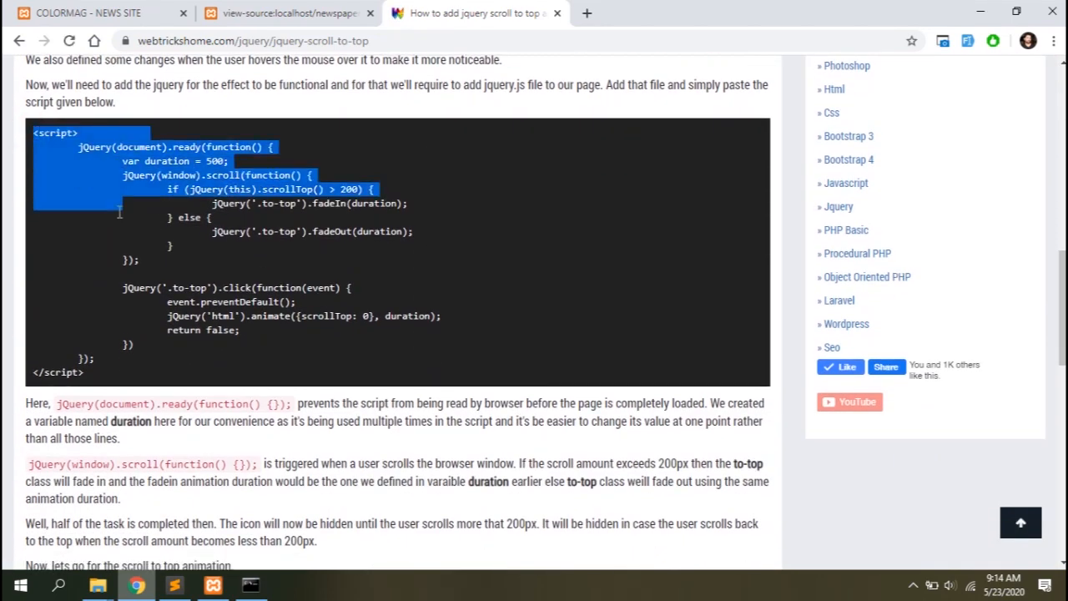
scroll(down, 3)
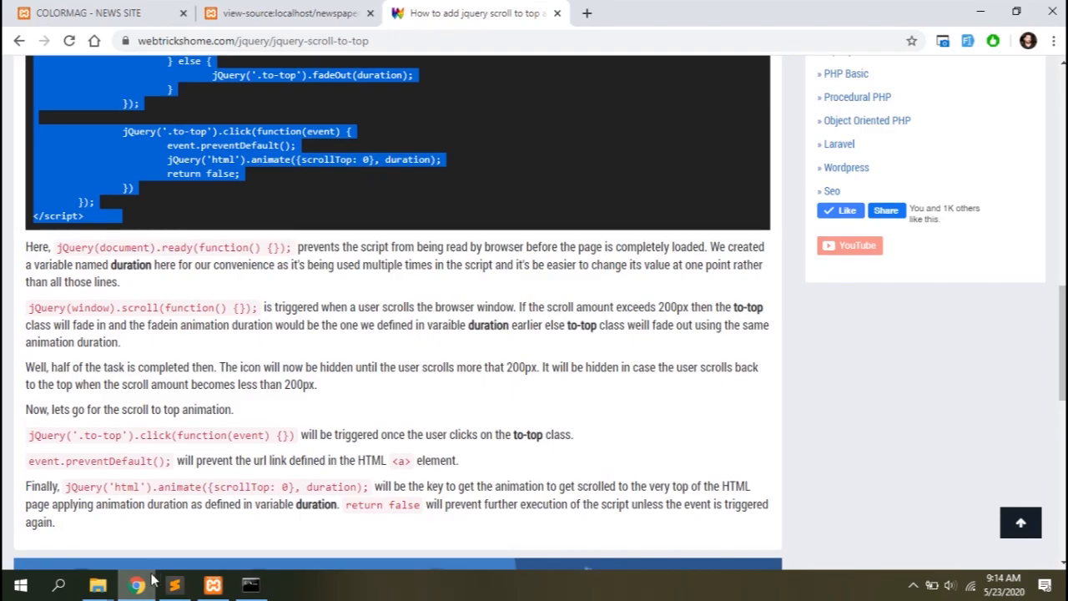
click(174, 584)
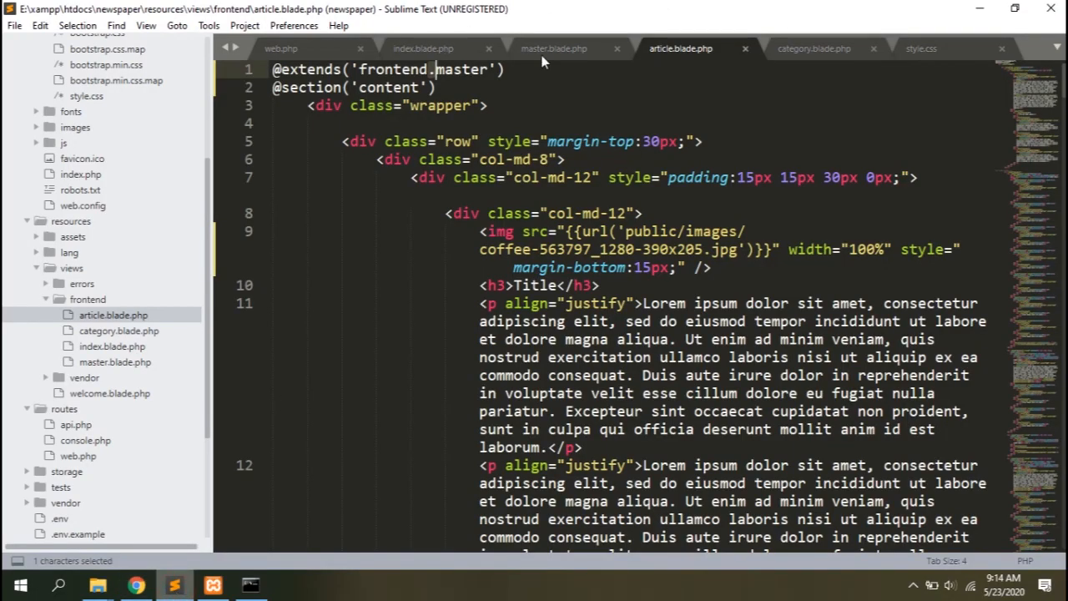
Paste the script into master.blade.php, swapping jQuery for $ and .to-top for .goto with a 500px threshold.
click(554, 48)
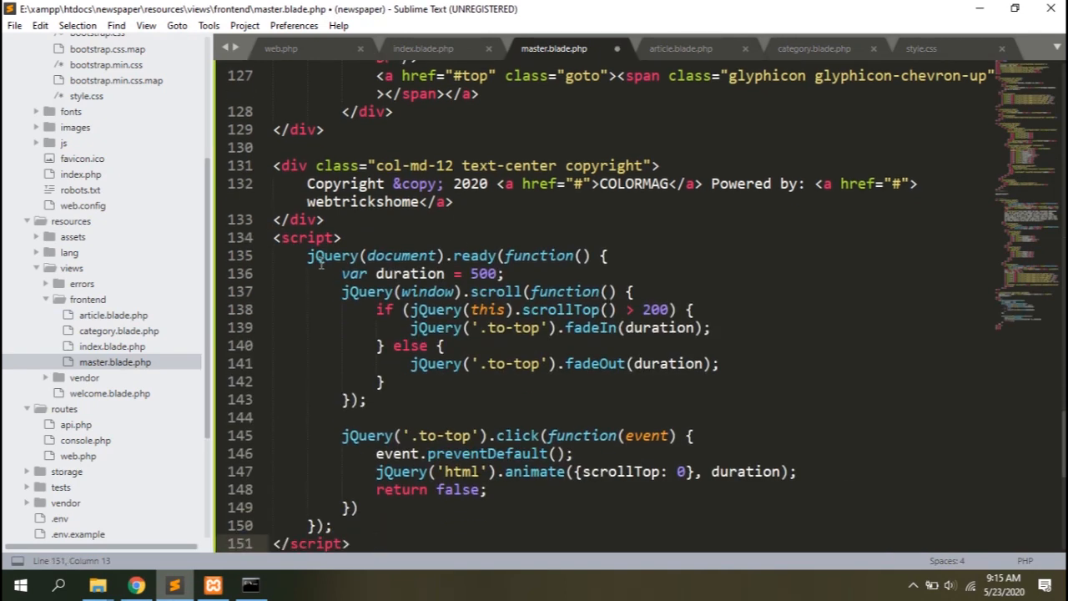
double_click(332, 256)
text($)
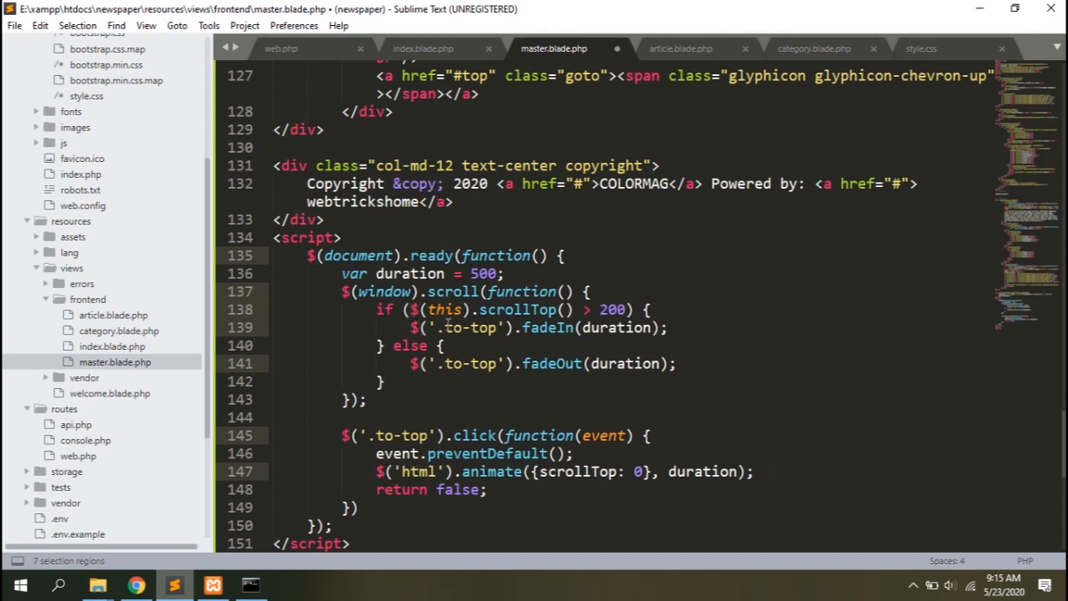
double_click(470, 327)
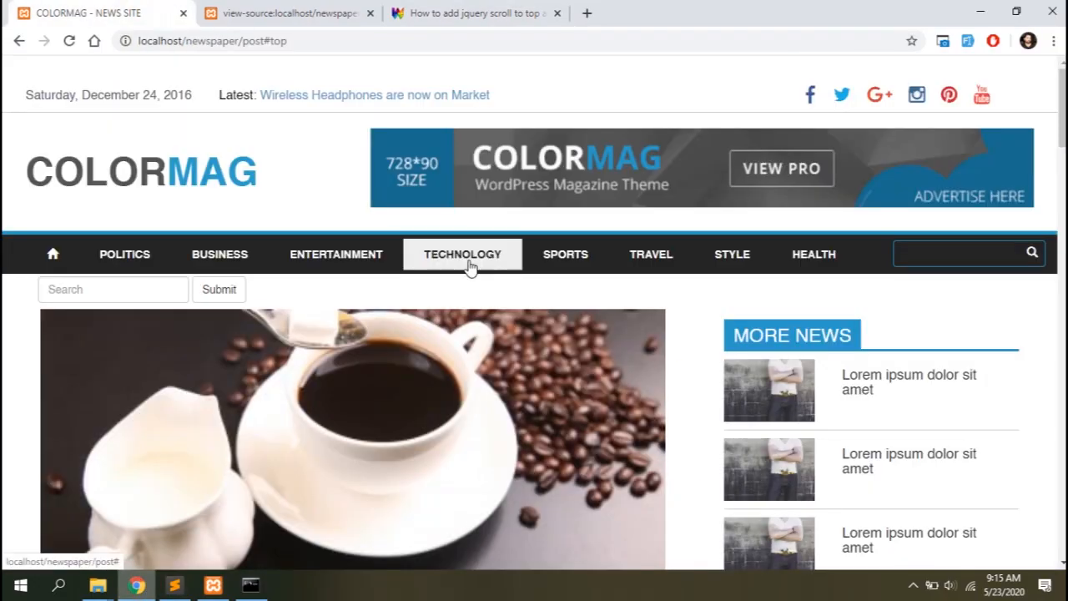
scroll(down, 3)
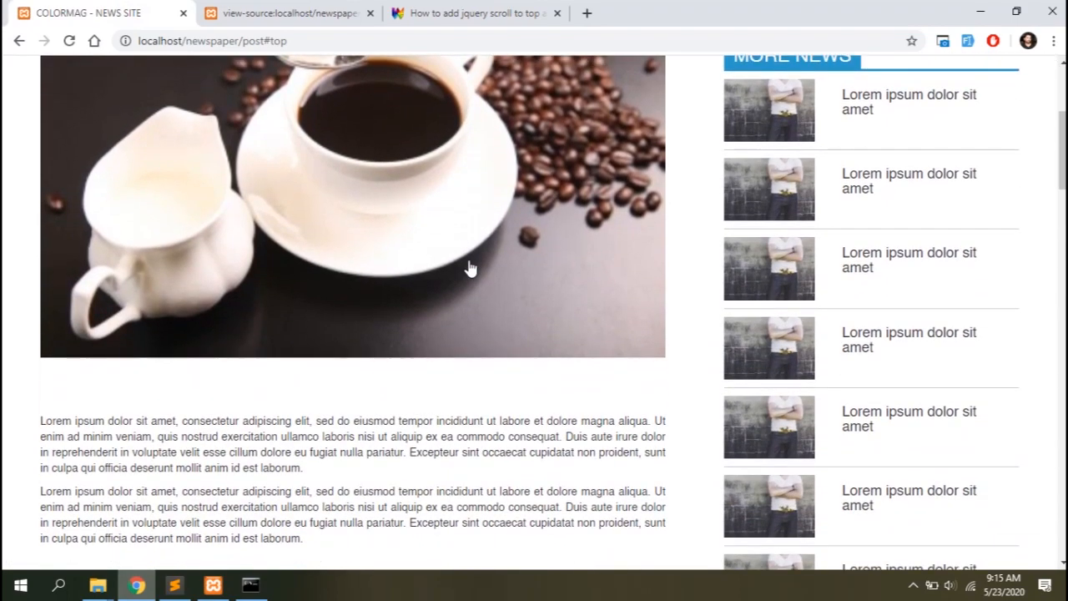
scroll(down, 3)
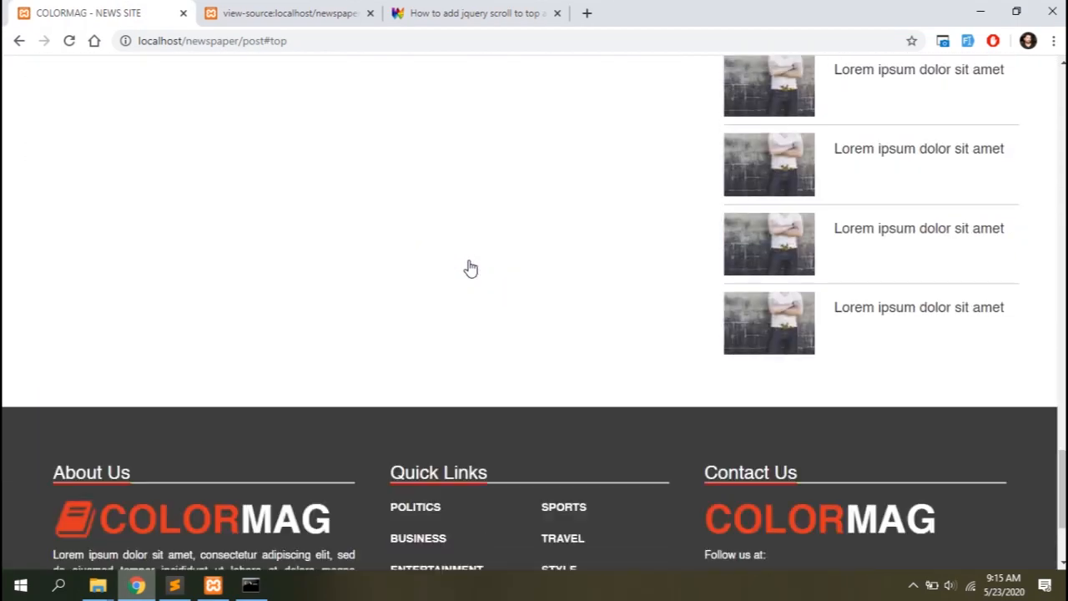
scroll(down, 3)
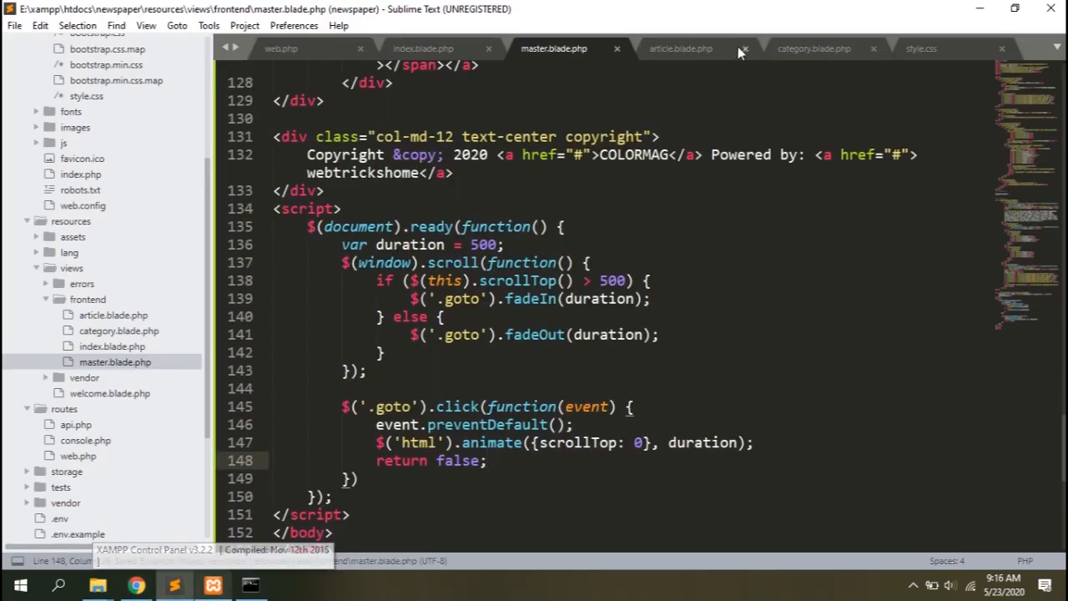
Rewrite the .goto rule in style.css as position fixed, bottom 20px, right 20px, display none, and save.
click(921, 49)
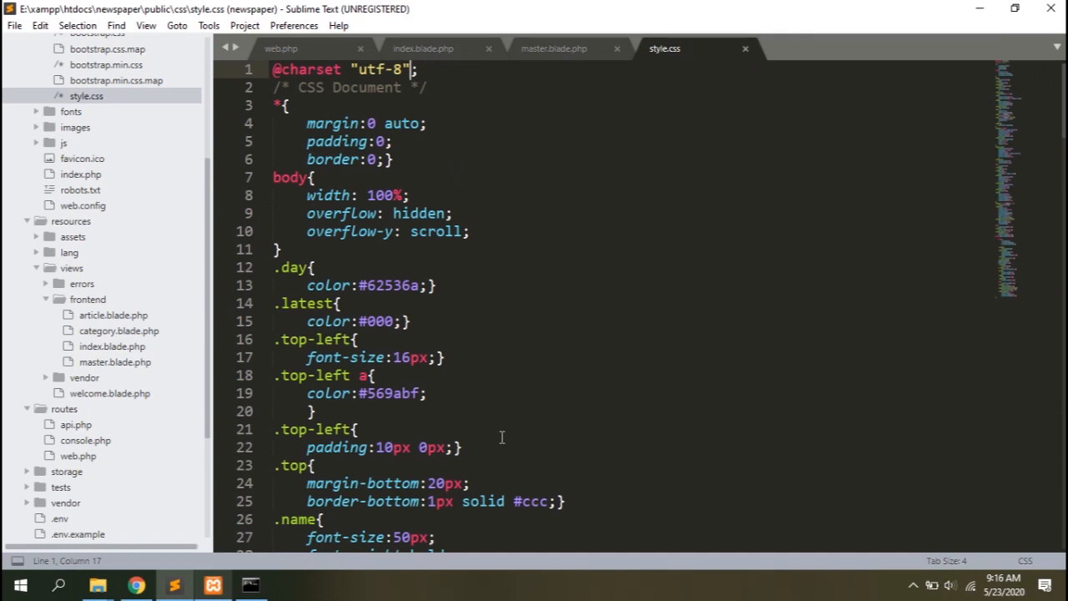
text(.got)
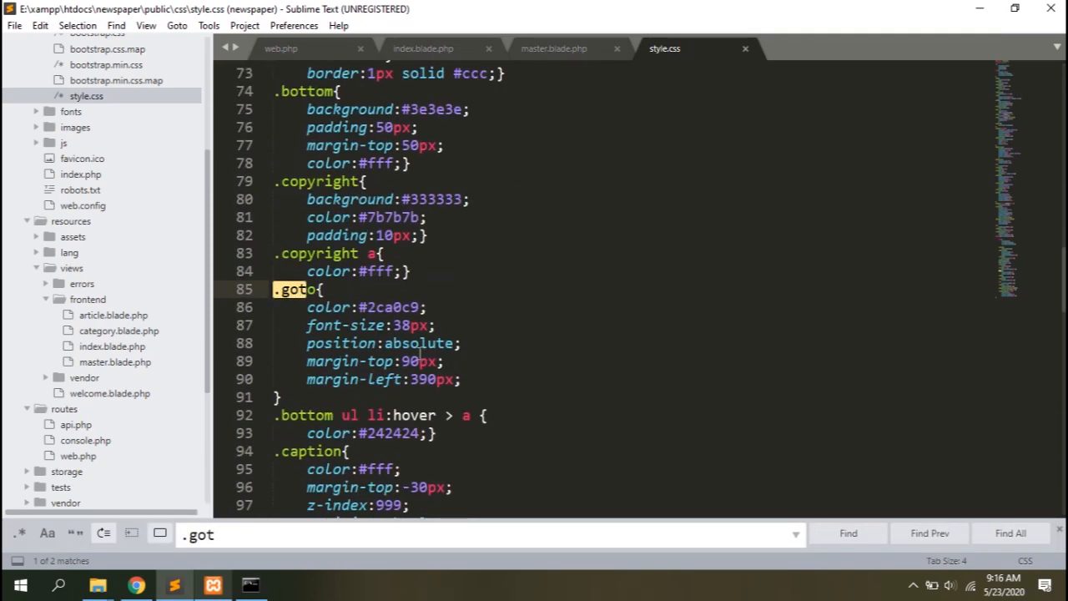
click(420, 344)
text(bottom: 20px)
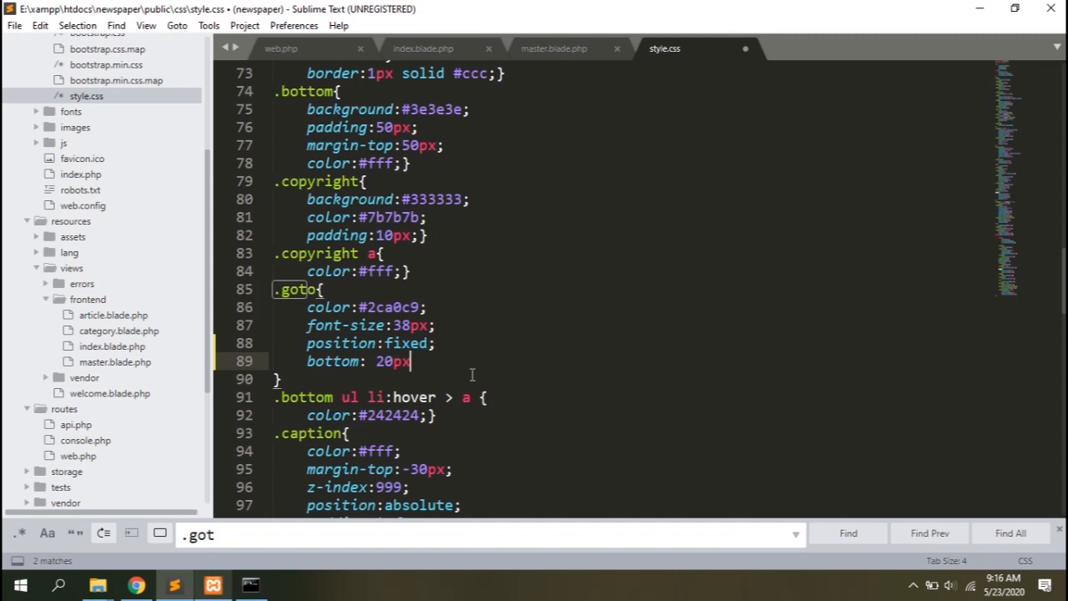
text(right: 20)
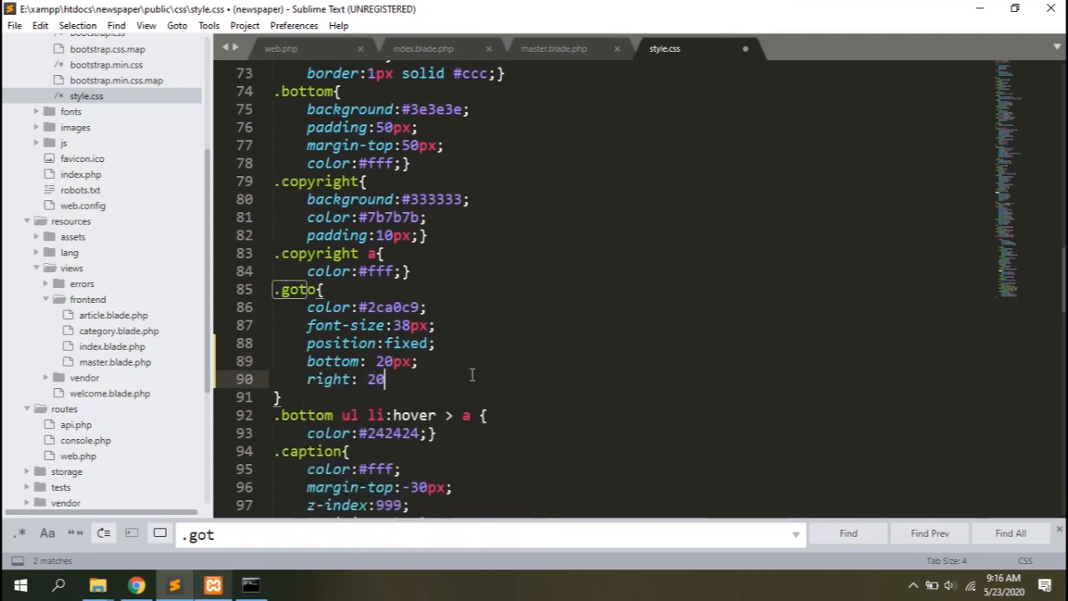
text(display:)
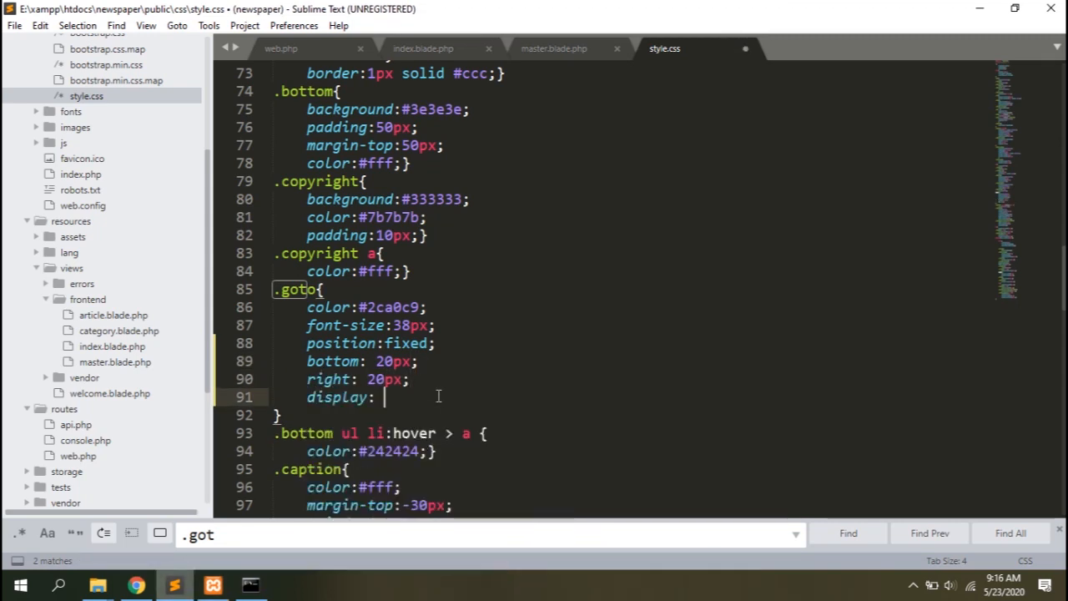
text(none;)
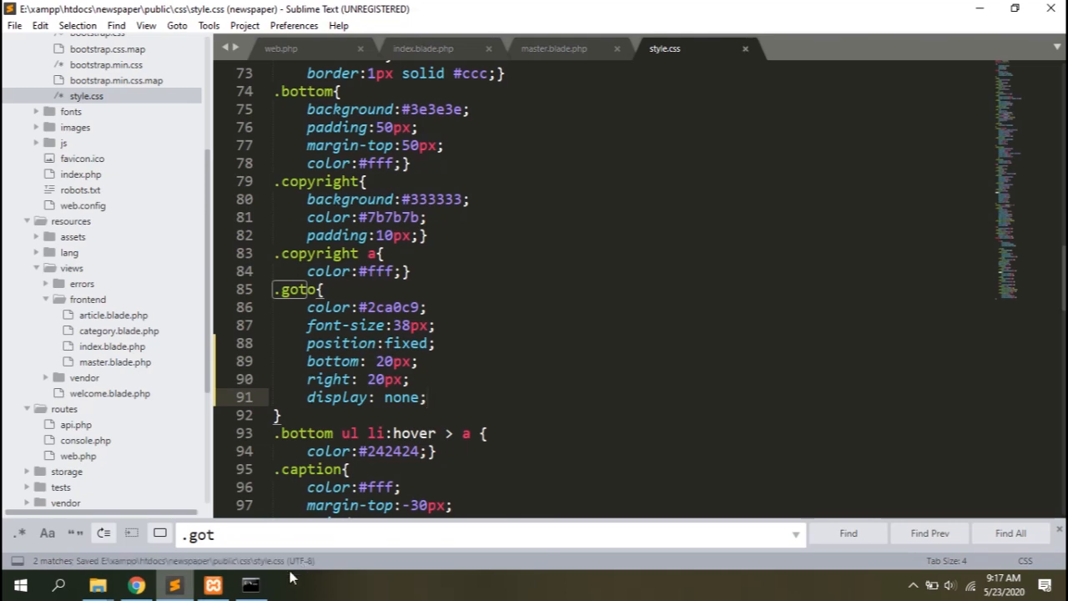
click(137, 584)
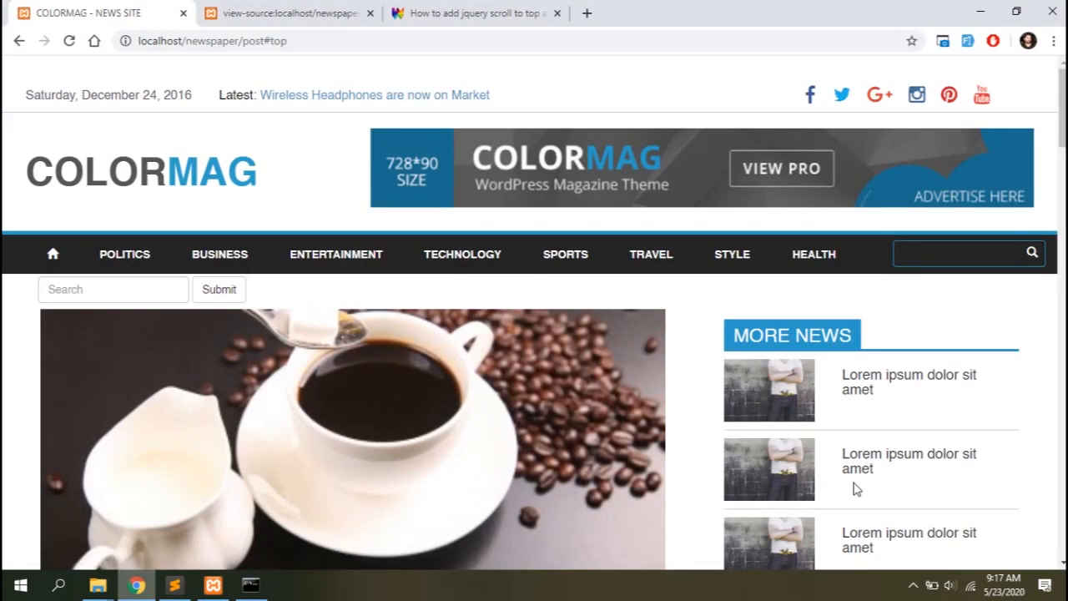
scroll(down, 3)
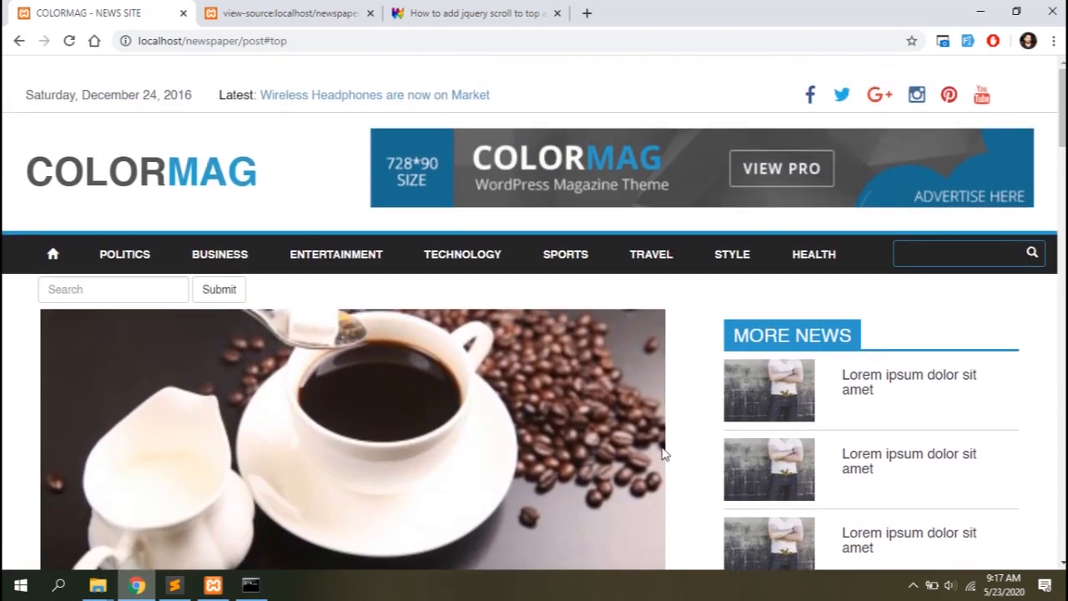
click(370, 14)
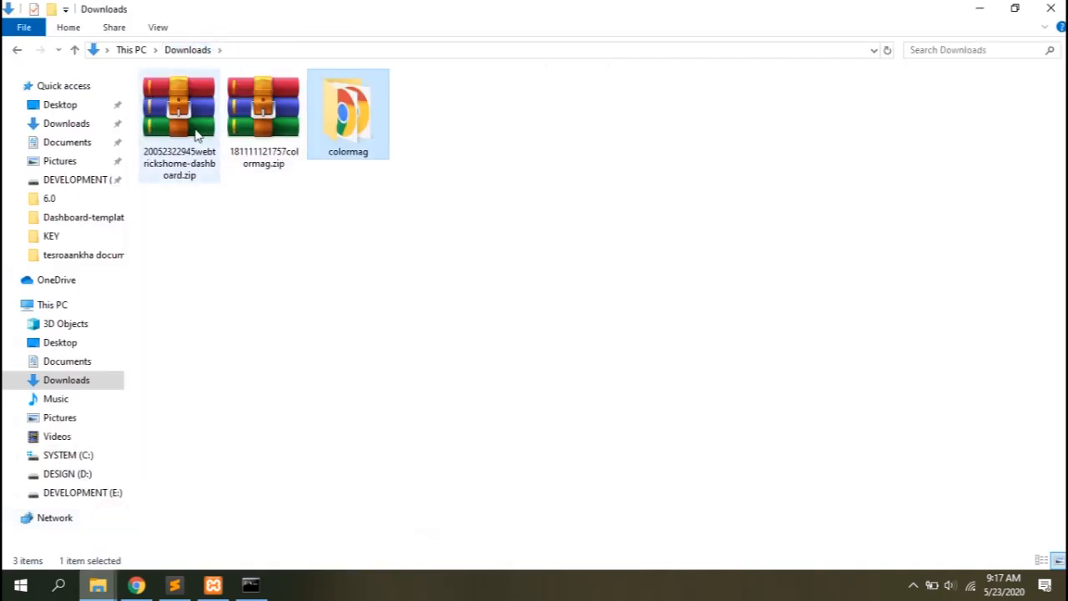
Copy all webtrickshome-dashboard files into resources\views\backend and rename index.html to index.blade.php.
double_click(179, 107)
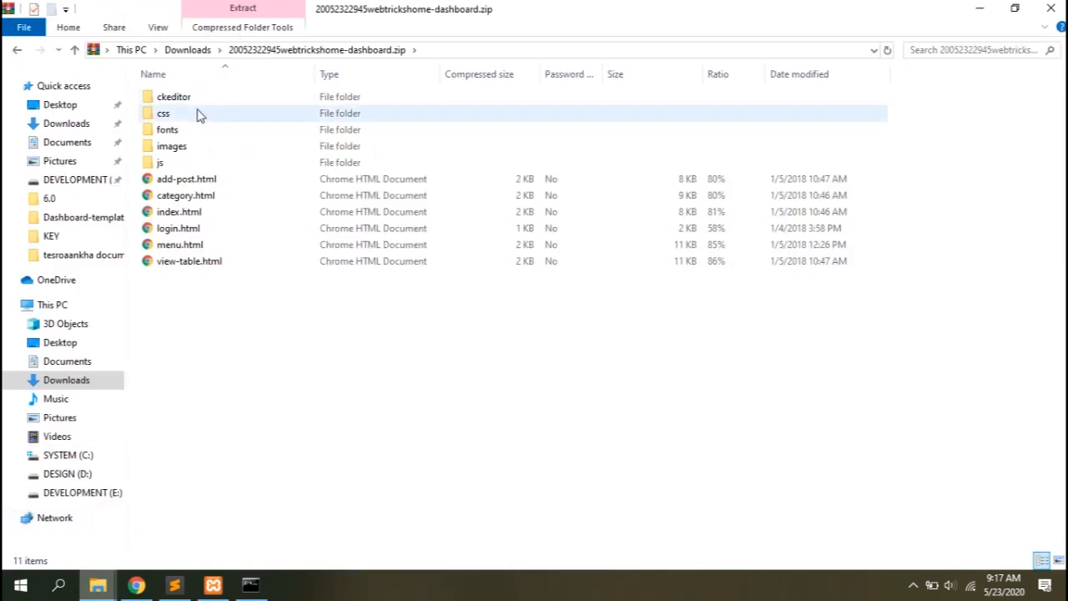
key(ctrl+a)
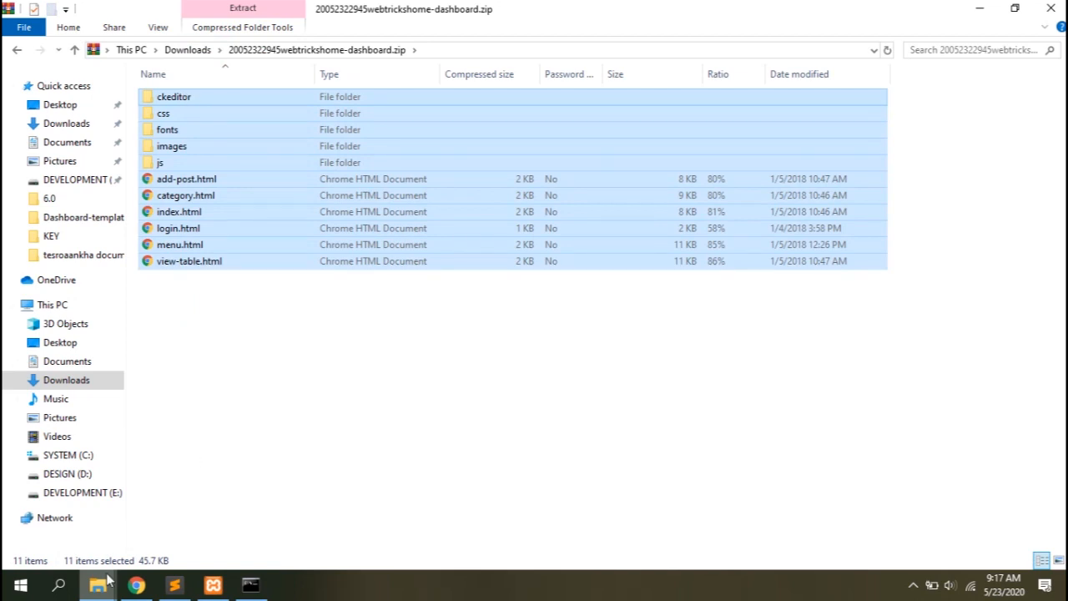
click(407, 51)
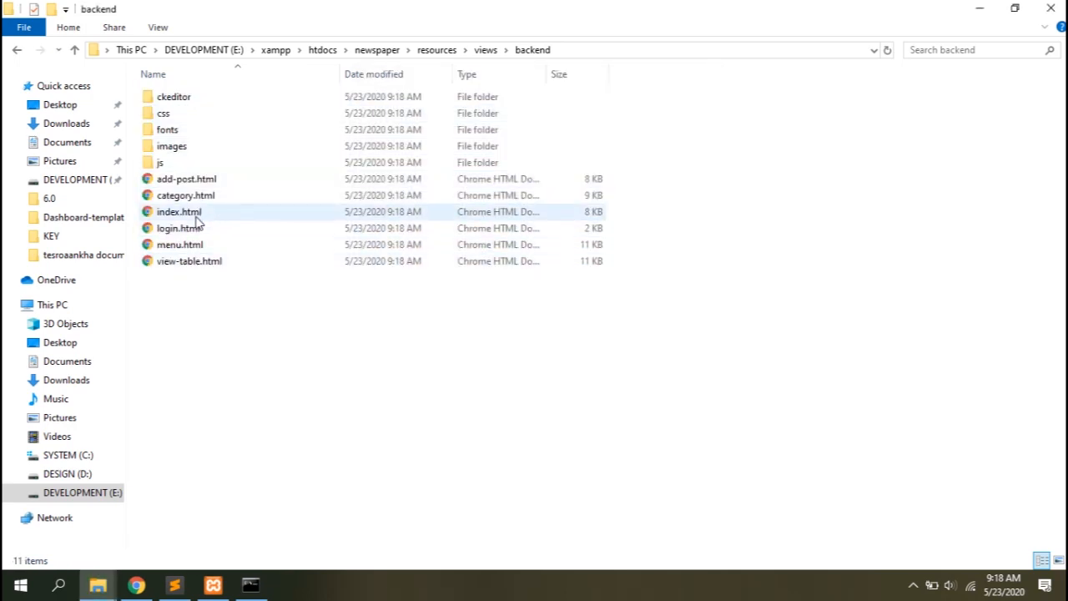
click(179, 210)
text(blade.php)
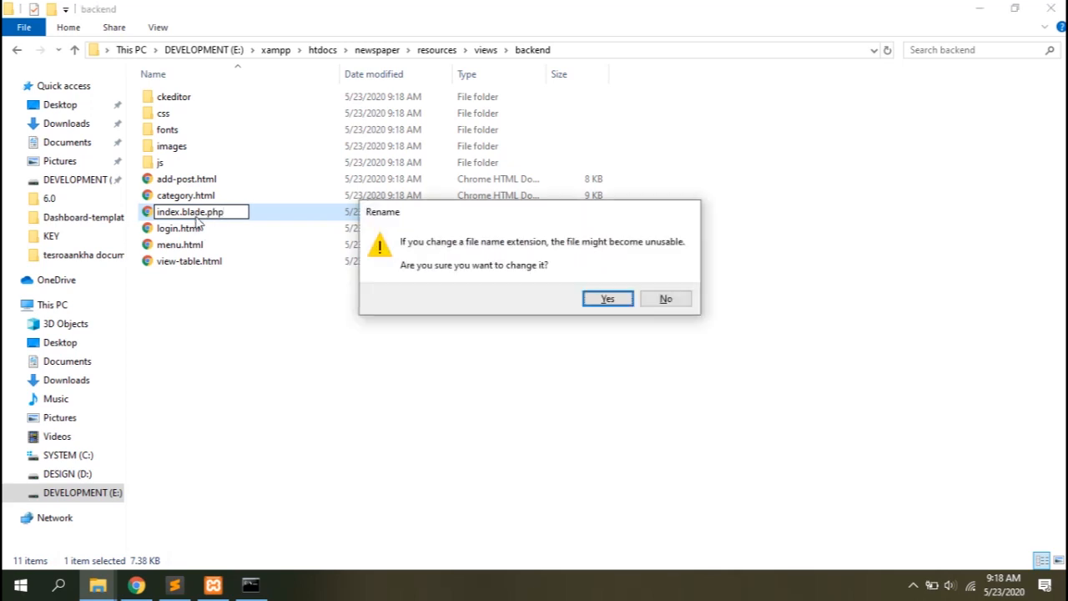
click(607, 297)
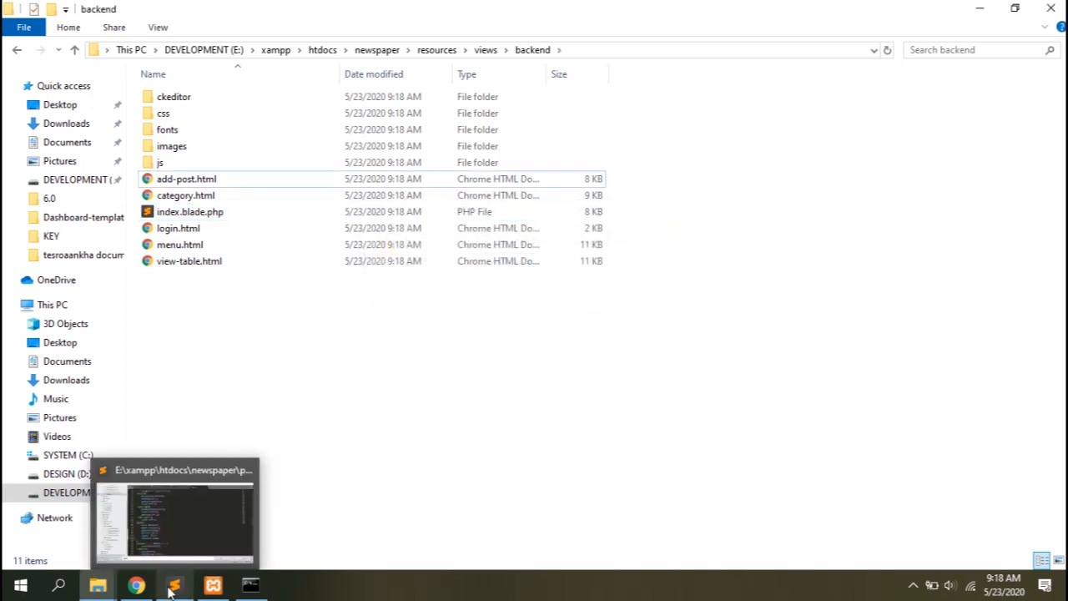
Duplicate the home route in web.php as 'admin' returning backend.index, then load localhost/newspaper/admin.
click(173, 584)
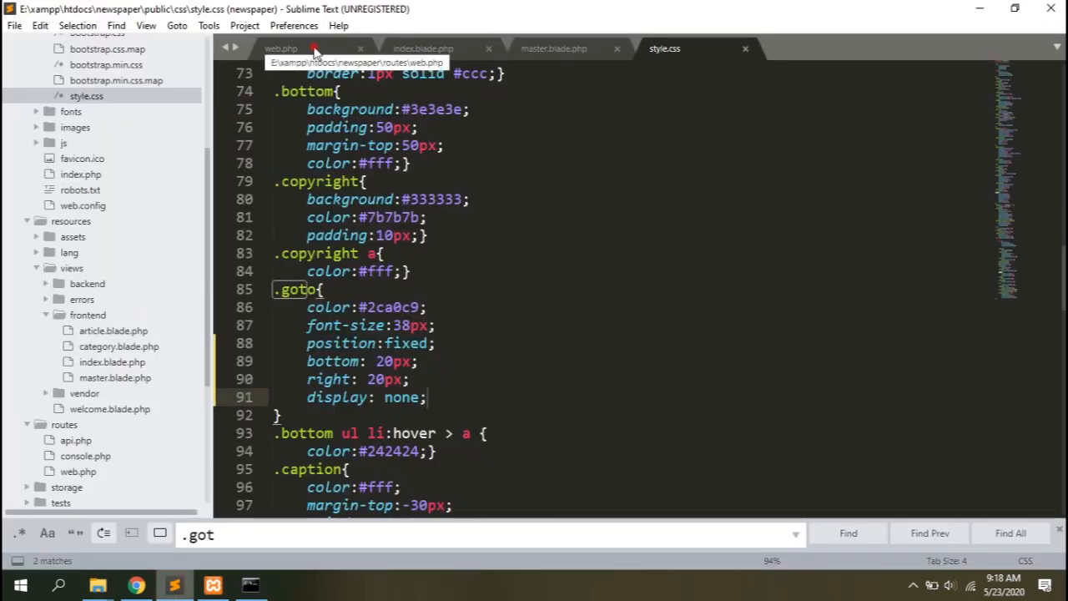
click(280, 48)
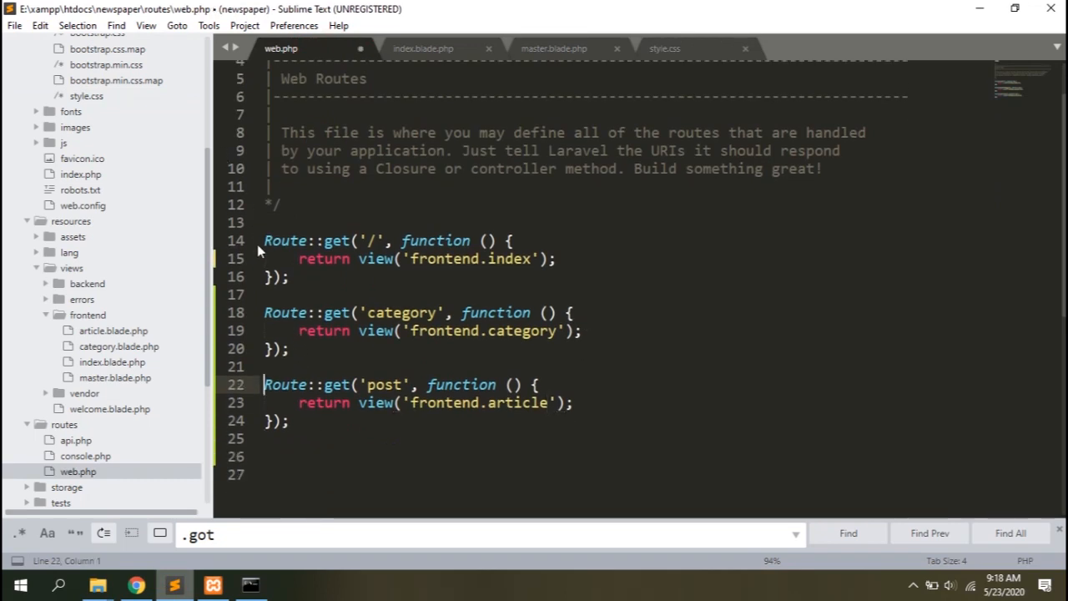
click(264, 241)
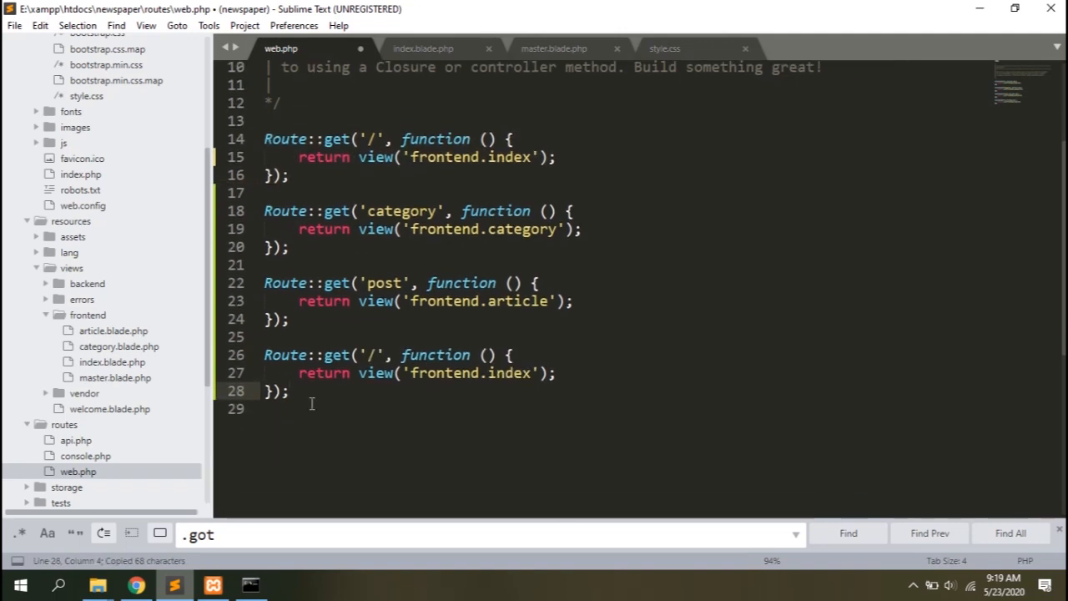
text(ad)
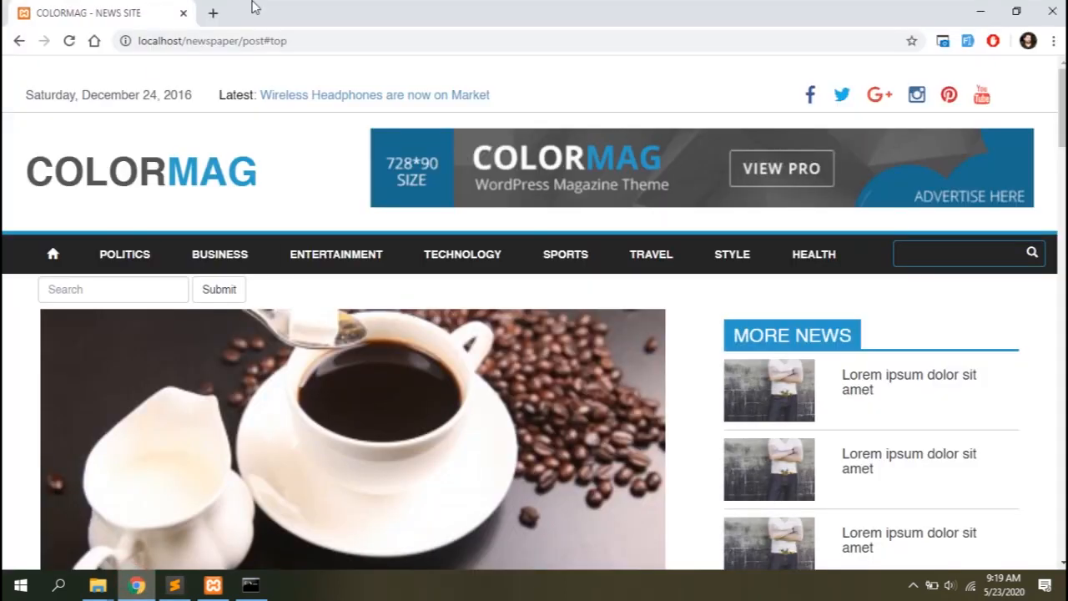
text(localhost/newspaper/admin)
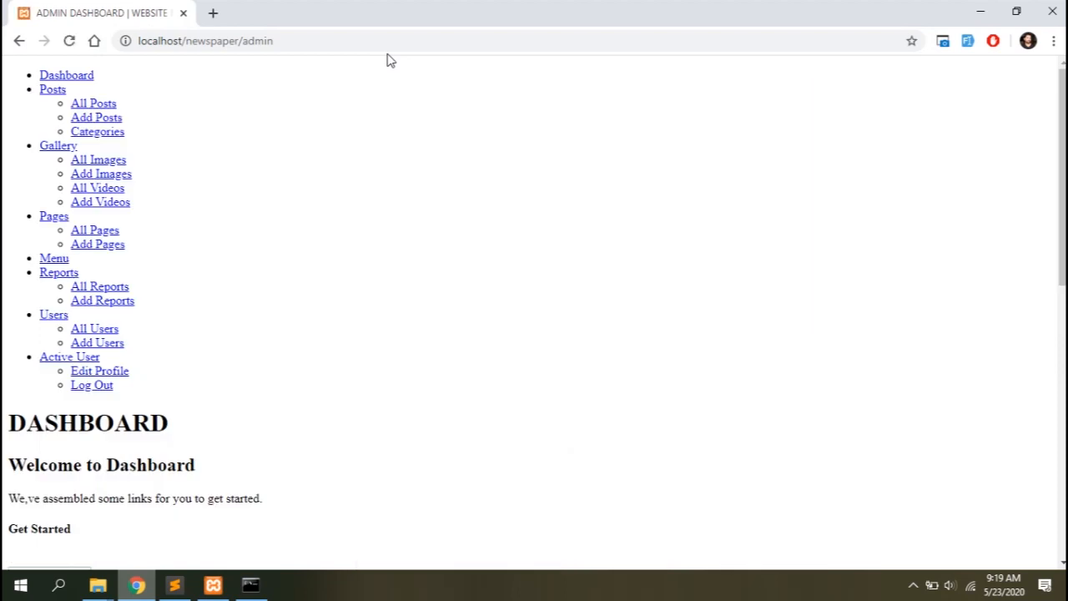
mouse_move(173, 584)
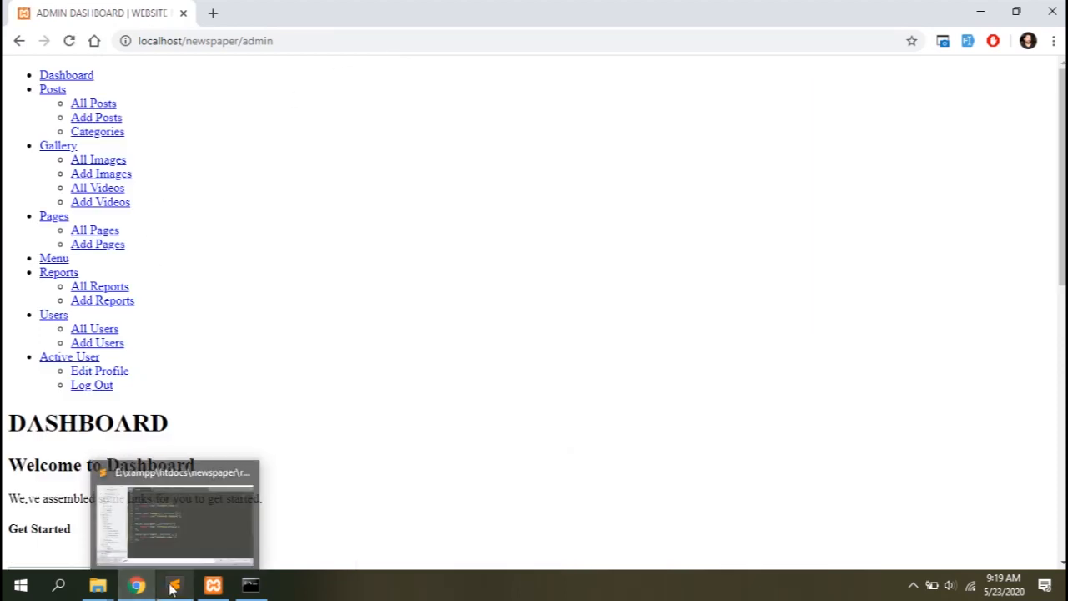
Close the extra editor tabs, load resources/views/backend/index.blade.php, and bring up the backend folder window.
click(174, 584)
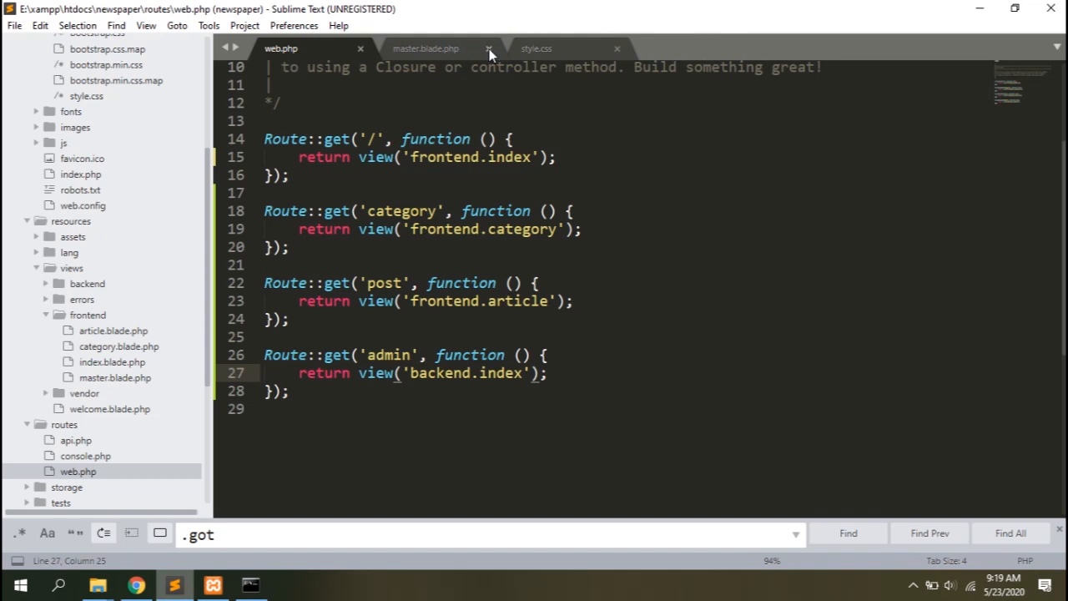
click(489, 46)
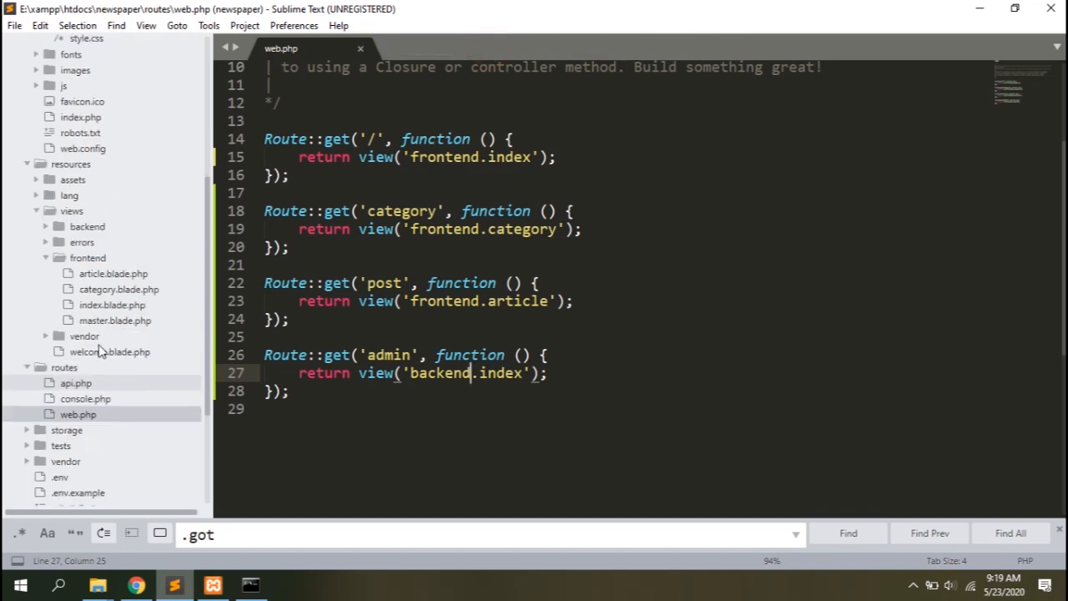
click(87, 227)
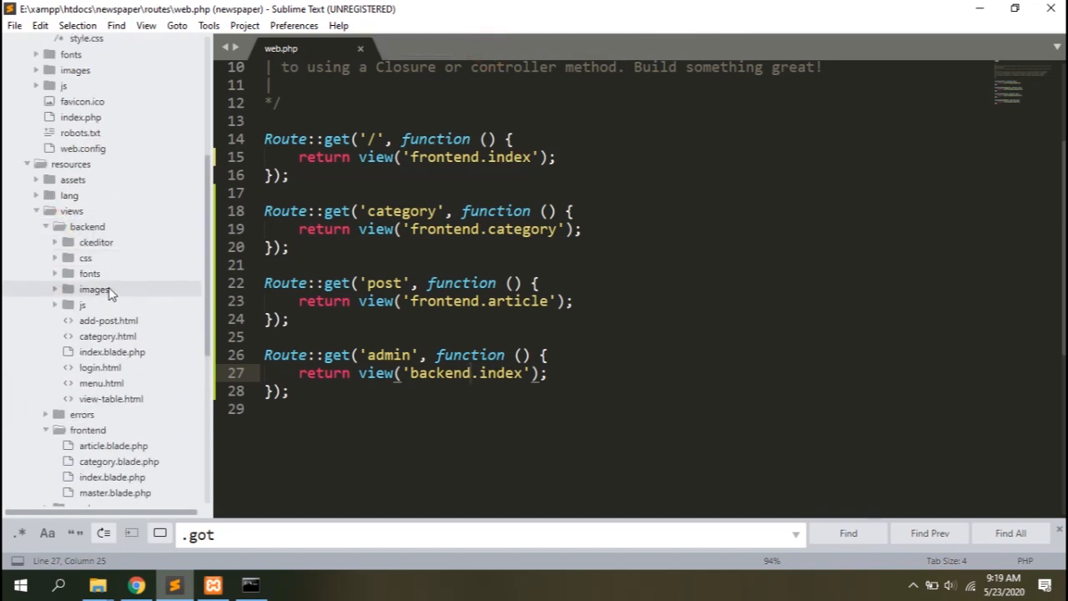
double_click(111, 350)
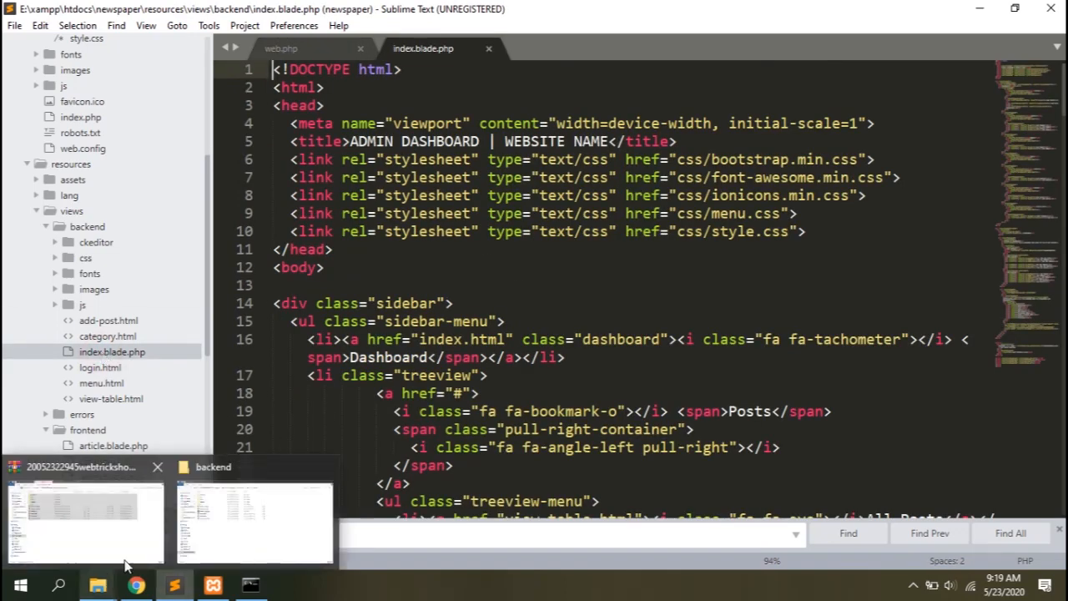
click(254, 517)
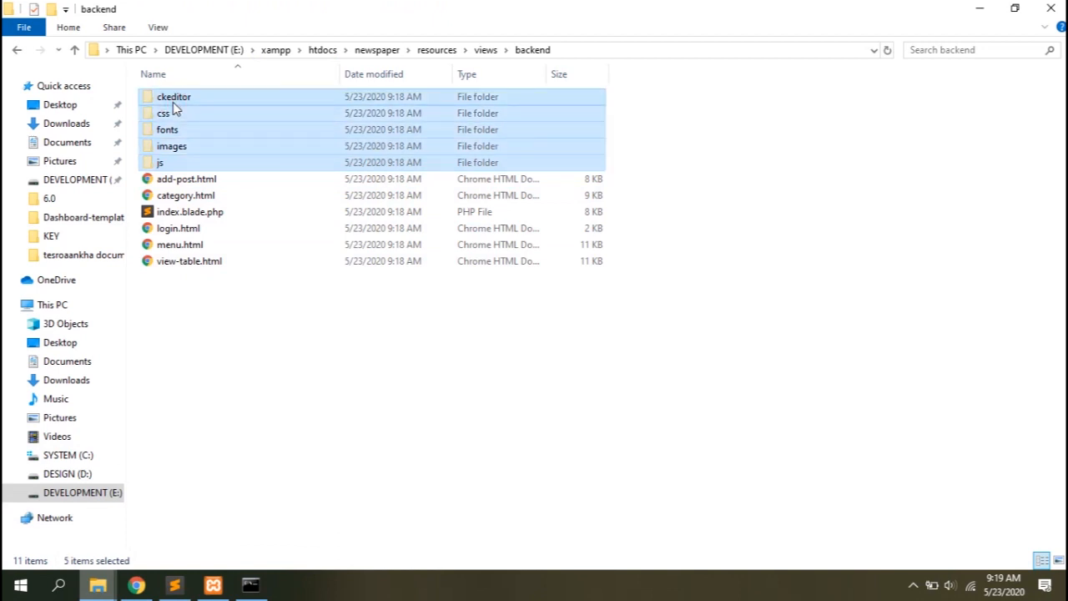
Move ckeditor, css, fonts, images and js from views/backend into public, replacing same-named files.
click(407, 50)
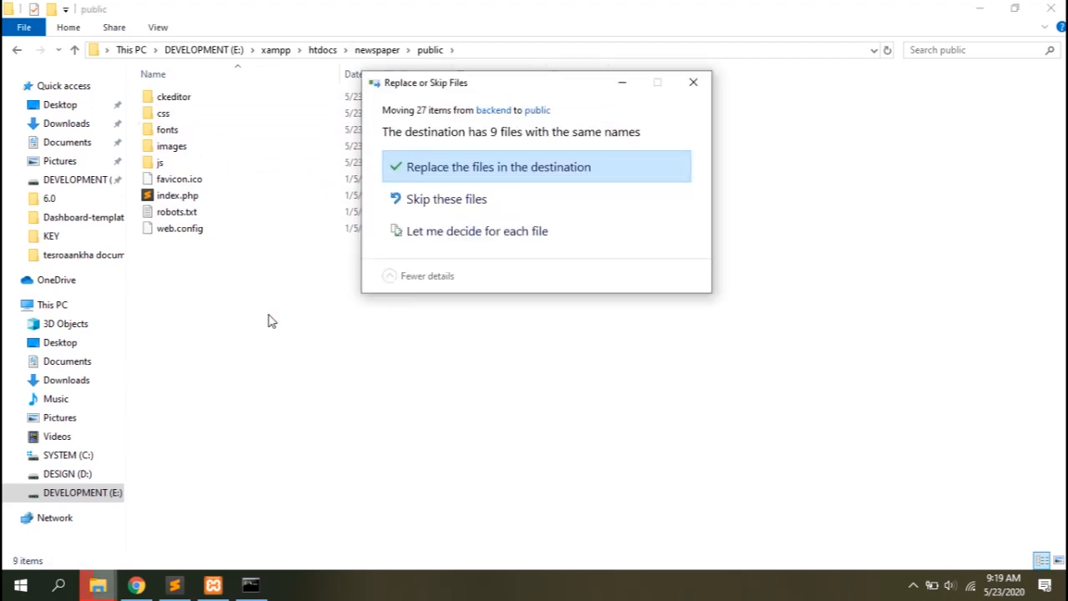
click(498, 167)
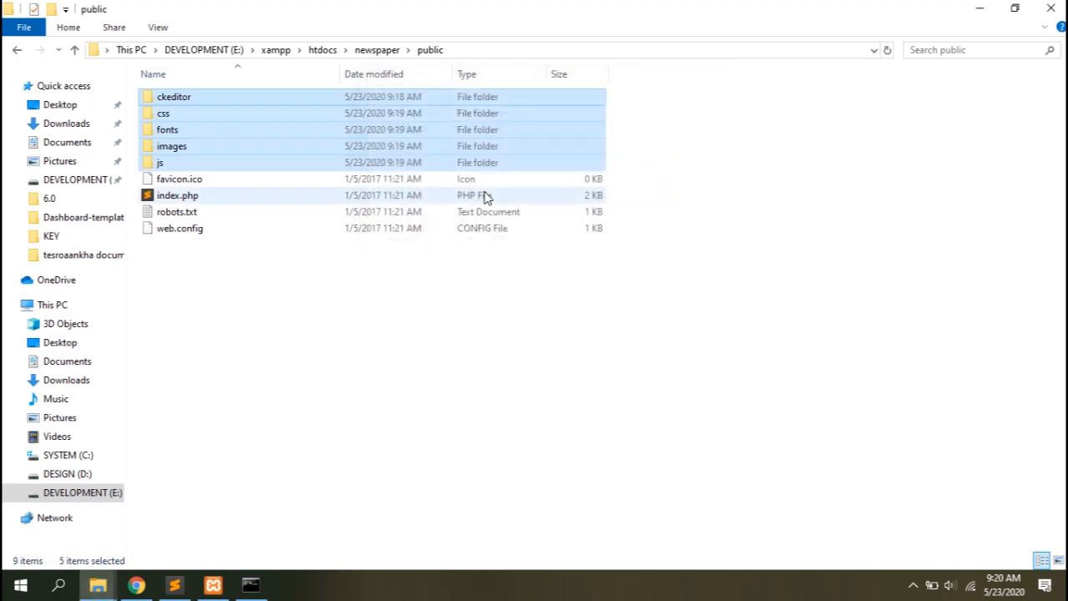
click(174, 97)
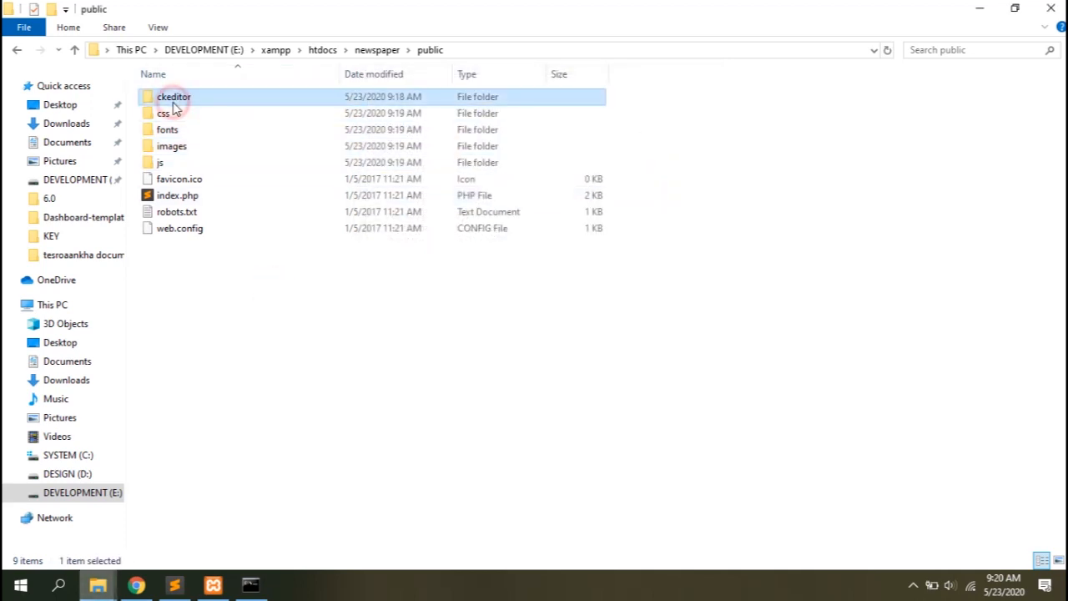
double_click(174, 95)
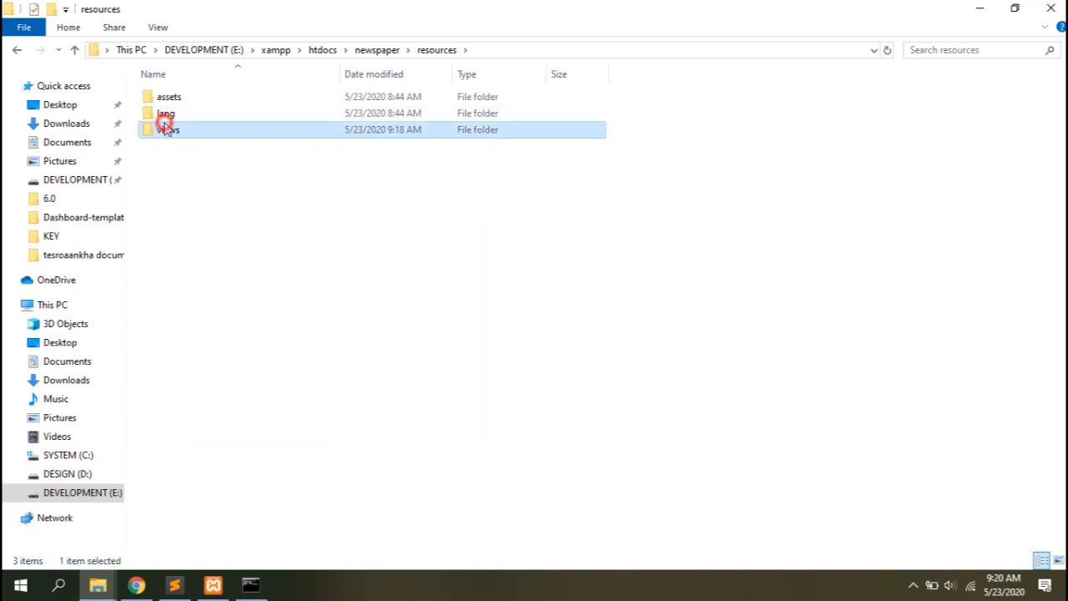
double_click(167, 130)
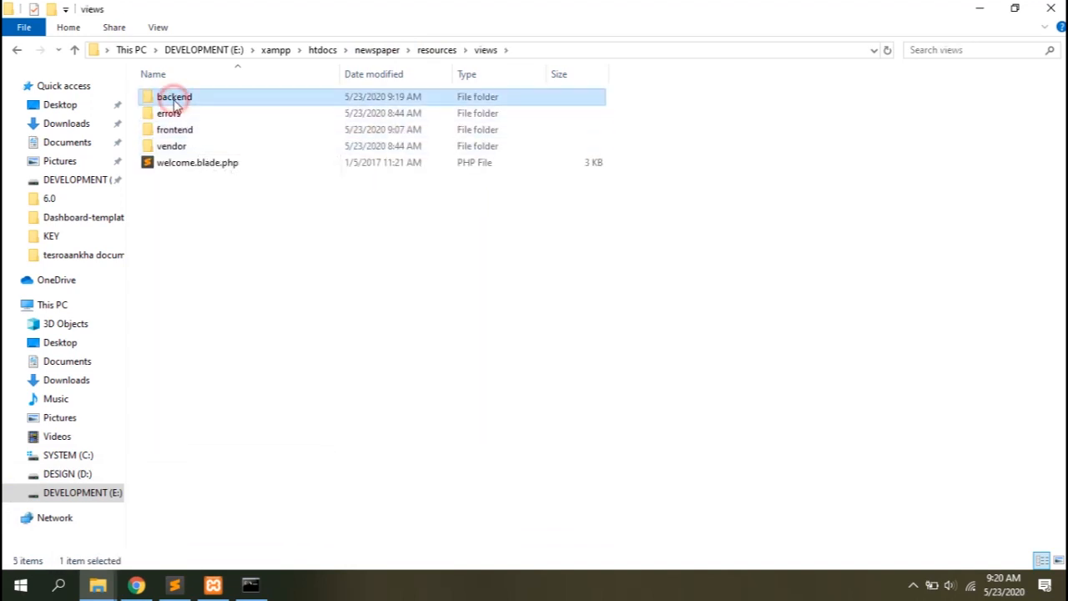
double_click(174, 96)
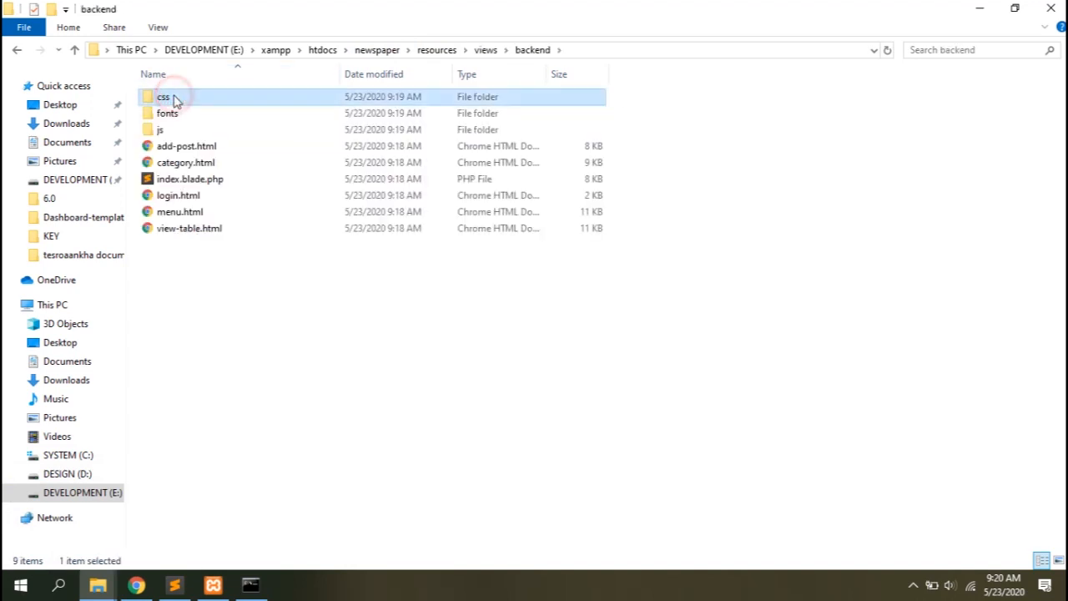
double_click(164, 95)
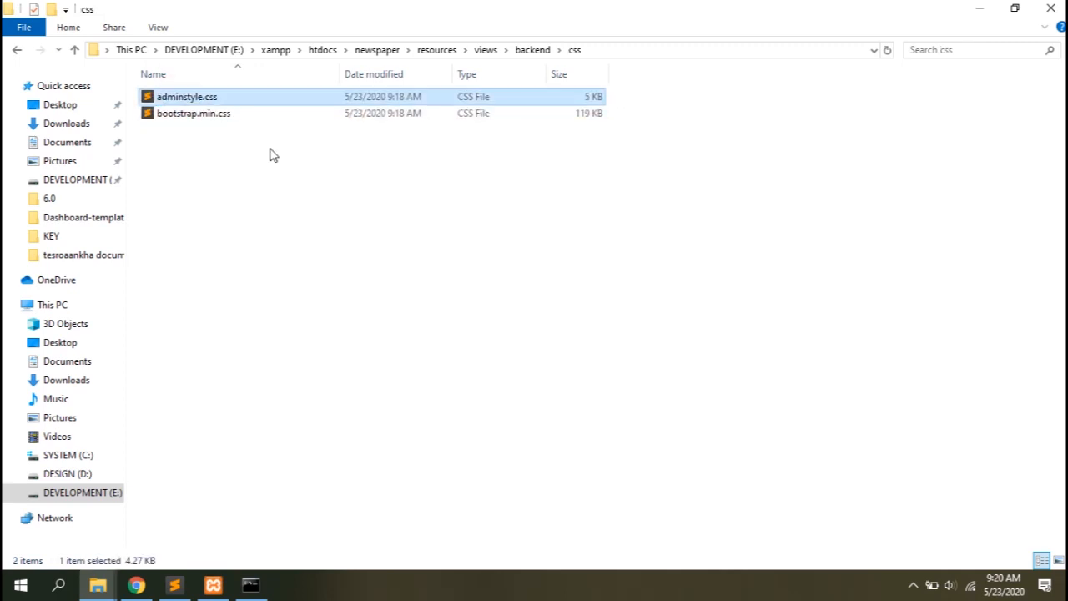
Verify adminstyle.css now sits in public/css, then return to resources/views.
click(407, 50)
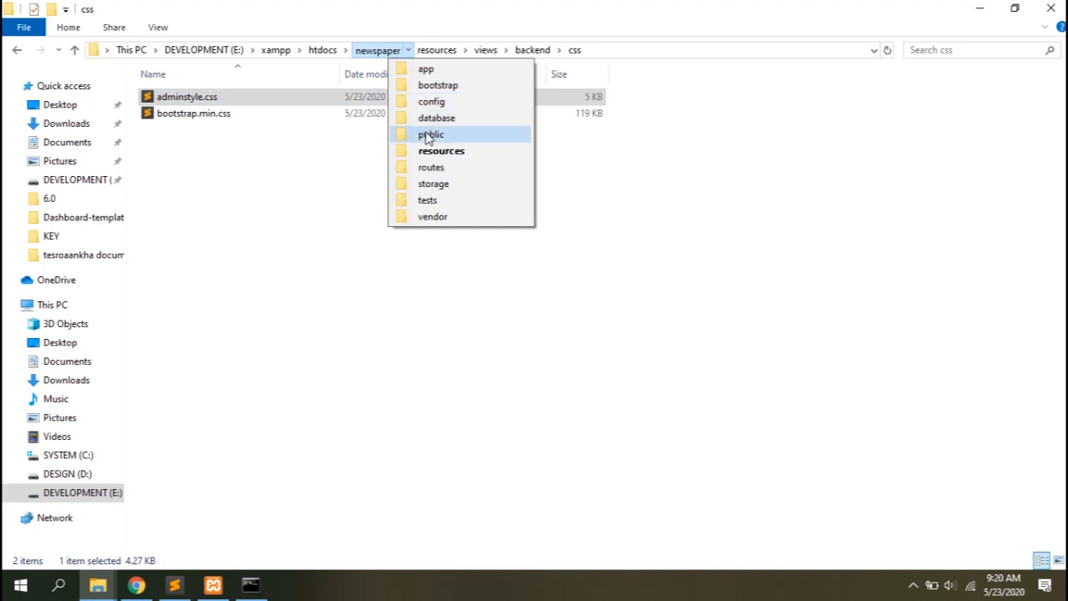
click(430, 134)
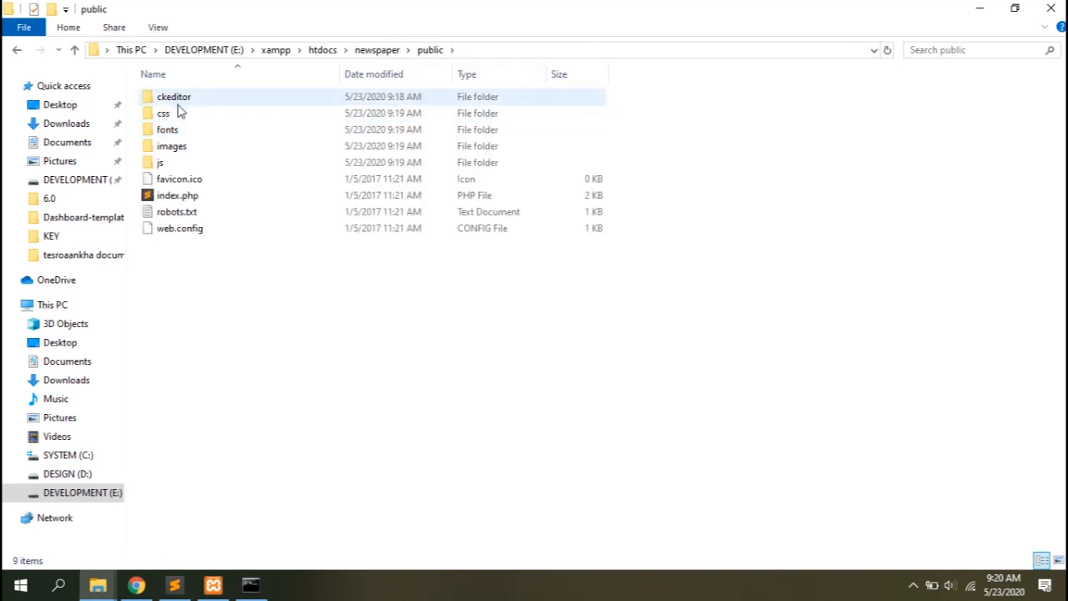
double_click(164, 114)
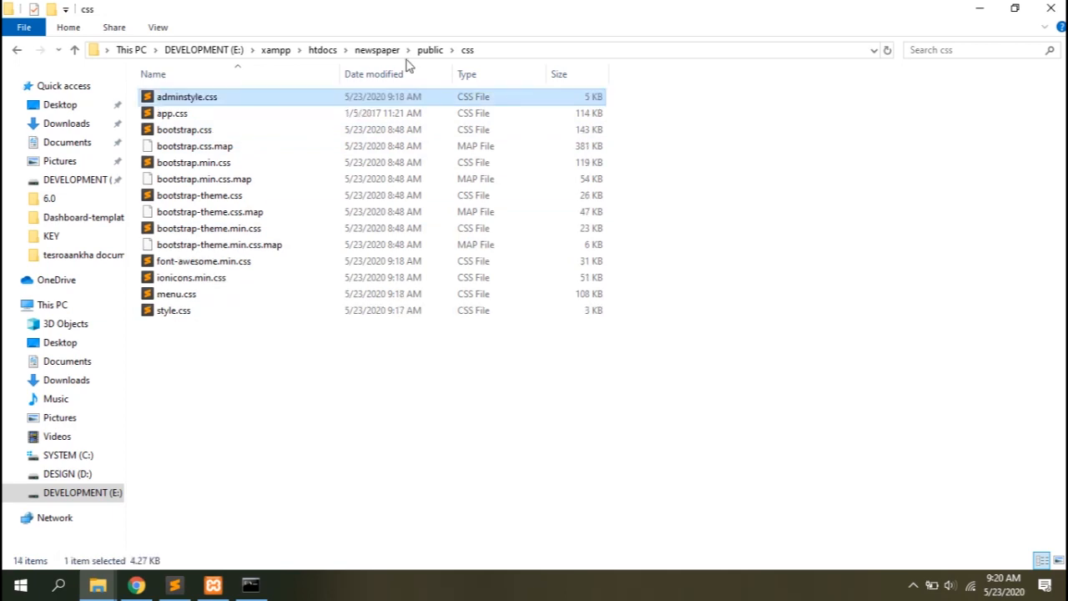
click(407, 50)
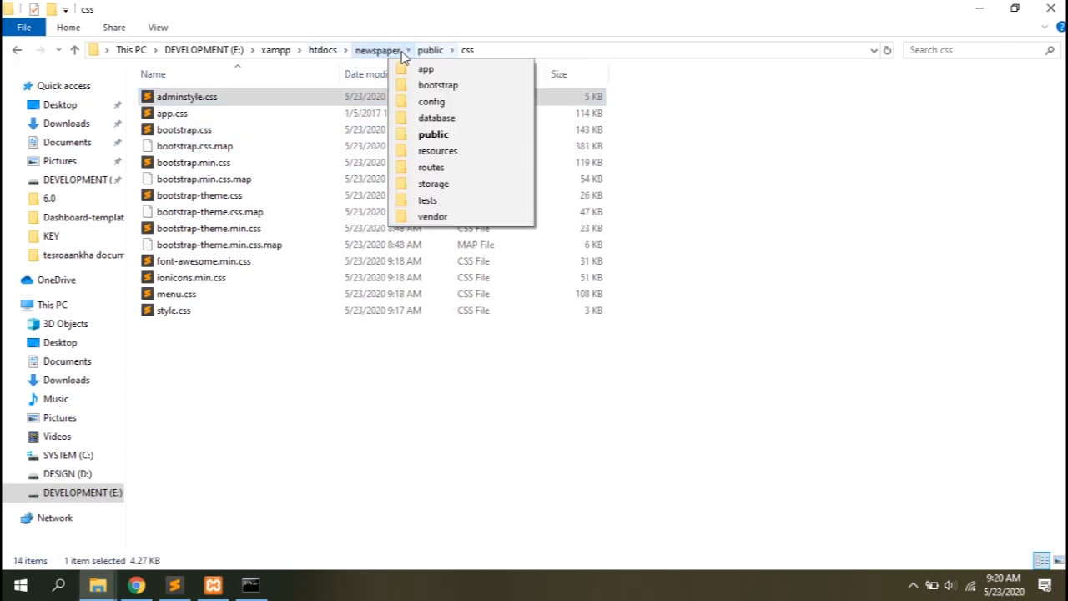
click(438, 150)
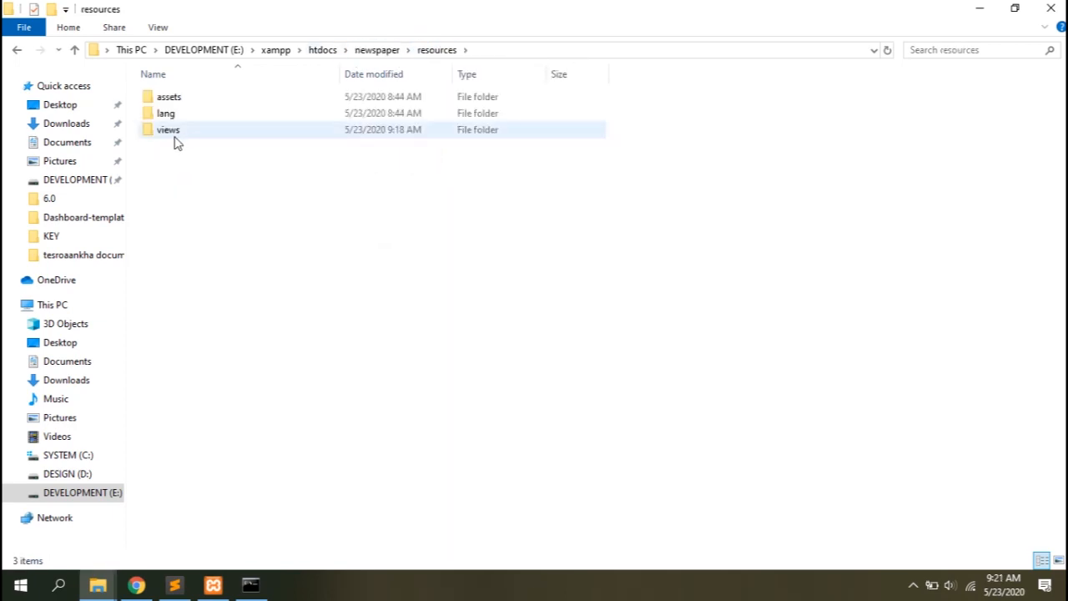
double_click(166, 131)
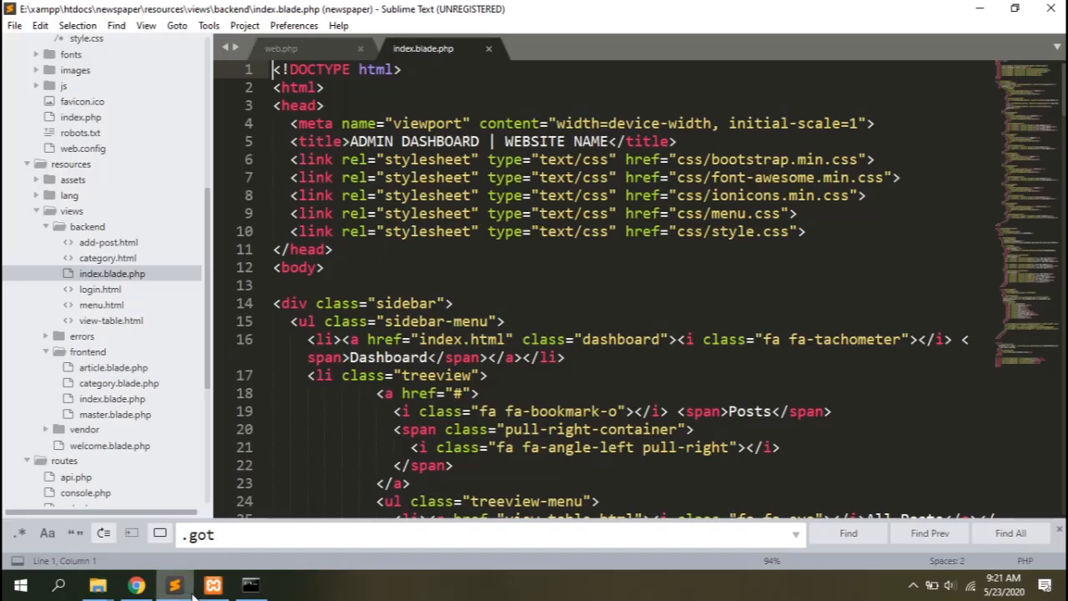
Wrap the CSS, JS and logo paths in {{url('public/...')}}, link adminstyle.css, save and reload the styled admin page.
text(admin)
click(490, 534)
text(.css)
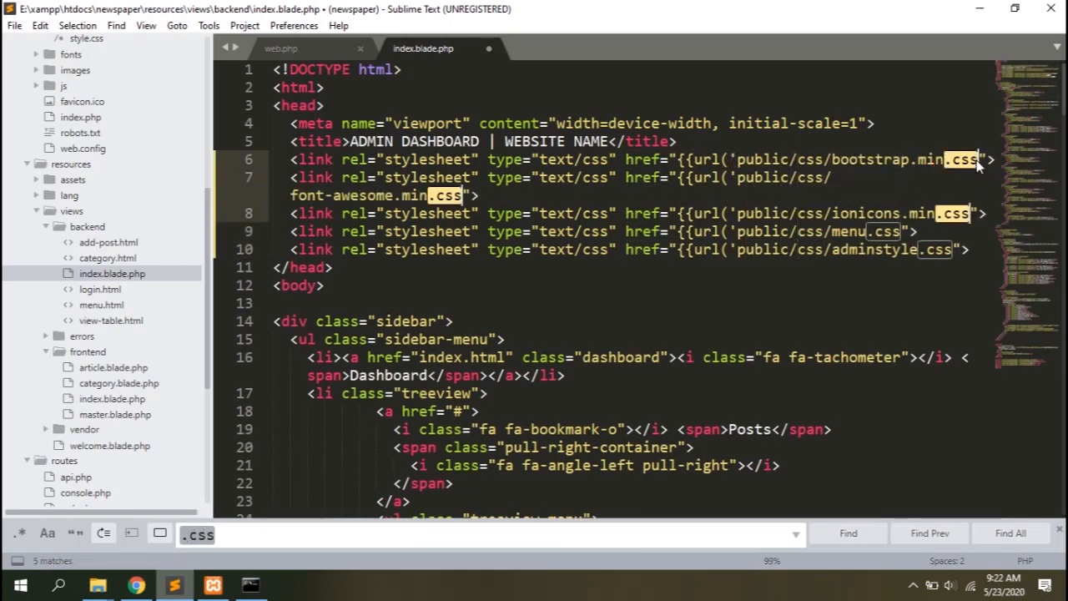
scroll(down, 3)
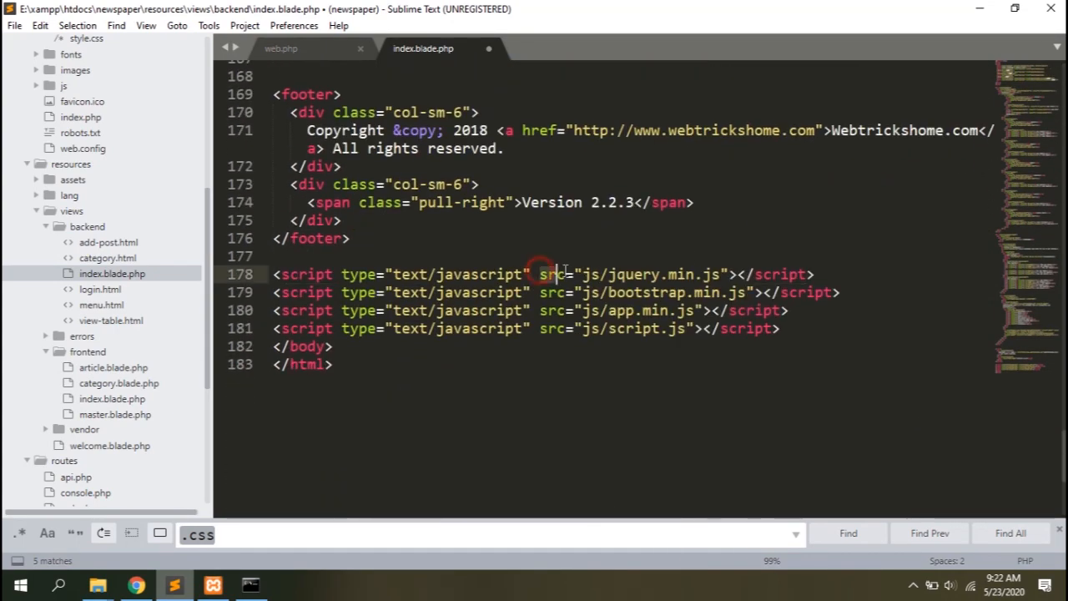
text(src="js)
text({{url('public/)
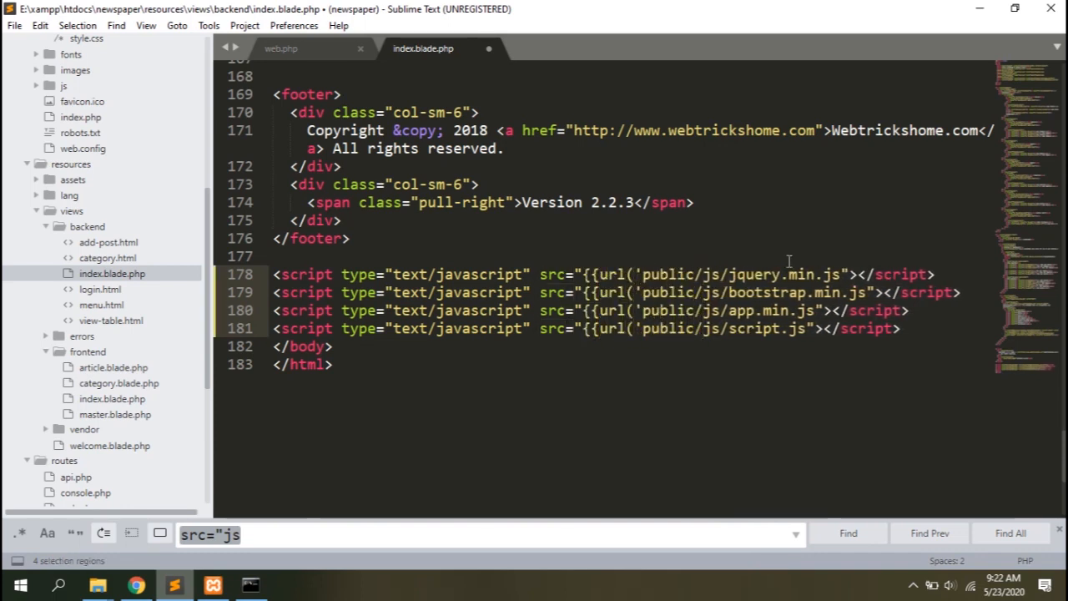
text(.js)
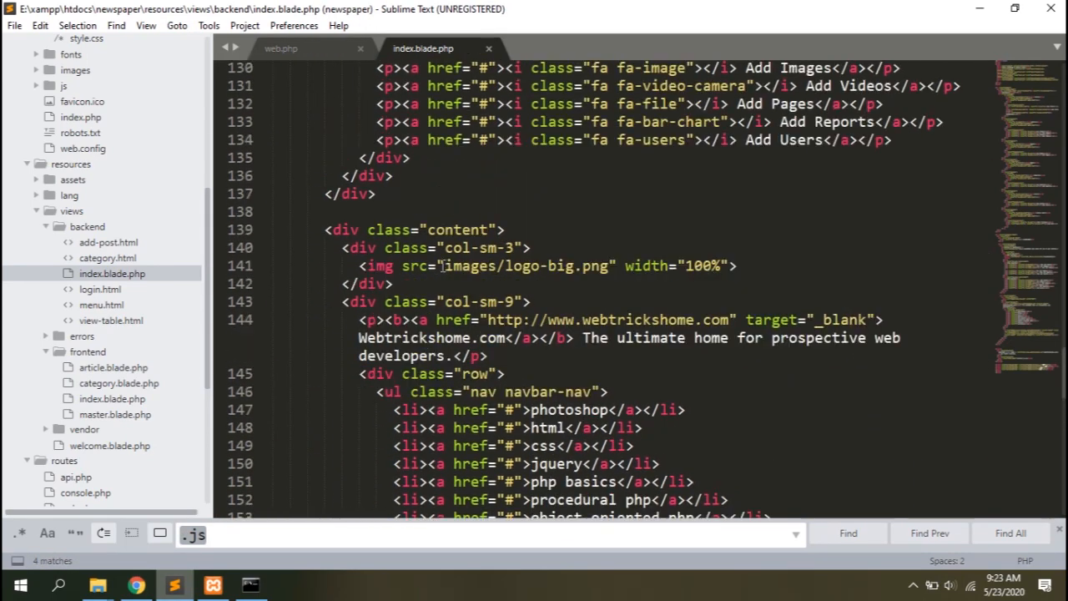
text({{url('public/)
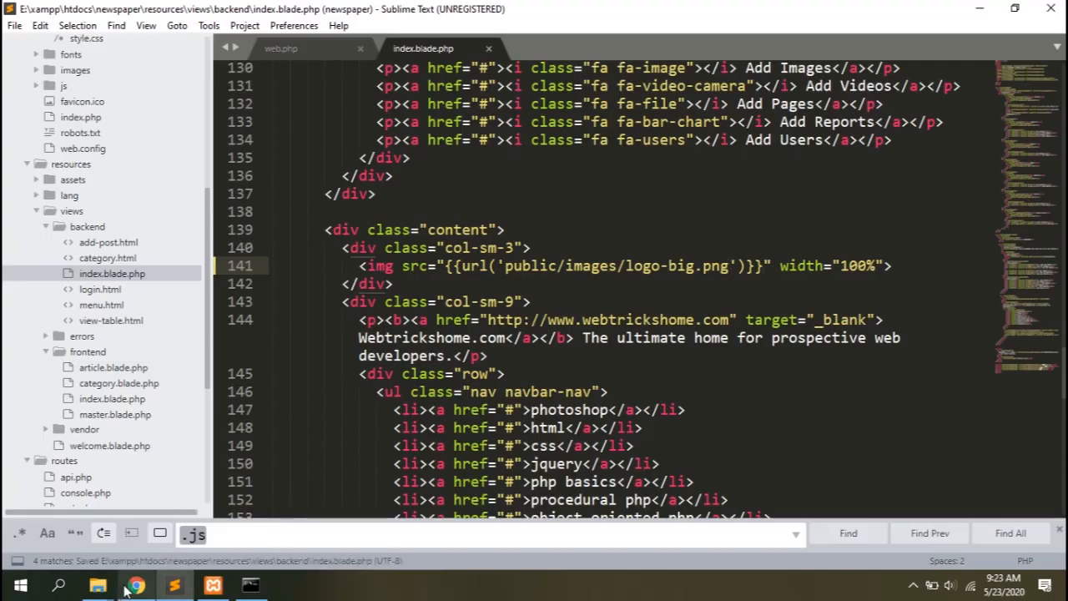
click(135, 584)
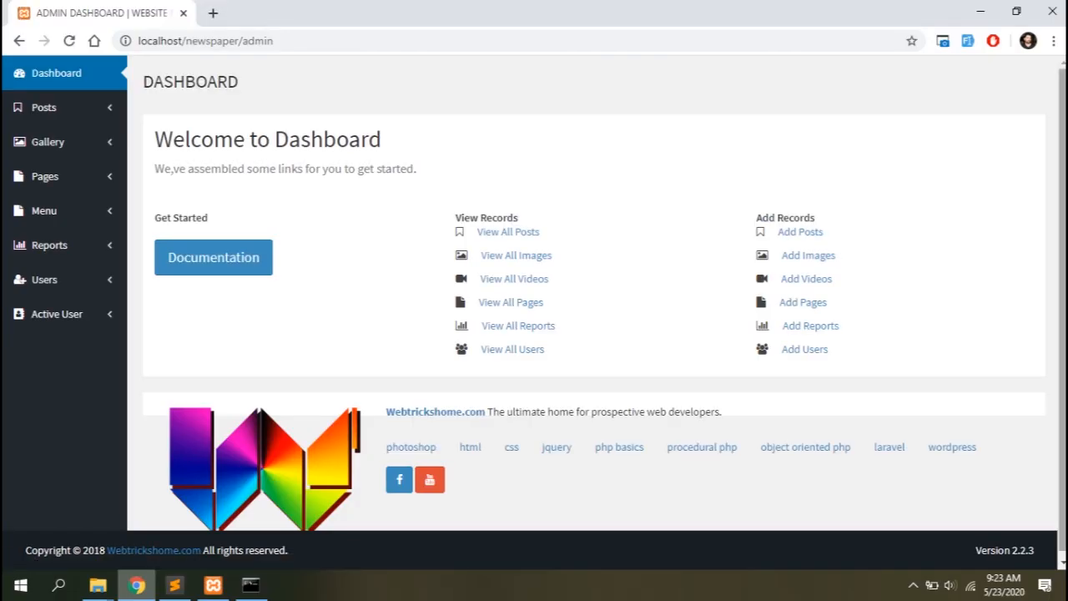